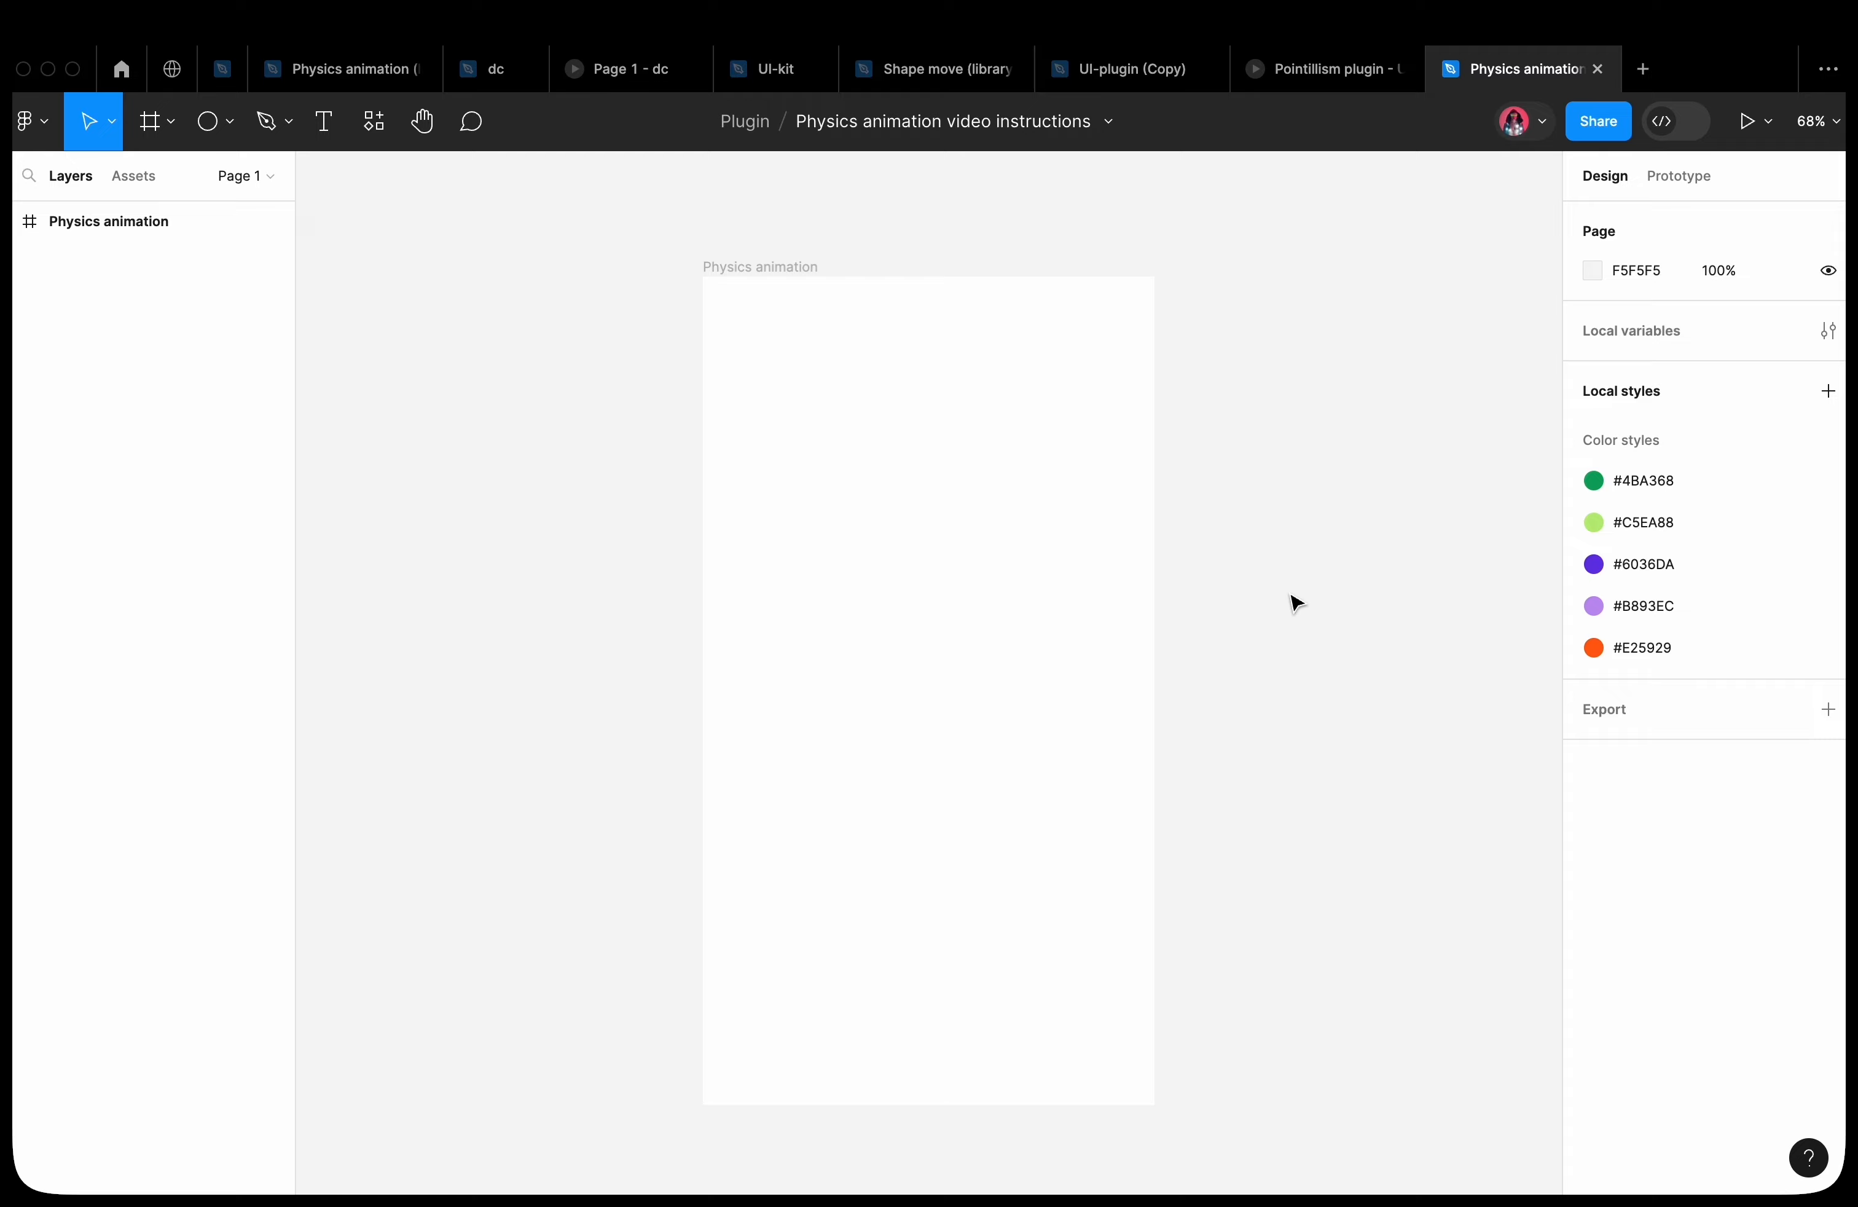
Drag the six coloured shapes into the Physics animation frame and select the whole frame
{"action": "left_click_drag", "start_coordinate": [774, 351], "coordinate": [915, 494]}
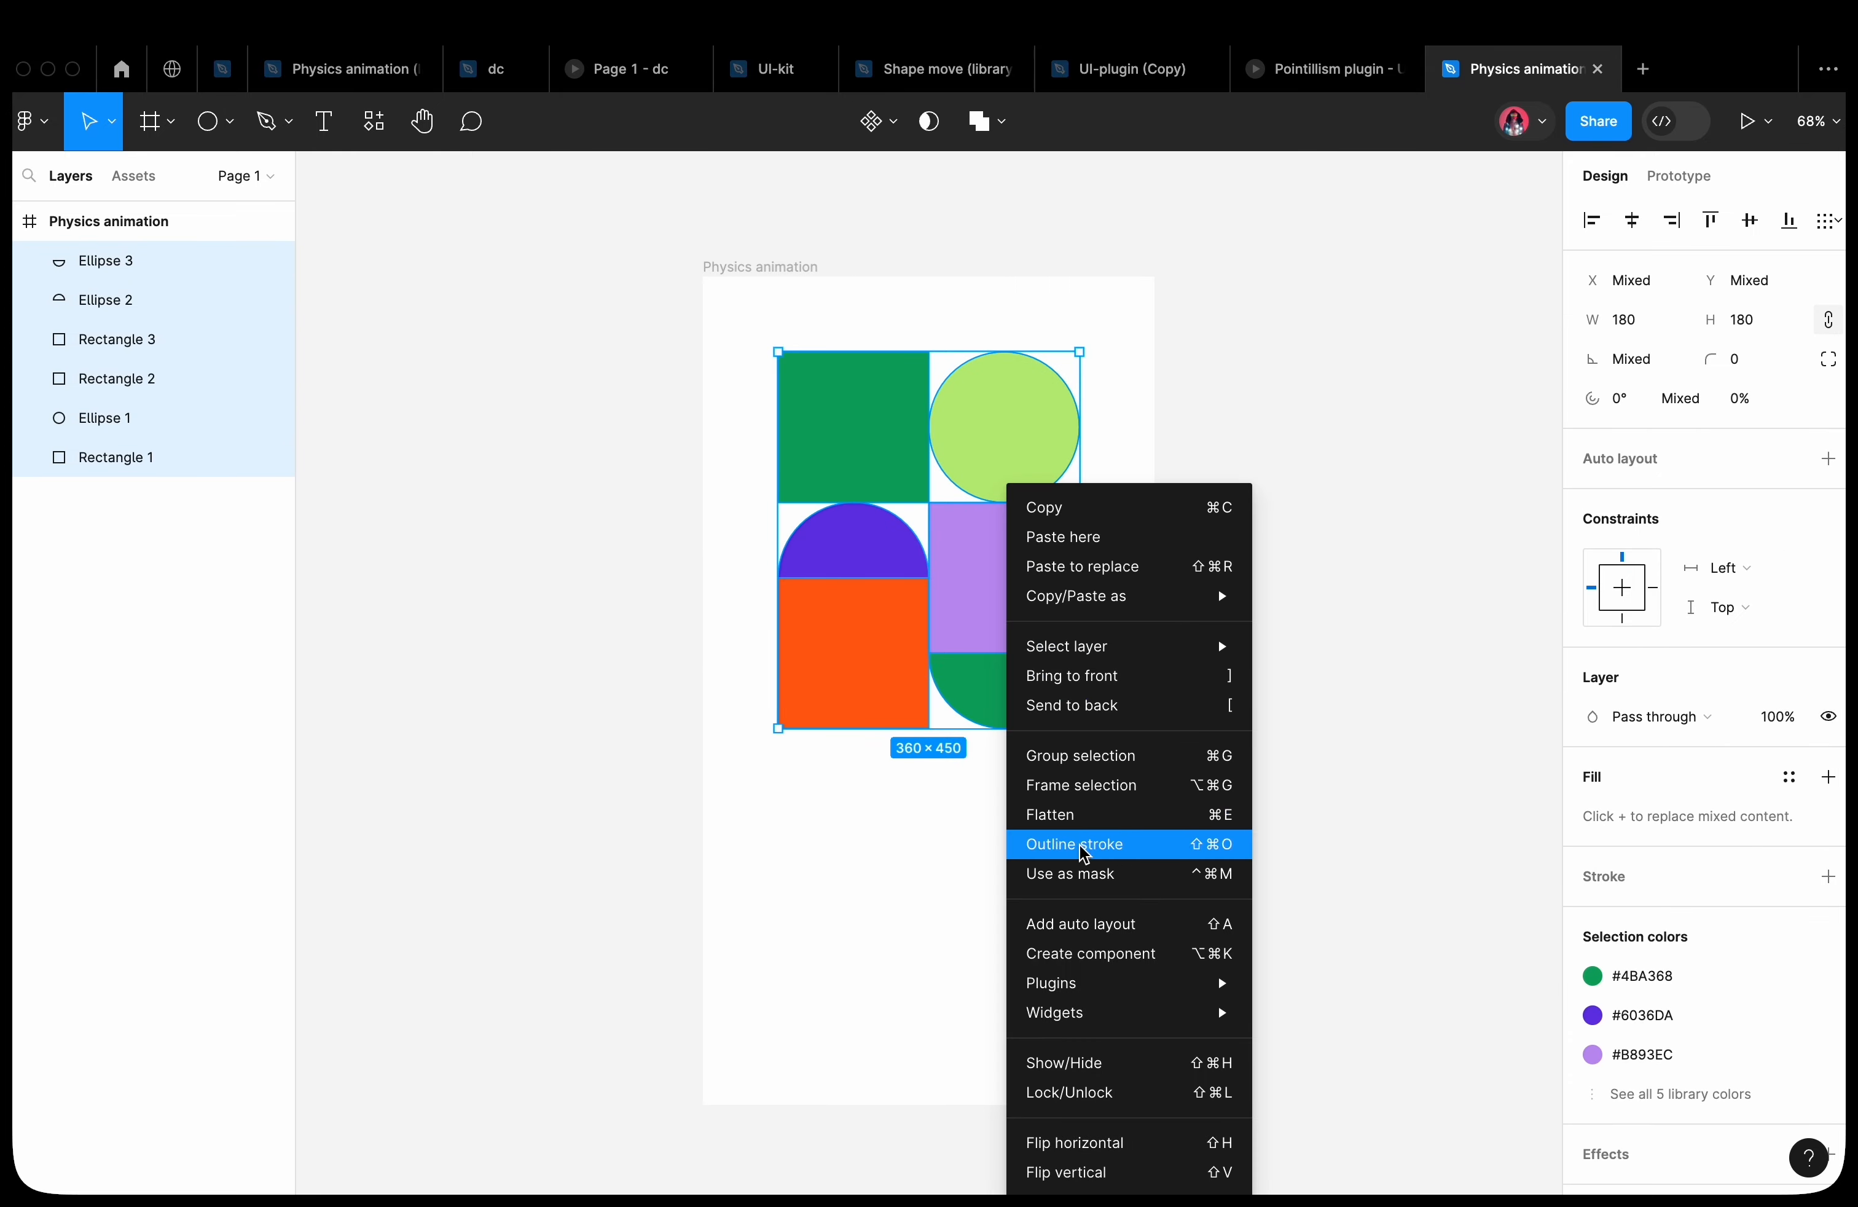
{"action": "left_click", "coordinate": [1075, 844]}
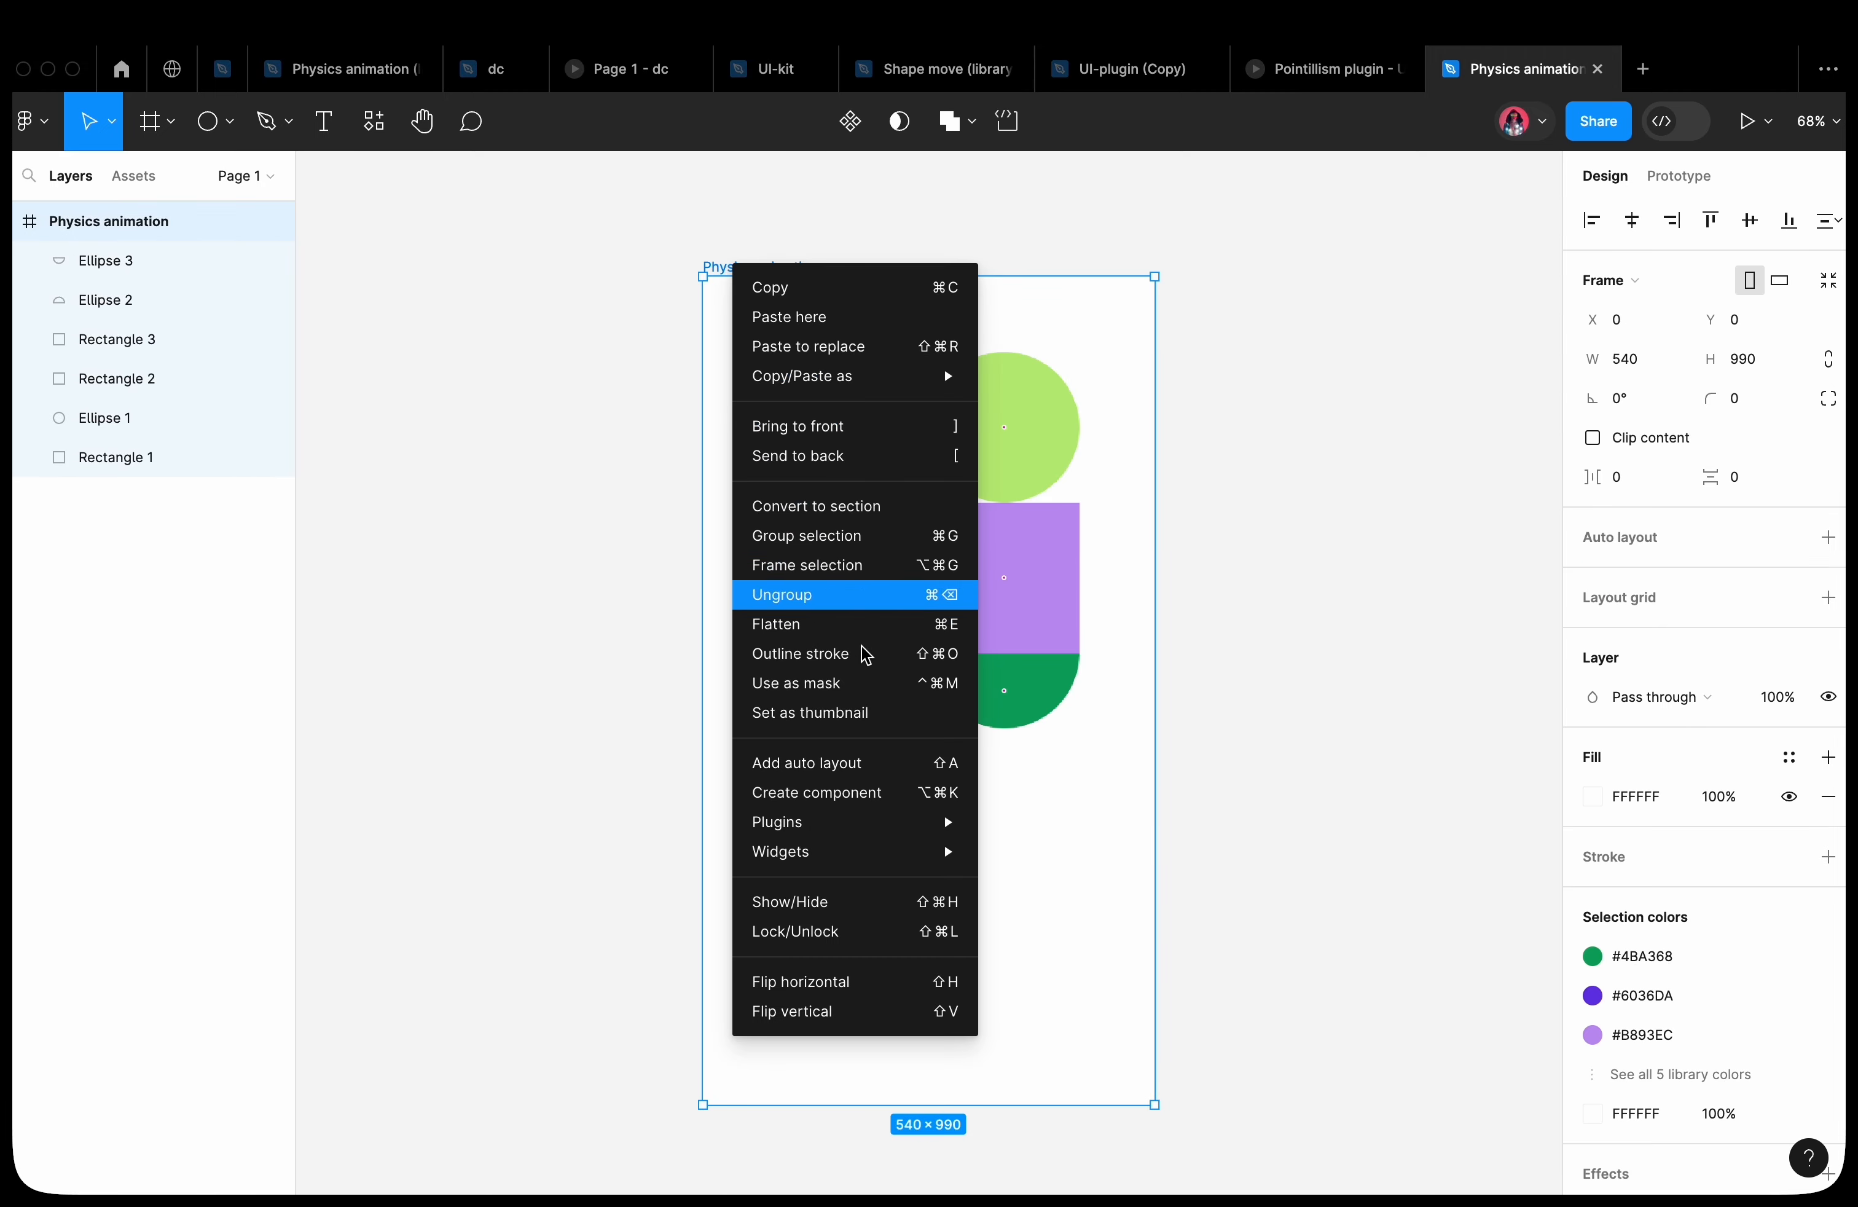
{"action": "mouse_move", "coordinate": [800, 822]}
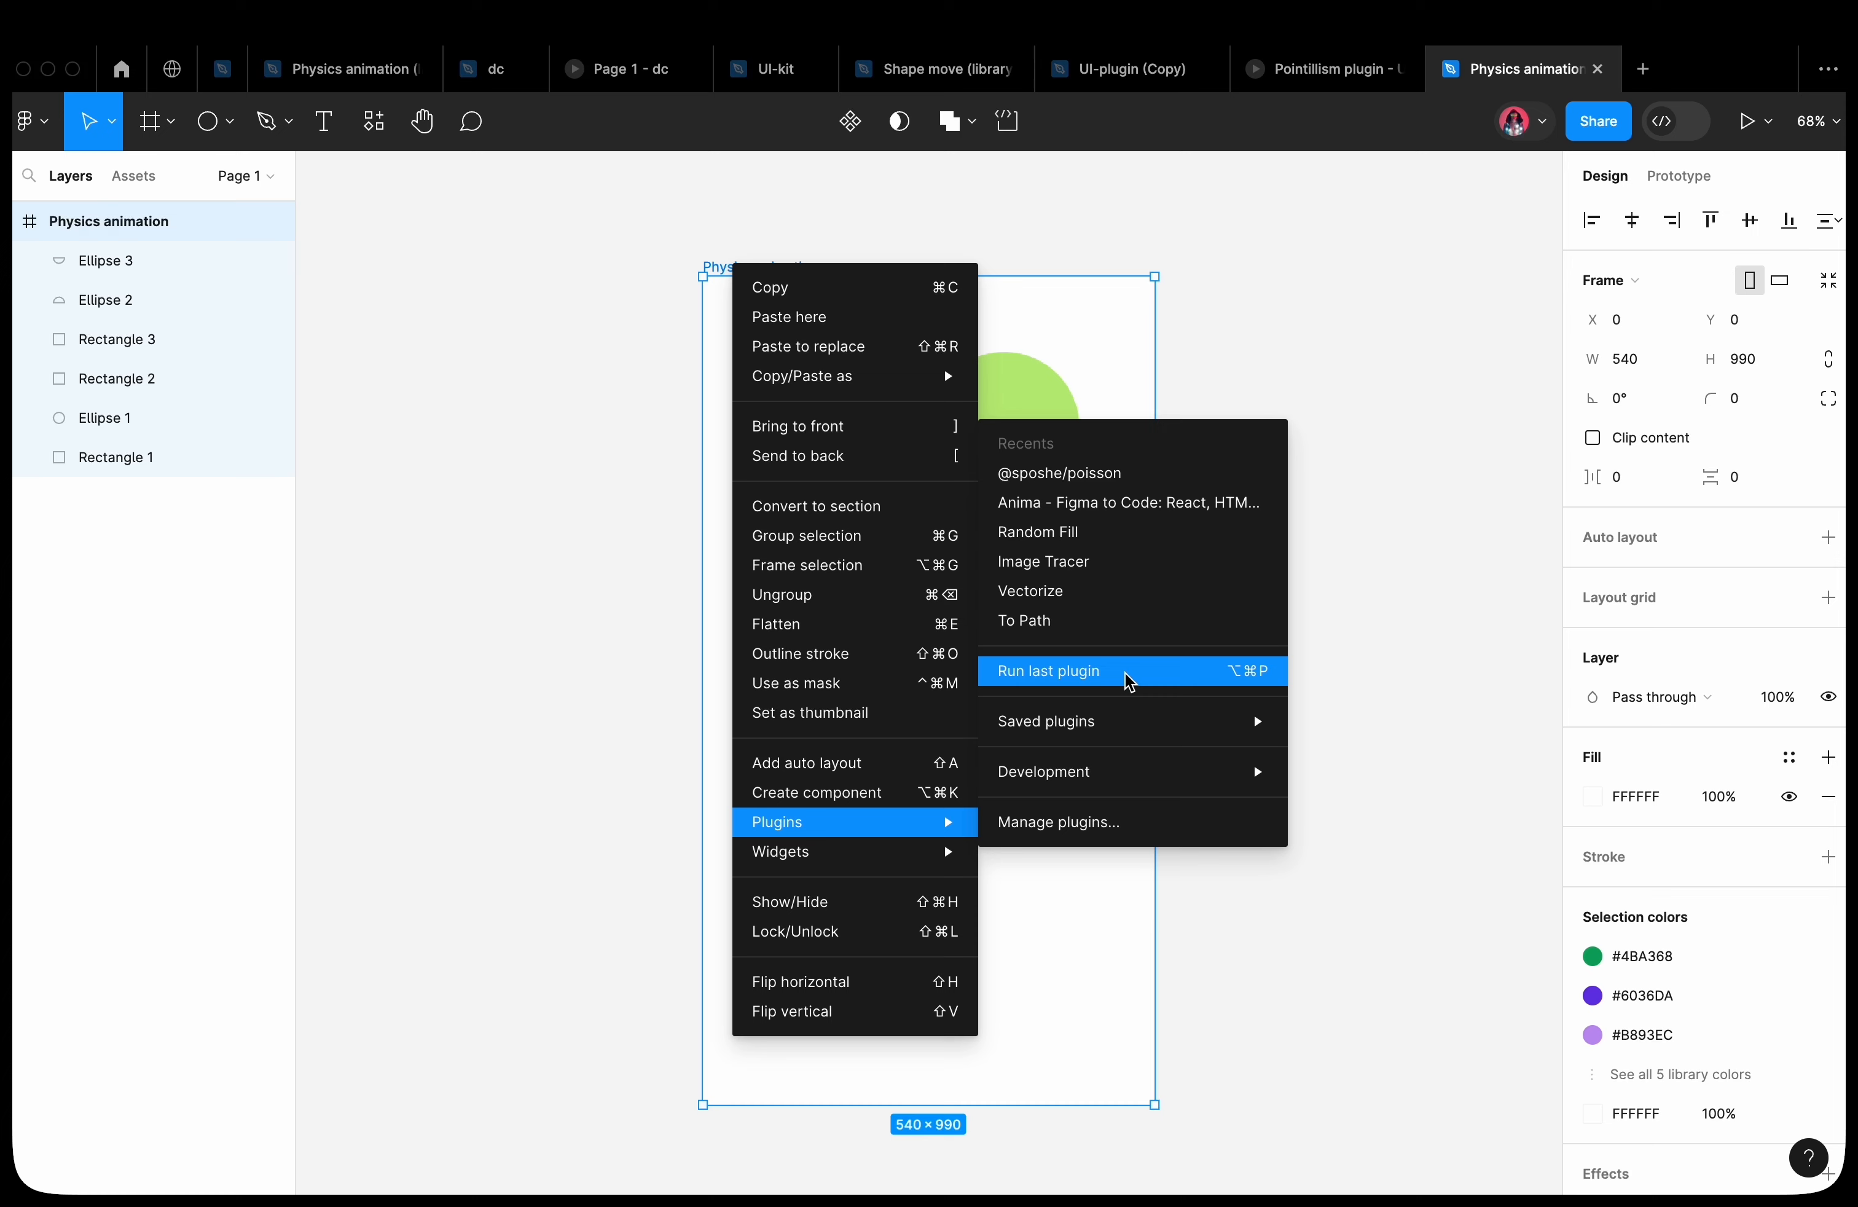
Launch the saved Physics animation plugin on the frame and render the result preview
{"action": "left_click", "coordinate": [1069, 722]}
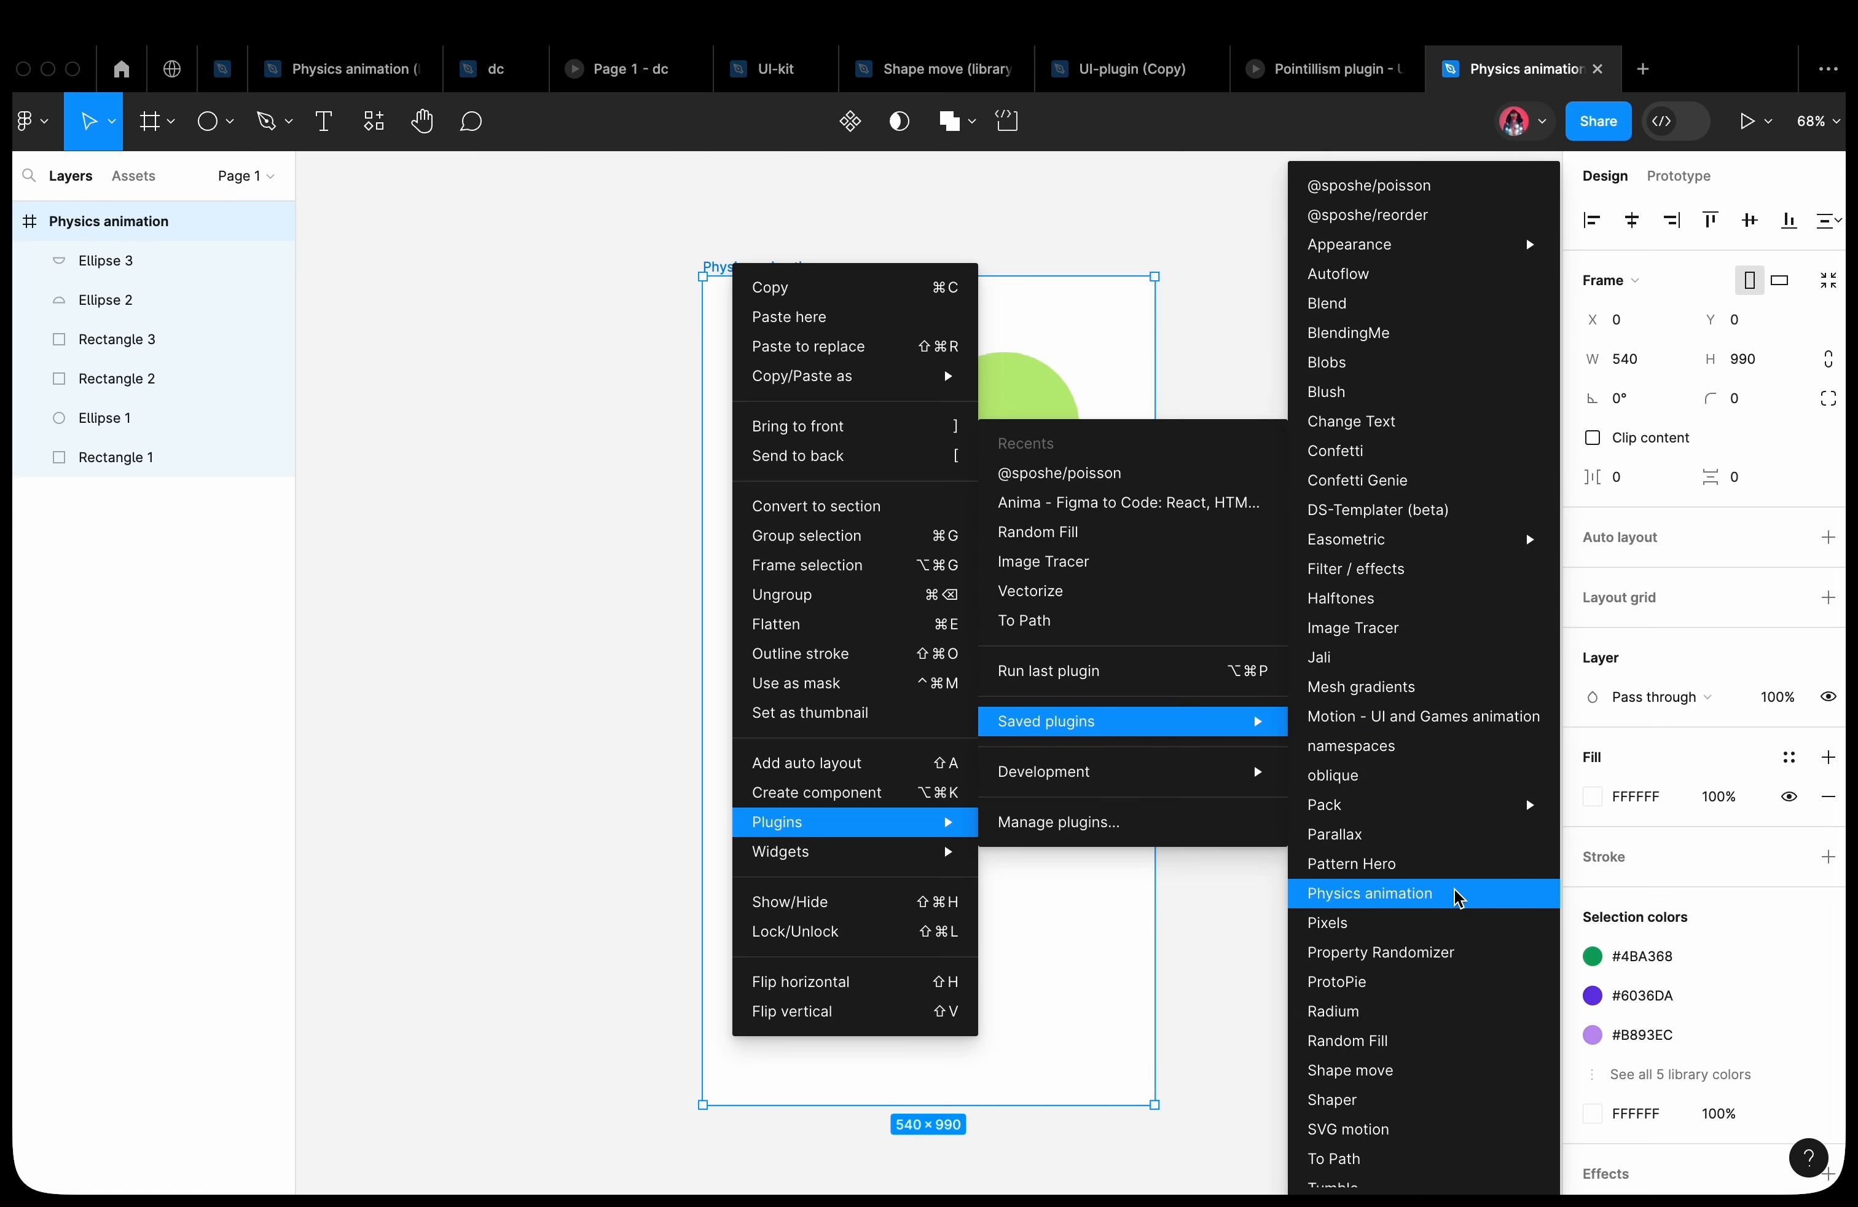
{"action": "left_click", "coordinate": [1369, 893]}
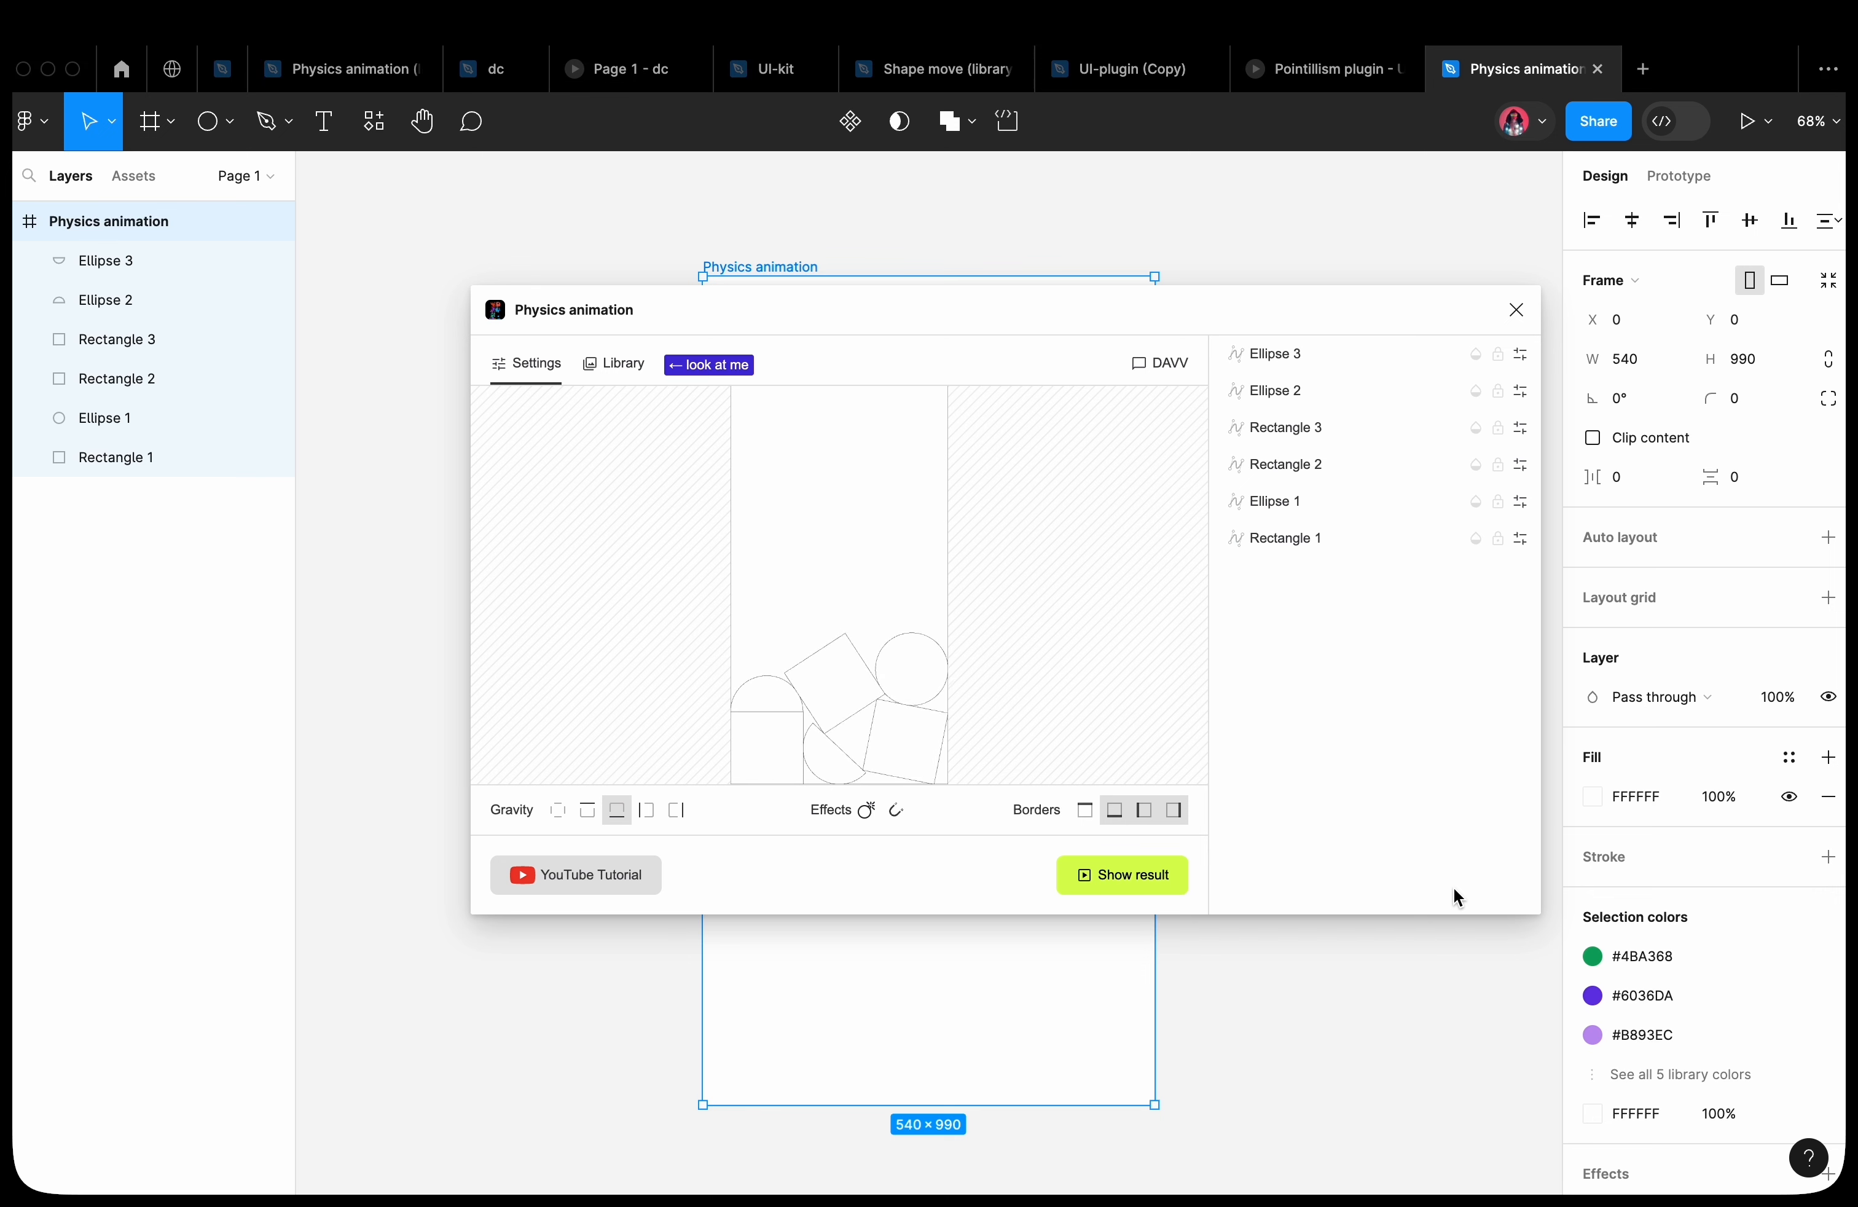
{"action": "left_click", "coordinate": [1133, 875]}
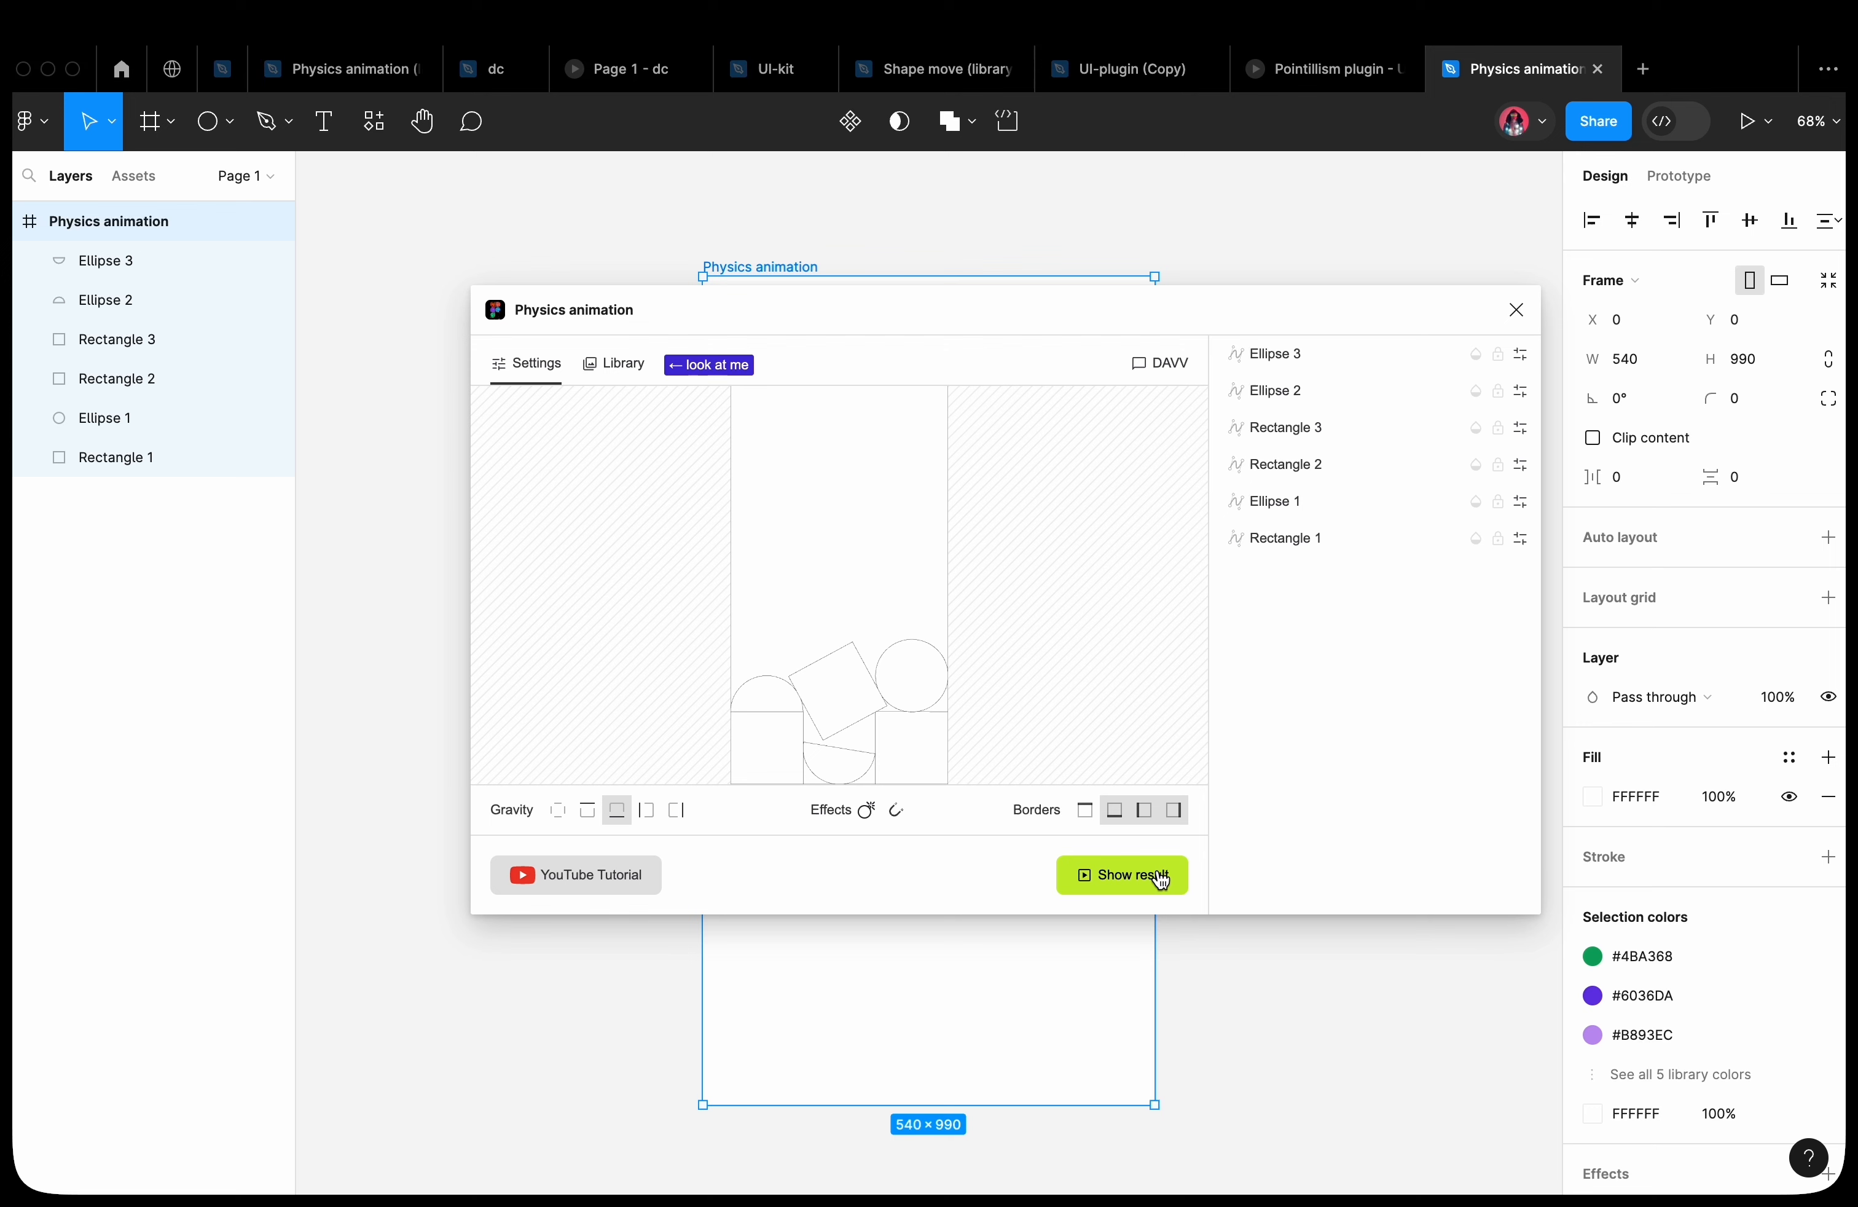
{"action": "left_click", "coordinate": [1133, 876]}
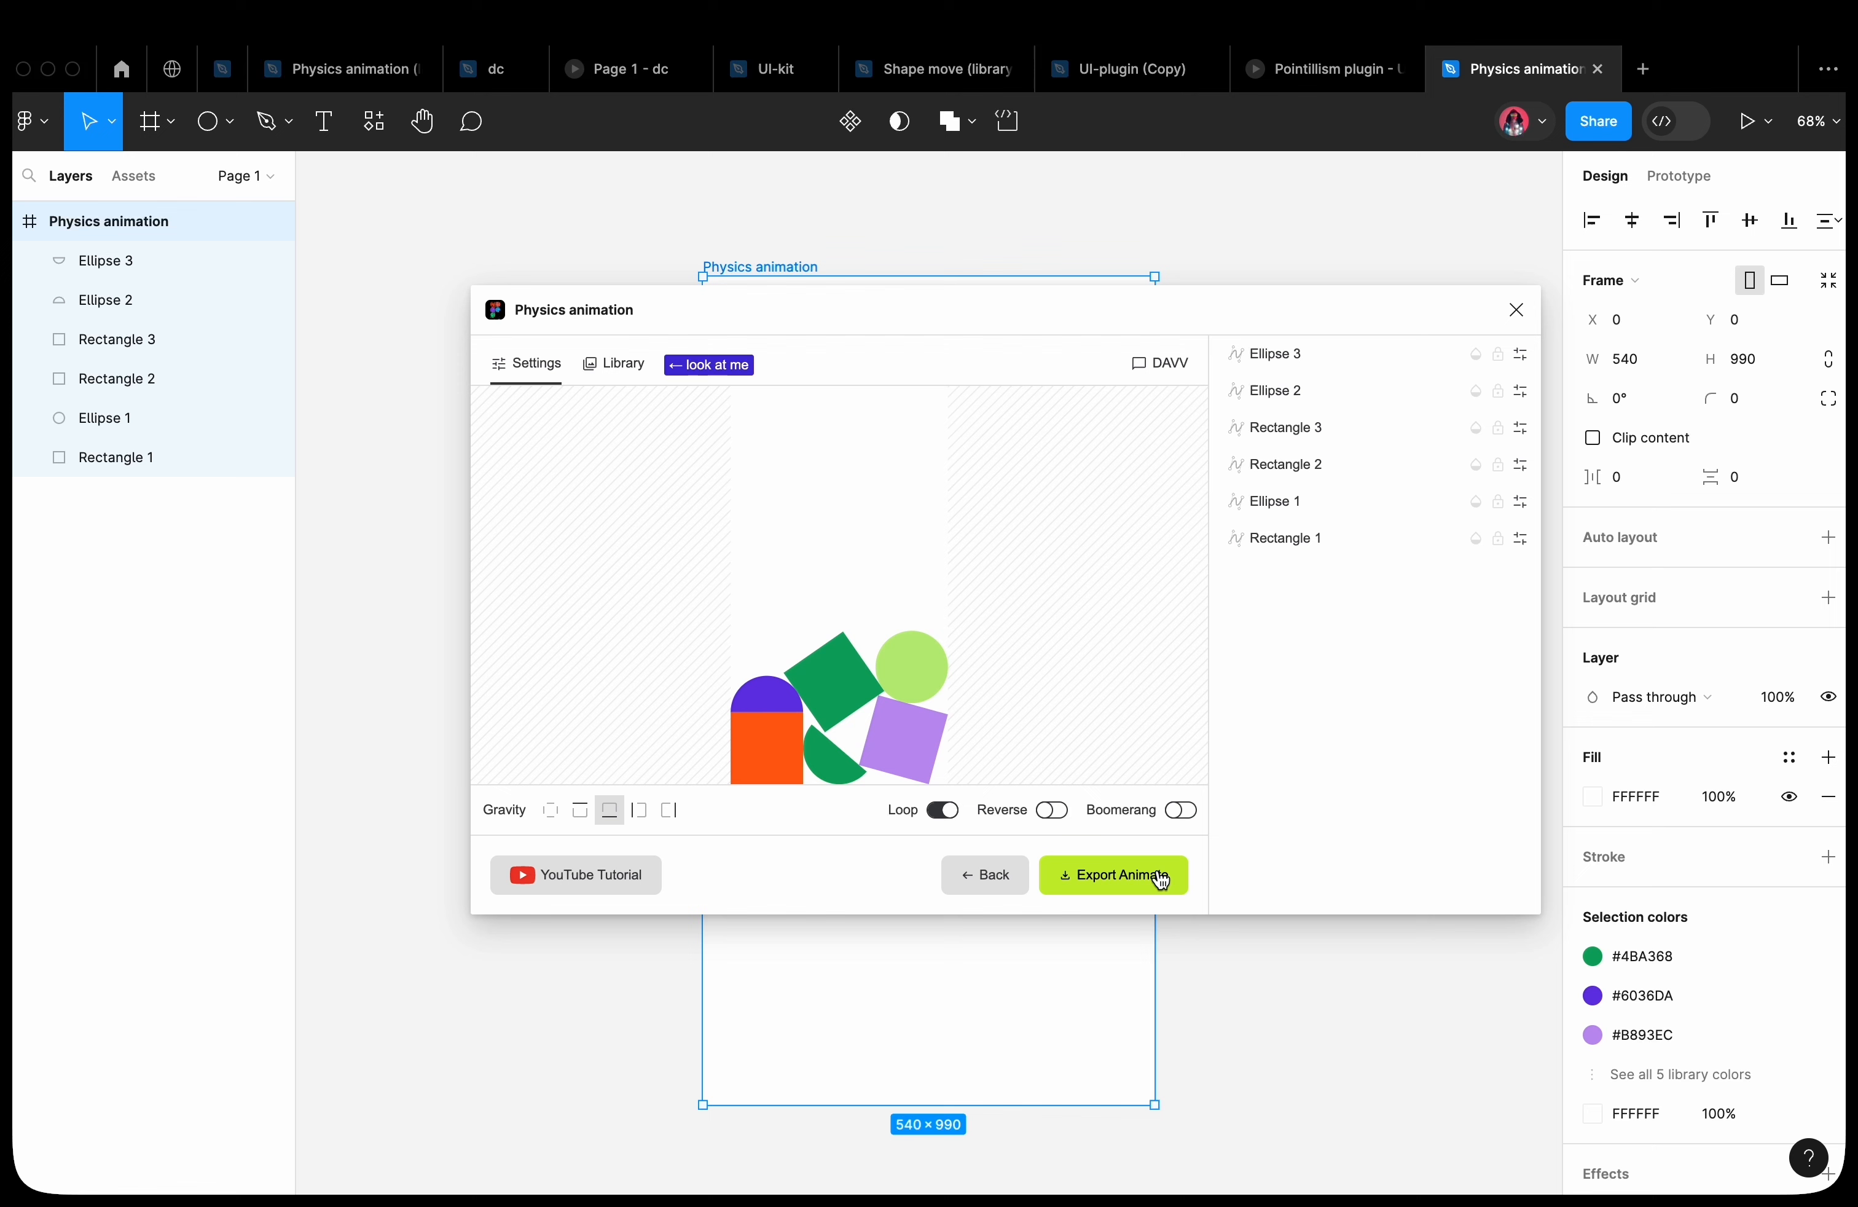
Preview the animation with Reverse and Boomerang playback enabled, then close the plugin
{"action": "left_click", "coordinate": [1052, 810]}
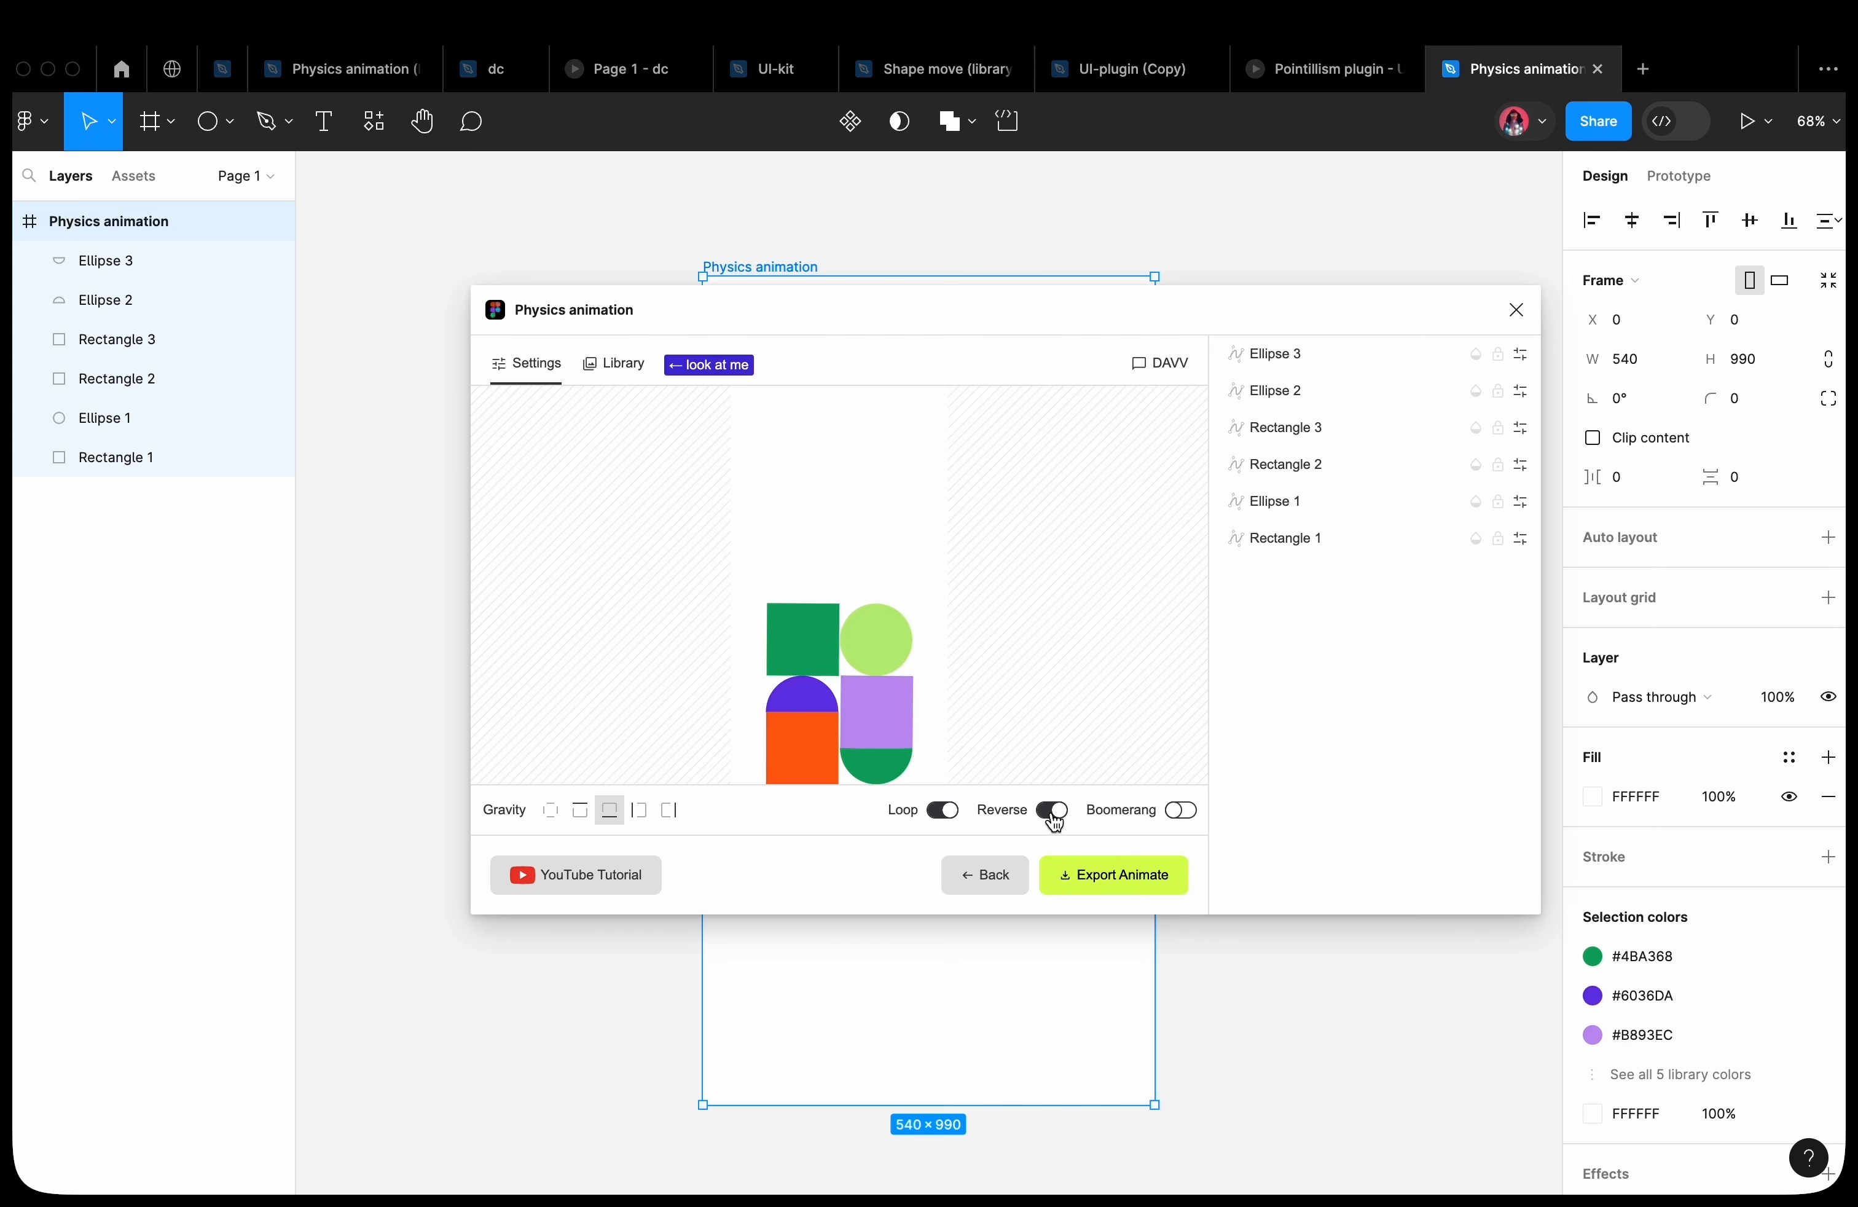
{"action": "left_click", "coordinate": [1181, 810]}
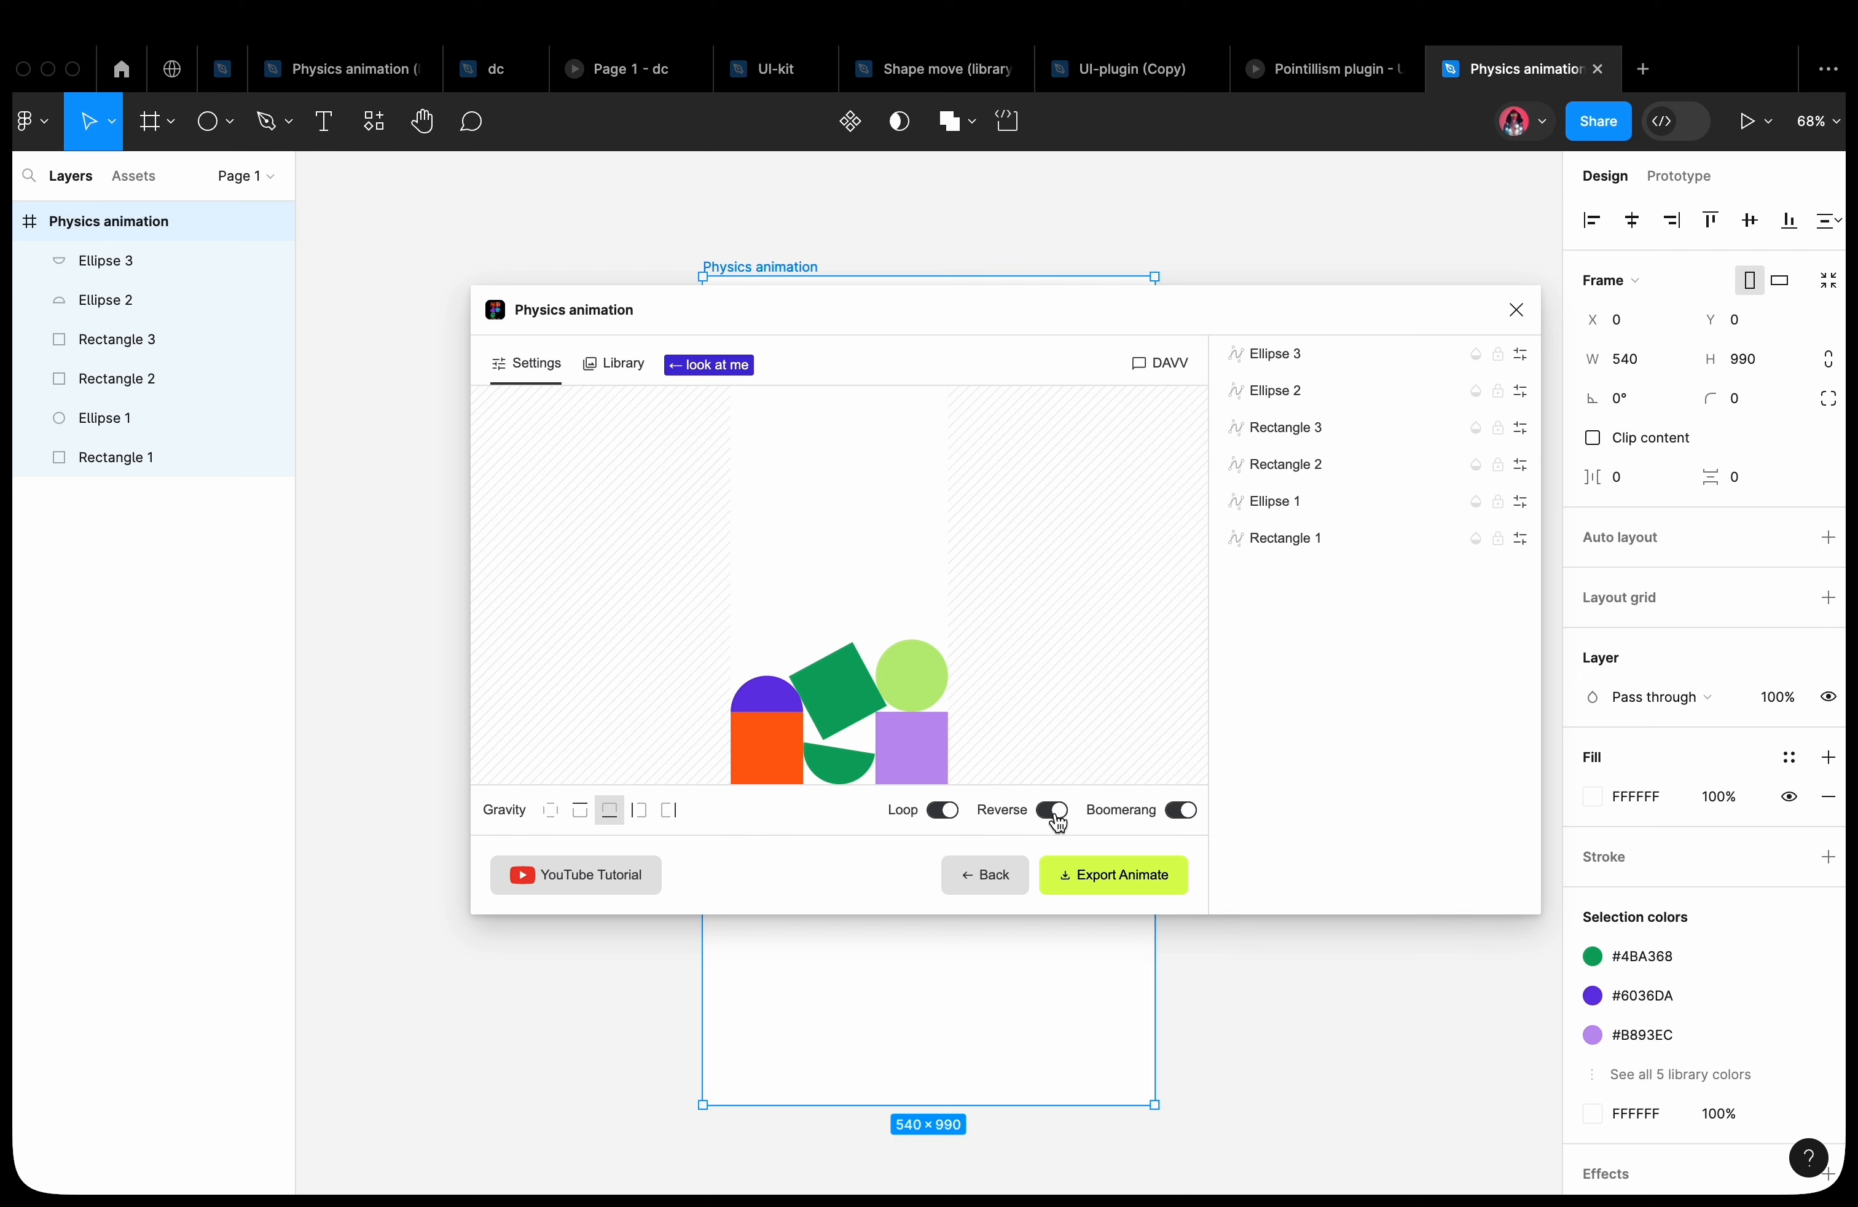
{"action": "left_click", "coordinate": [1052, 810]}
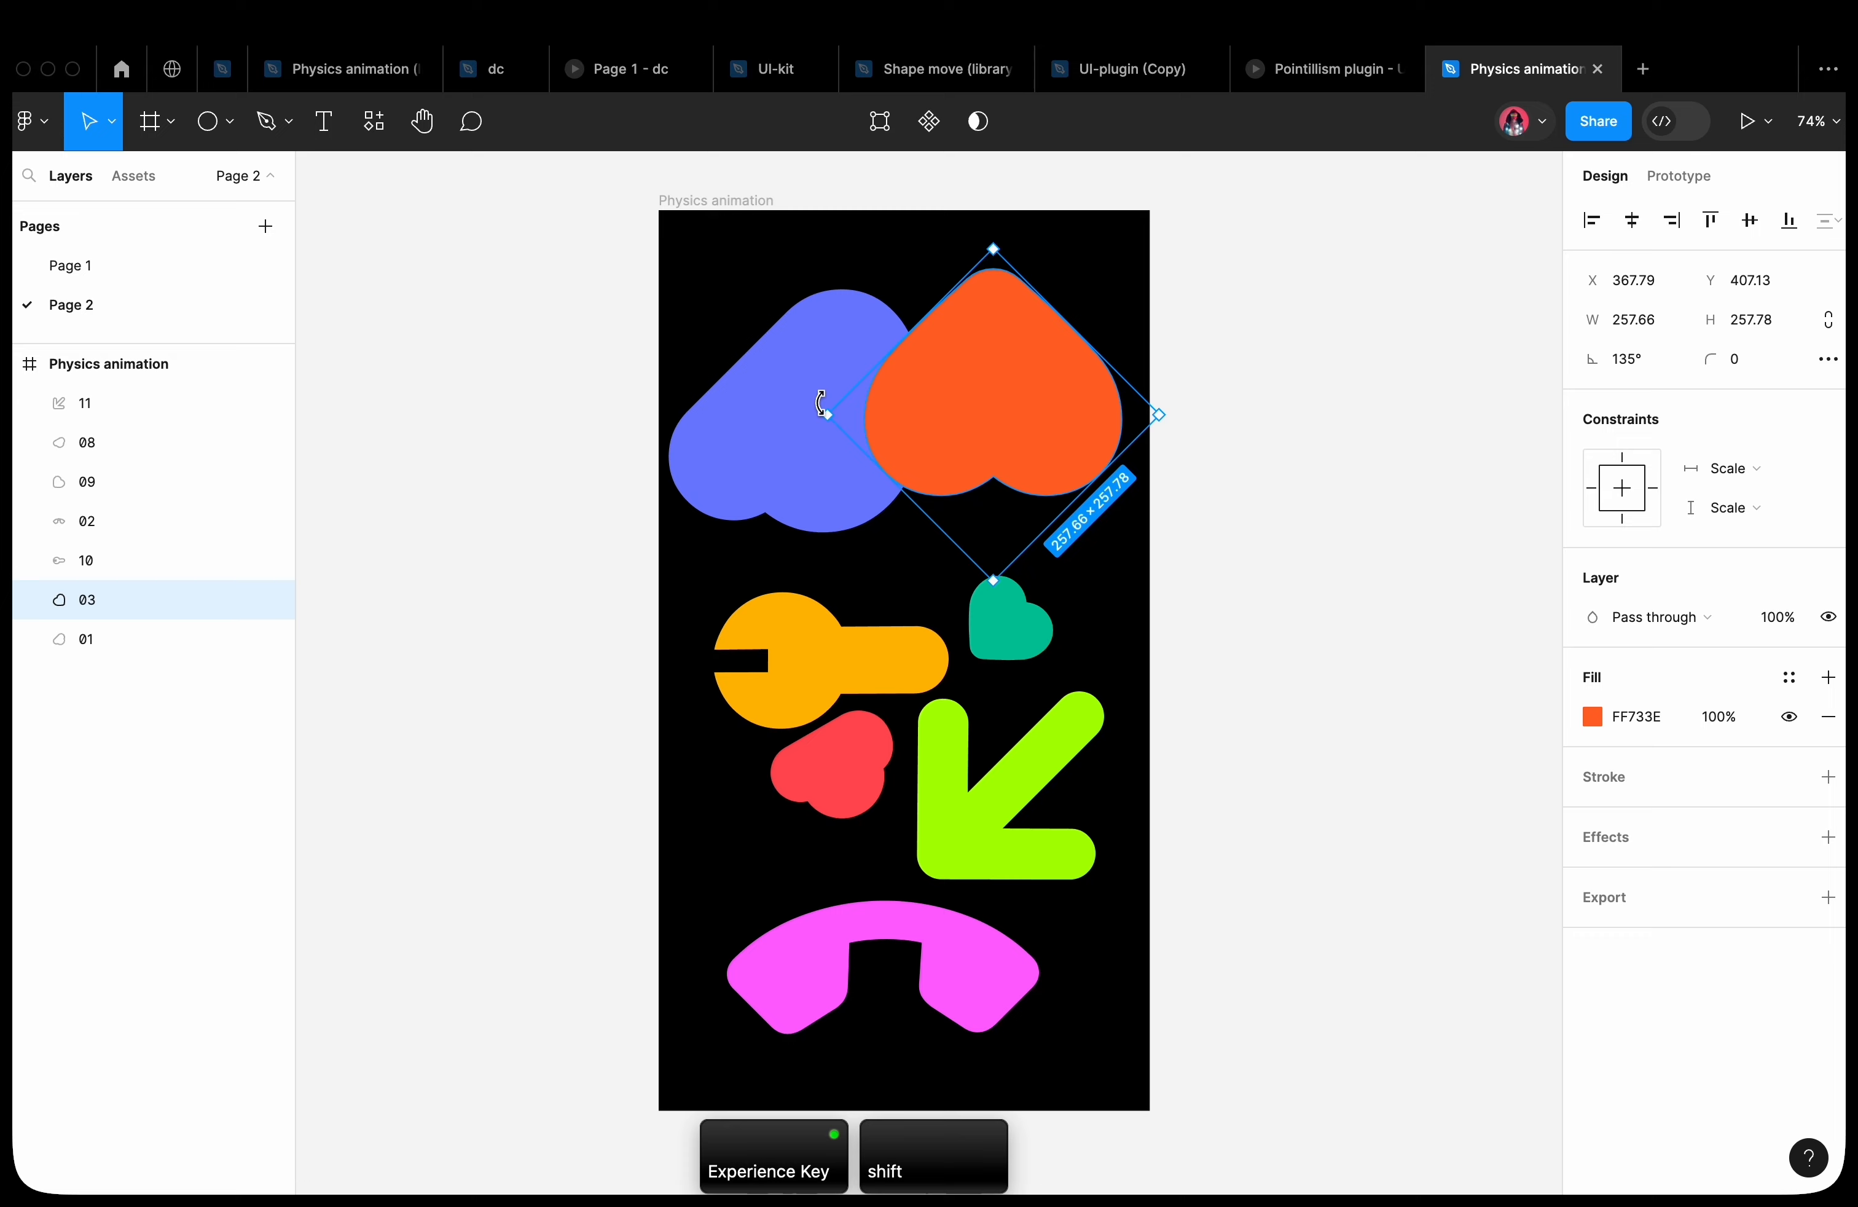
Tilt the orange heart, preview the Page 2 shapes falling, and expand layer 11's physics settings
{"action": "left_click_drag", "start_coordinate": [993, 409], "coordinate": [993, 260]}
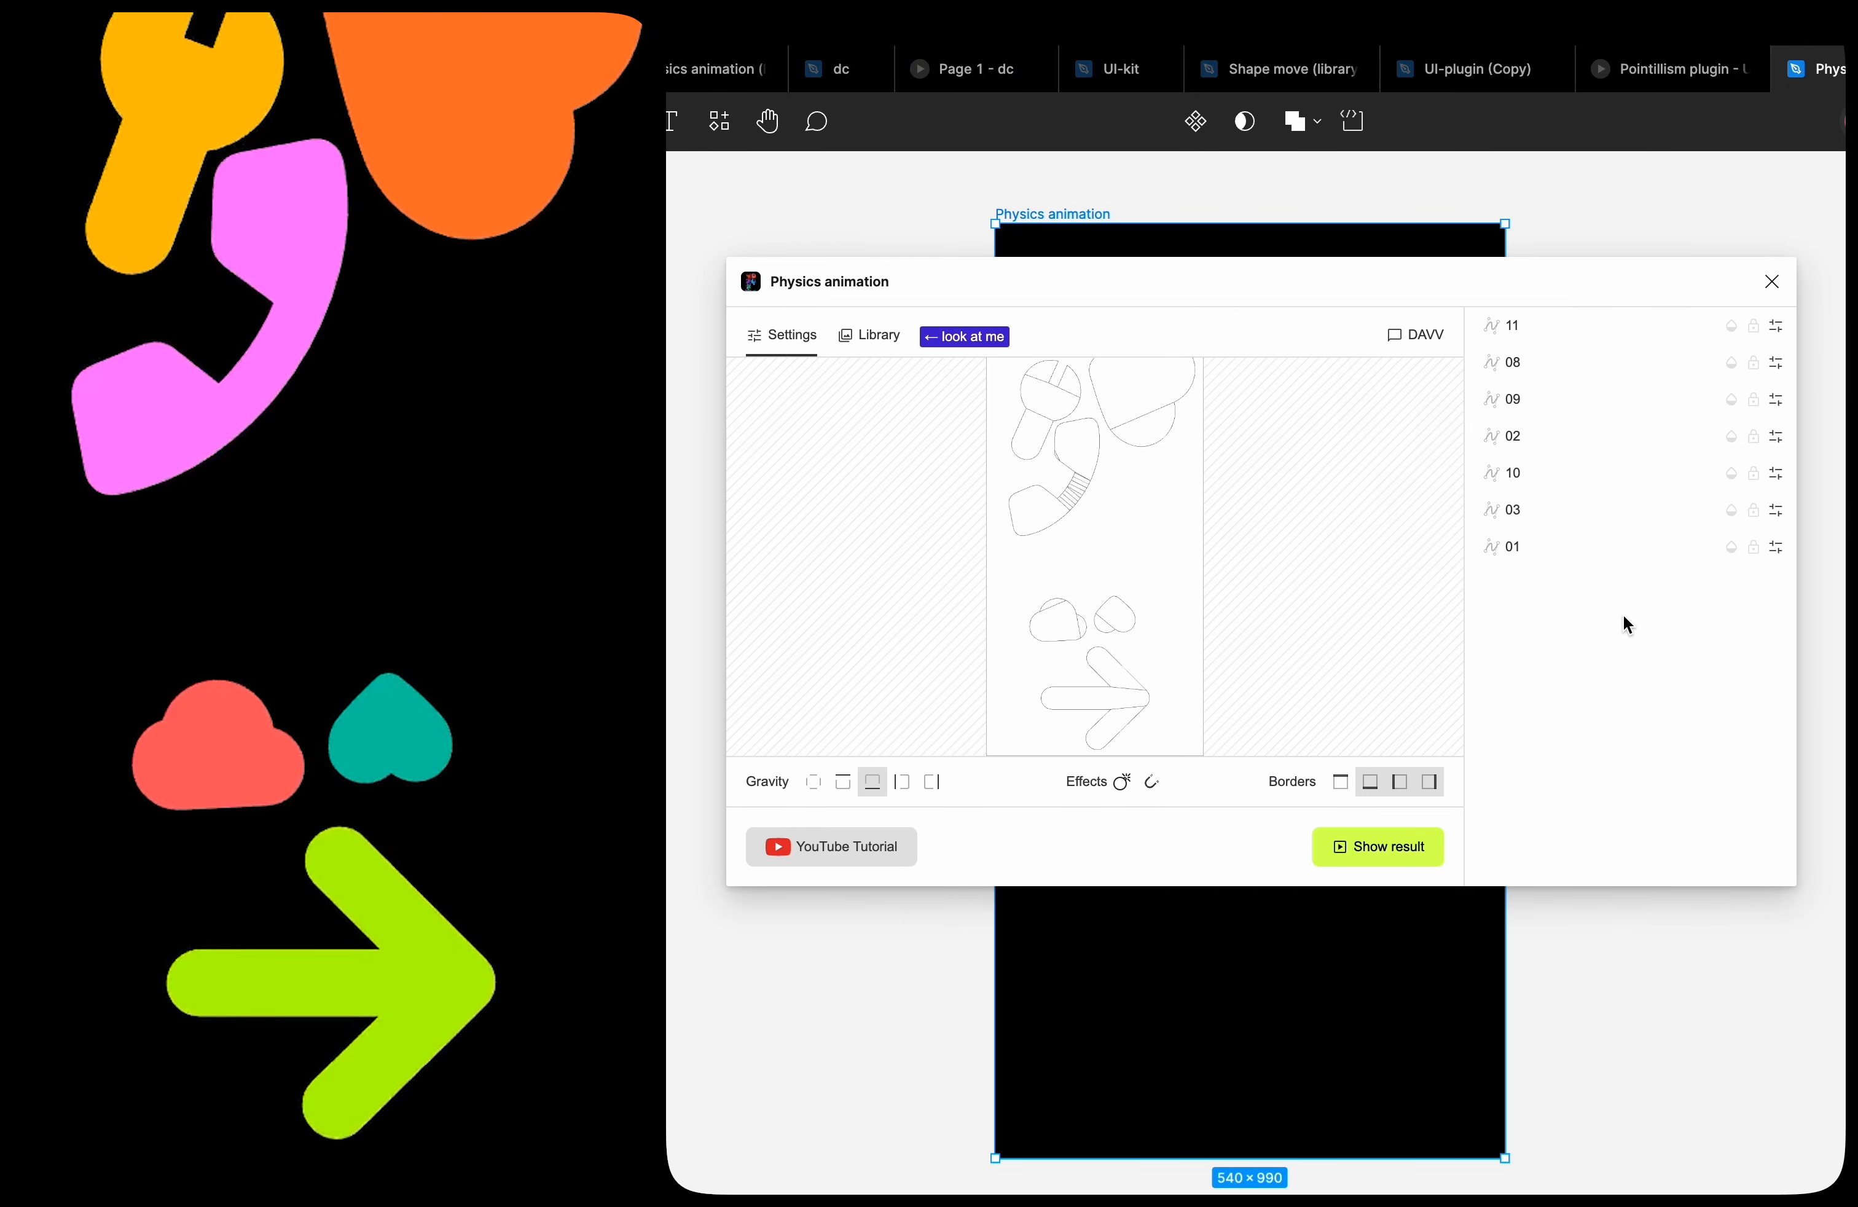
{"action": "left_click", "coordinate": [1388, 847]}
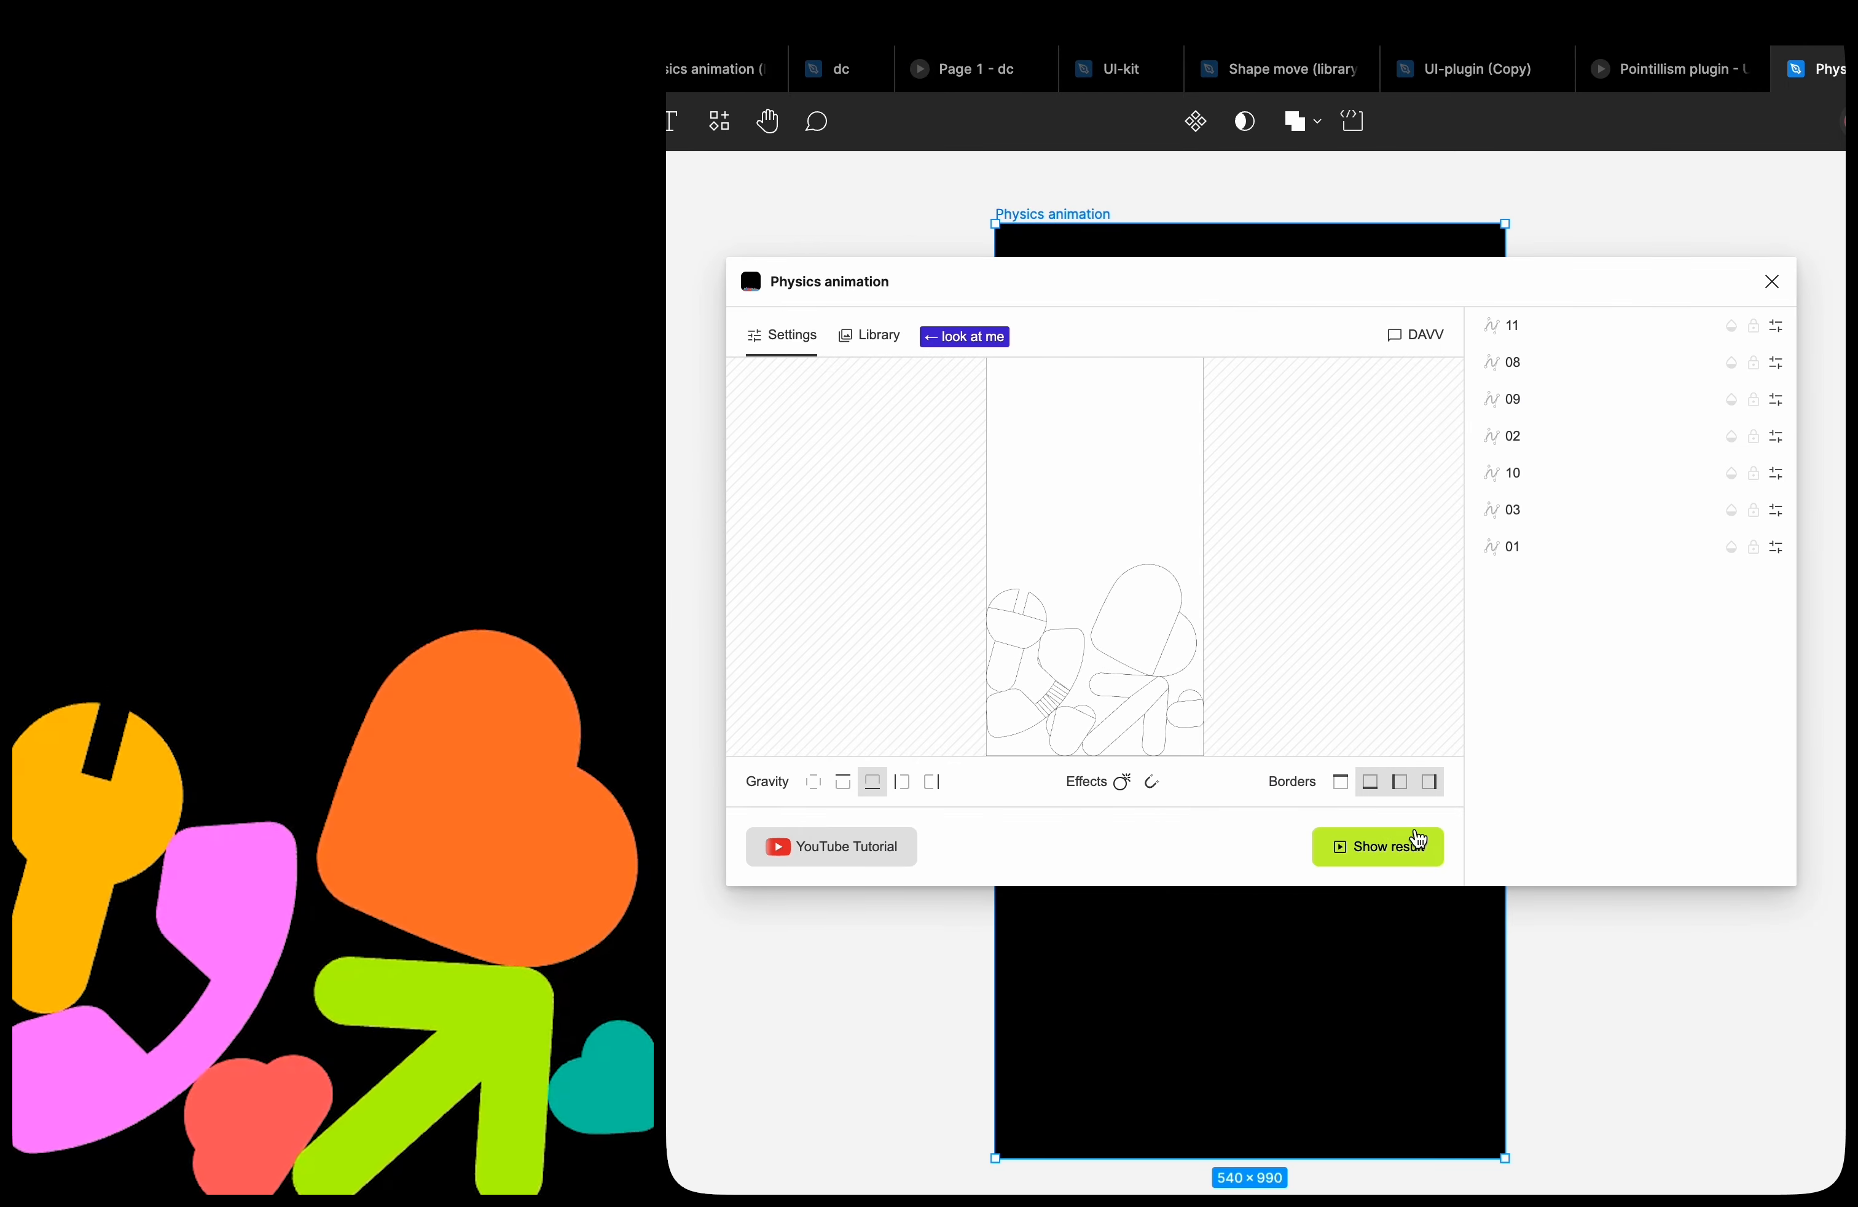
{"action": "left_click", "coordinate": [1378, 847]}
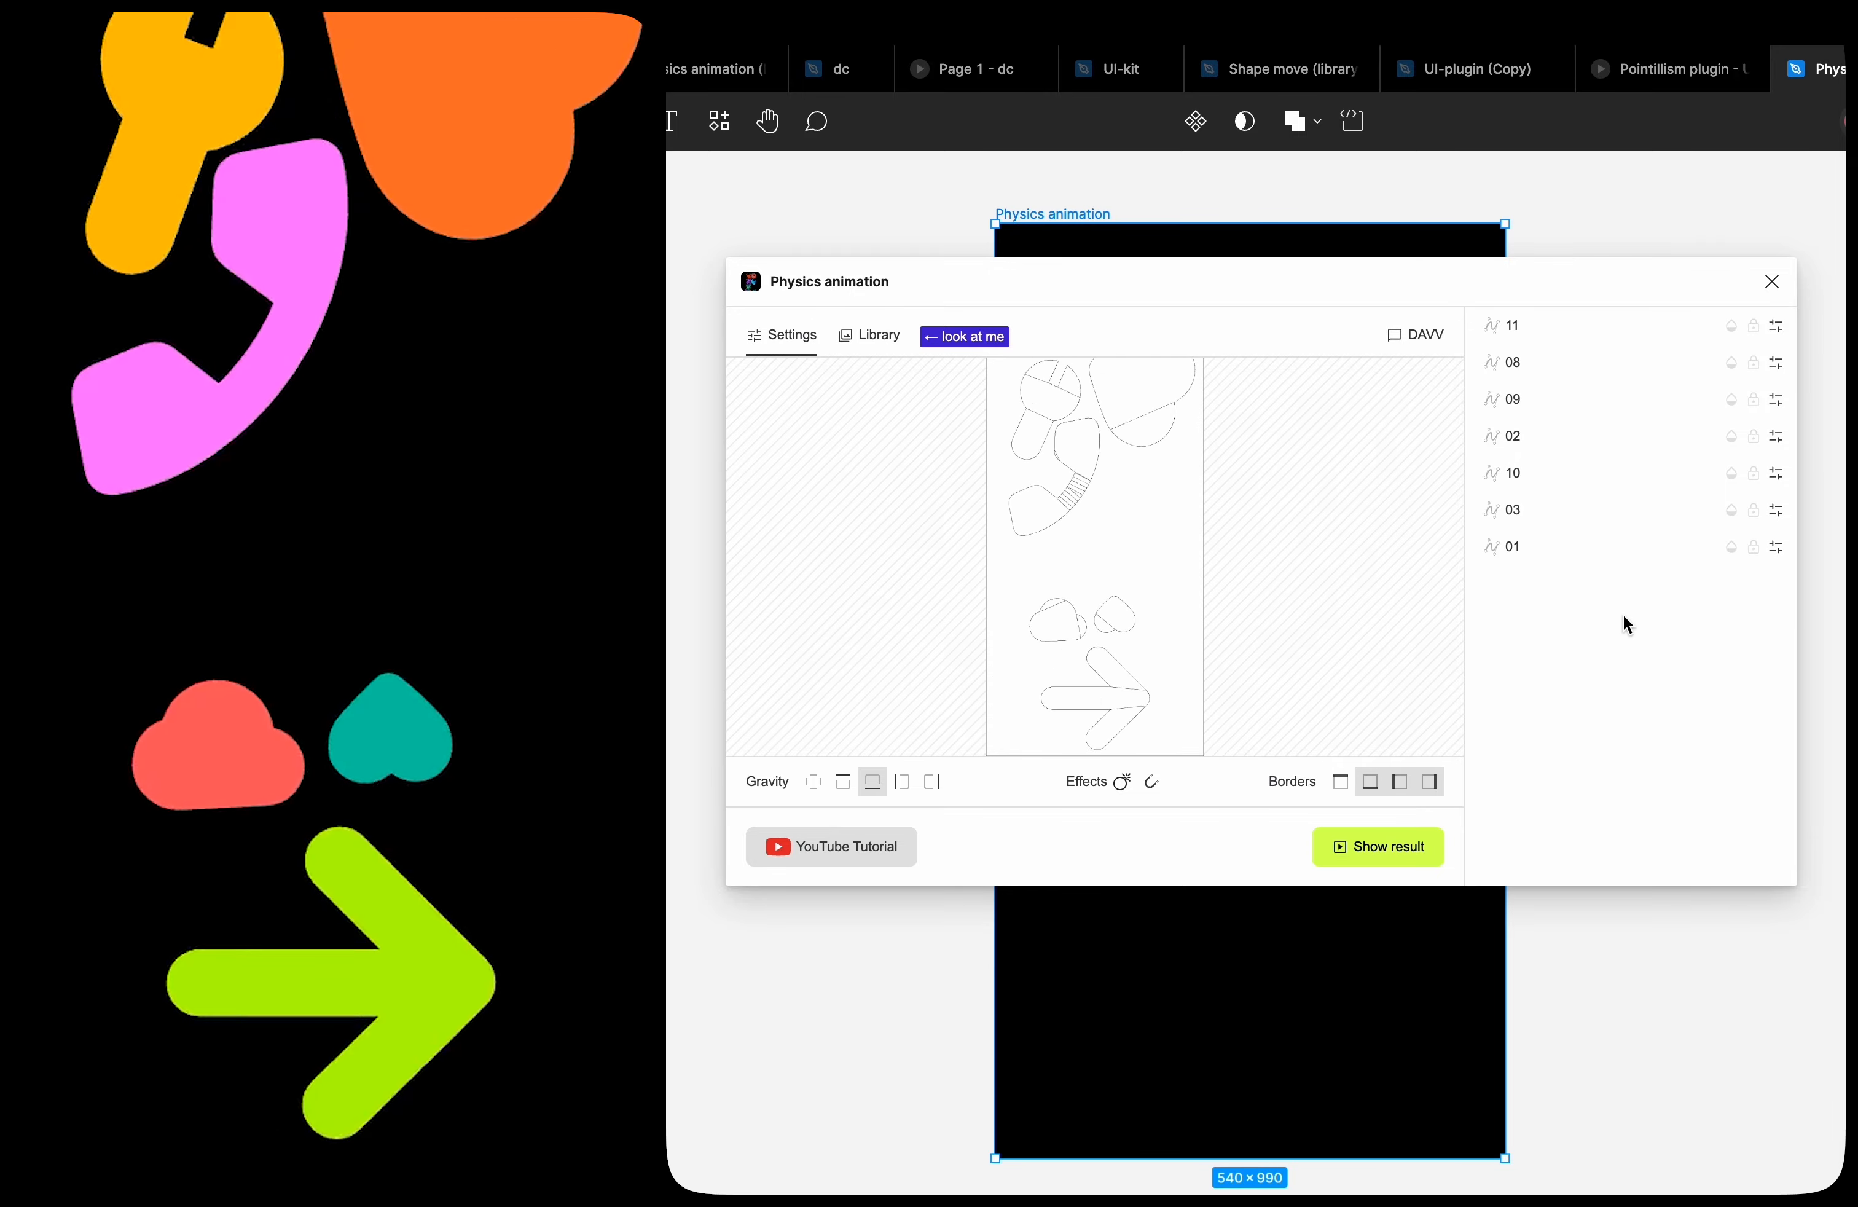
{"action": "left_click", "coordinate": [1377, 847]}
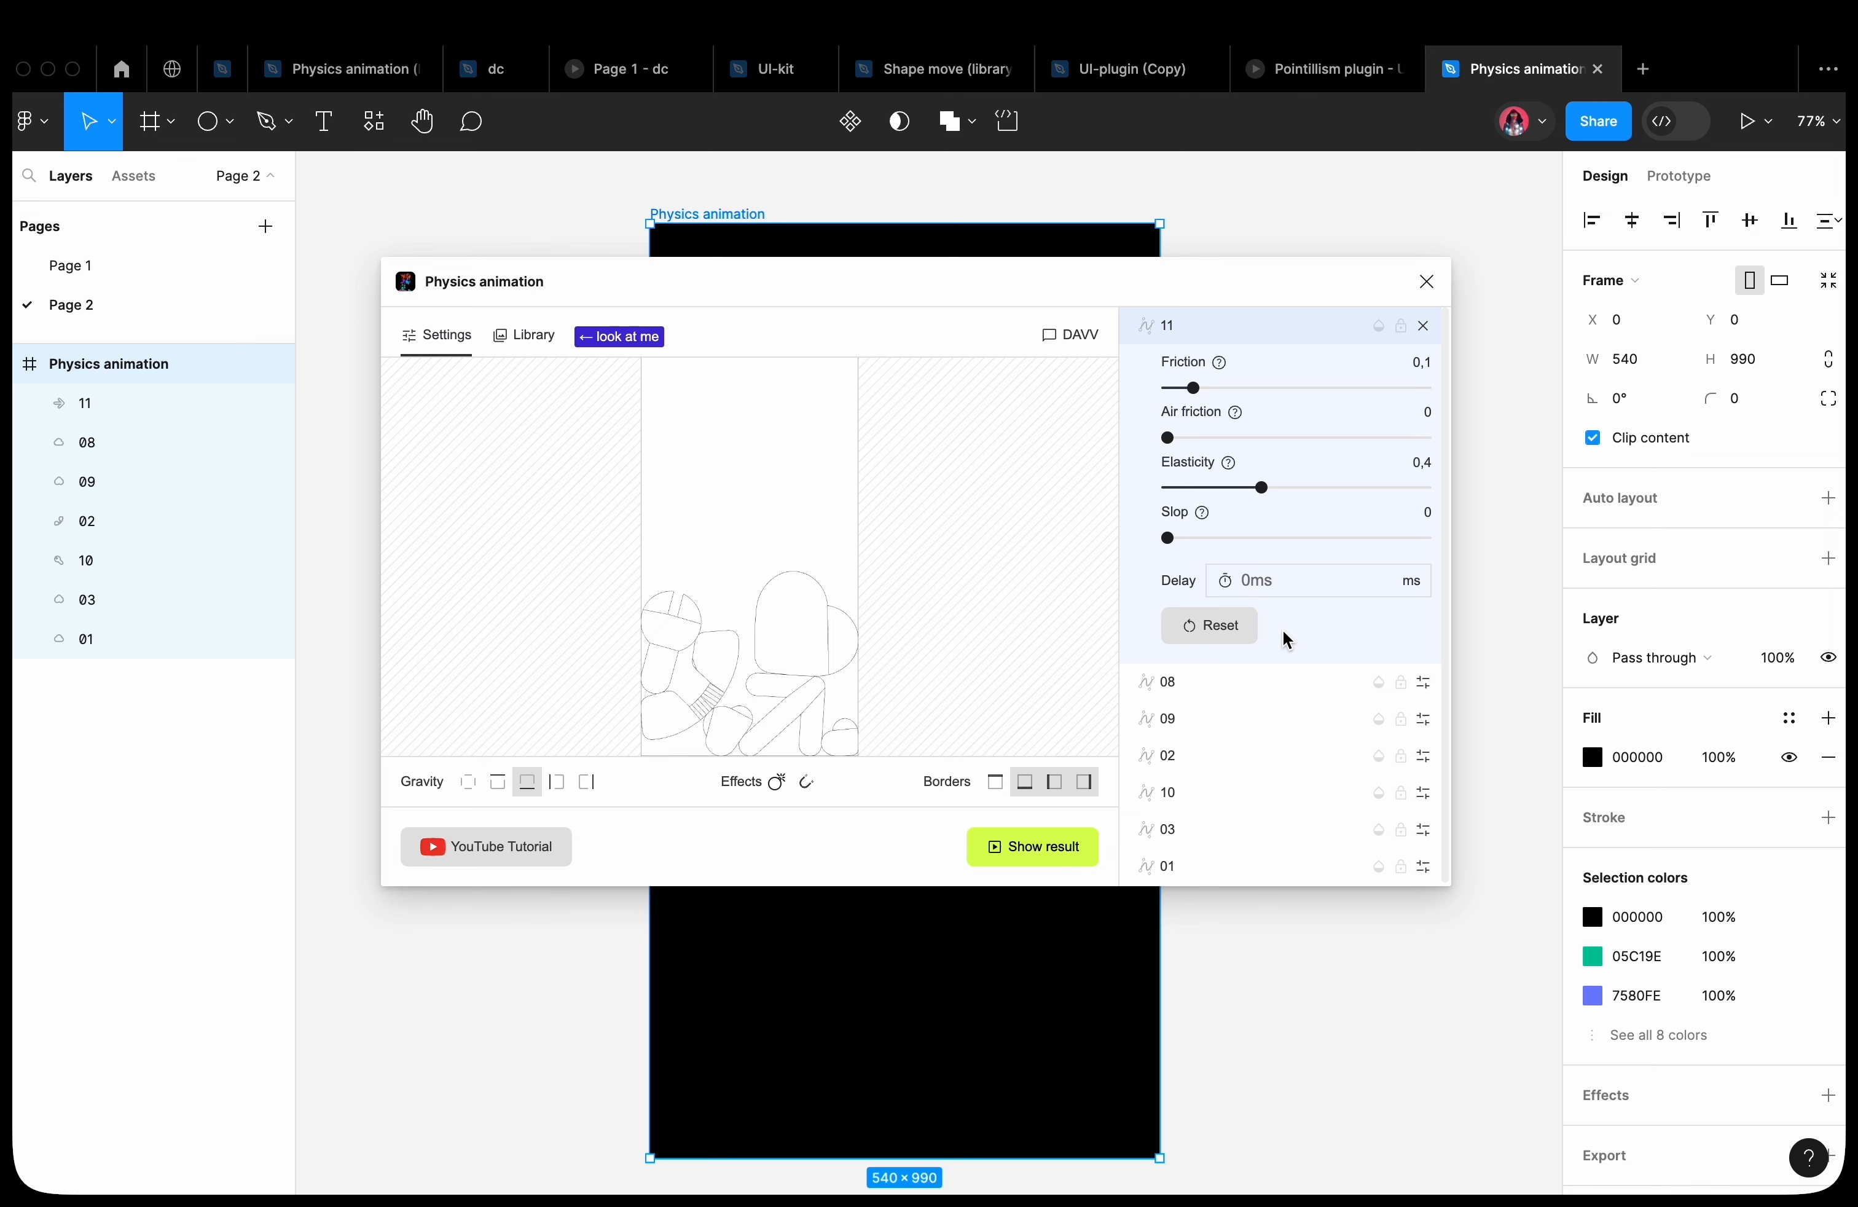
Give layers 08, 09 and 03 drop delays of 1000, 1500 and 3000 ms
{"action": "left_click", "coordinate": [1266, 580]}
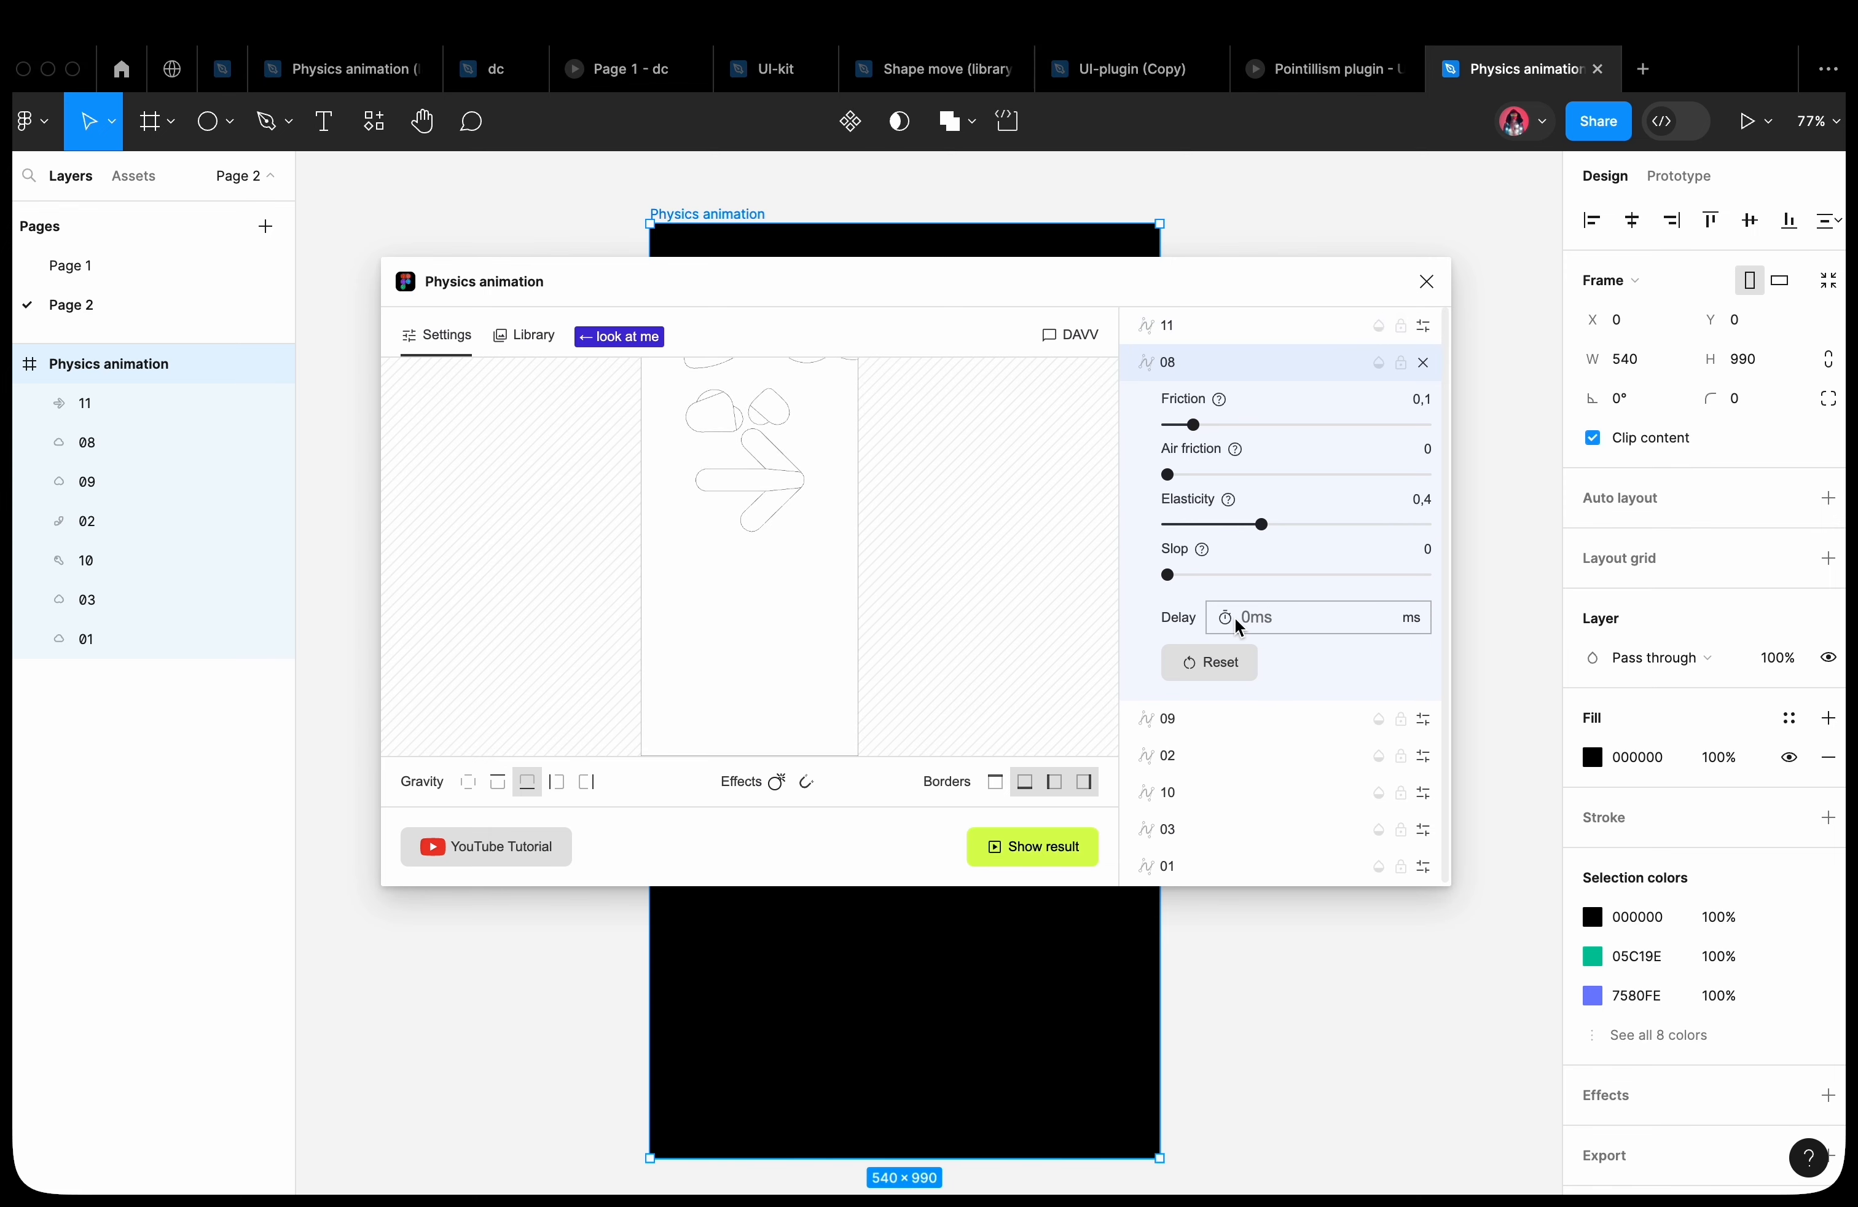
{"action": "type", "text": "1000"}
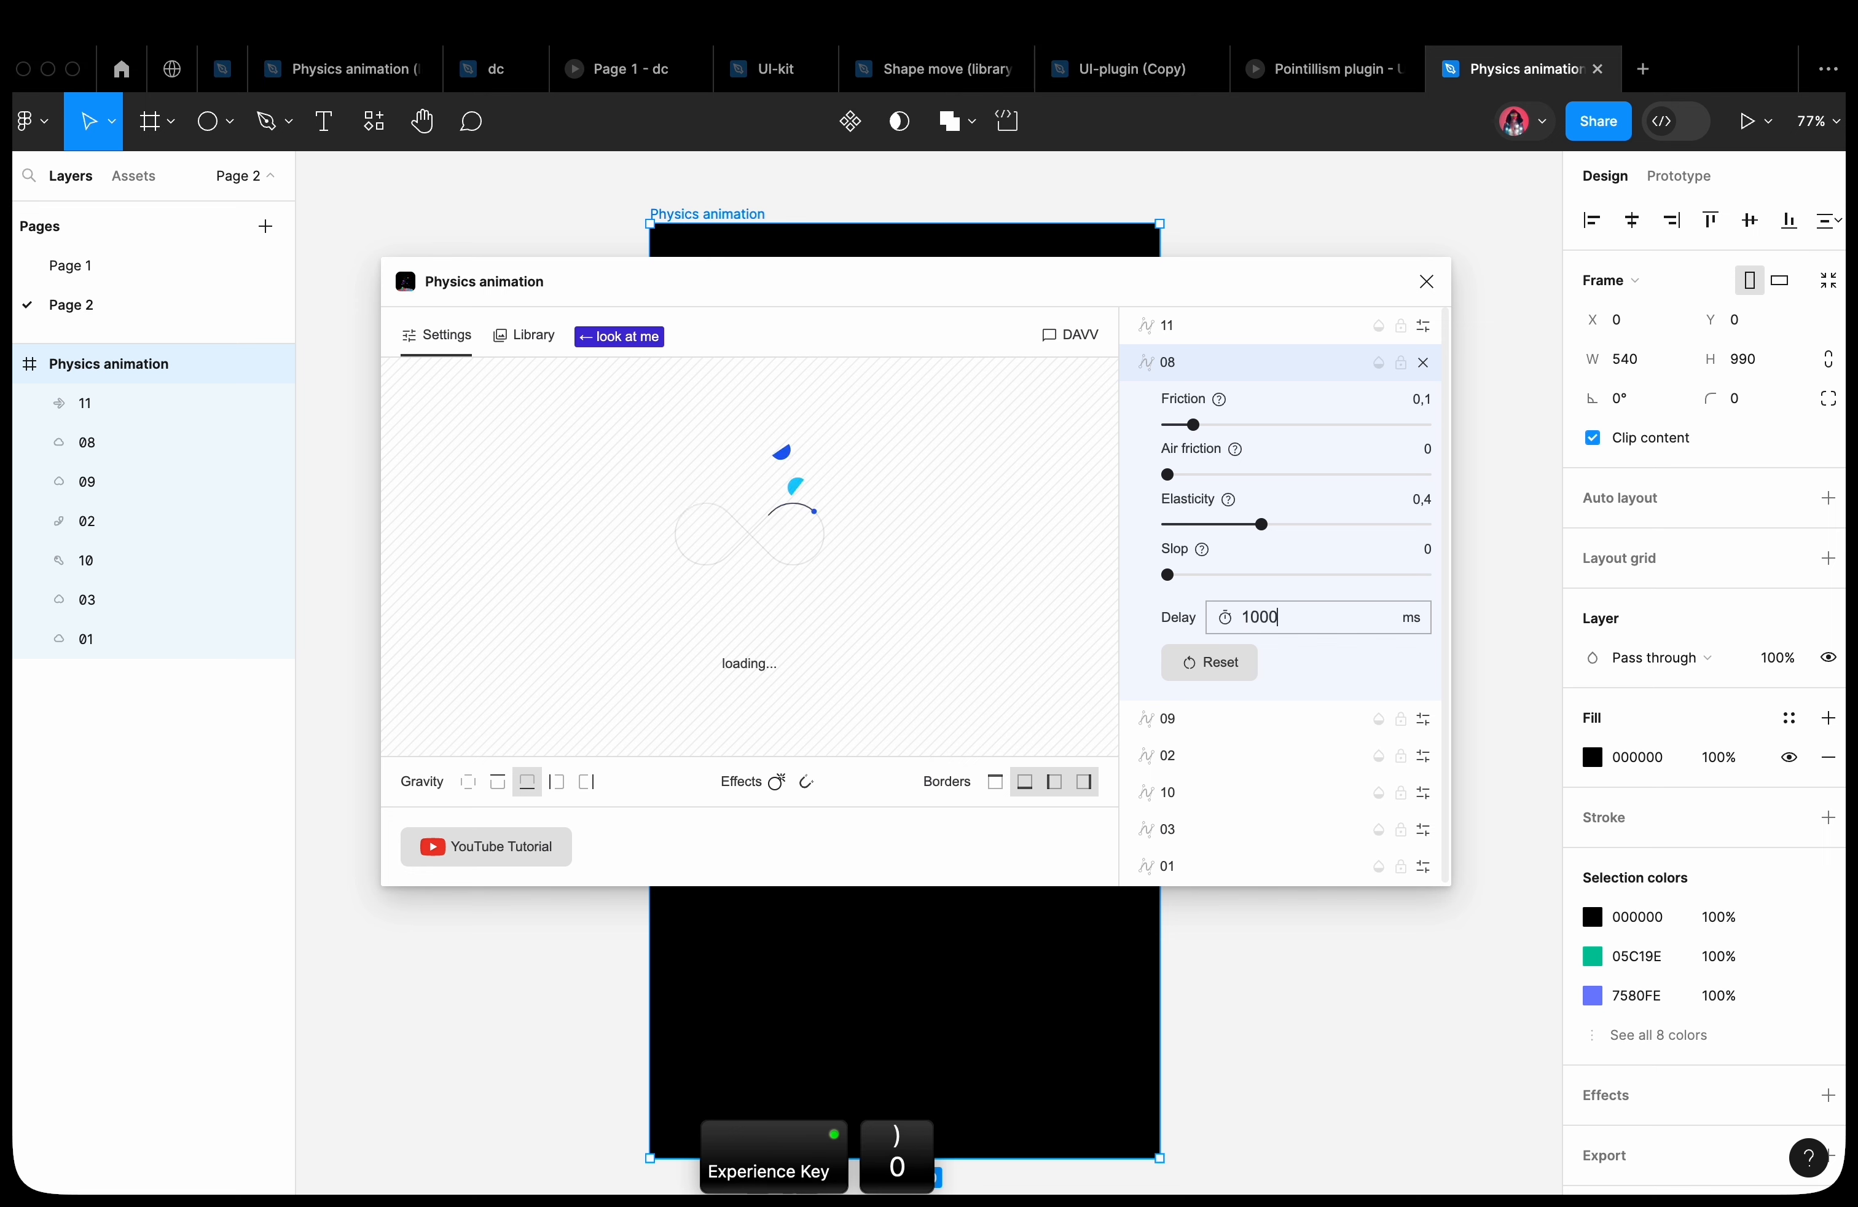
{"action": "left_click", "coordinate": [1189, 399]}
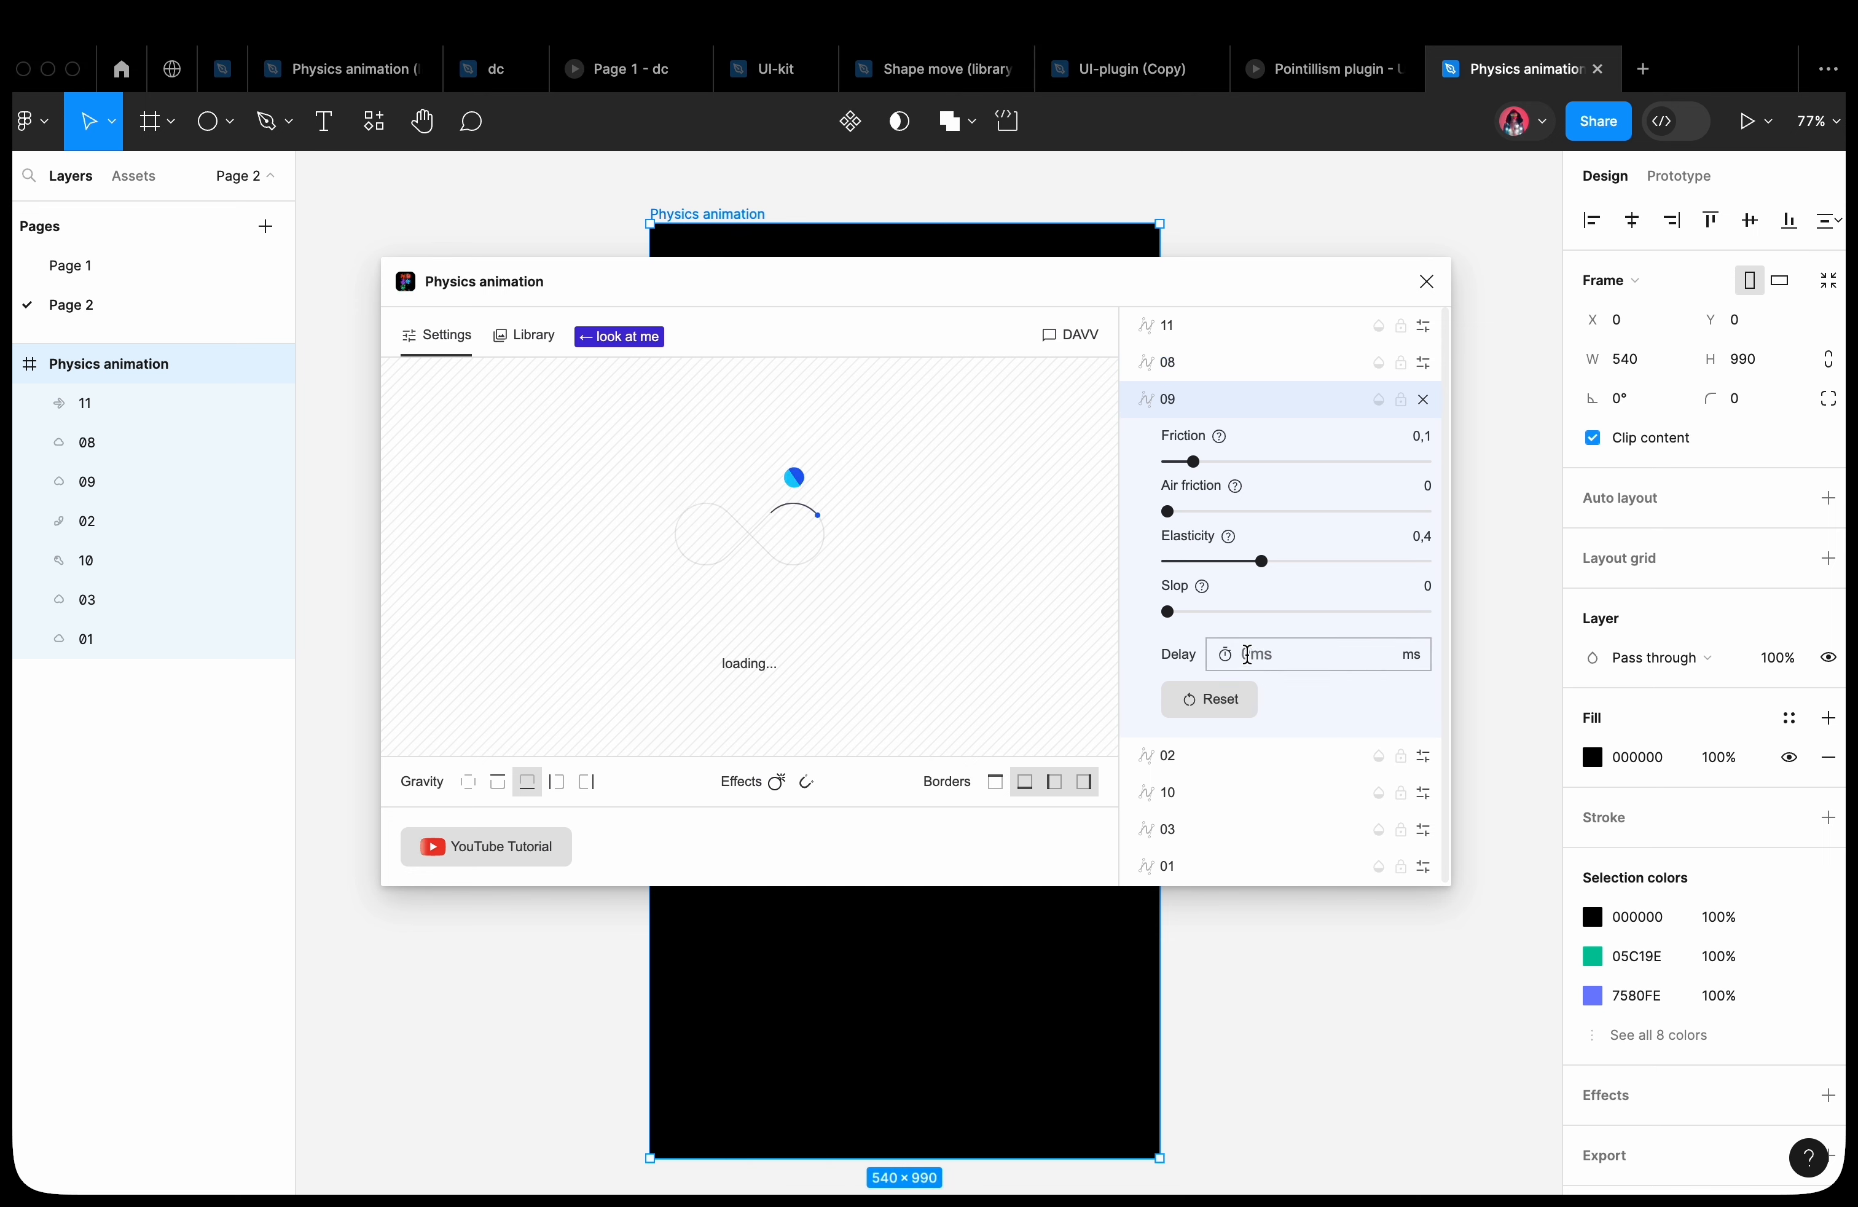
{"action": "type", "text": "1500"}
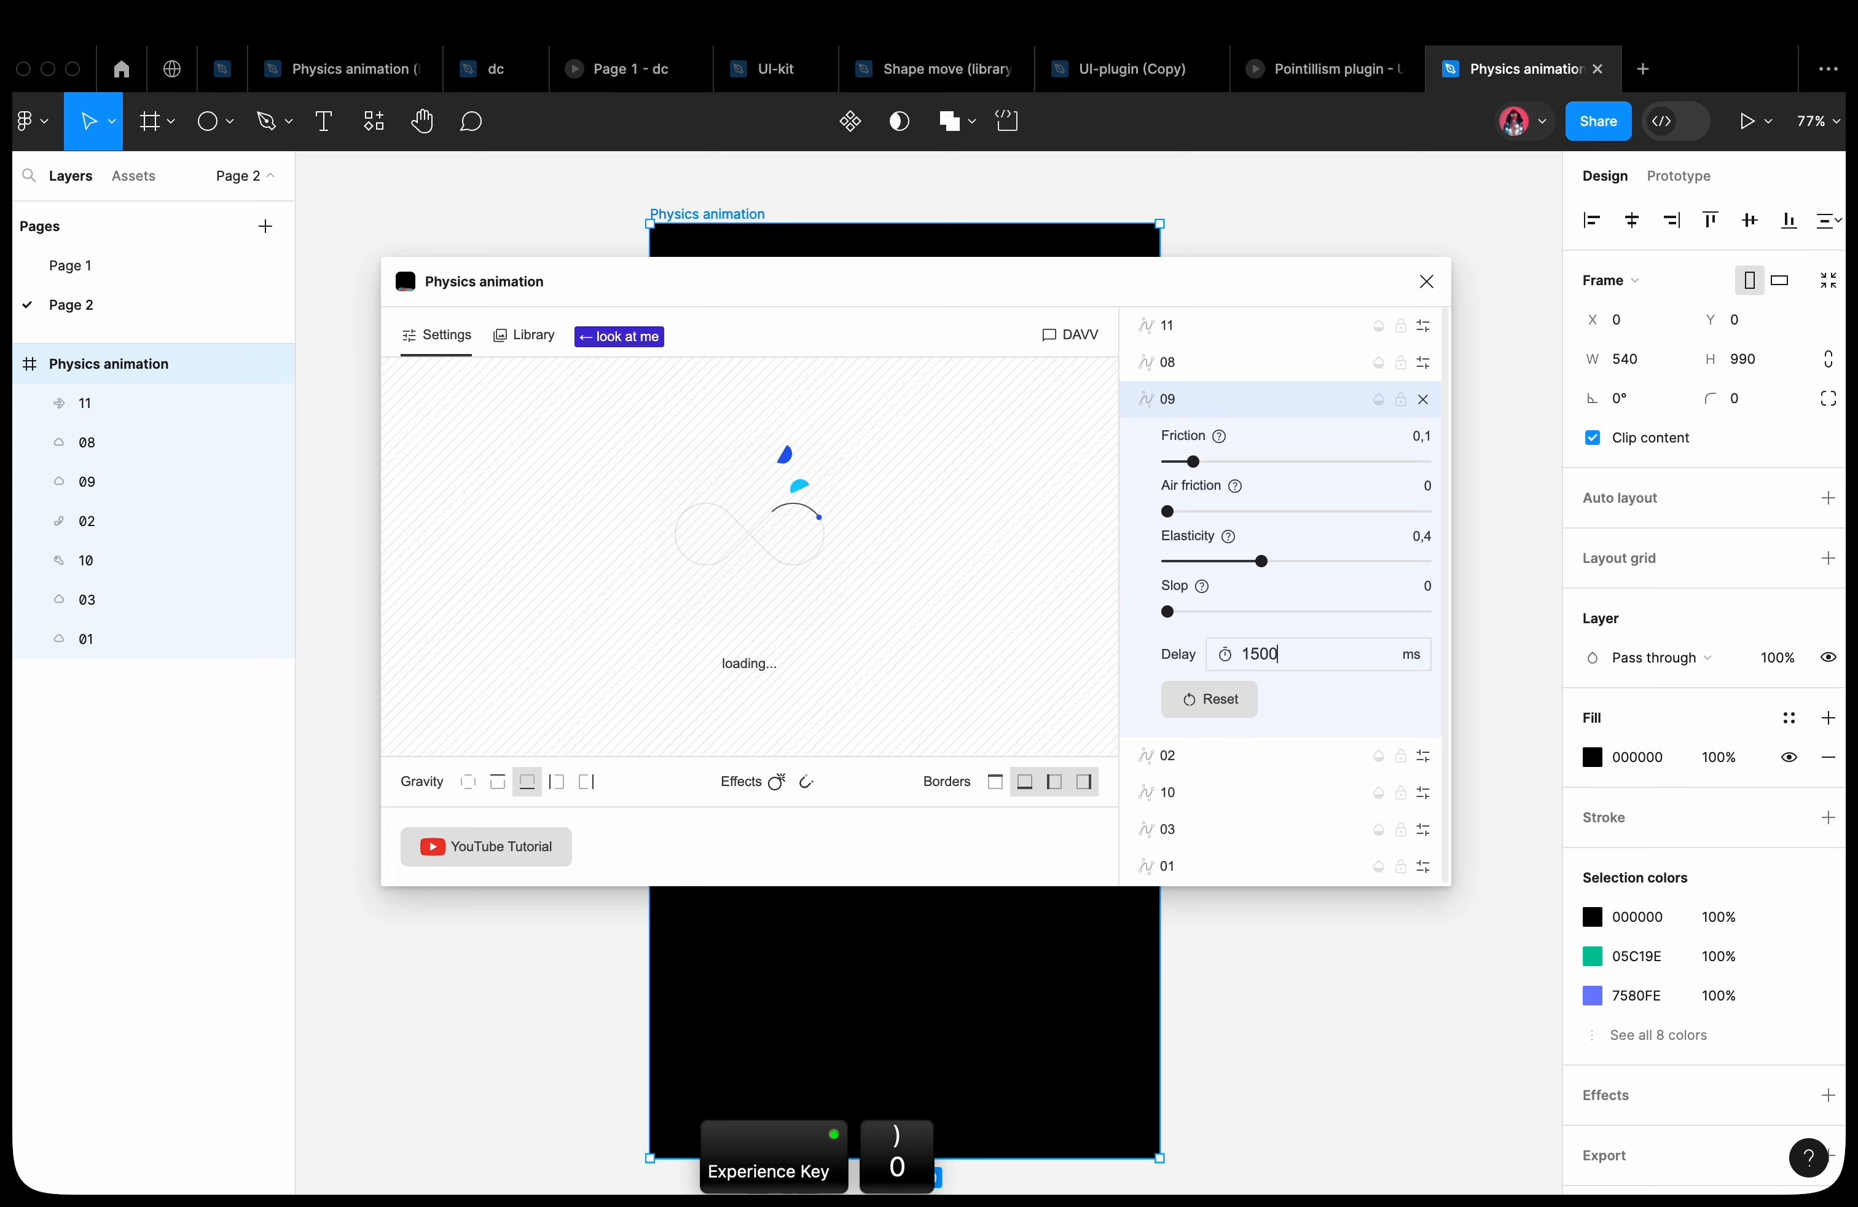
{"action": "left_click", "coordinate": [1167, 436]}
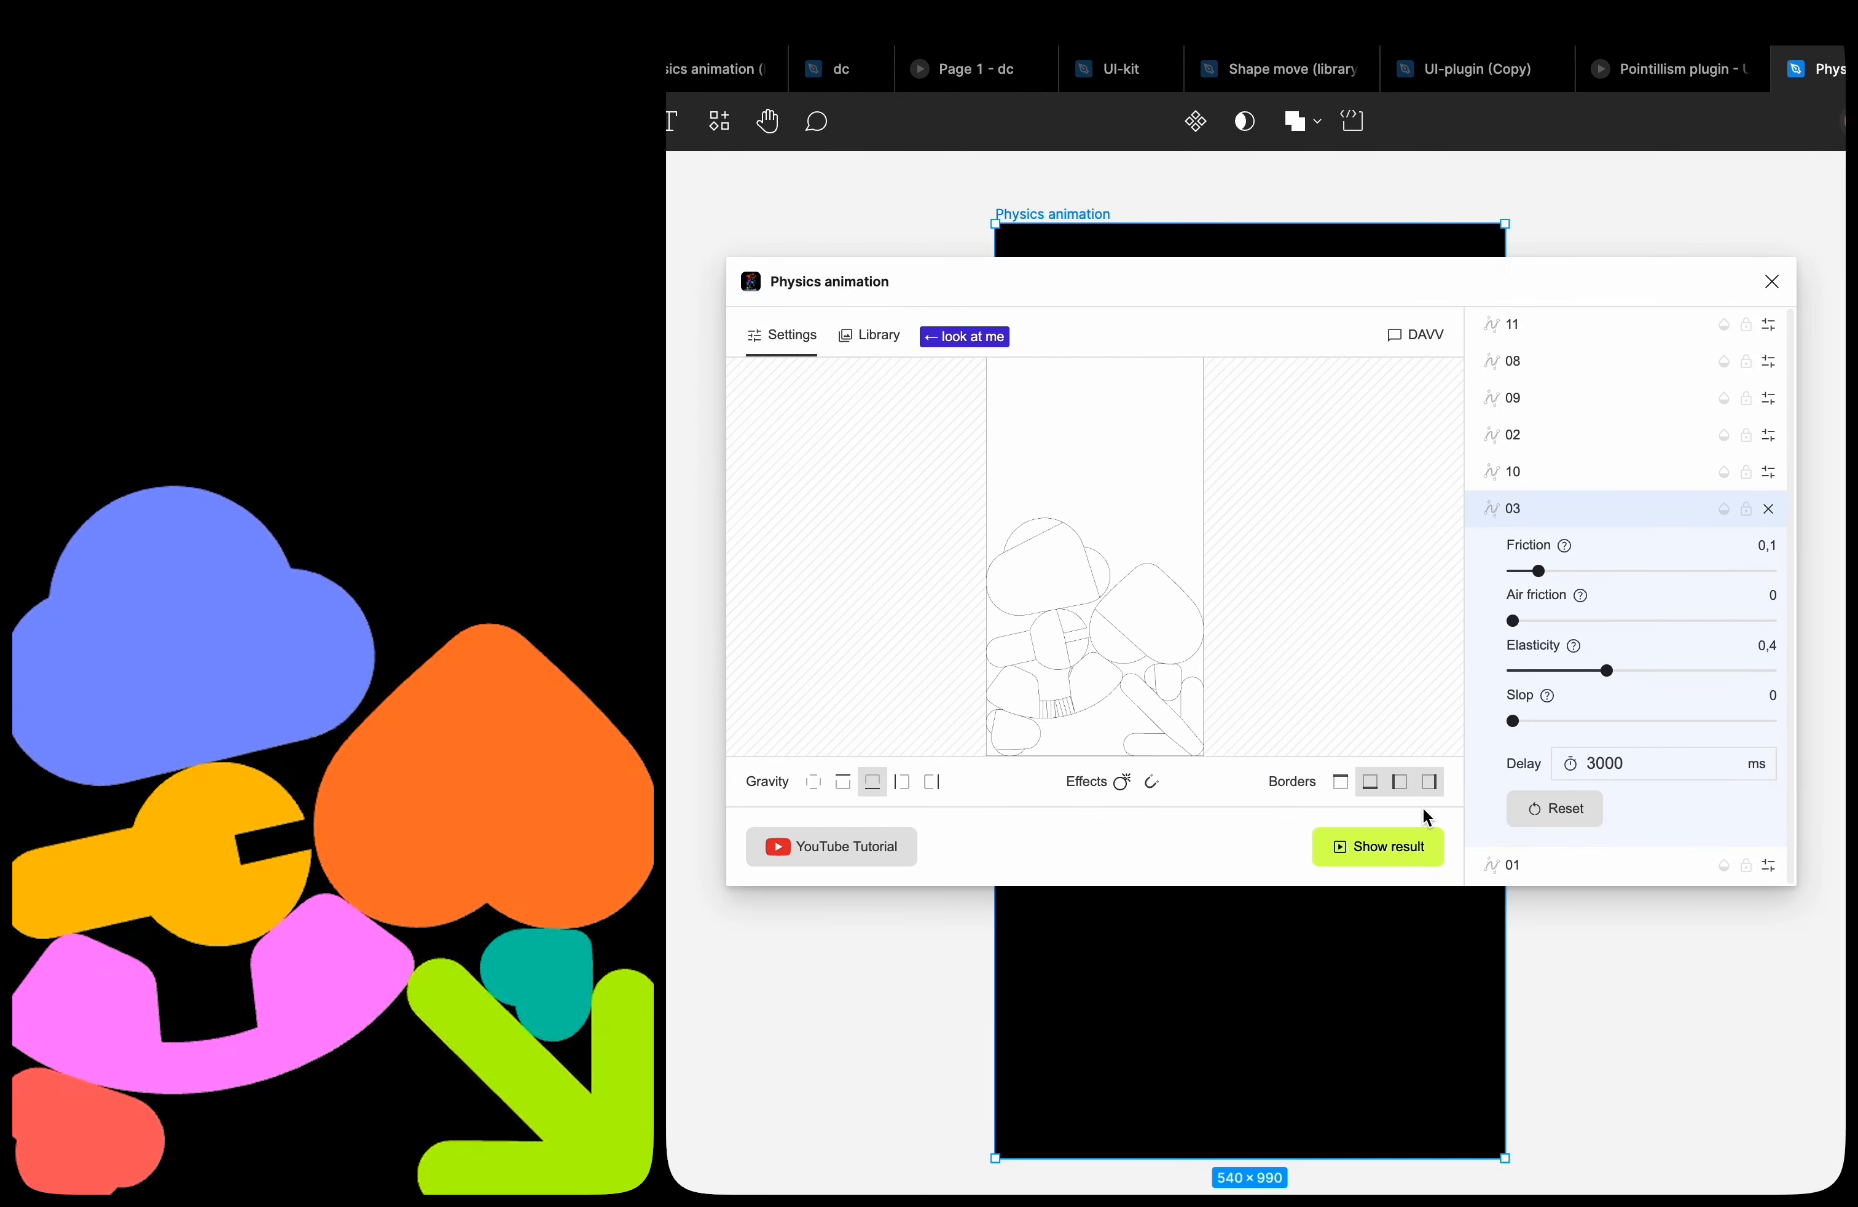
Preview the staggered delayed fall and close the plugin
{"action": "left_click", "coordinate": [1379, 847]}
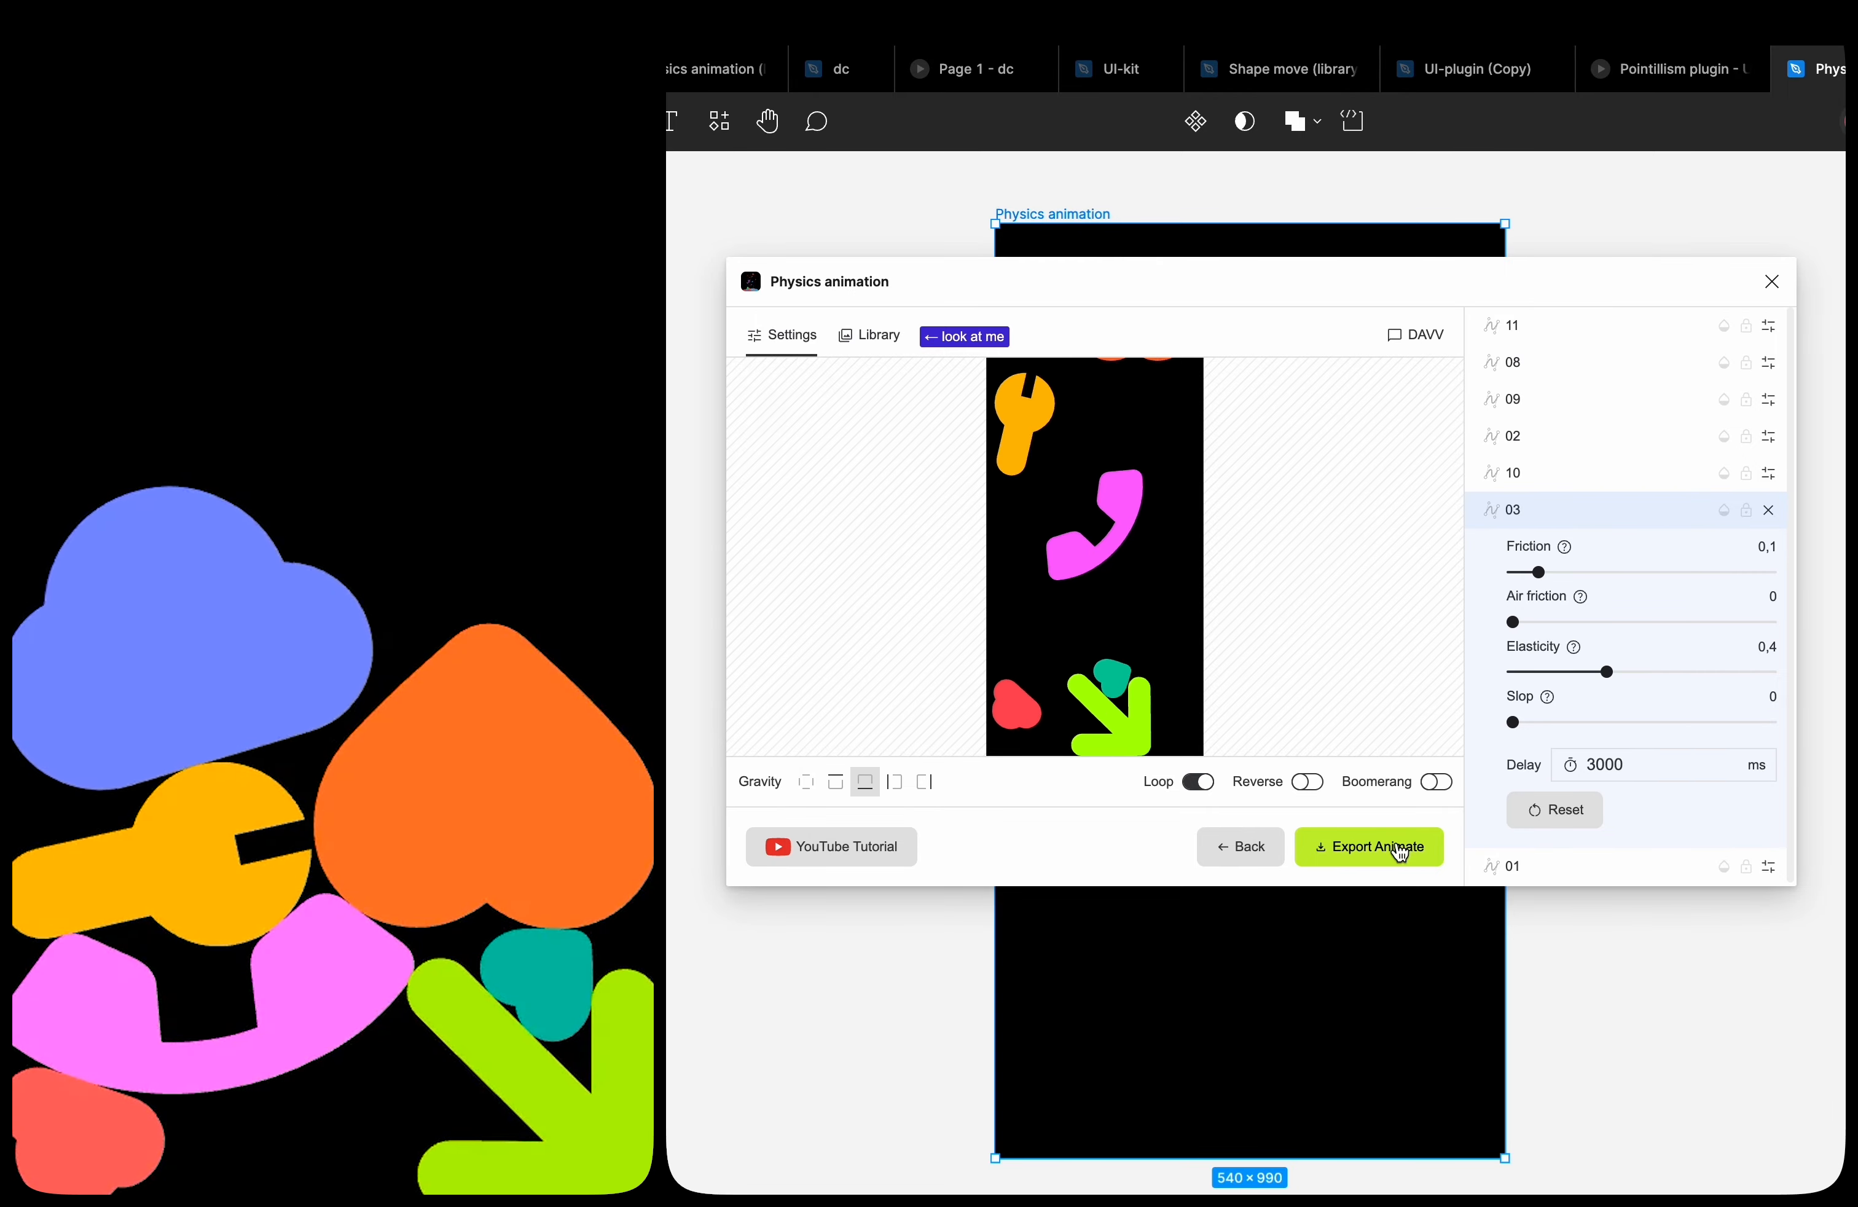
{"action": "left_click", "coordinate": [1772, 281]}
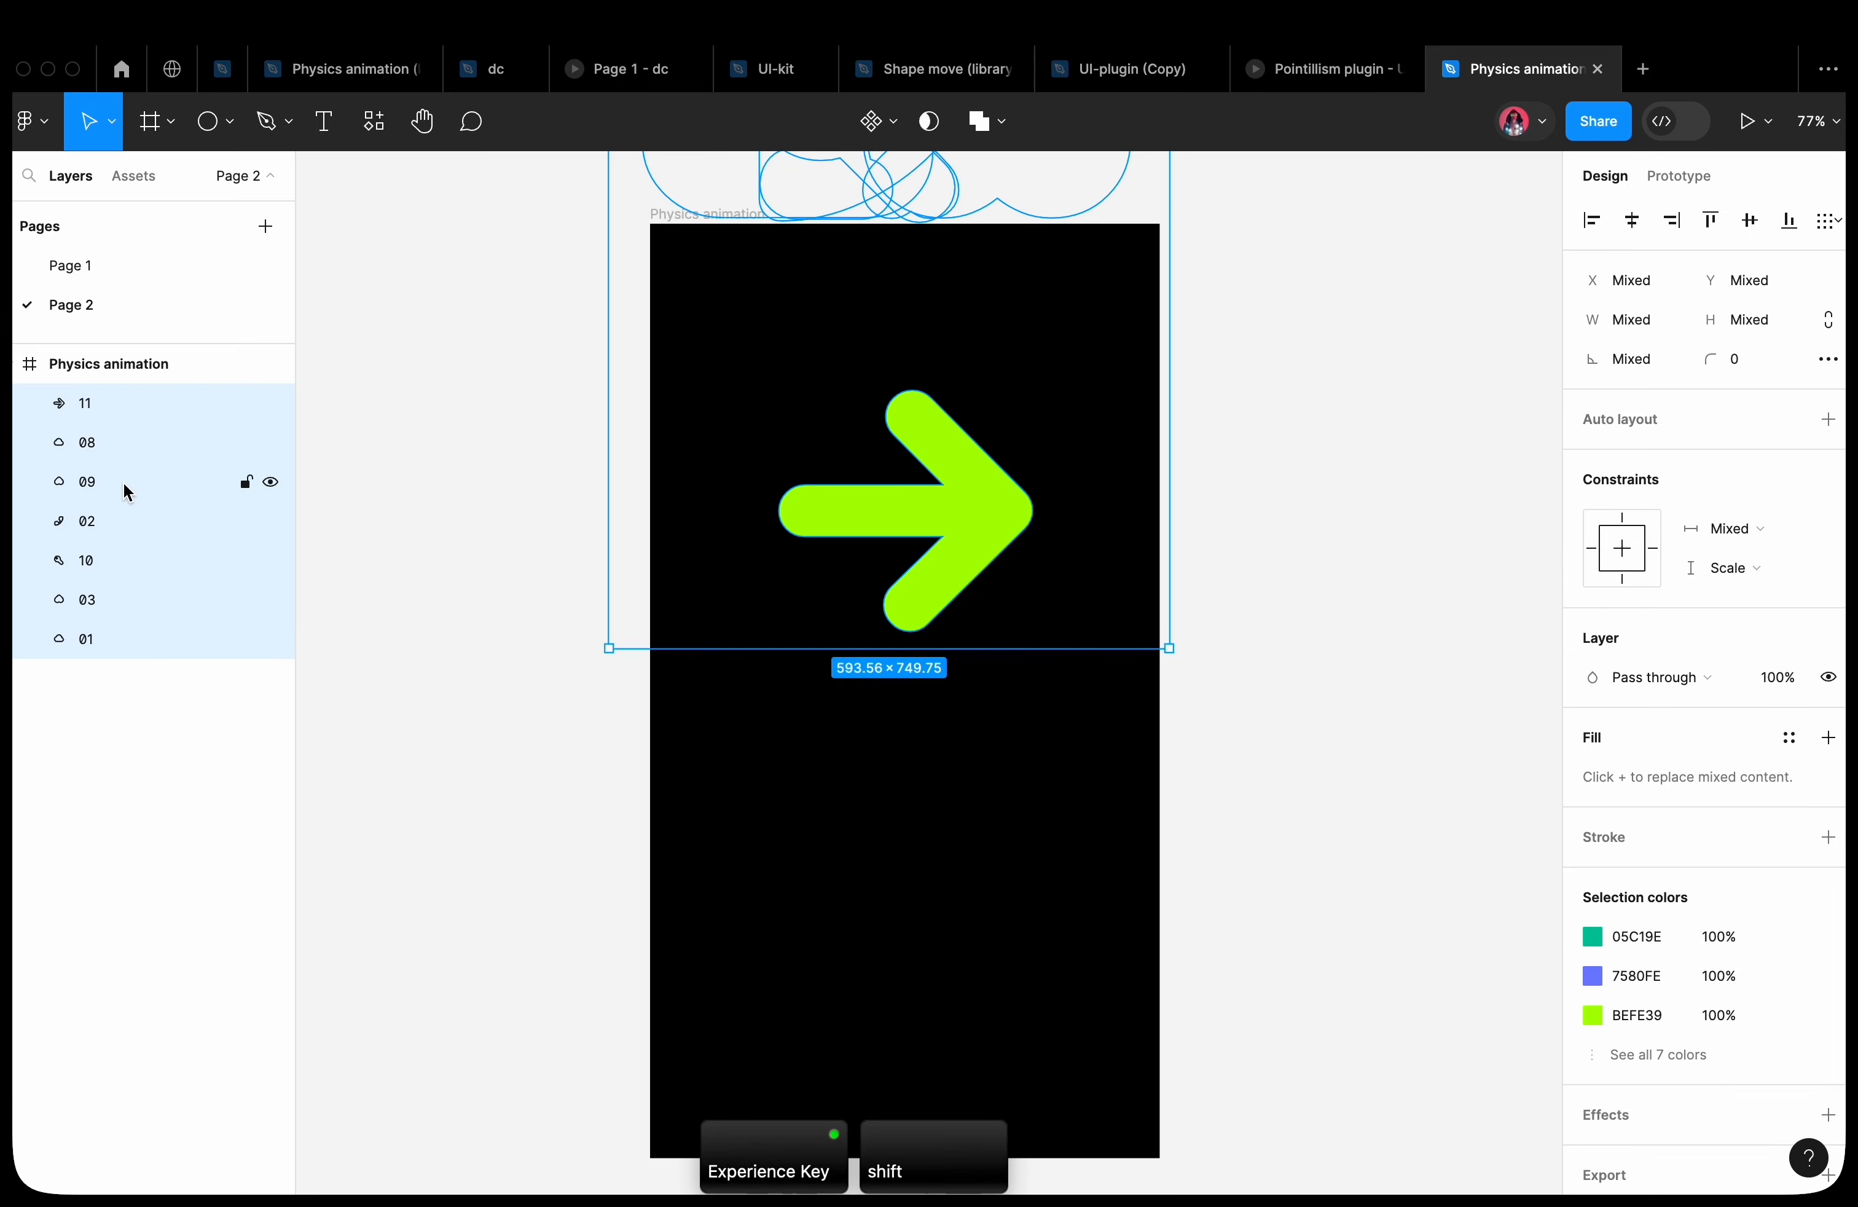
Group the shape layers and randomise Group 1's delays between 500 and 5000 ms
{"action": "right_click", "coordinate": [125, 492]}
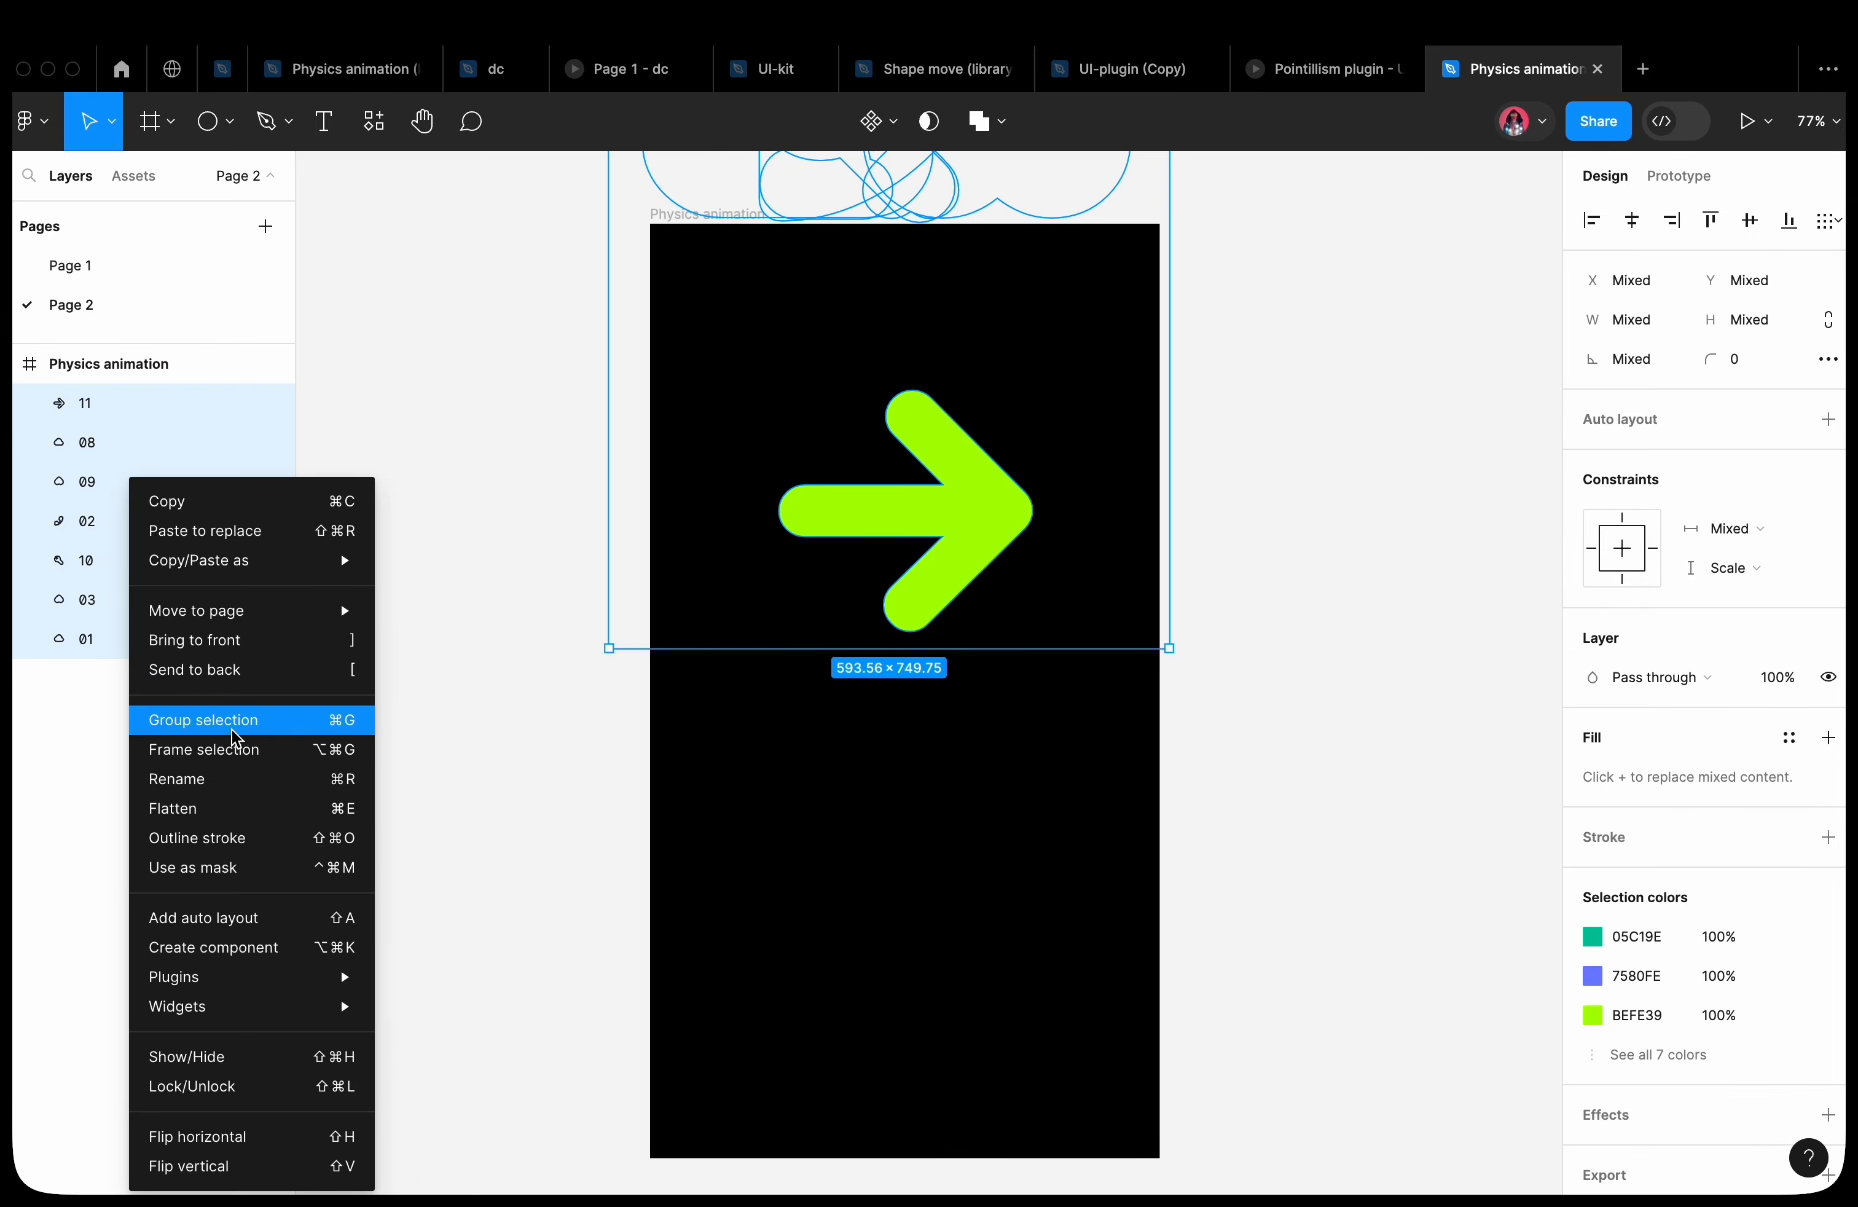
{"action": "left_click", "coordinate": [203, 721]}
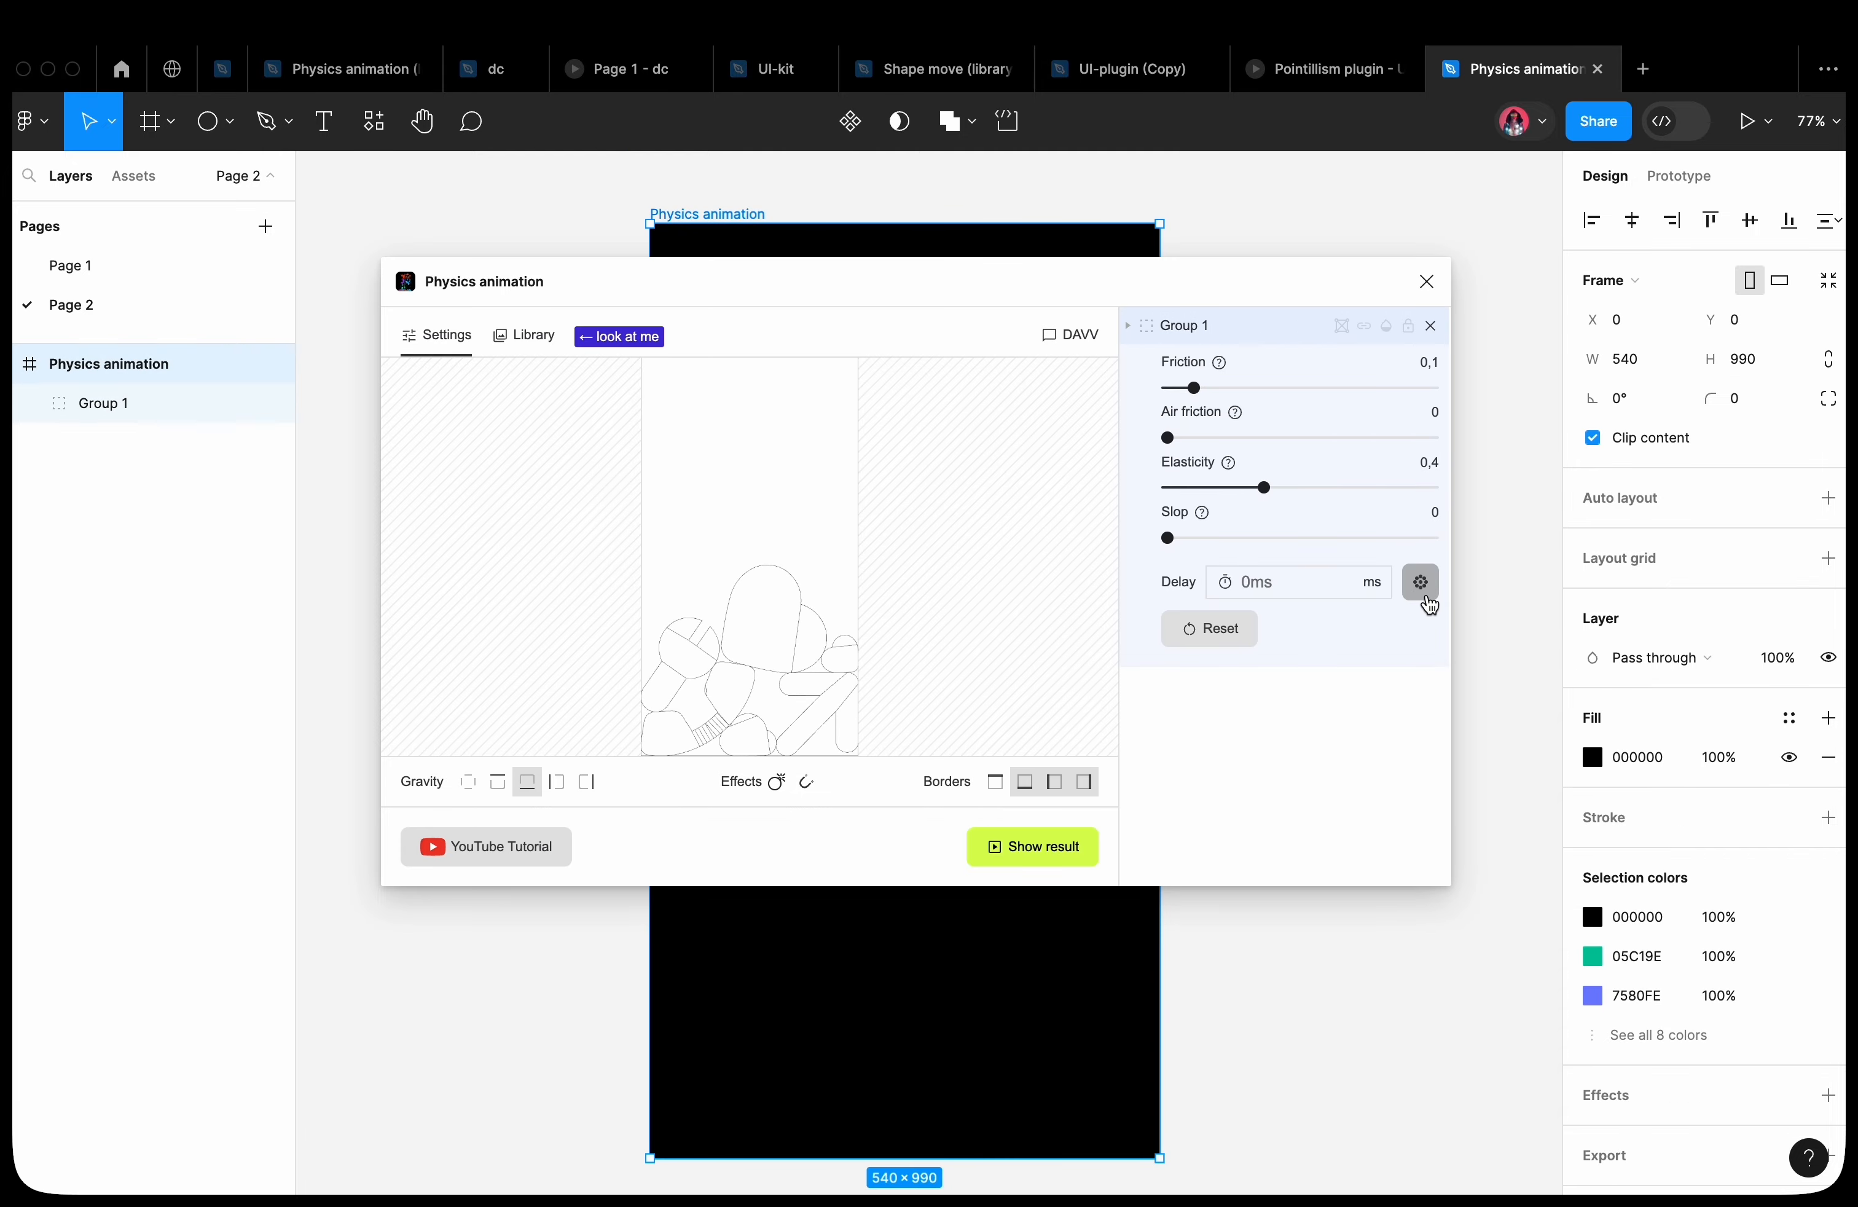
{"action": "left_click", "coordinate": [1420, 583]}
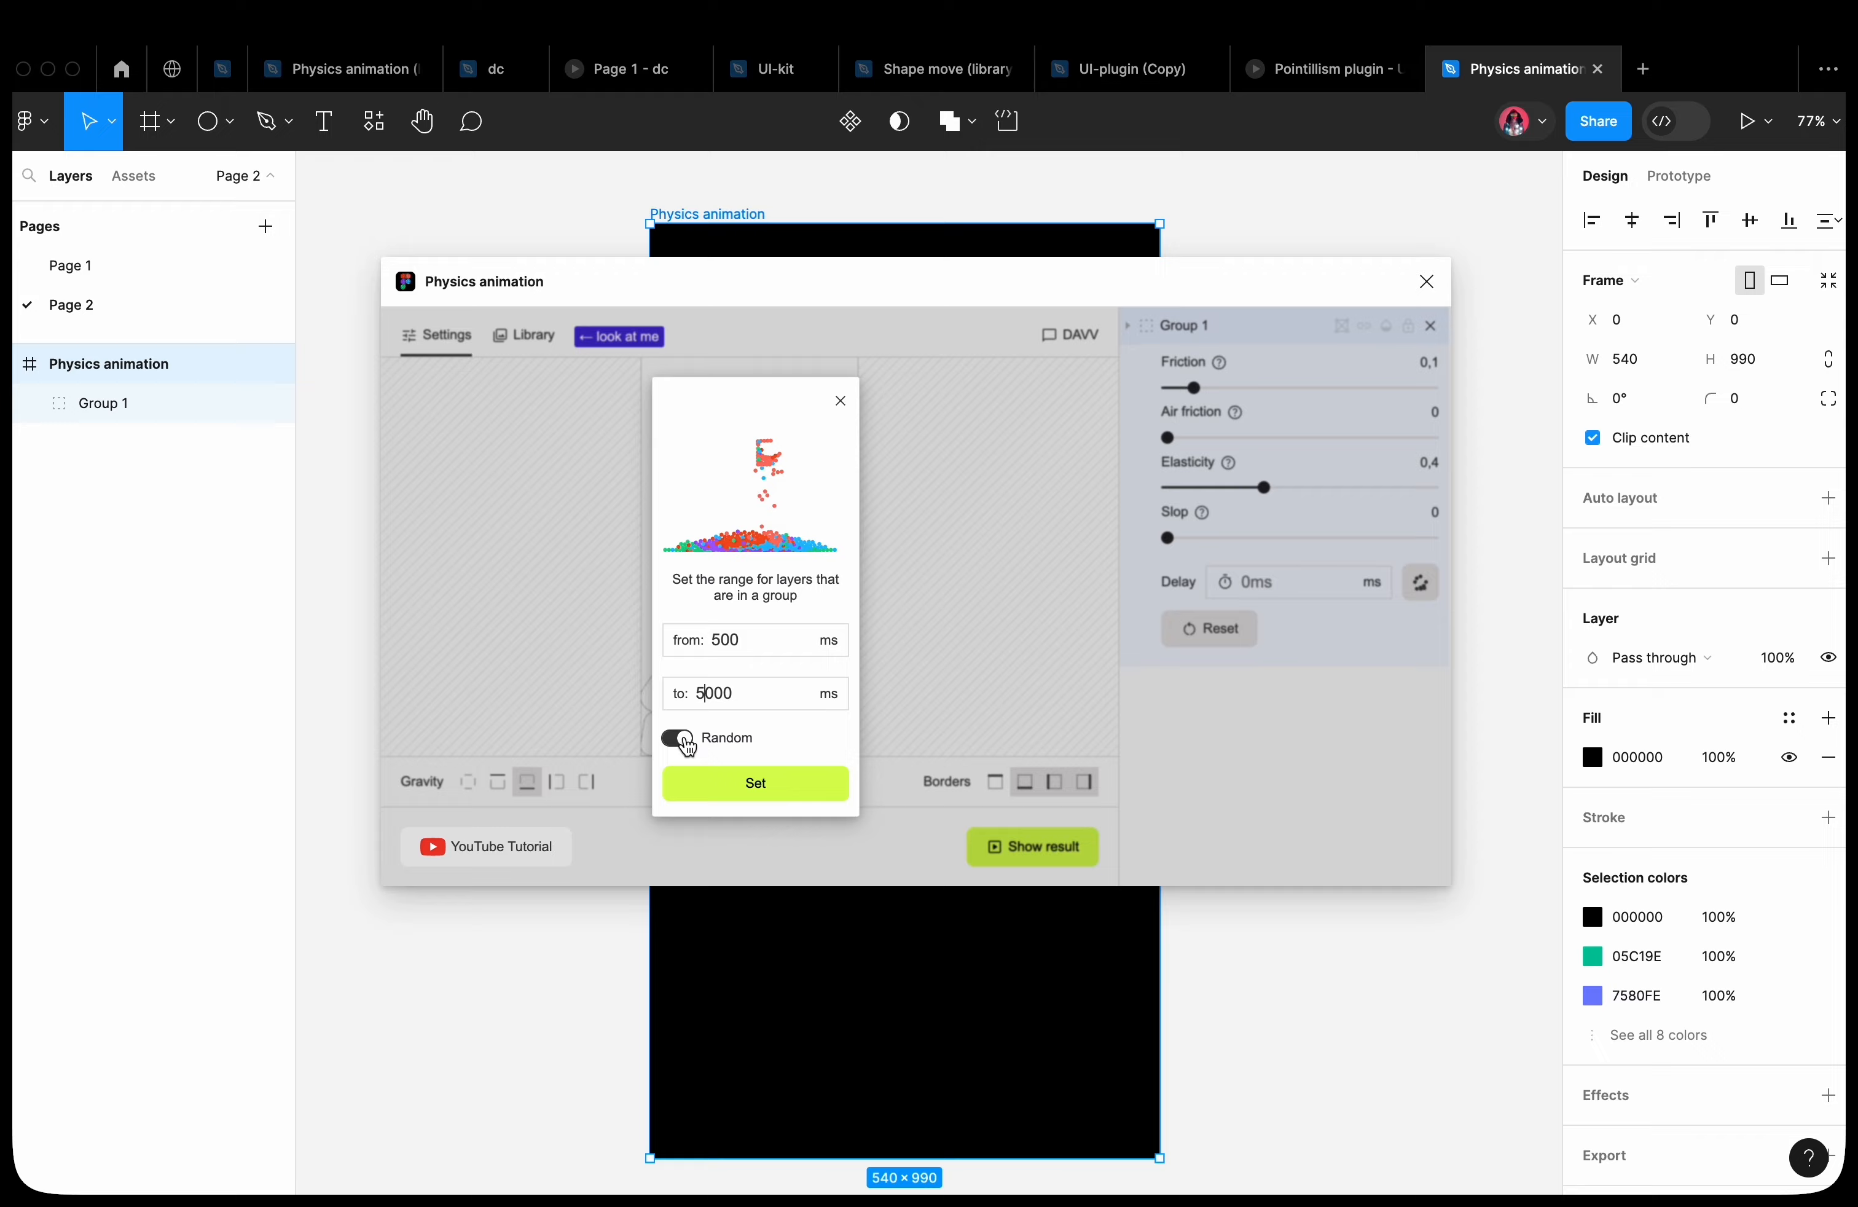
{"action": "left_click", "coordinate": [754, 783]}
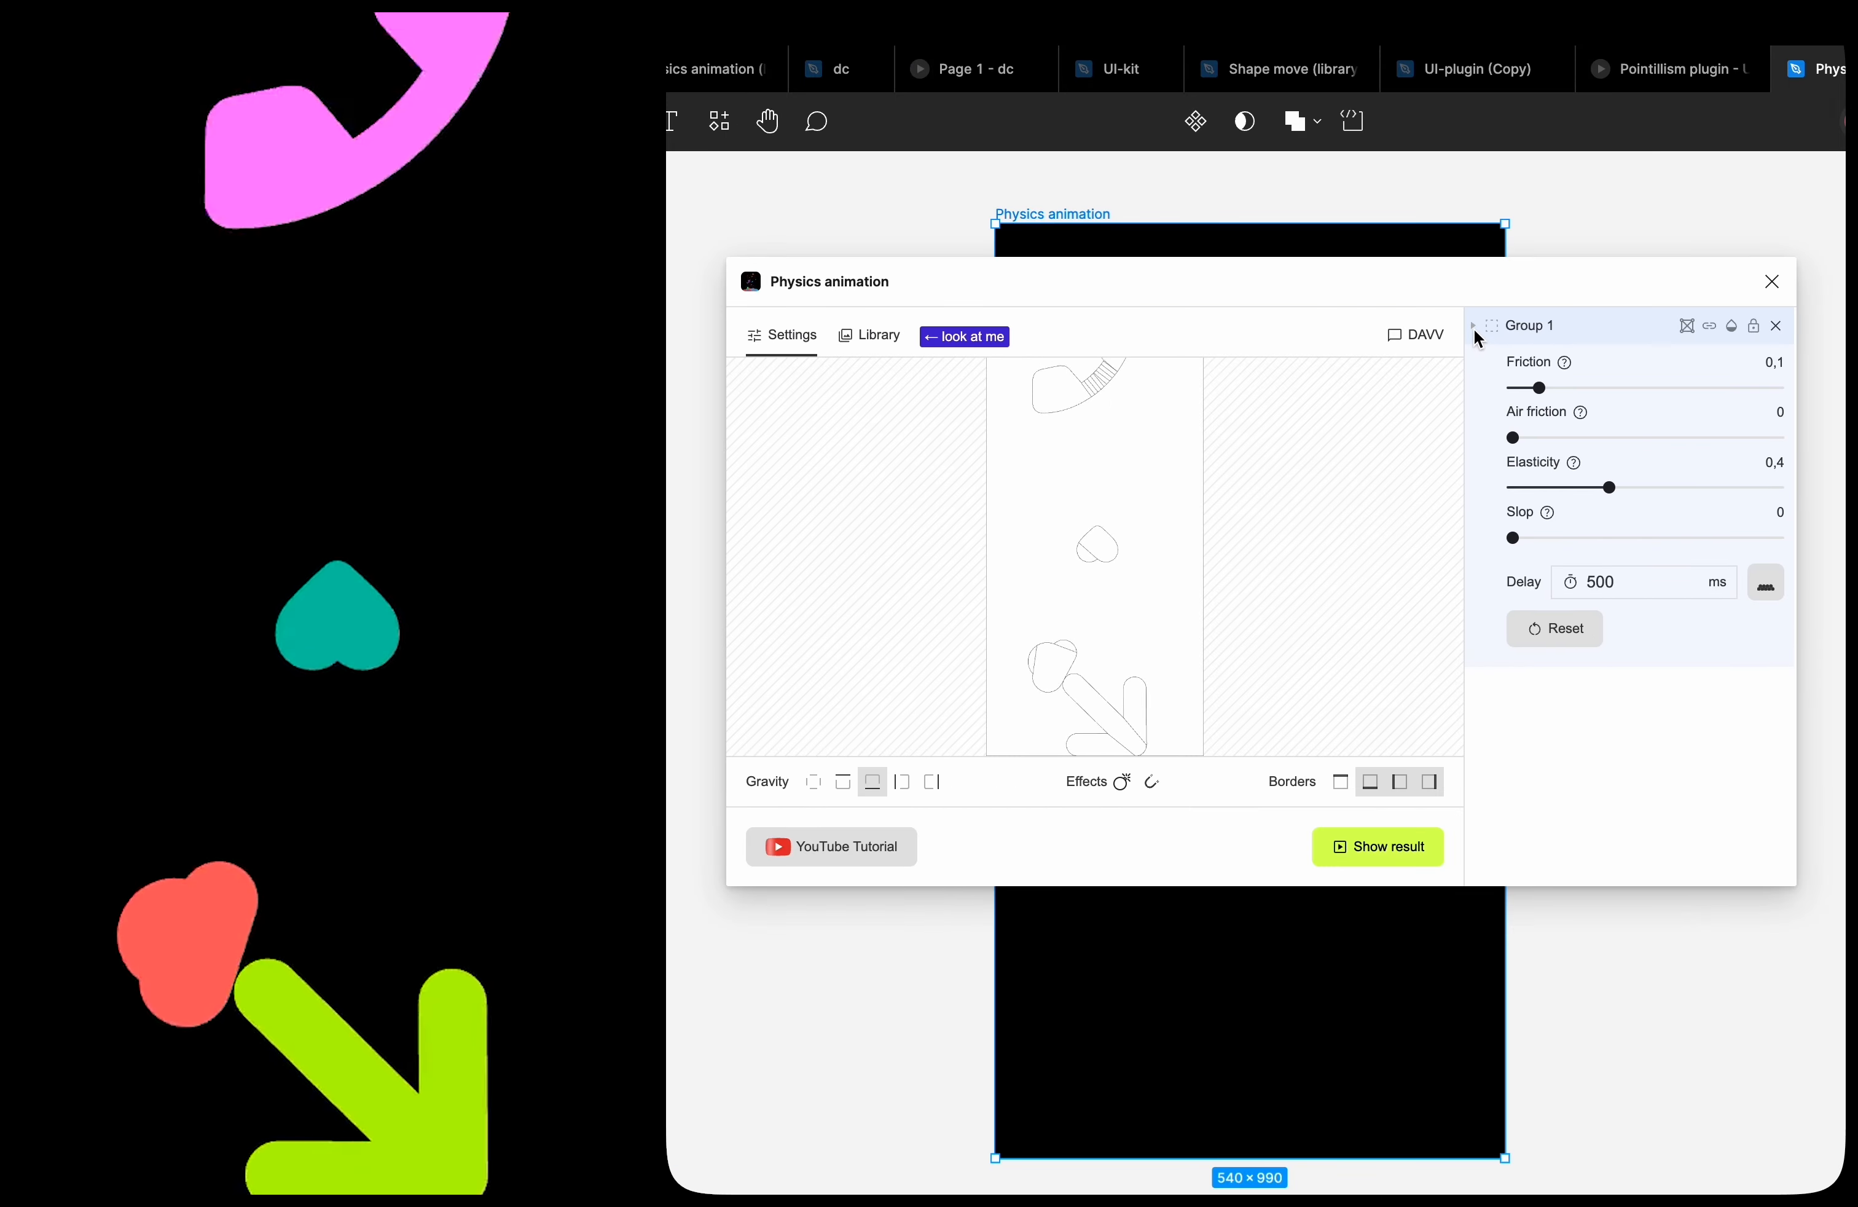
Raise Group 1's elasticity to about 0.81 for bouncier shapes, then switch to Page 3
{"action": "left_click", "coordinate": [1472, 326]}
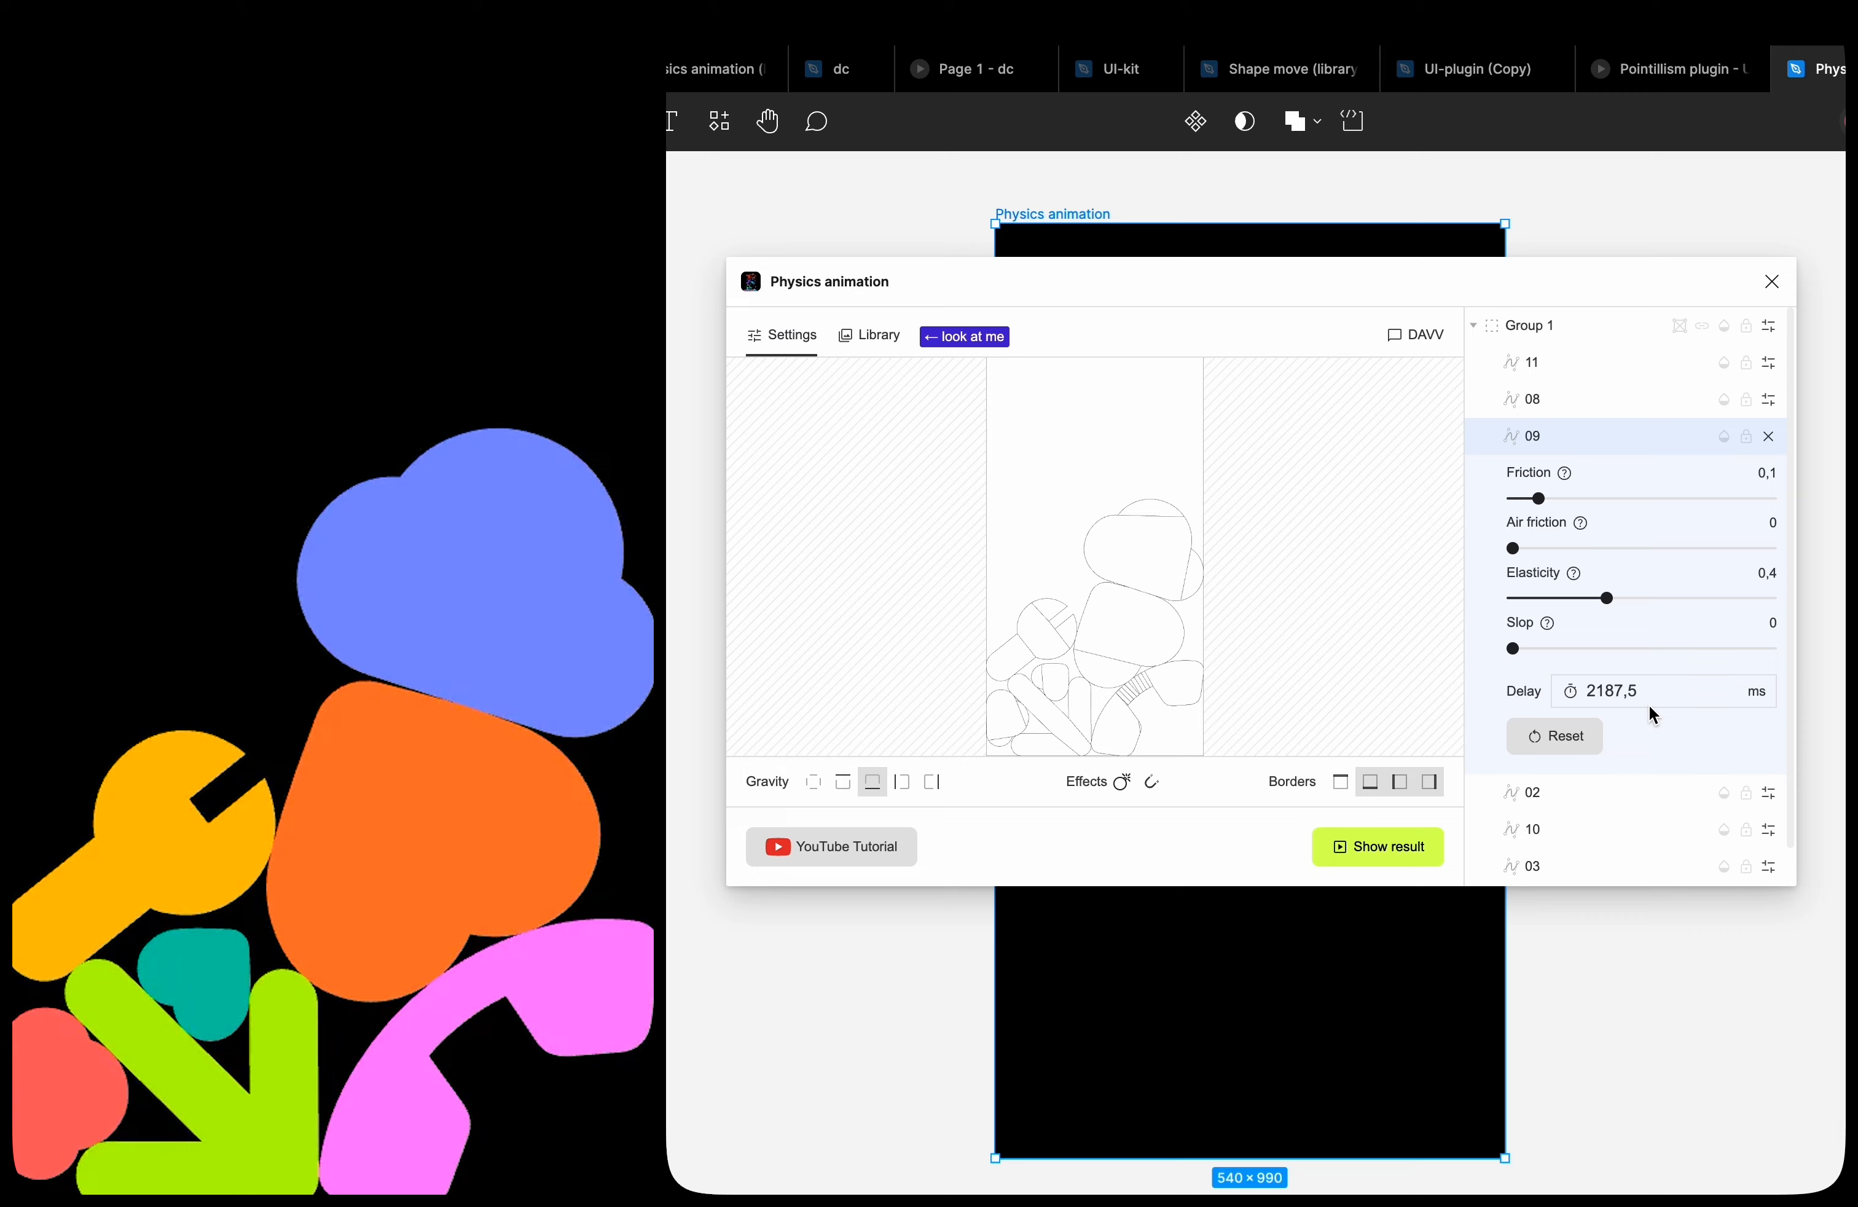
{"action": "left_click", "coordinate": [1534, 510]}
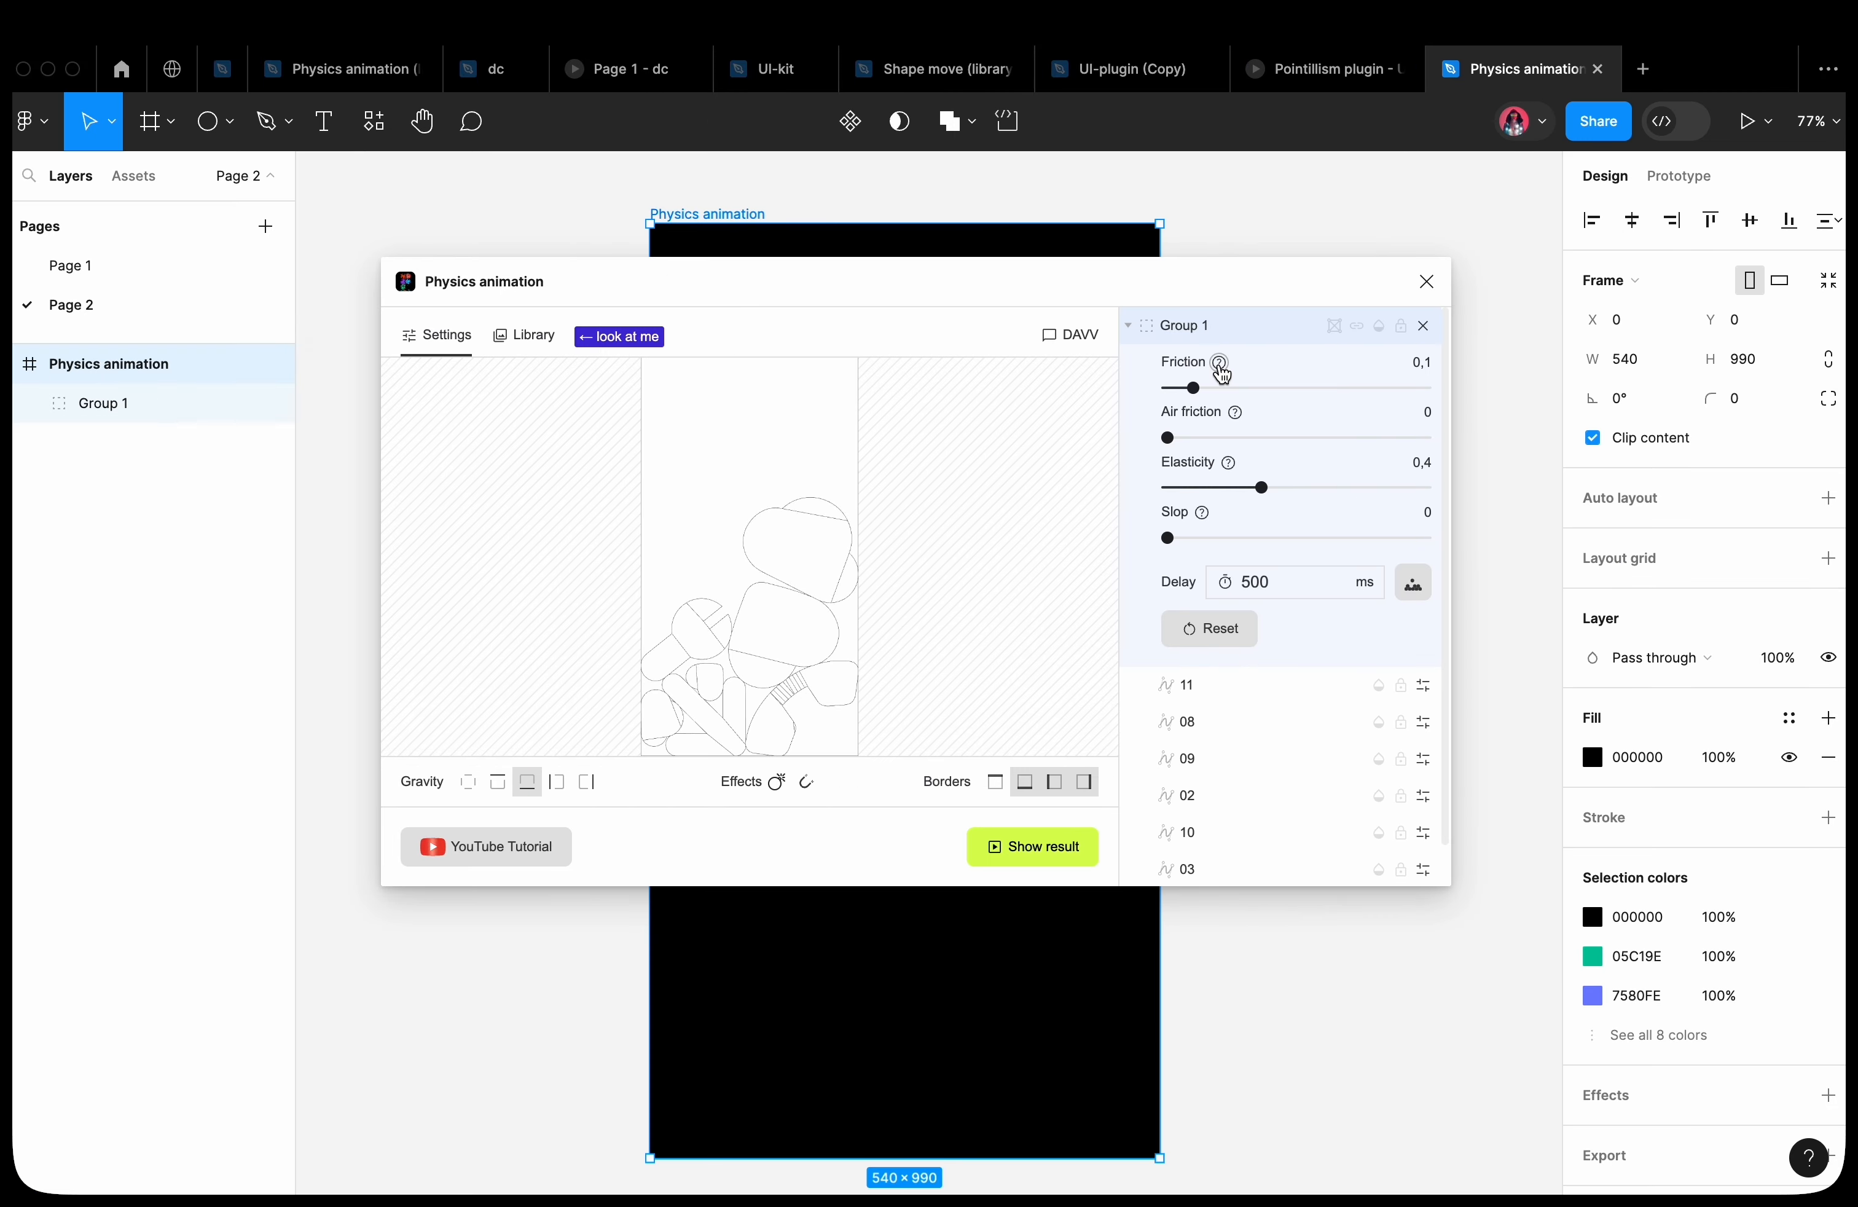
{"action": "mouse_move", "coordinate": [1266, 417]}
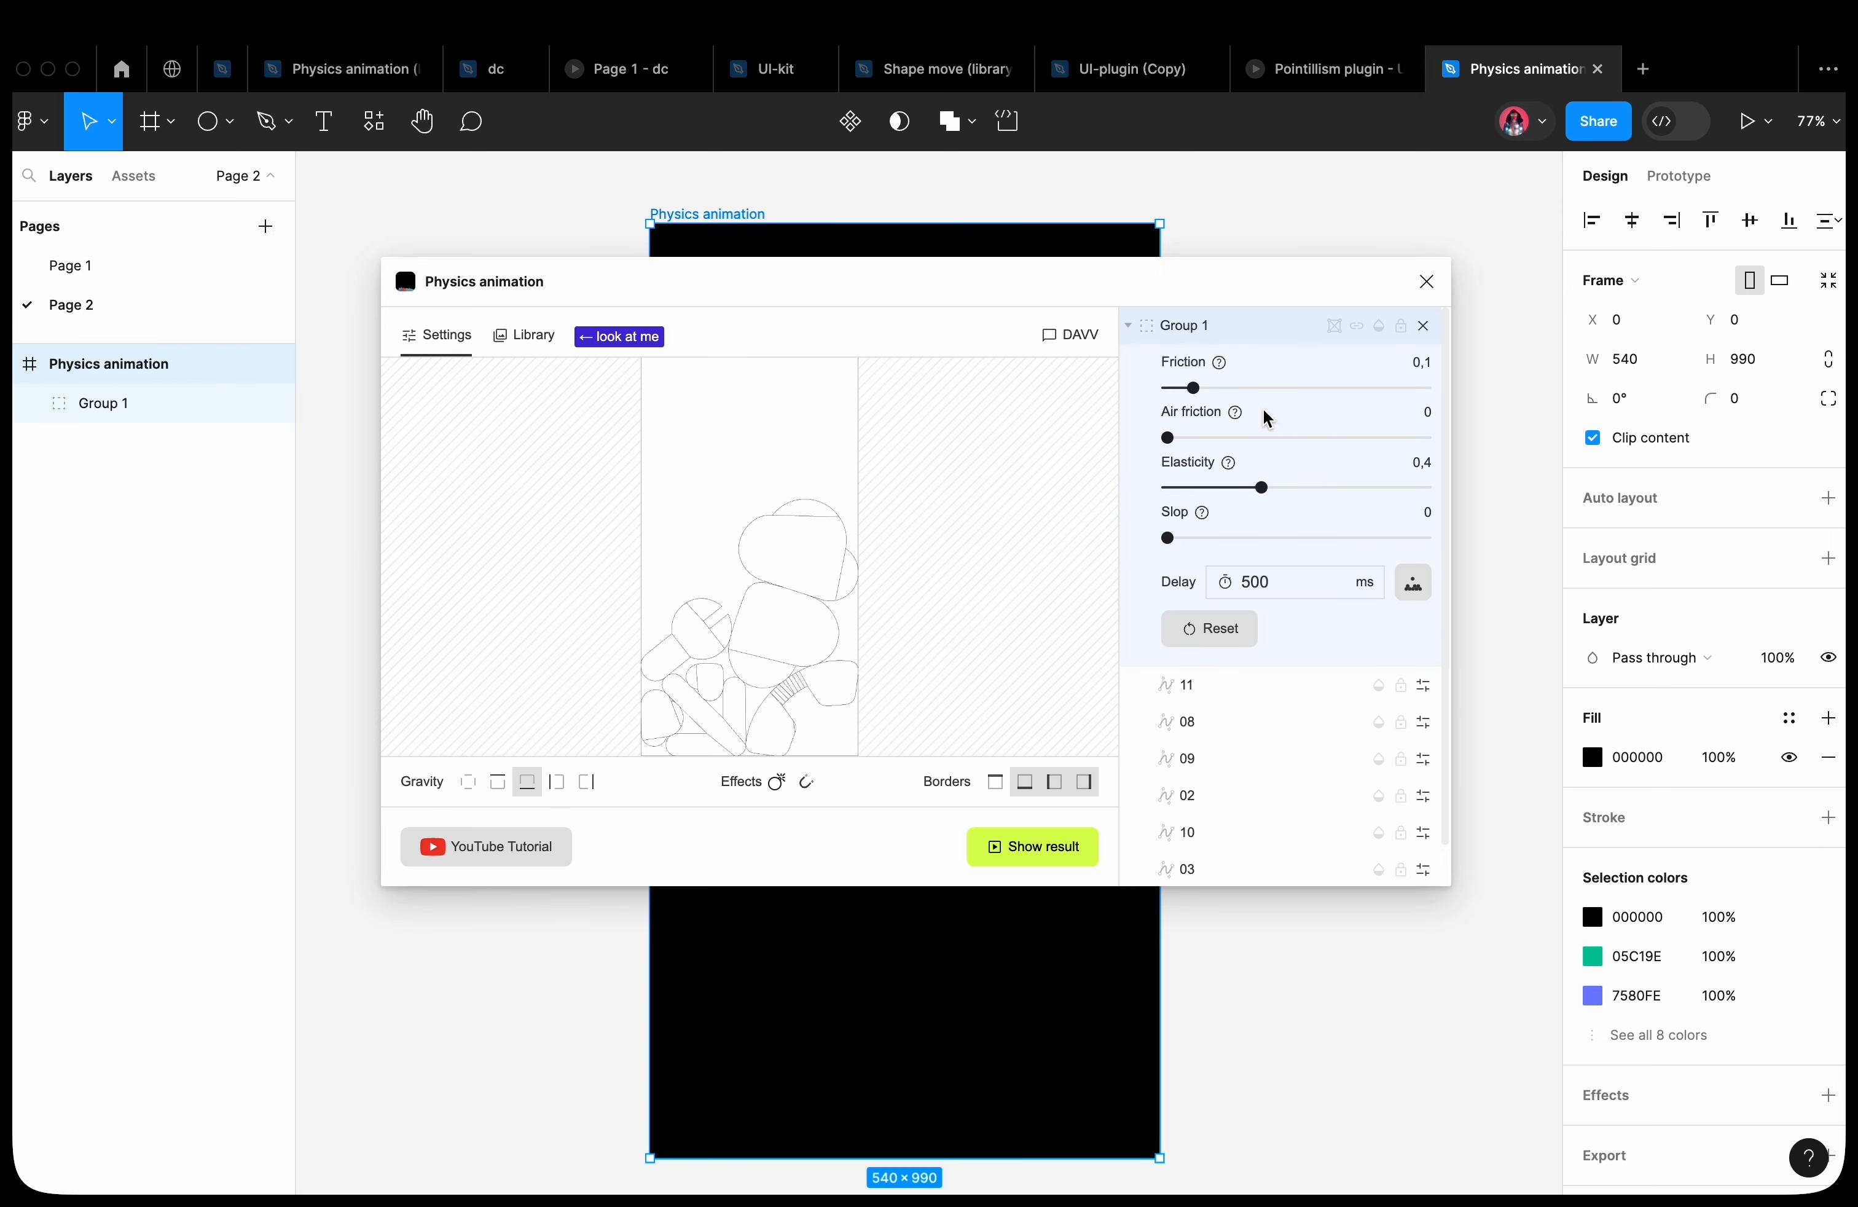
{"action": "mouse_move", "coordinate": [1286, 434]}
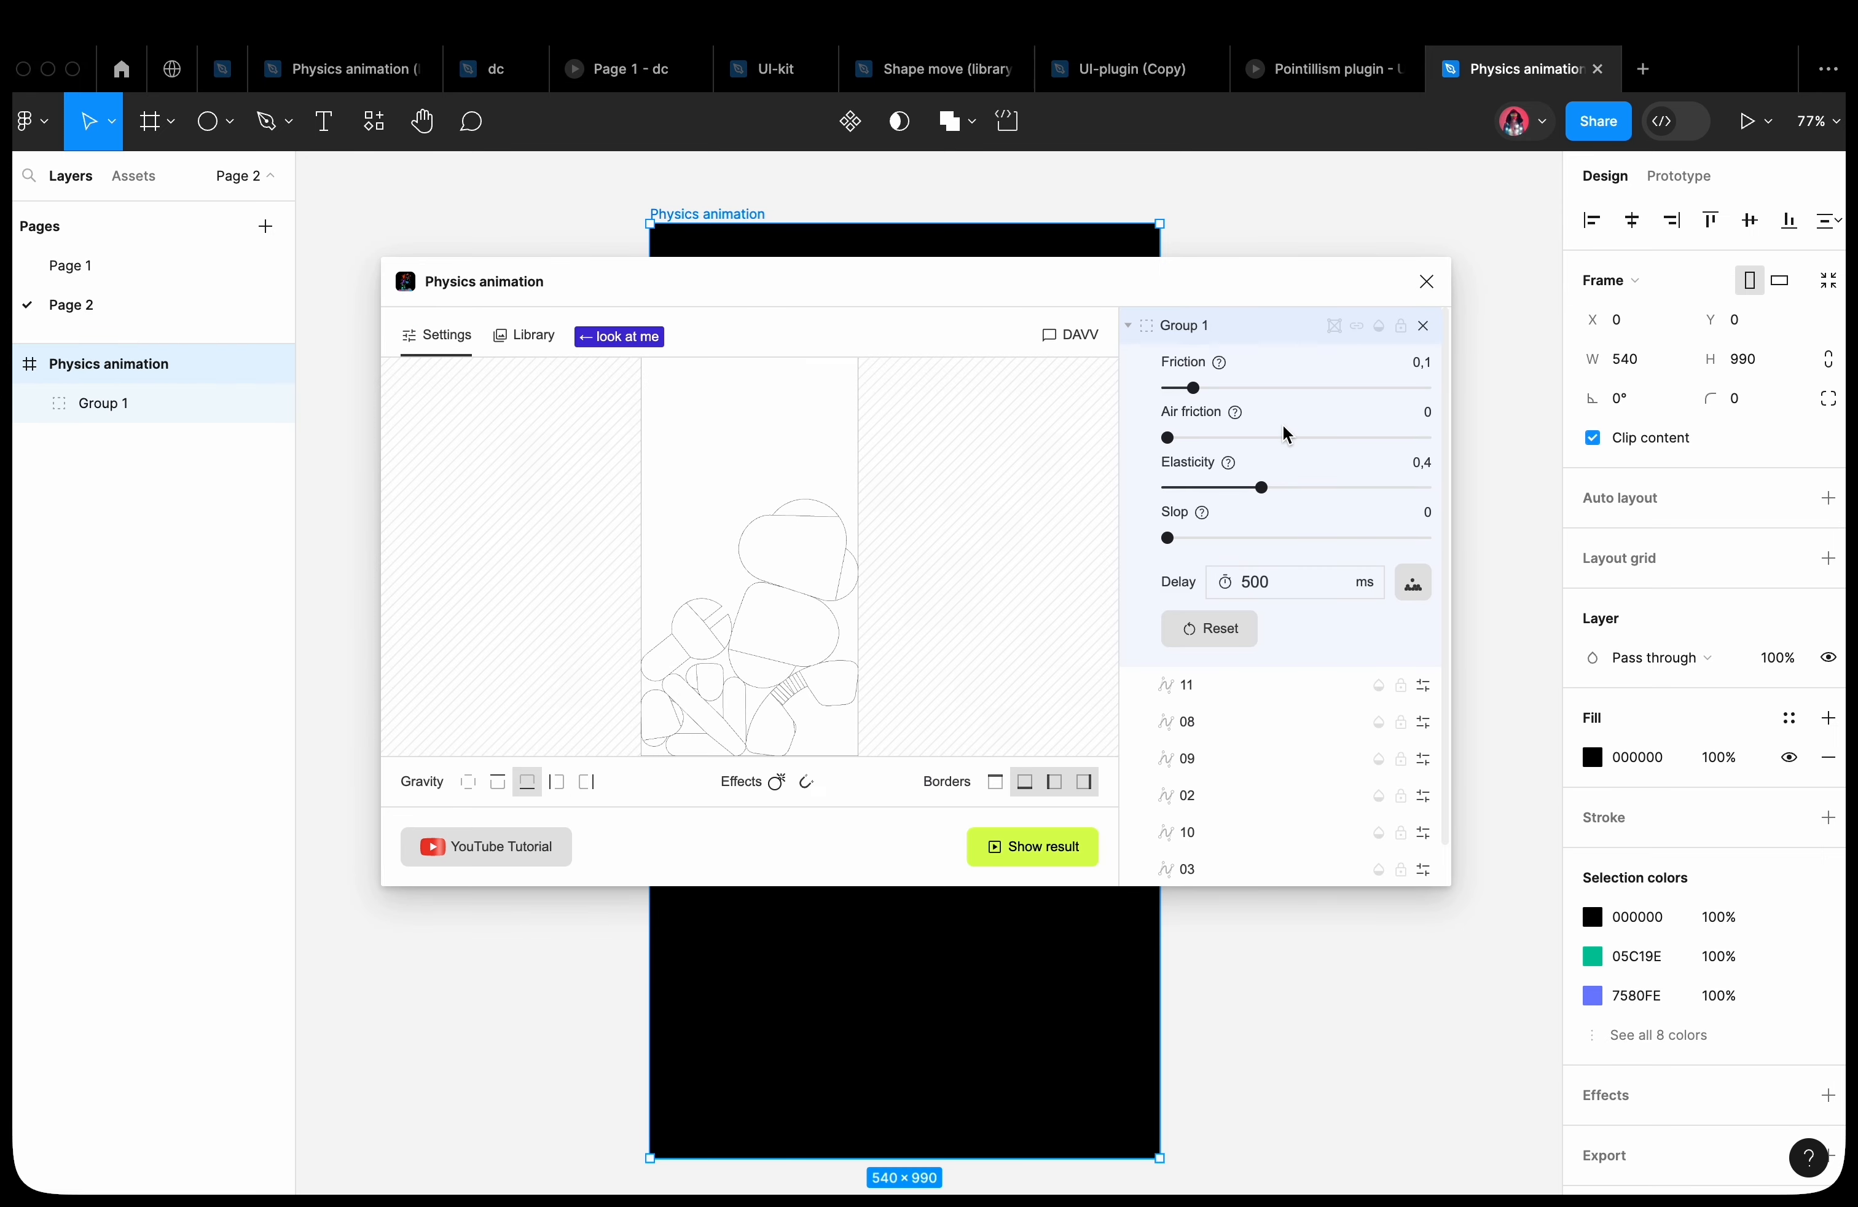
{"action": "left_click_drag", "start_coordinate": [1261, 487], "coordinate": [1360, 487]}
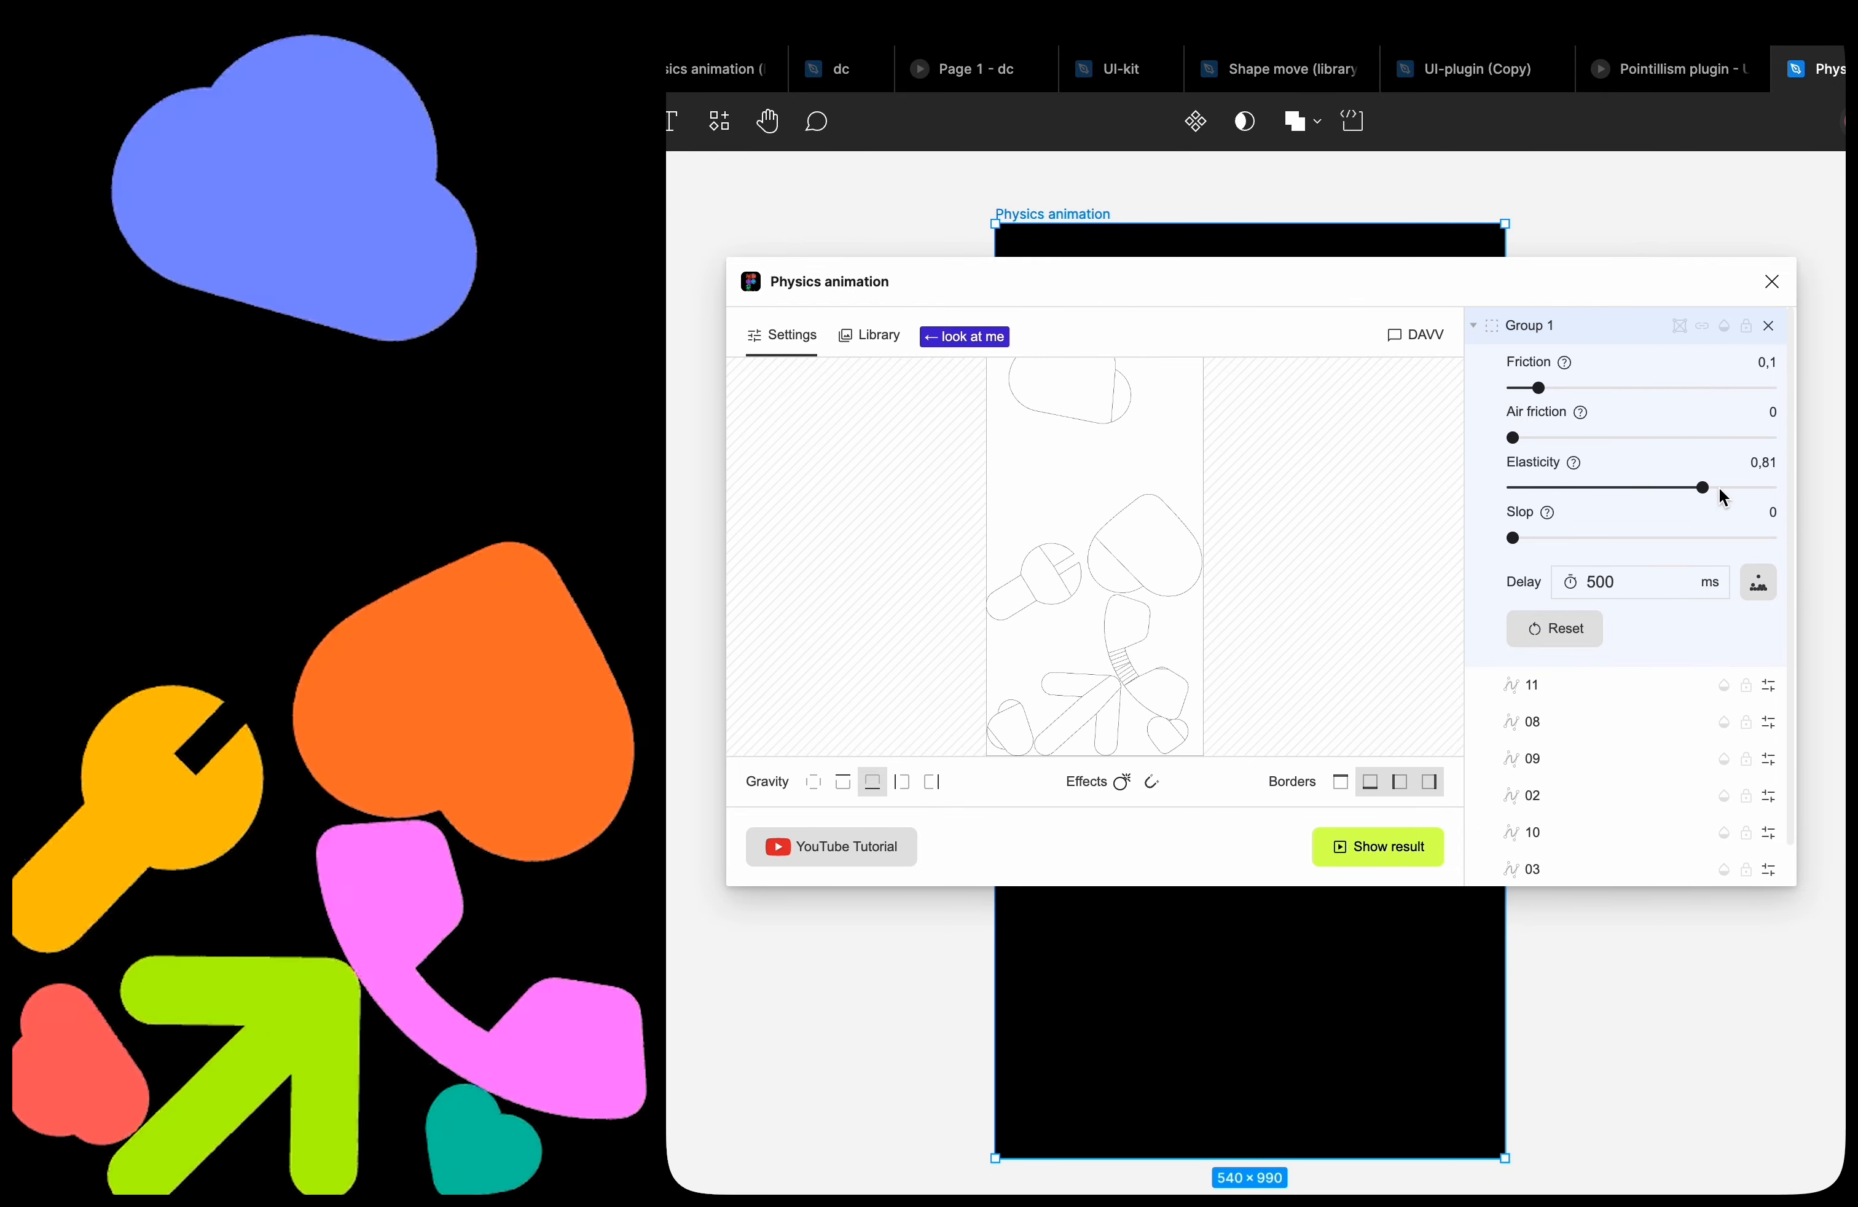
{"action": "left_click", "coordinate": [1772, 281]}
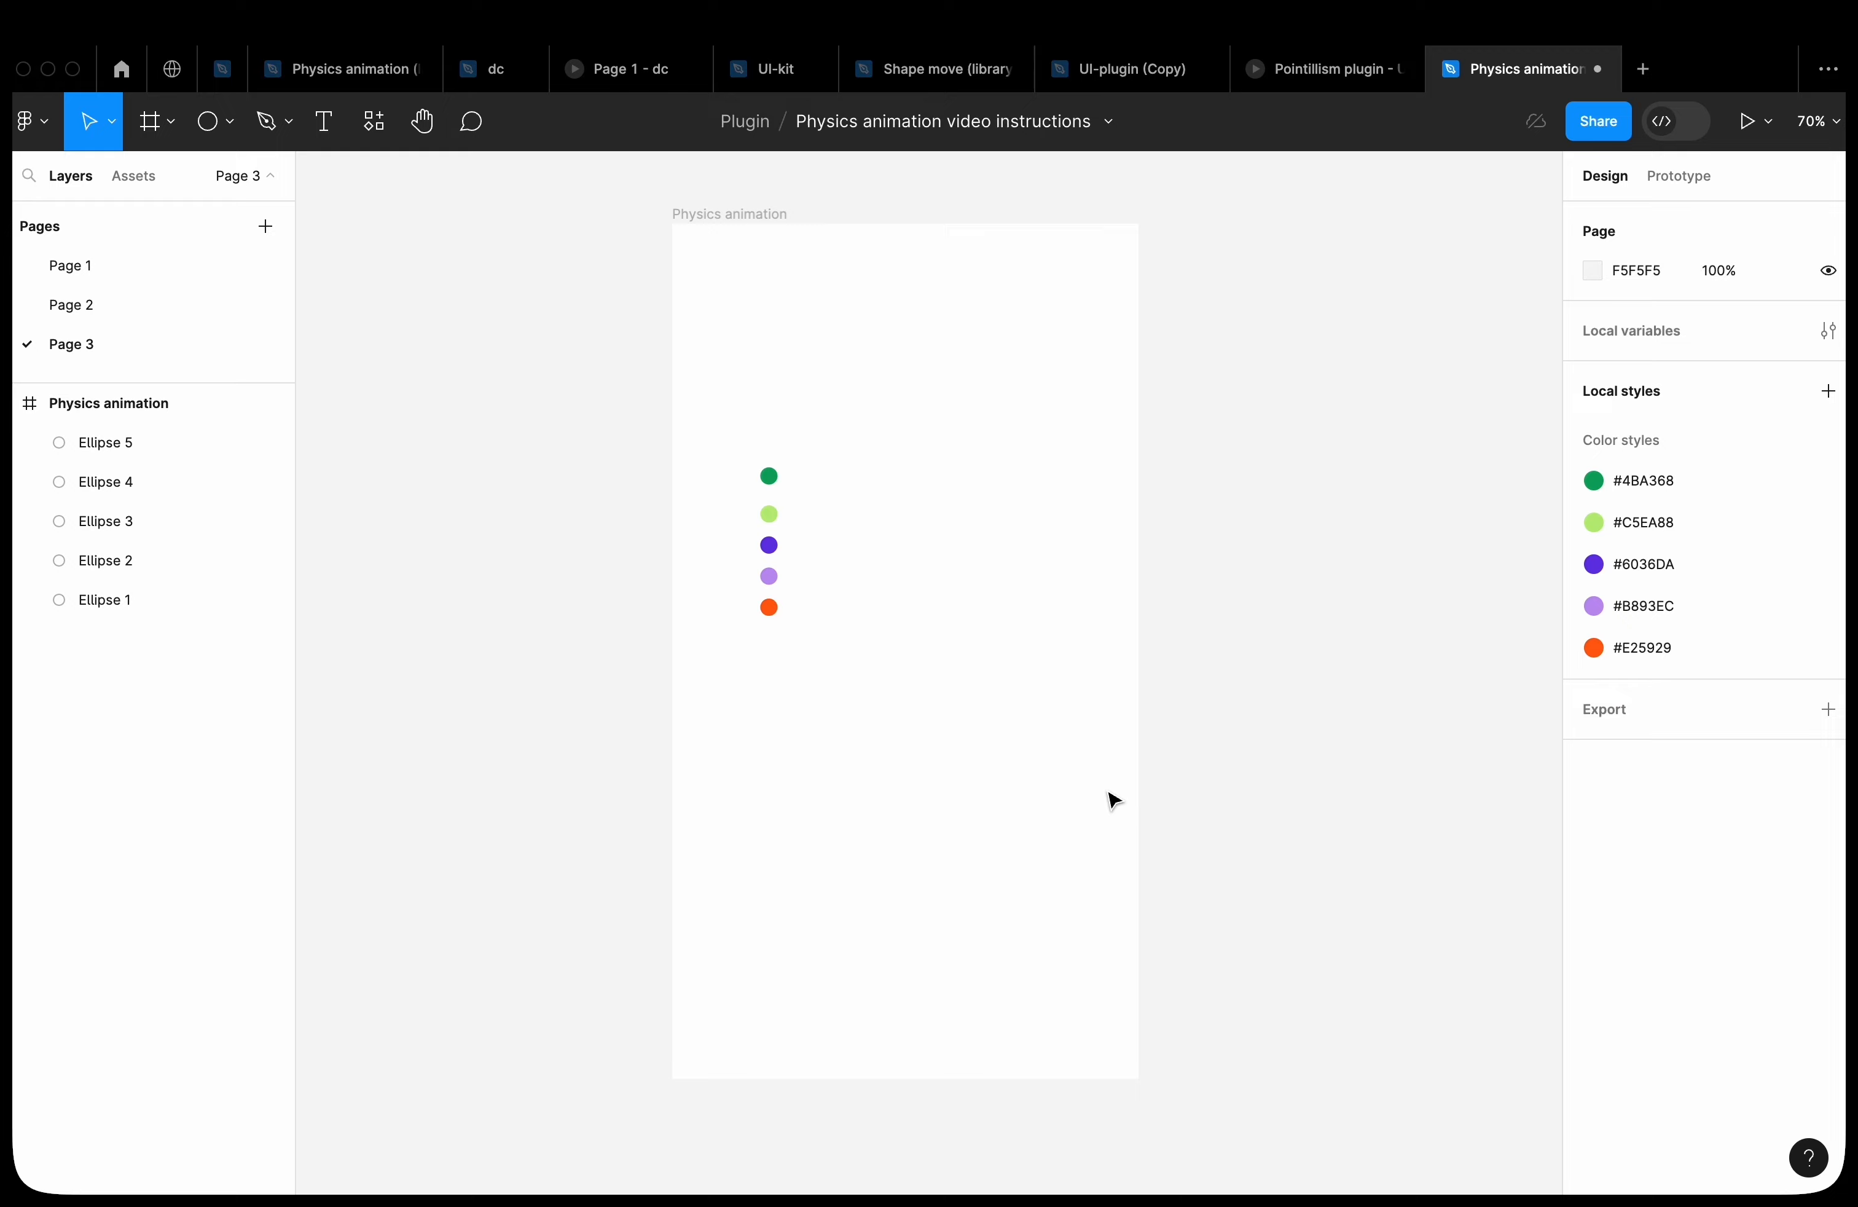
Give the five selected circles a black outline stroke
{"action": "right_click", "coordinate": [770, 546]}
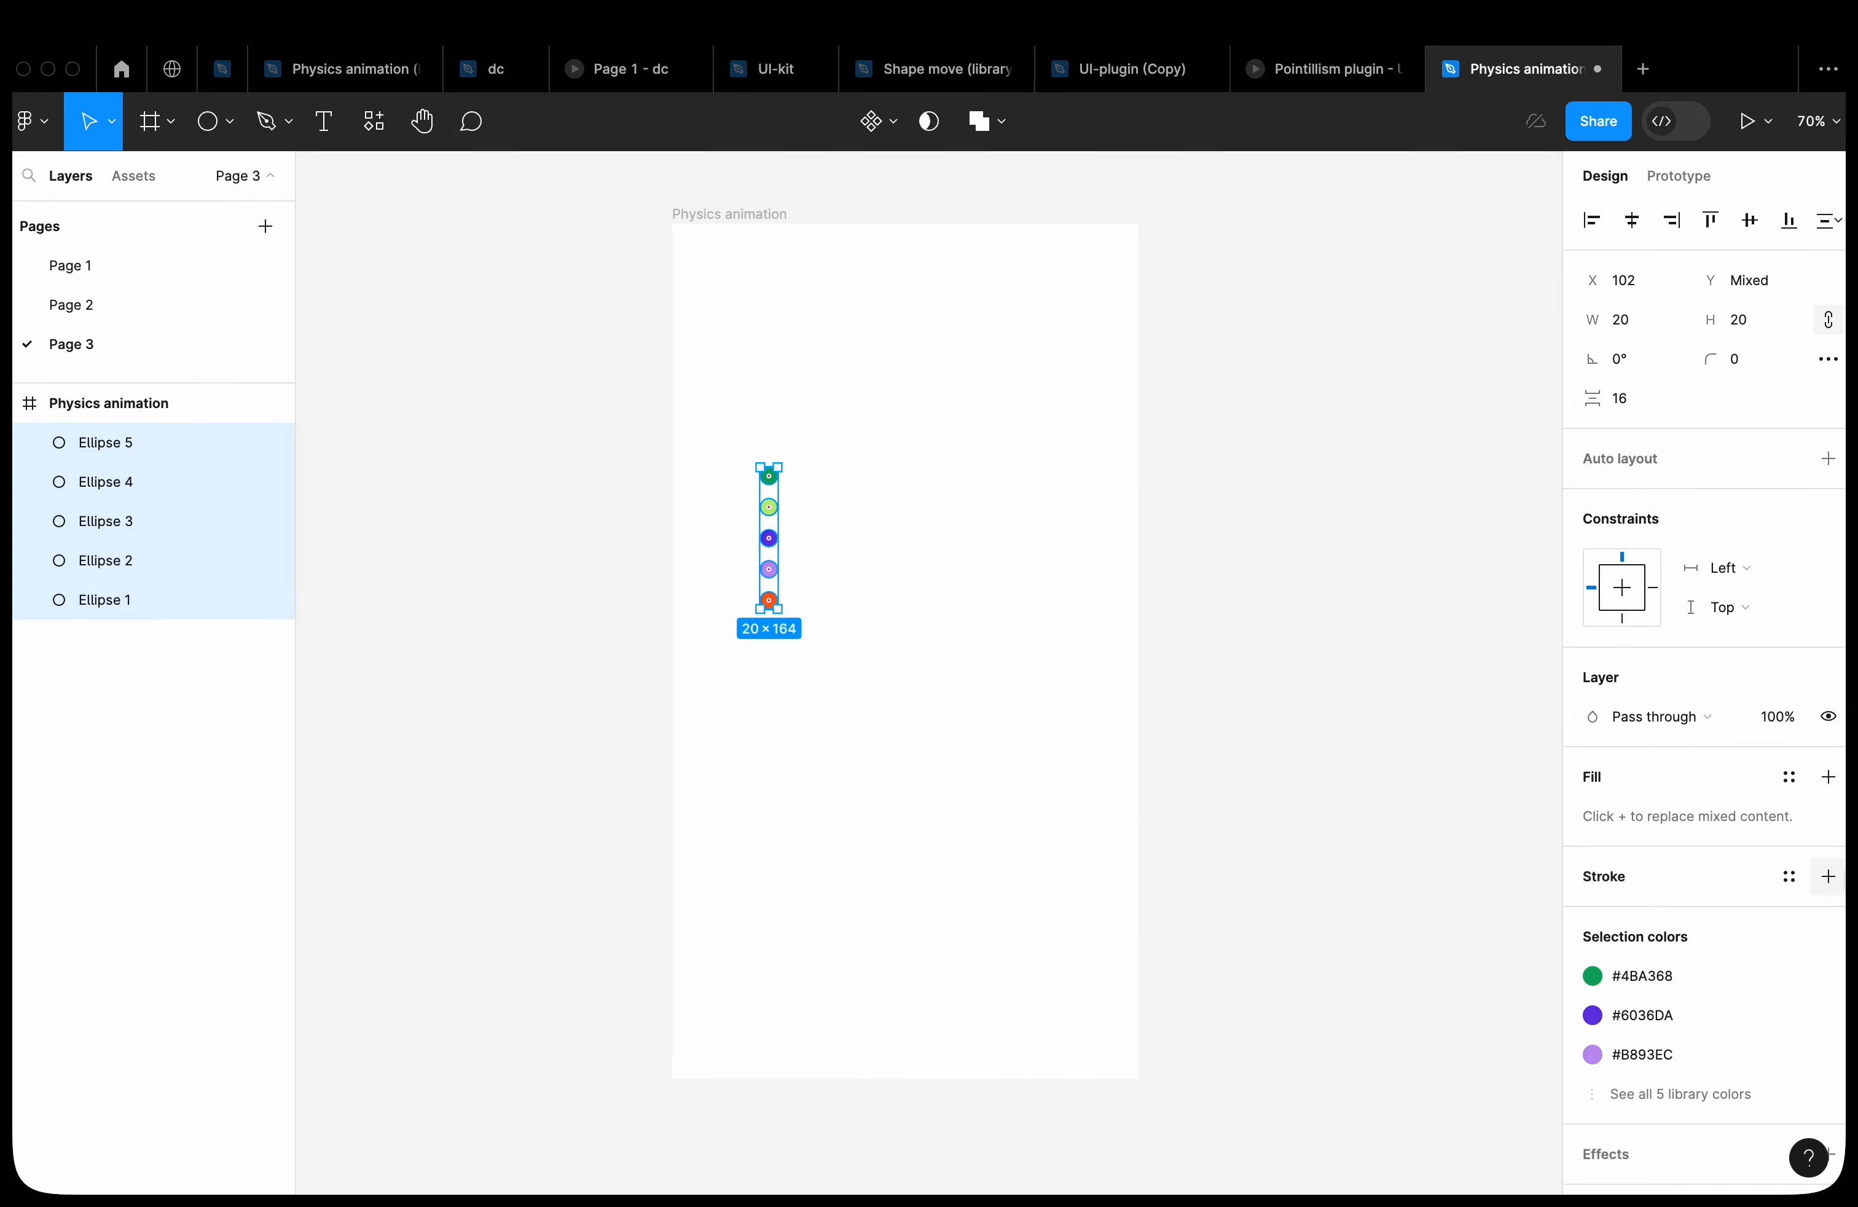
{"action": "left_click", "coordinate": [1828, 876]}
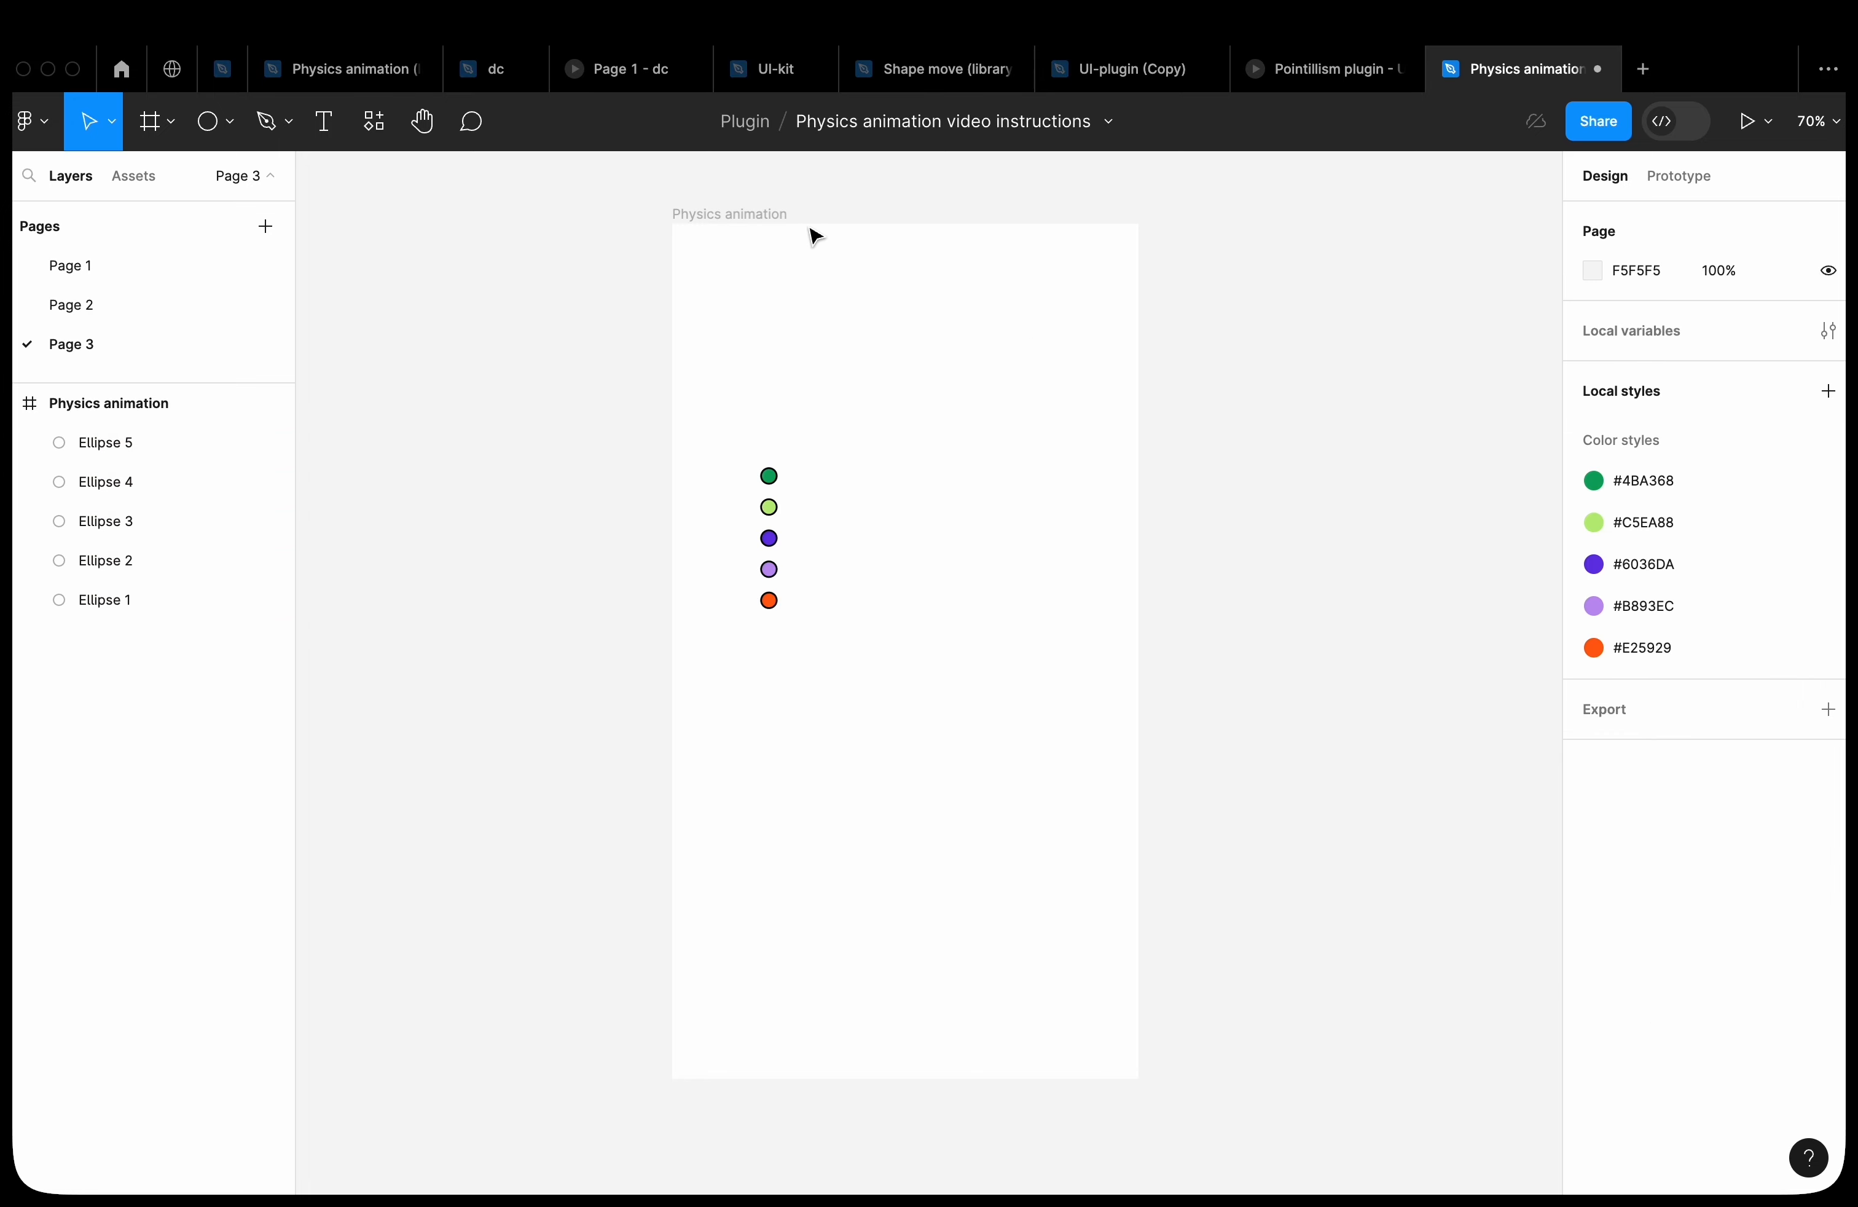
{"action": "left_click", "coordinate": [373, 122]}
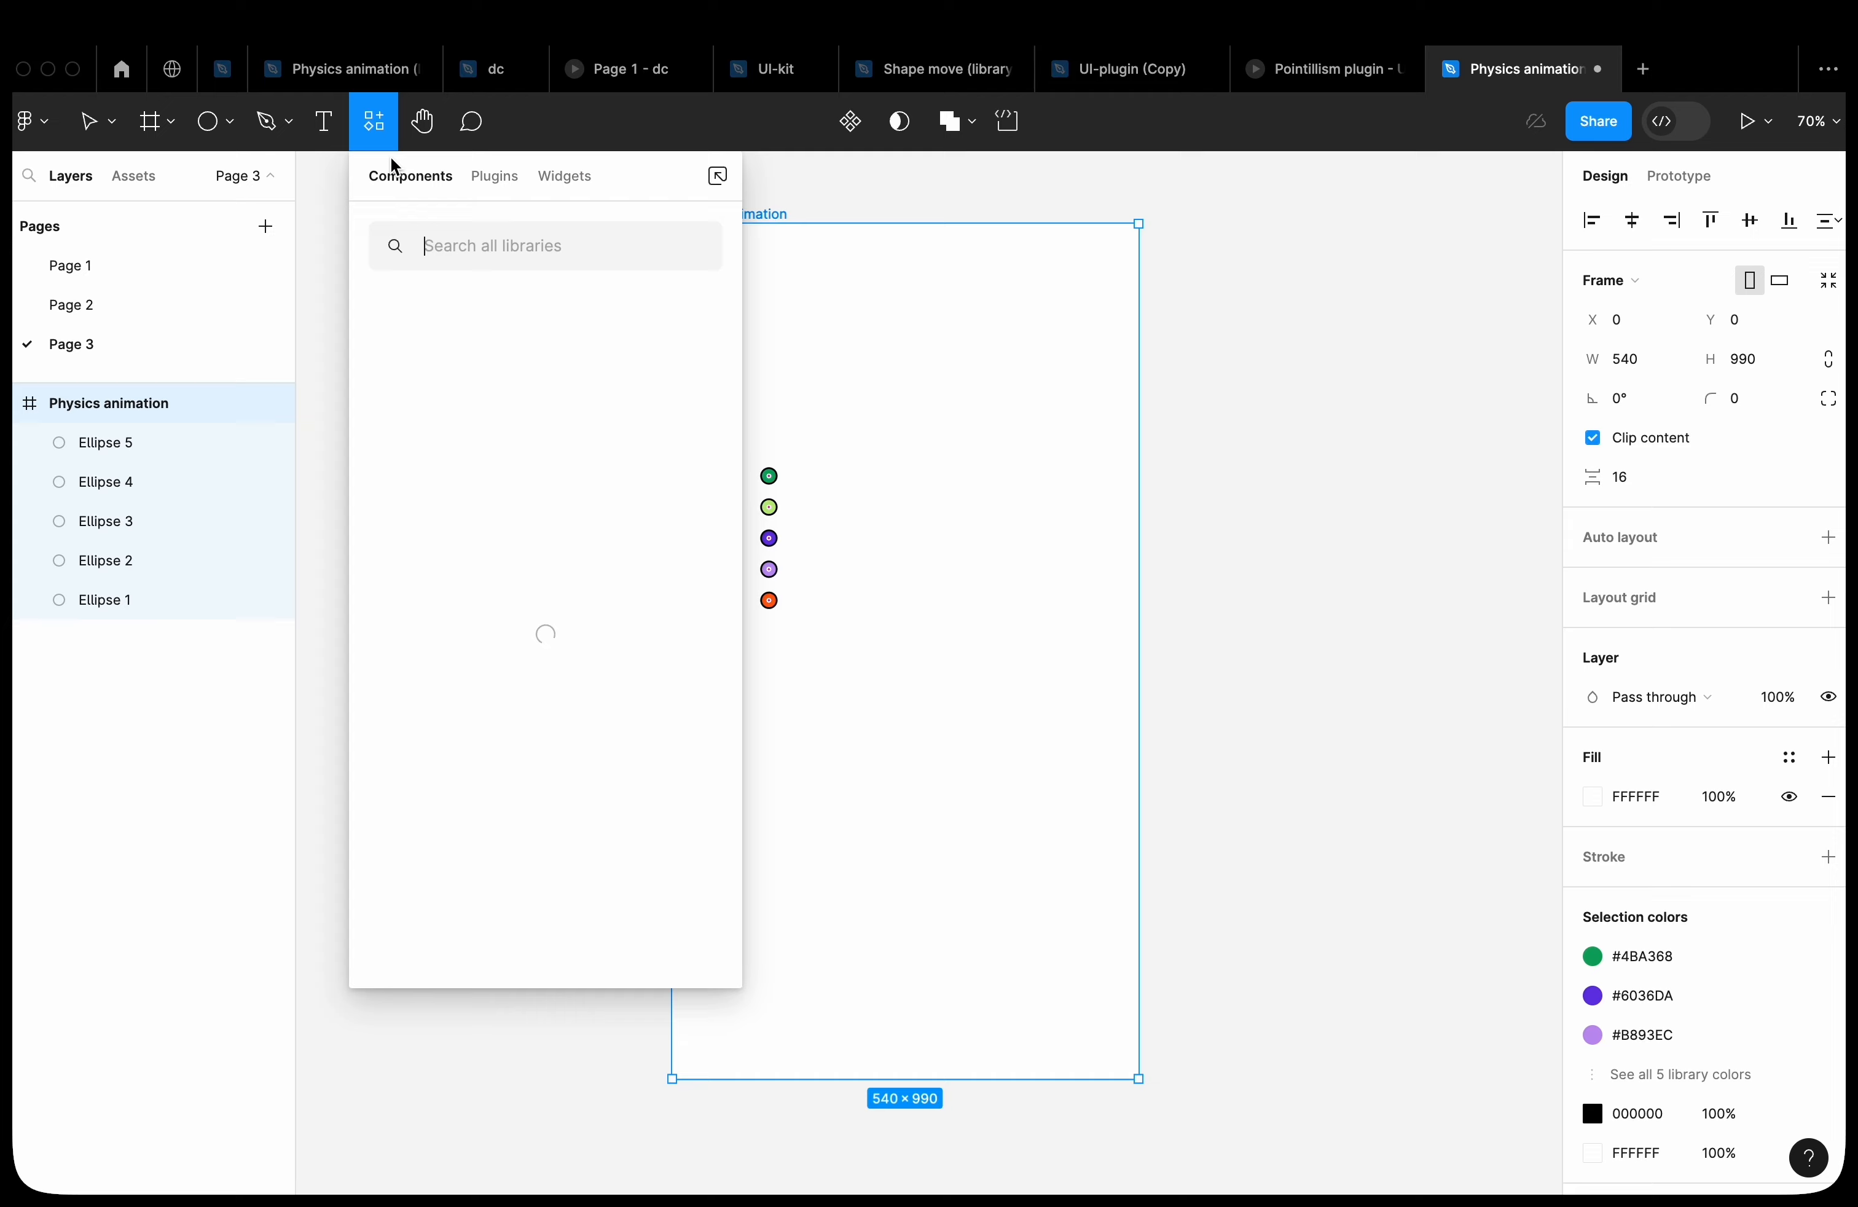
{"action": "left_click", "coordinate": [494, 176]}
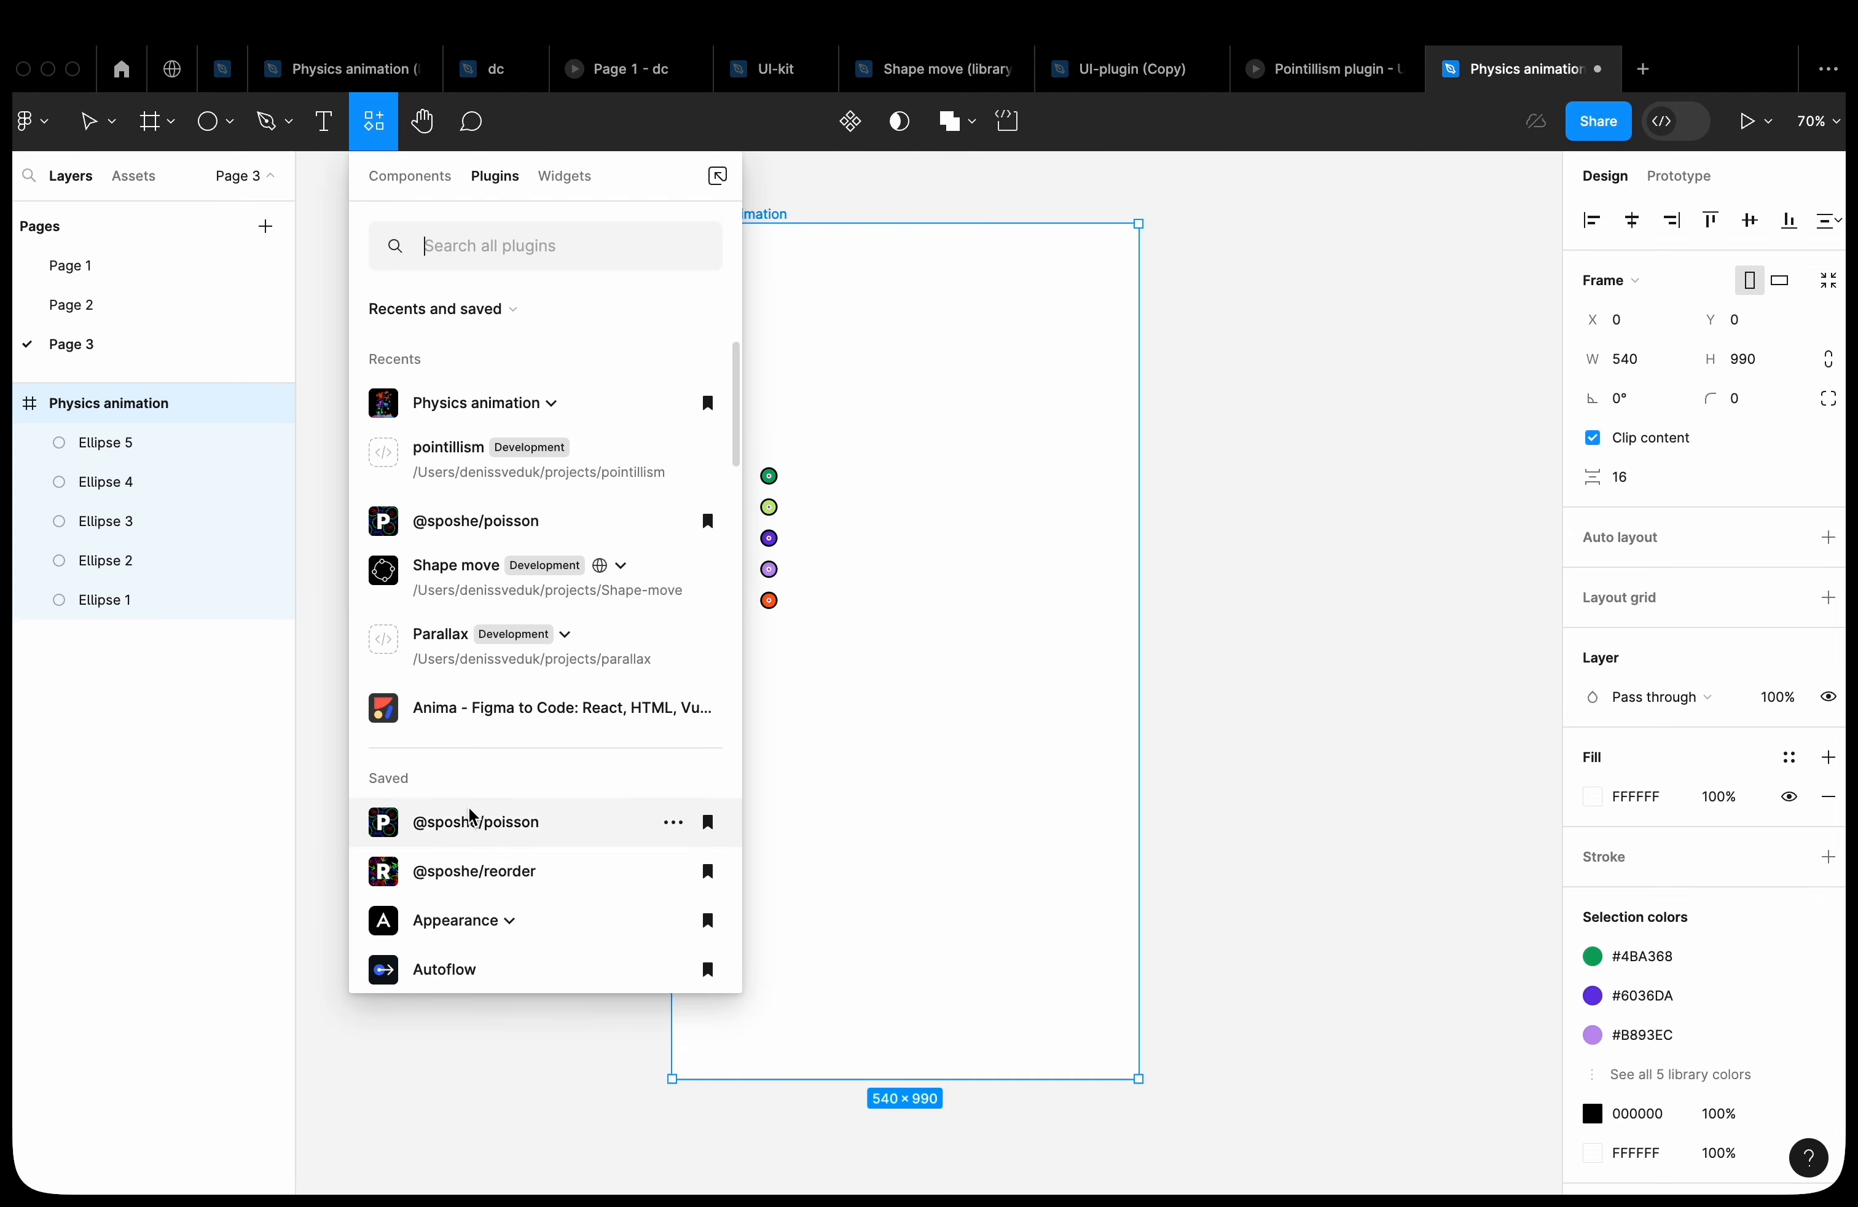
{"action": "left_click", "coordinate": [474, 822]}
{"action": "type", "text": "30"}
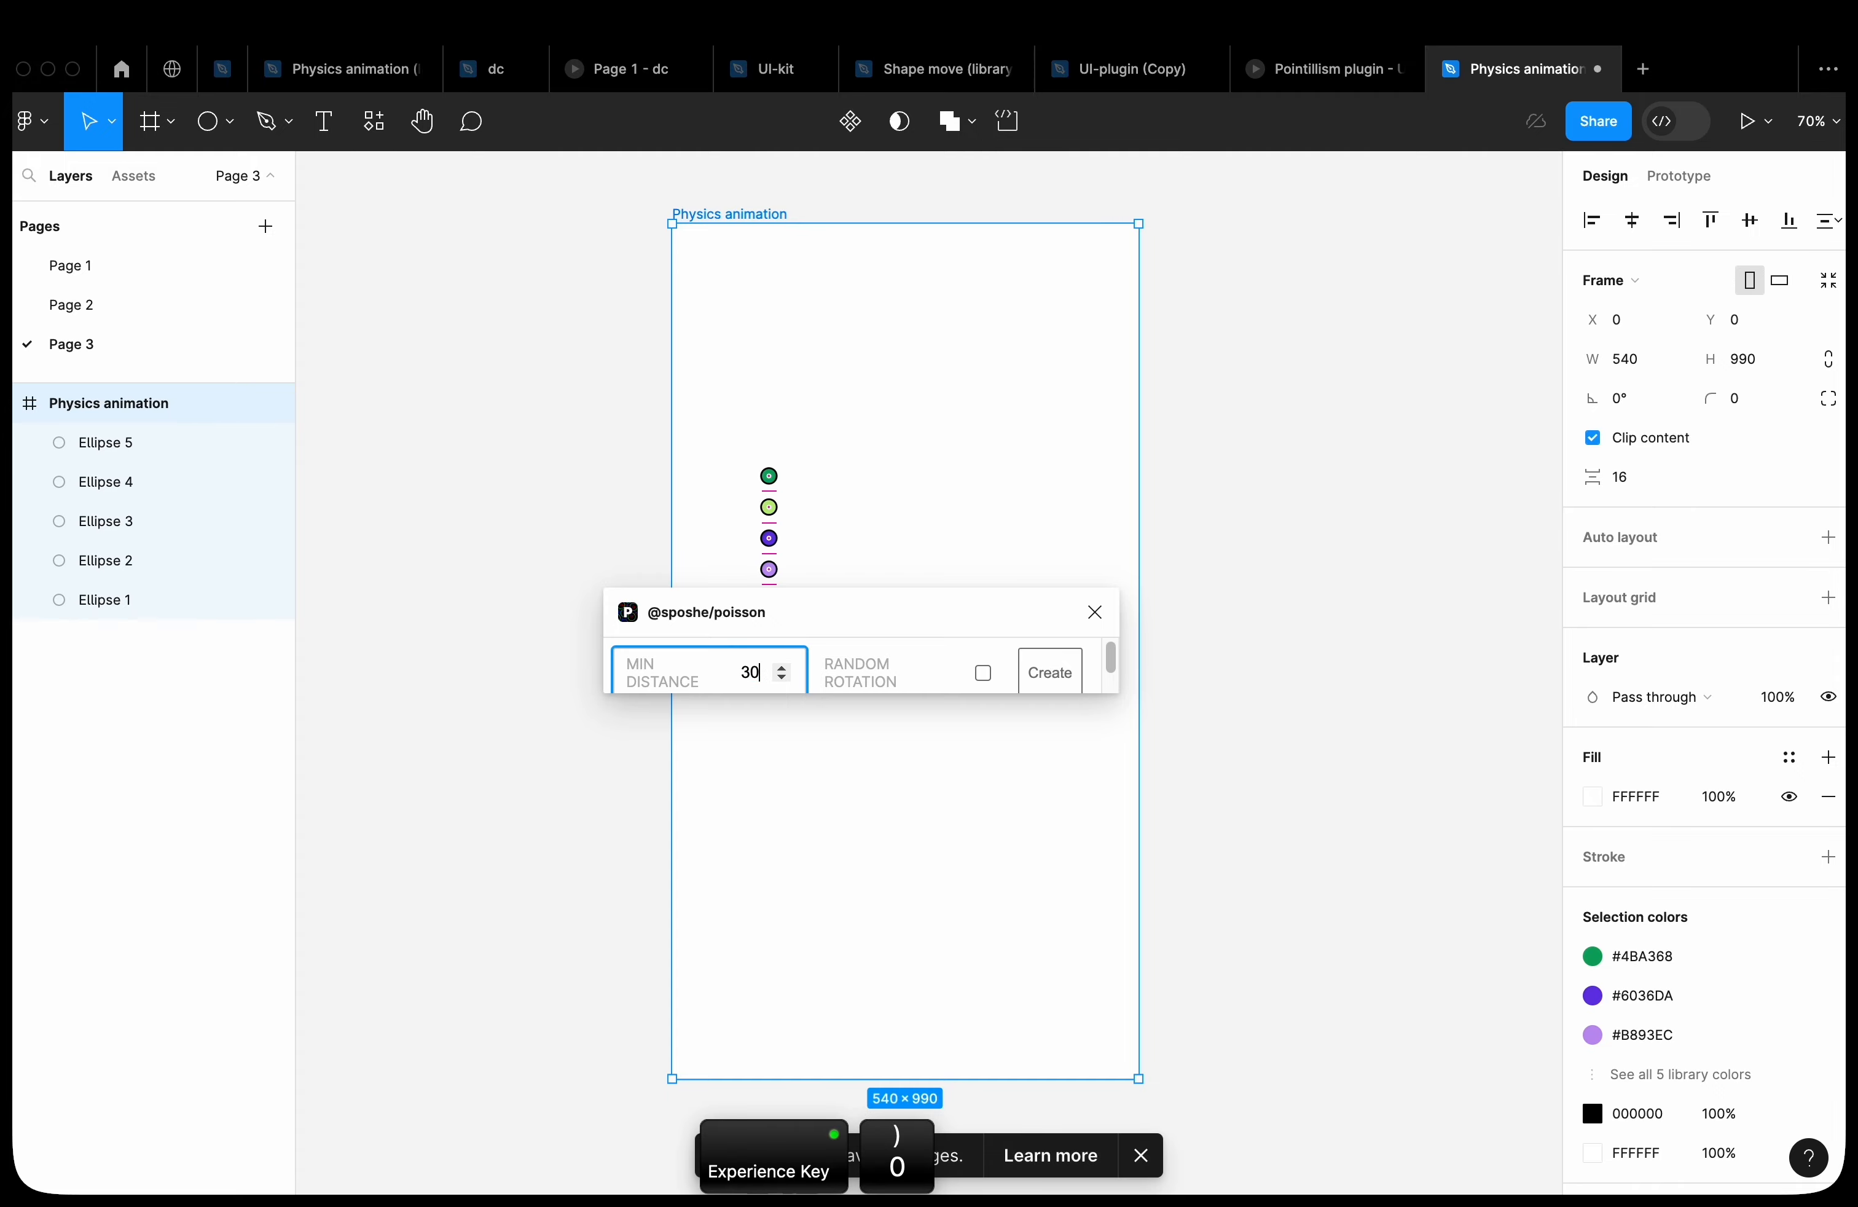
{"action": "left_click", "coordinate": [1050, 672]}
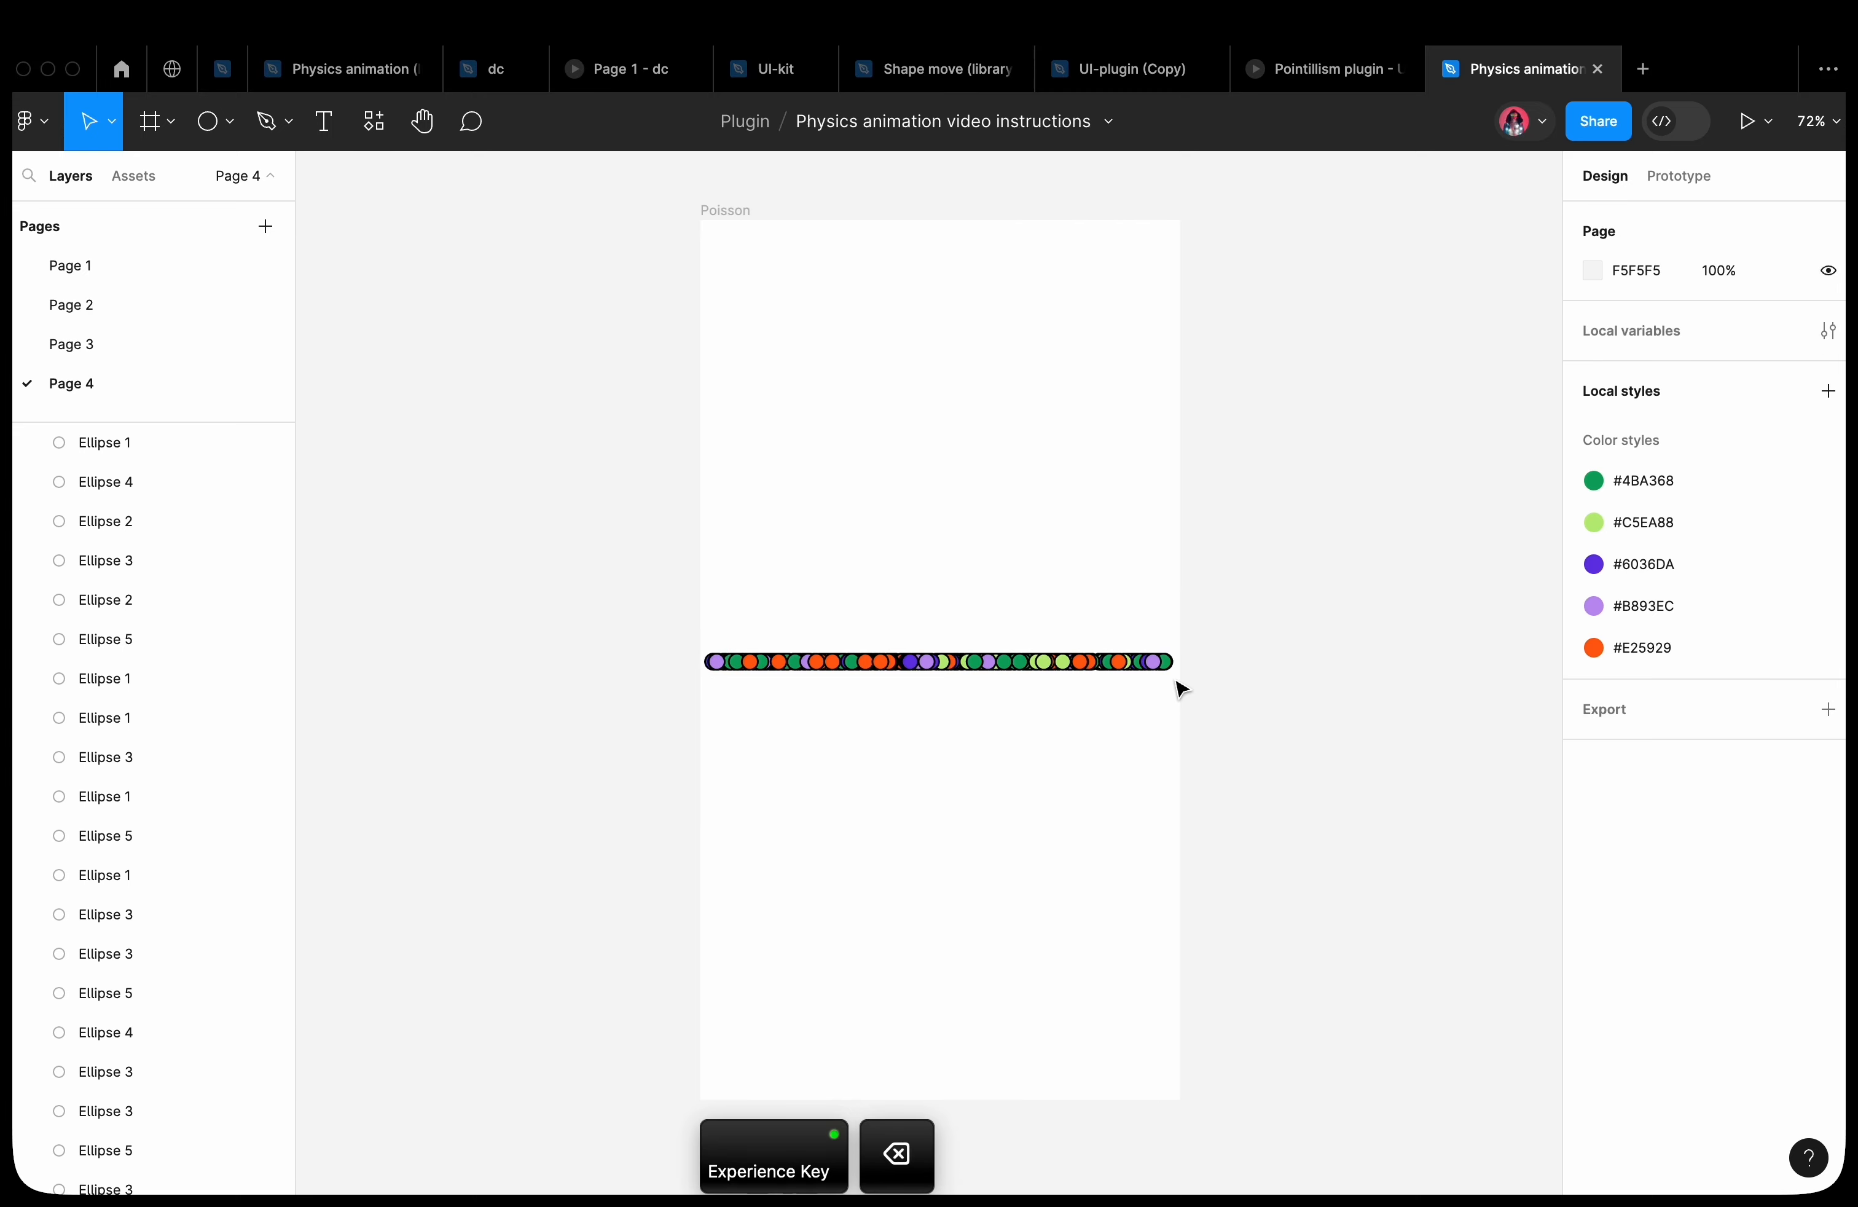
Add a letter 'a' at font size 220, outline its stroke and enlarge the resulting shape
{"action": "left_click", "coordinate": [937, 665]}
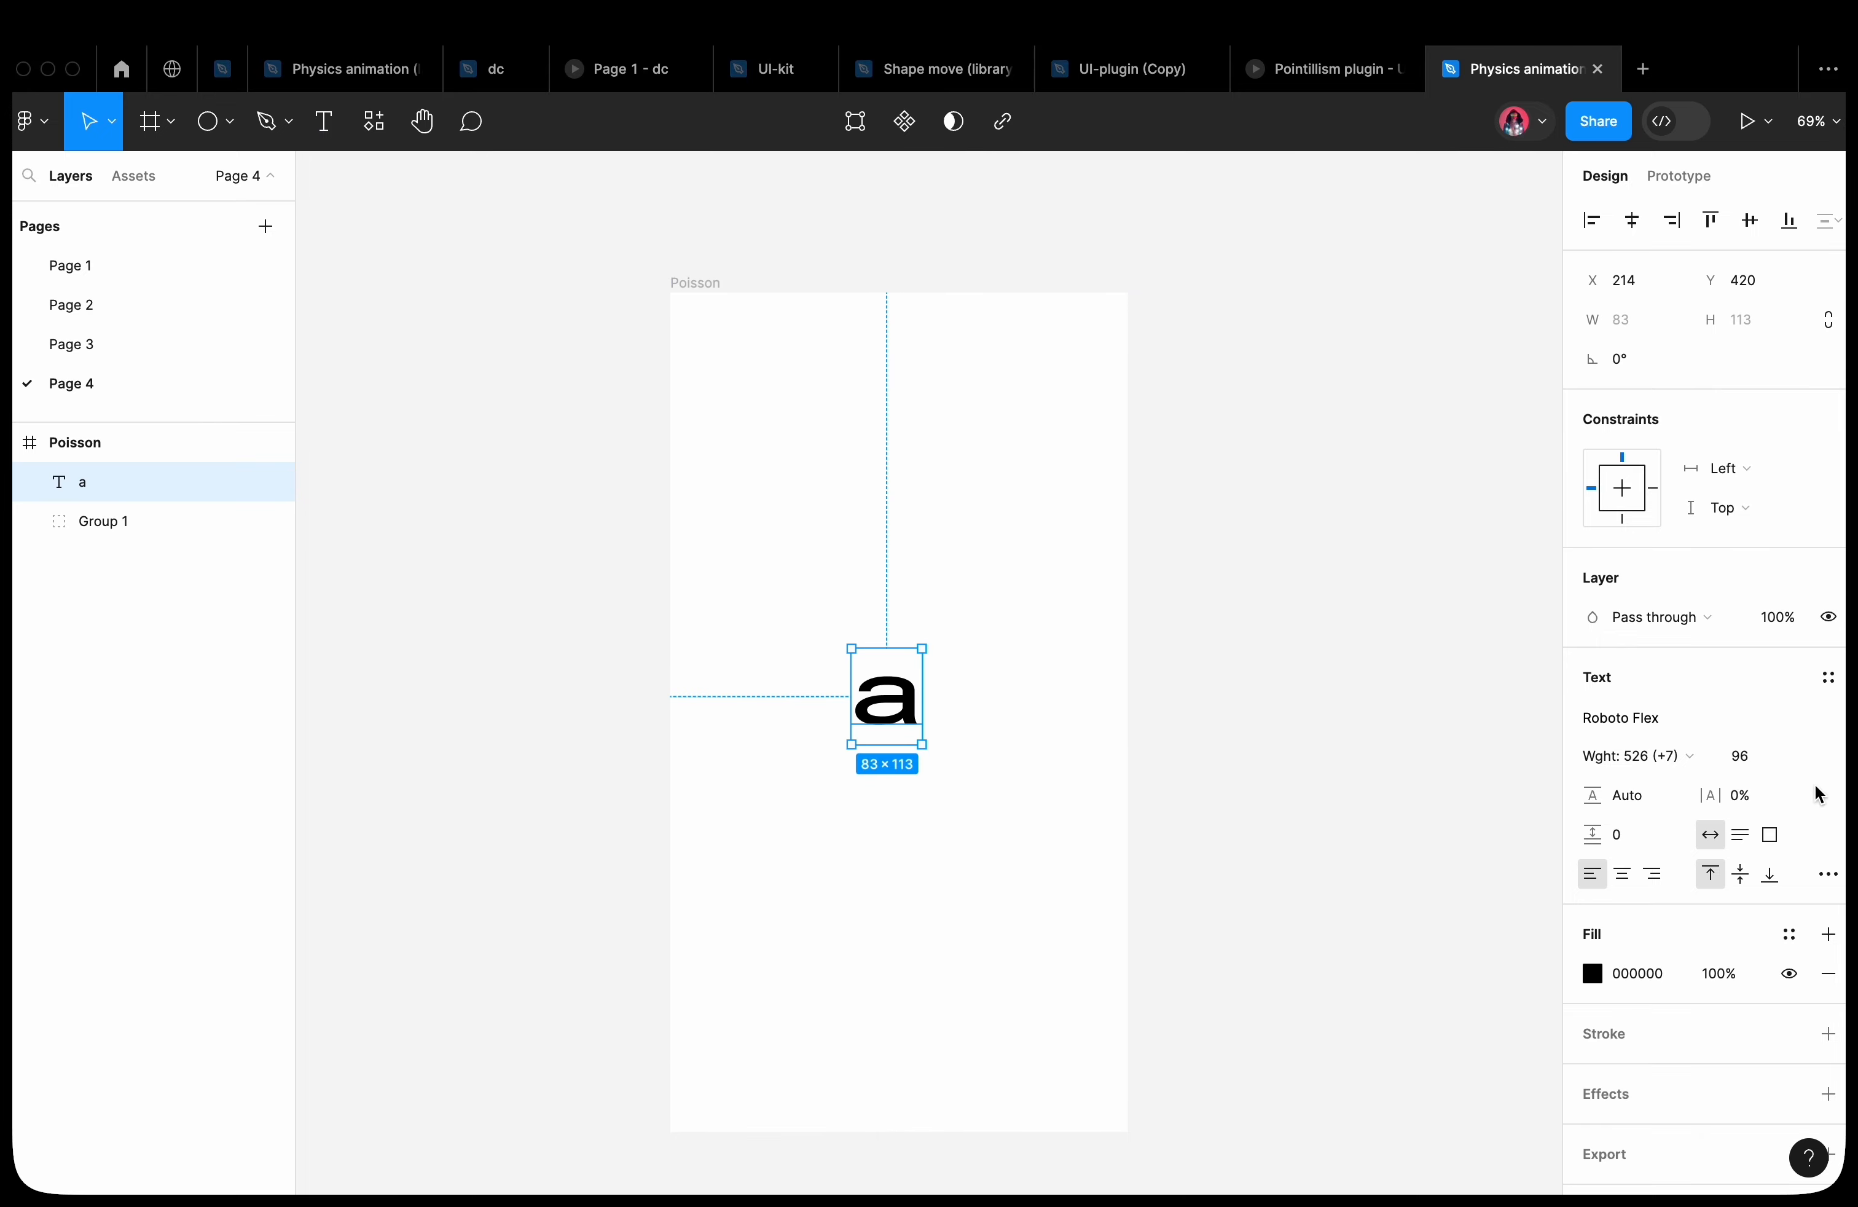
{"action": "type", "text": "220"}
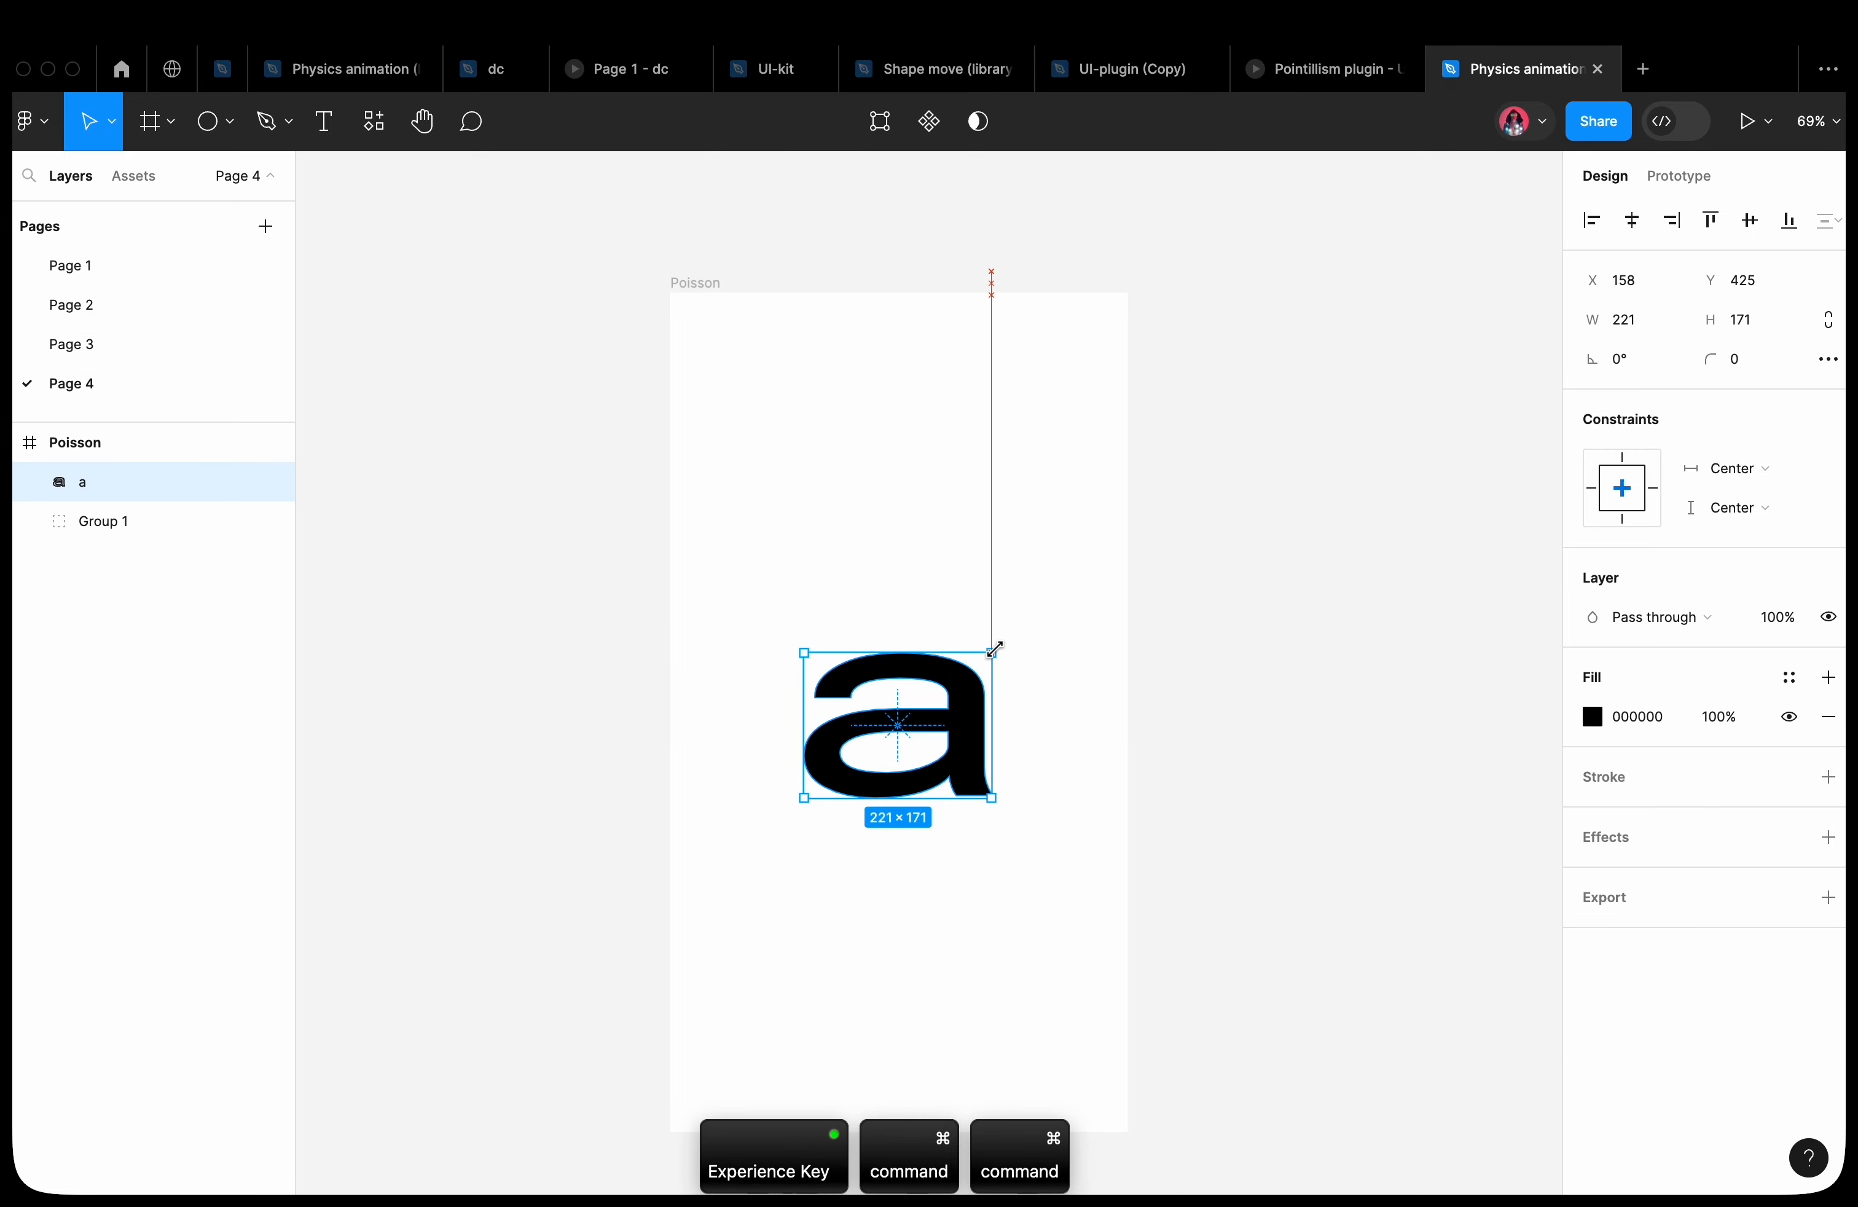
{"action": "left_click_drag", "start_coordinate": [993, 649], "coordinate": [1026, 625]}
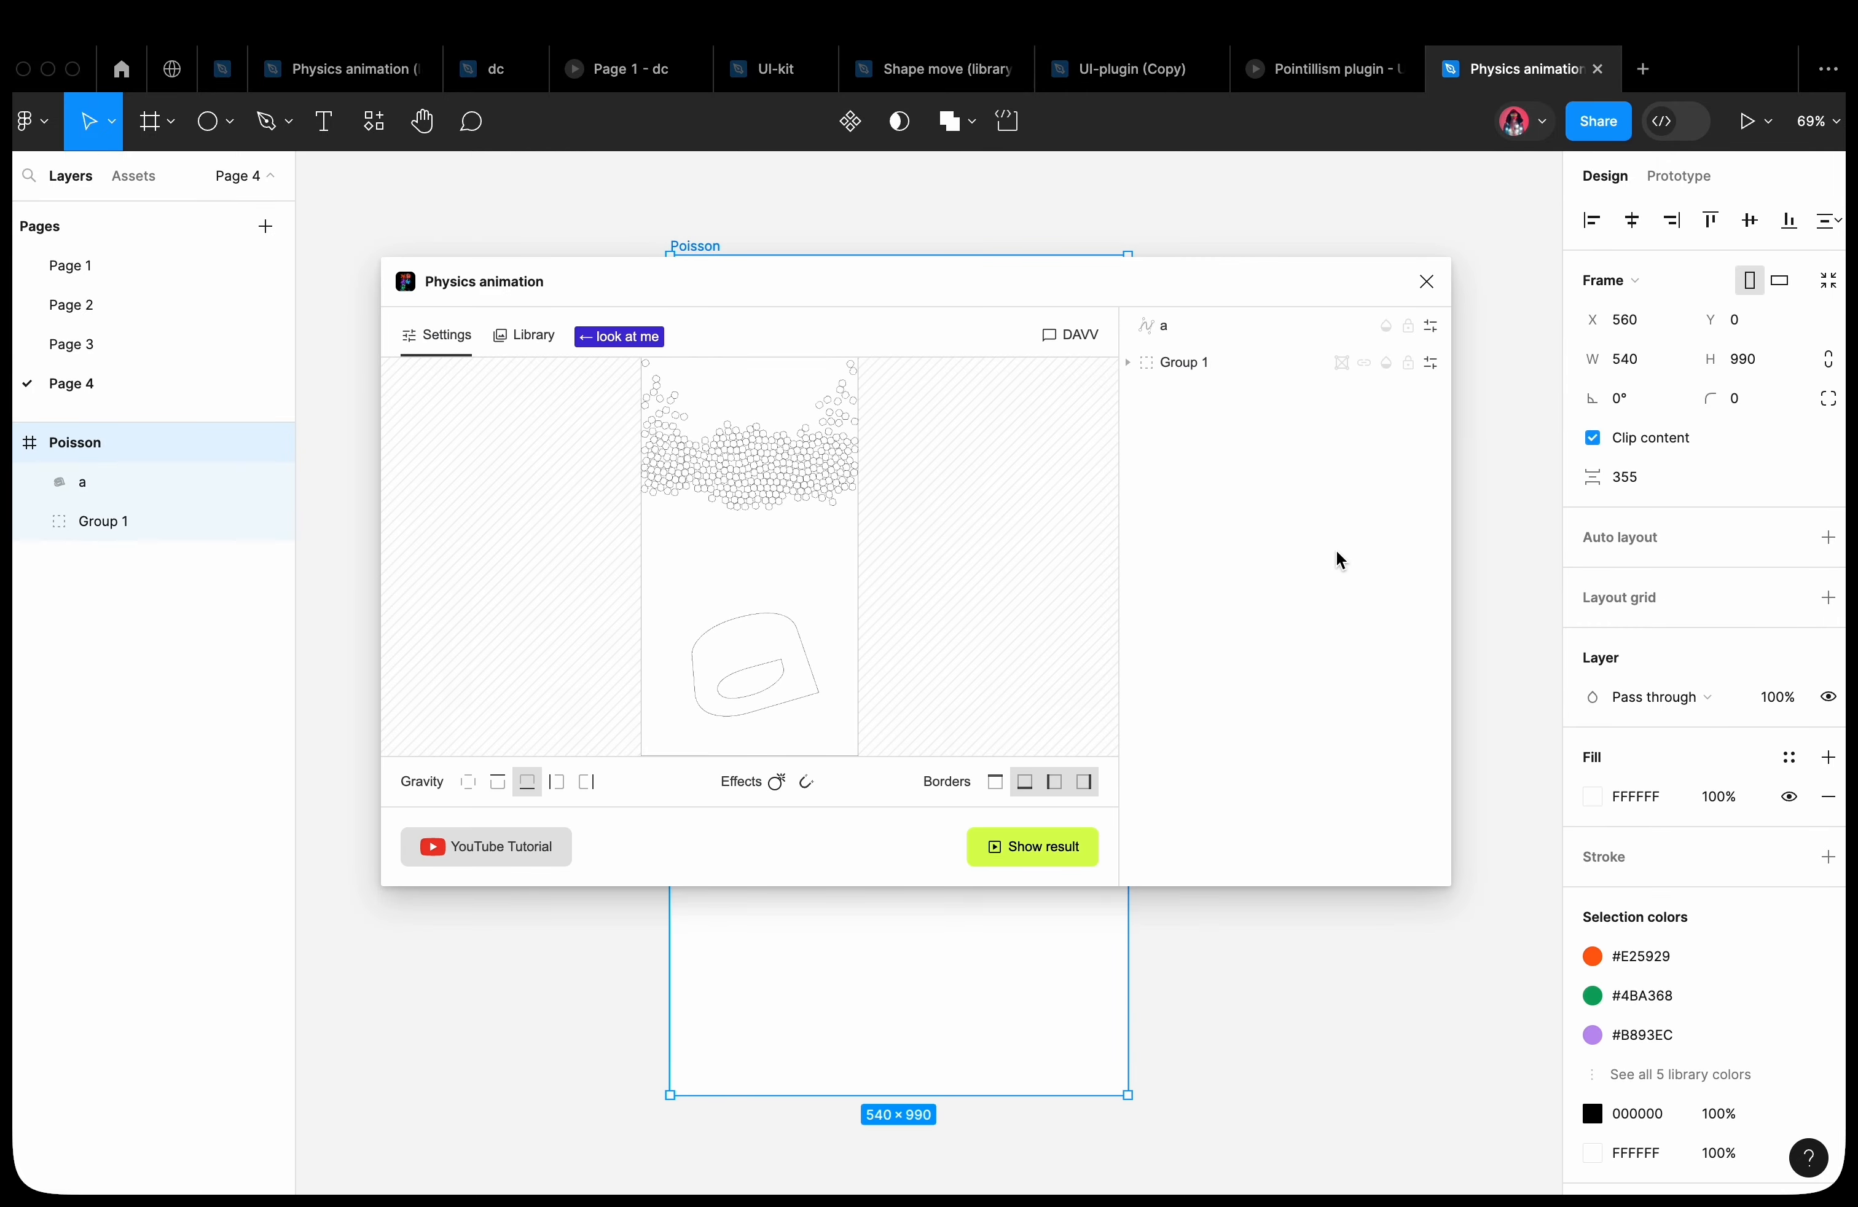
Lock the letter a in place and give Group 1 random delays between 100 and 5000 ms
{"action": "left_click", "coordinate": [1032, 846]}
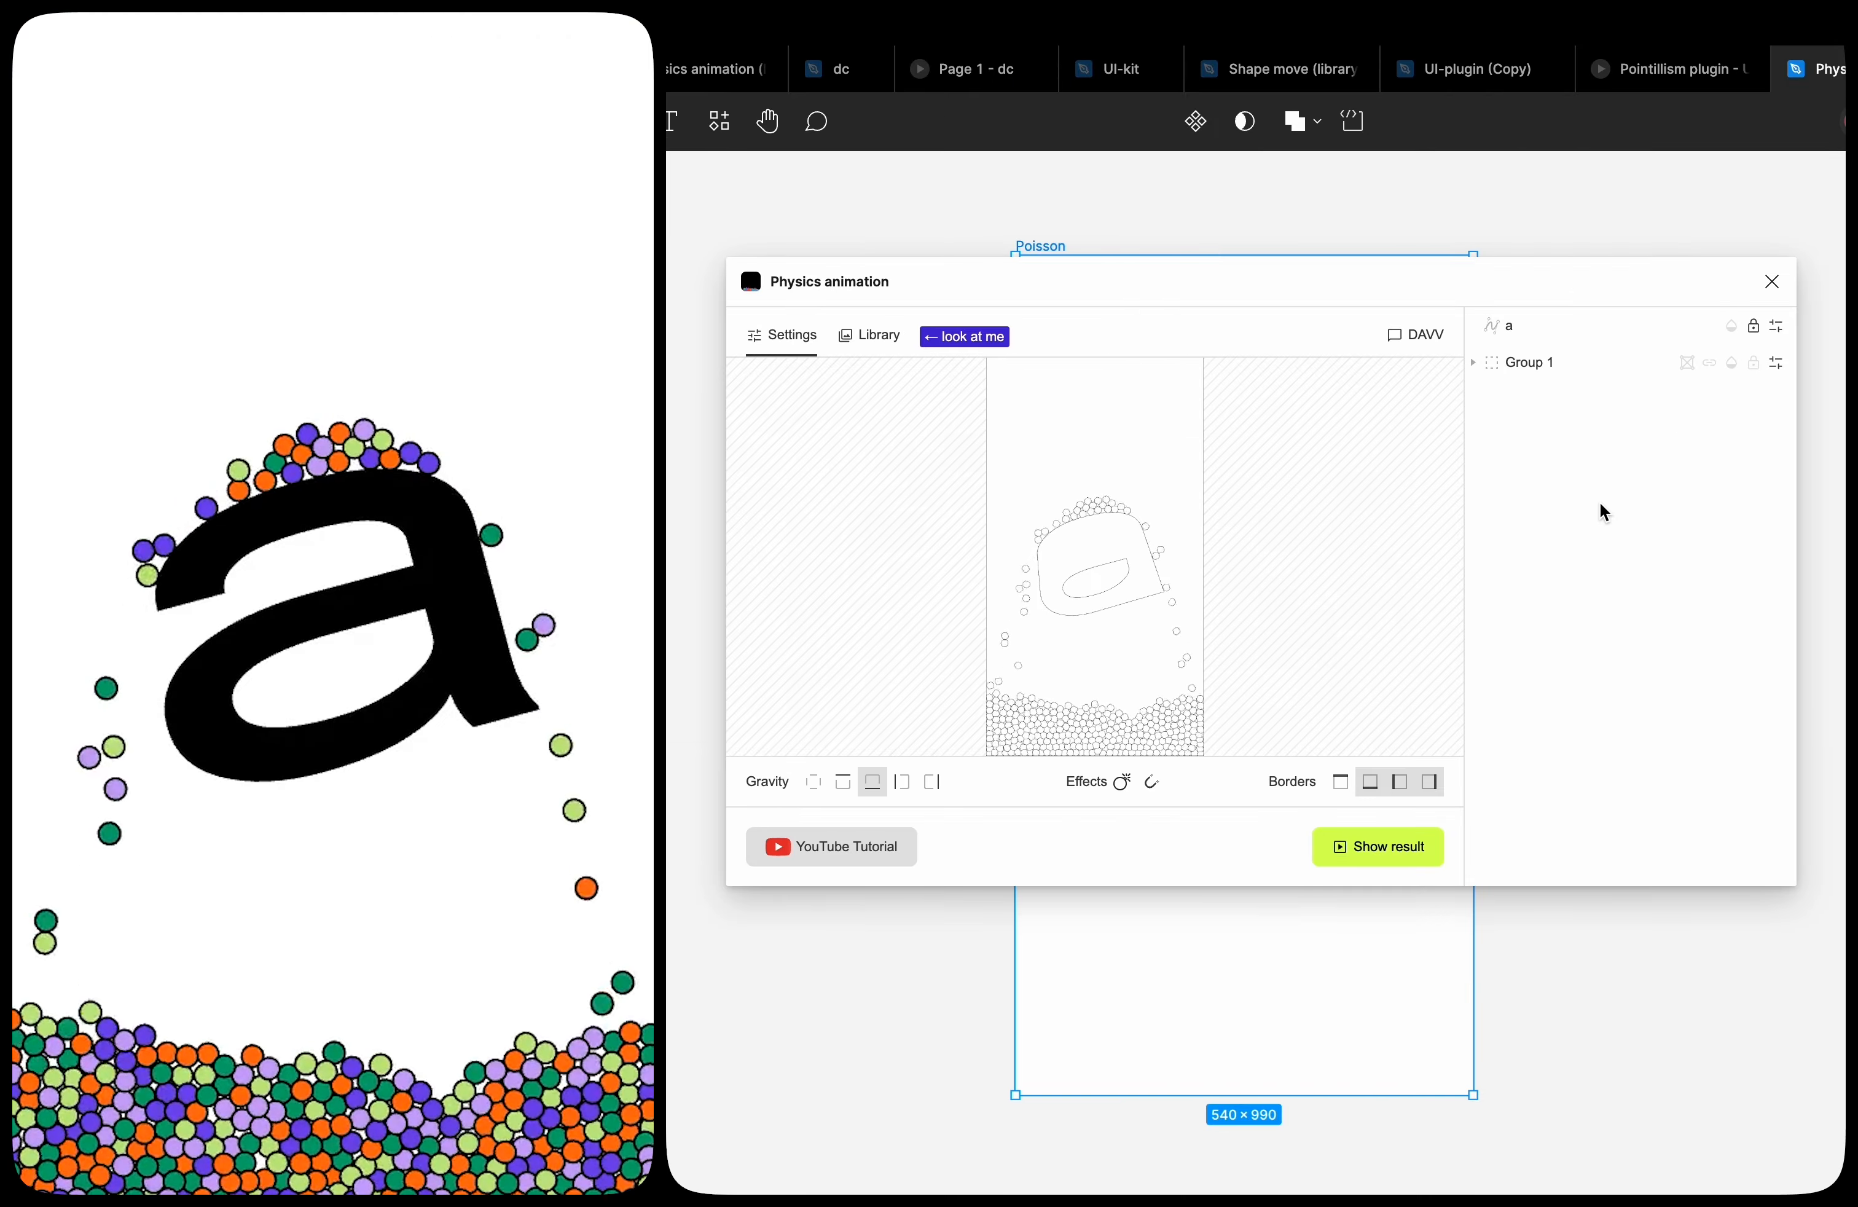
{"action": "left_click", "coordinate": [1388, 847]}
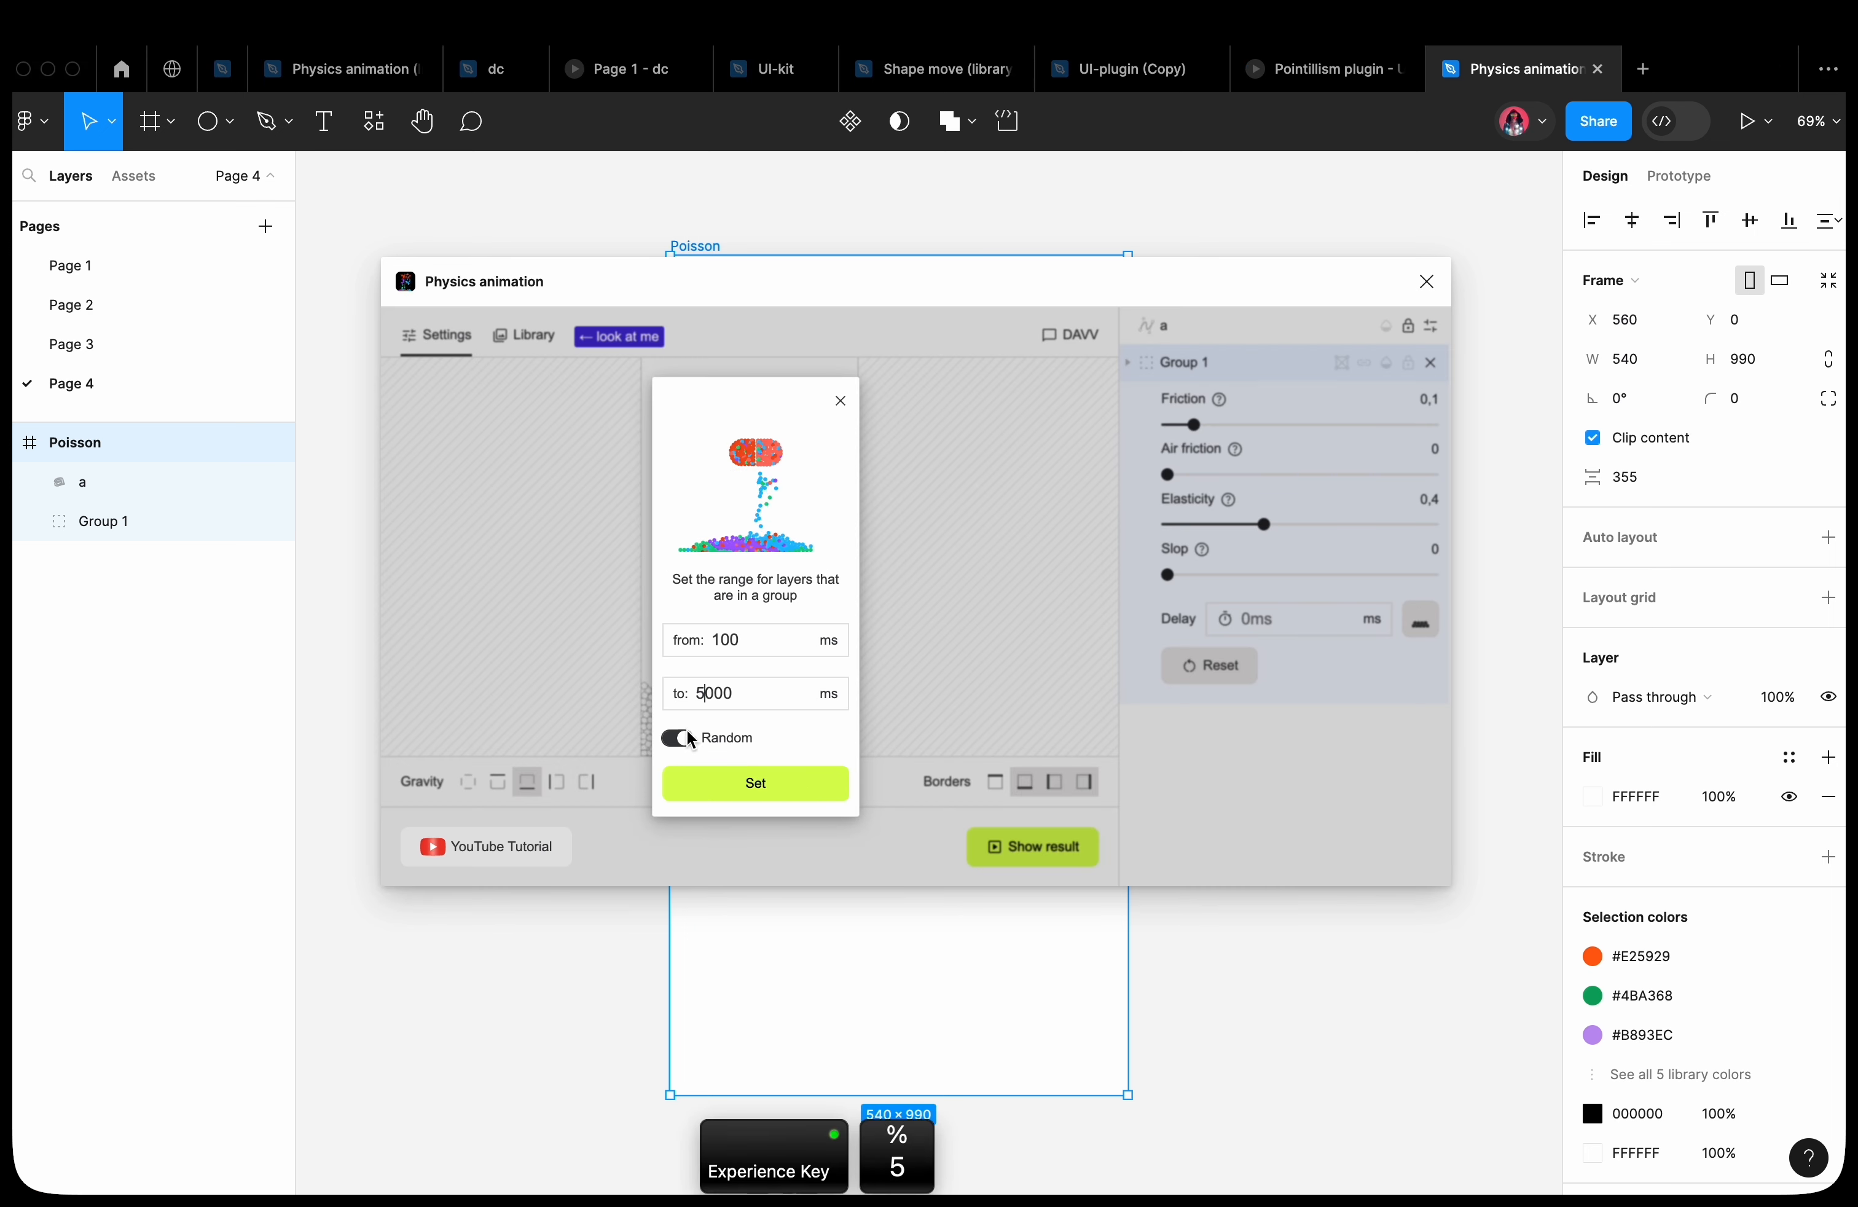
{"action": "left_click", "coordinate": [754, 784]}
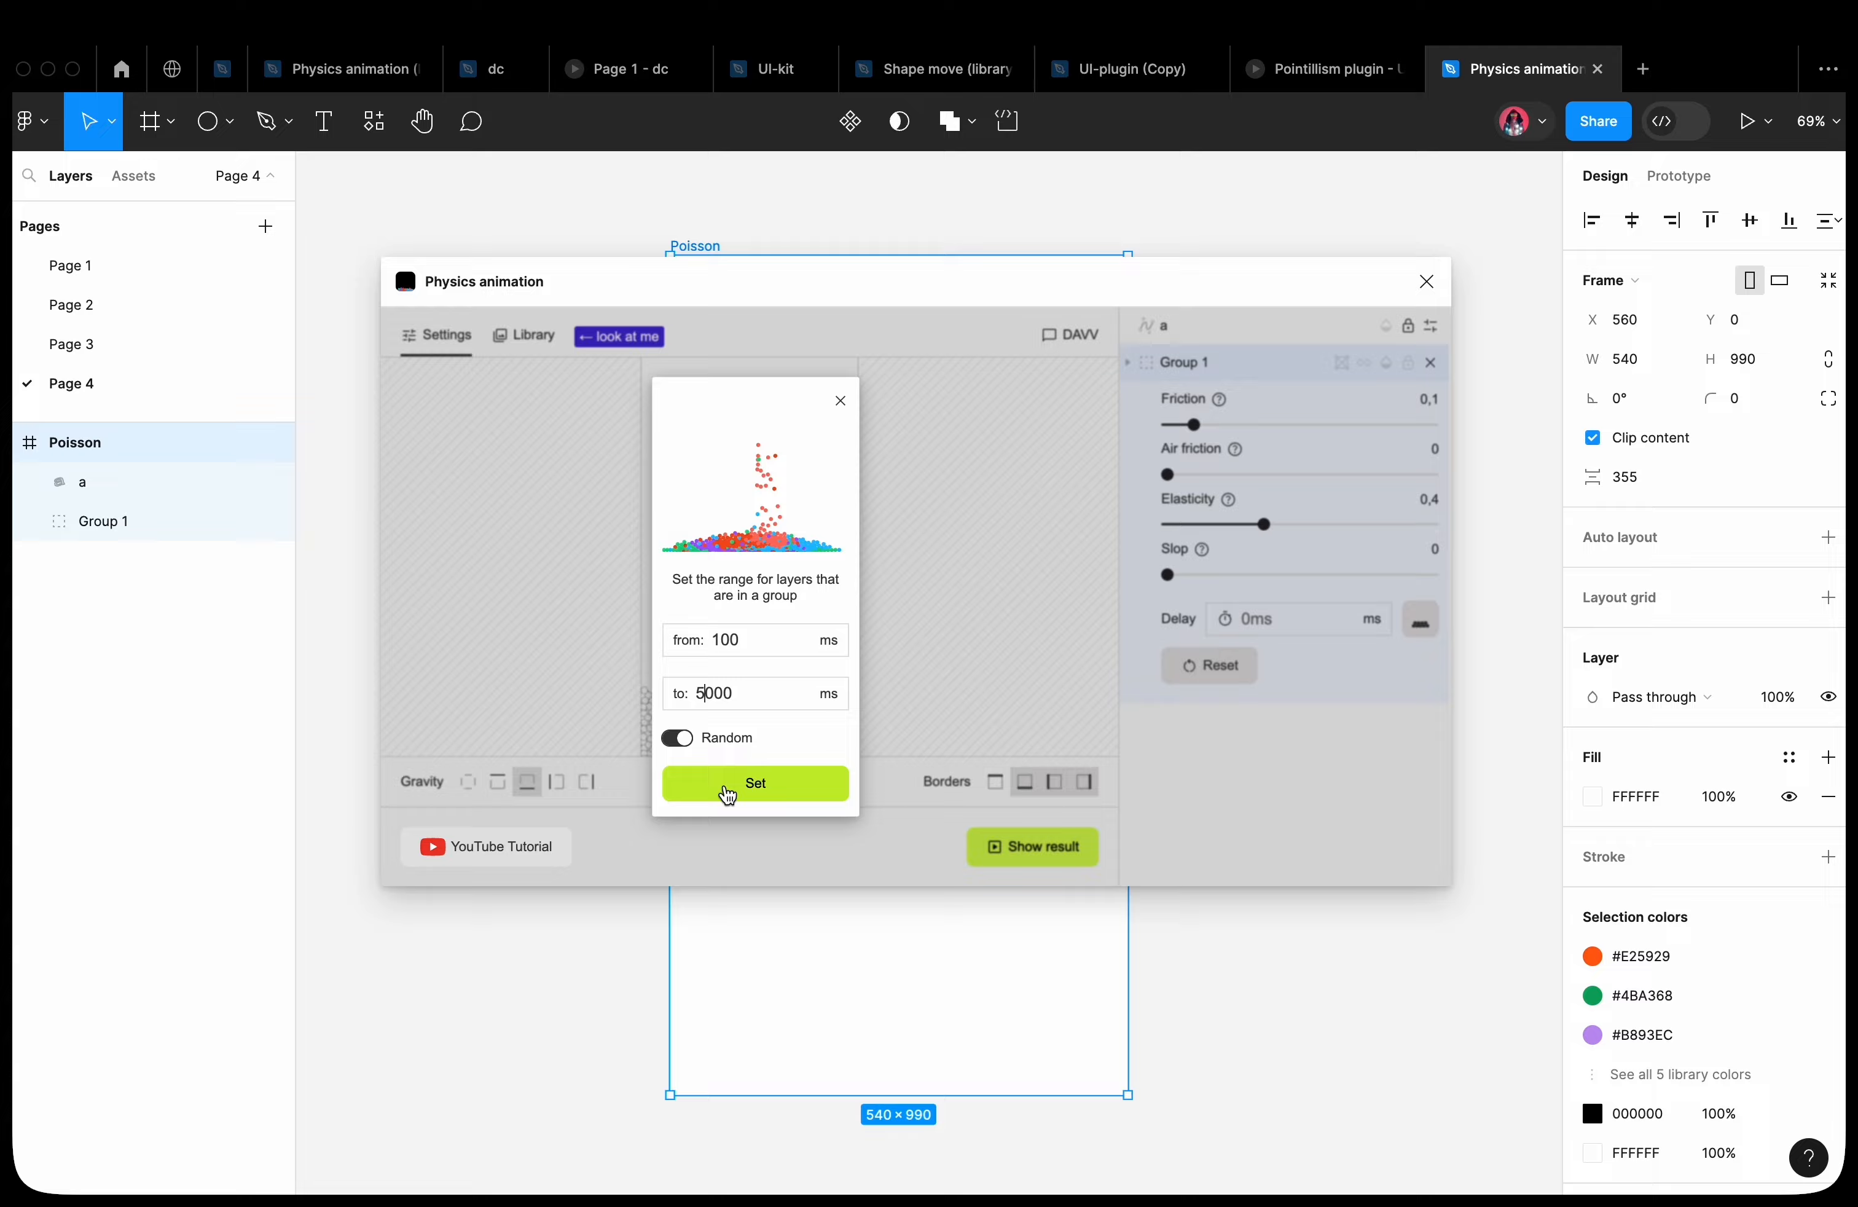
{"action": "left_click", "coordinate": [755, 784]}
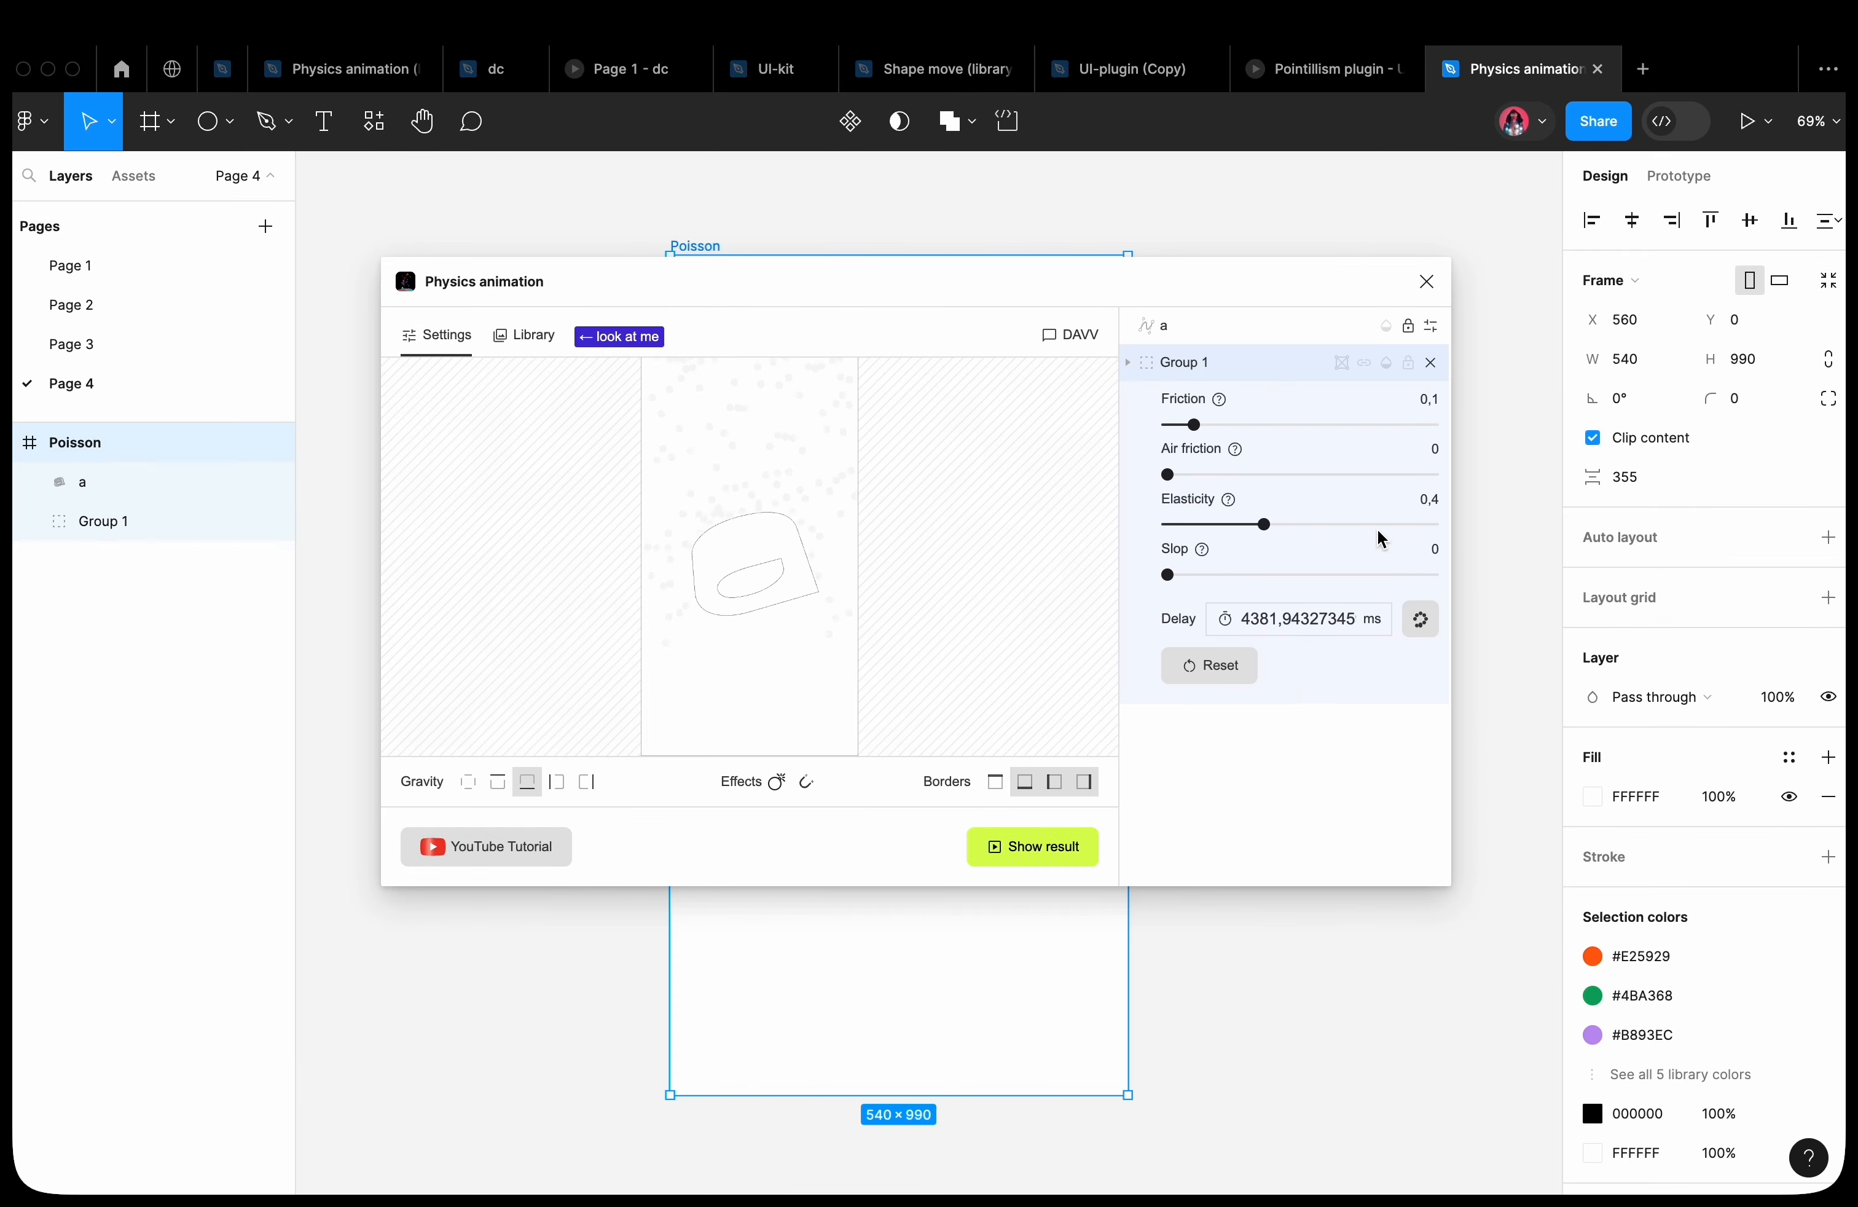
Raise Group 1's elasticity to 0.9 so the circles bounce and settle atop the letter a
{"action": "left_click_drag", "start_coordinate": [1262, 524], "coordinate": [1383, 523]}
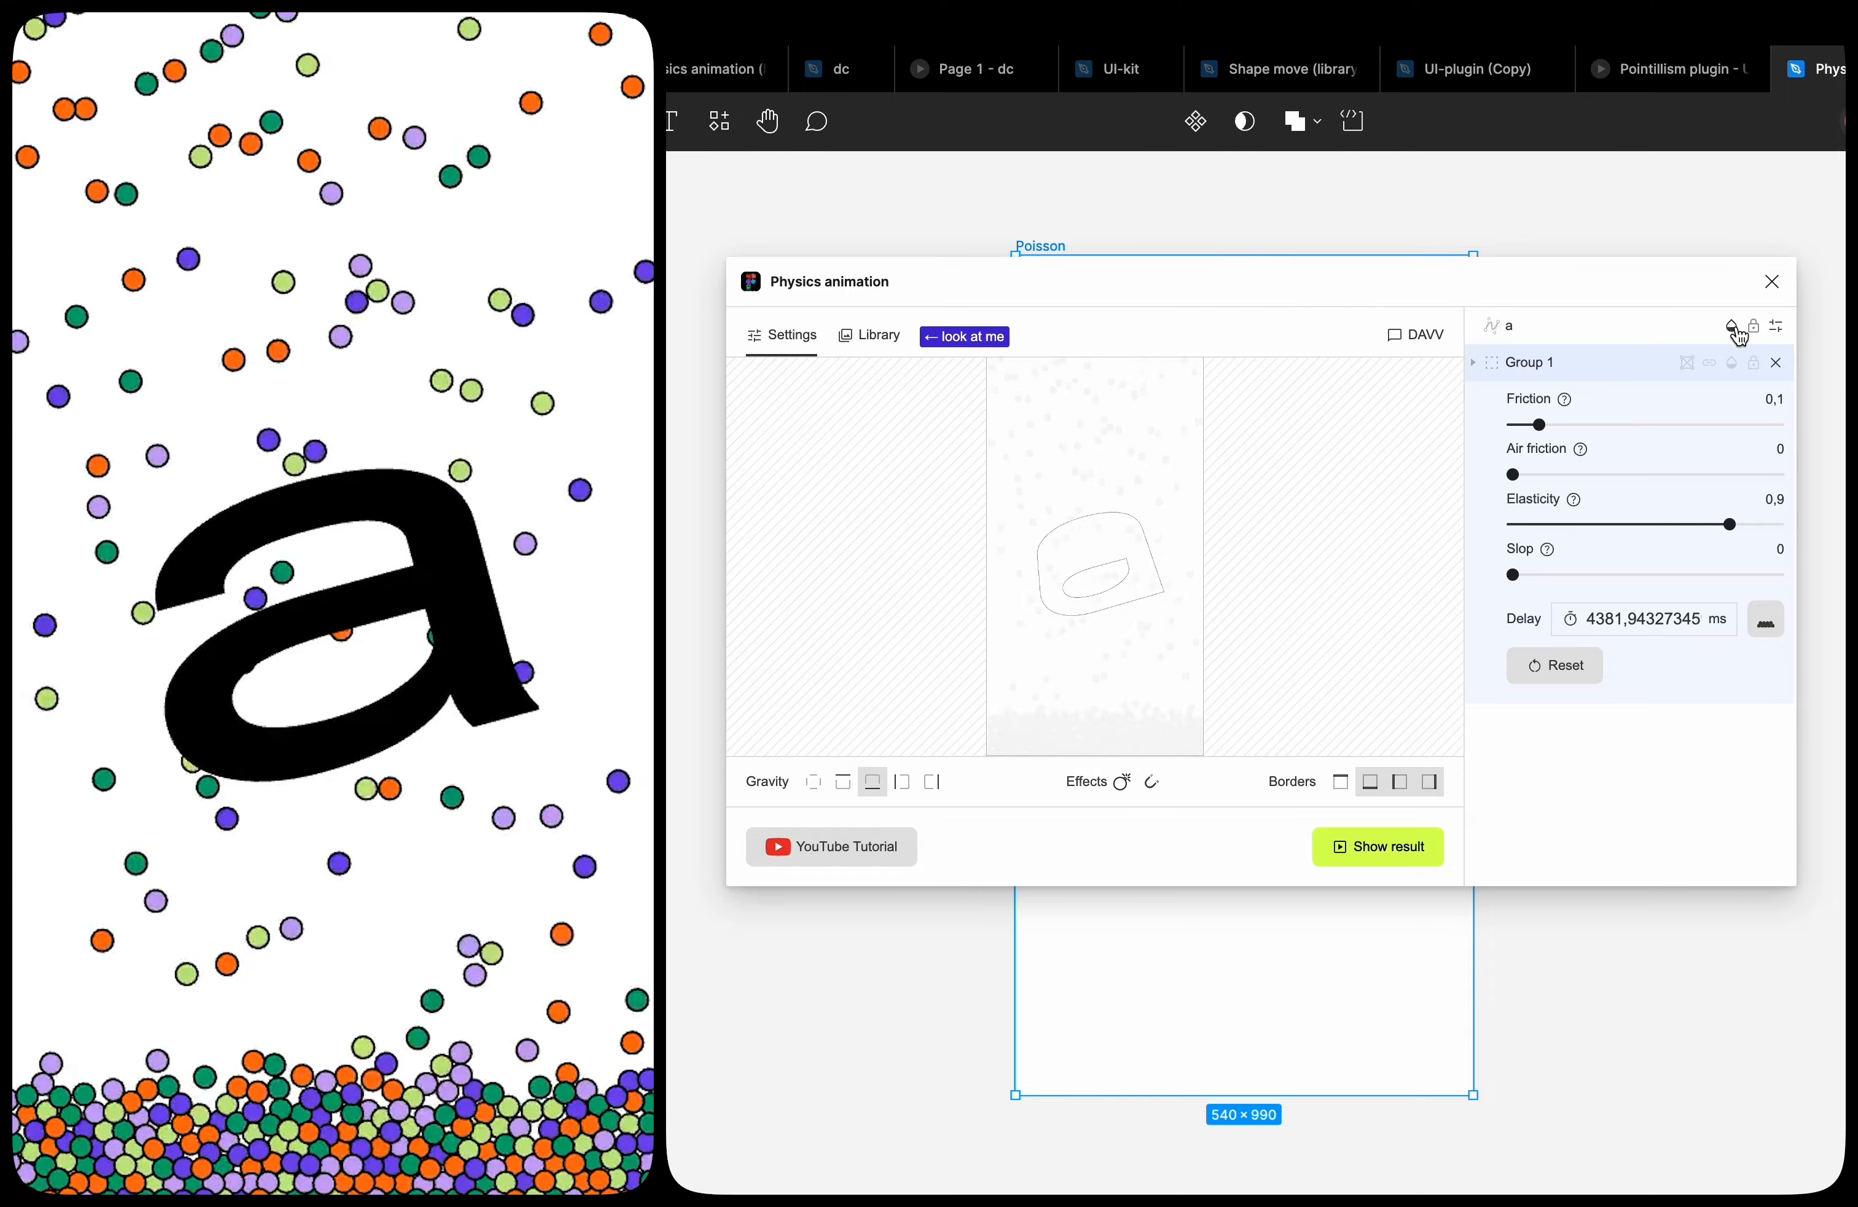
{"action": "left_click", "coordinate": [1772, 282]}
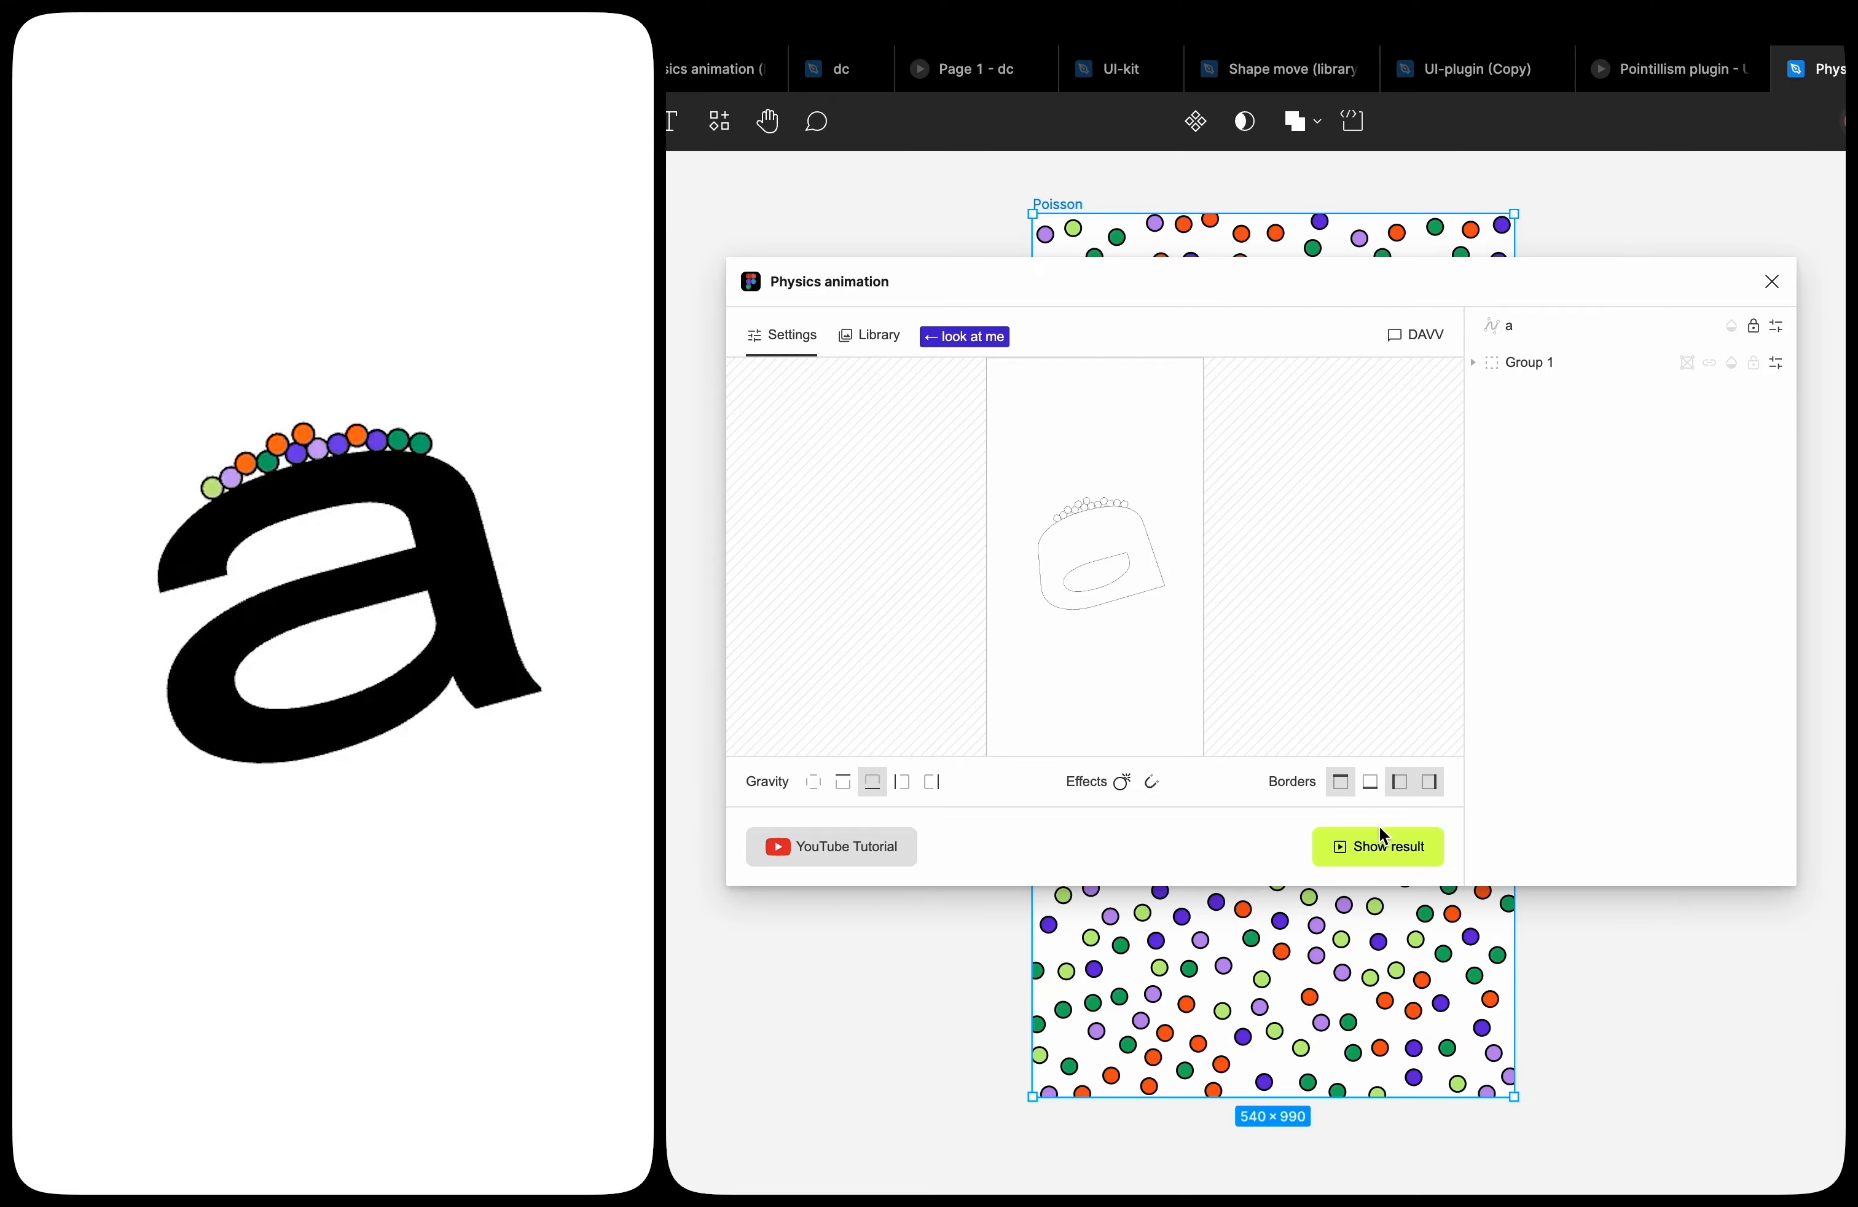
Preview the bordered circles with gravity pulling right, left and off, then move on to Page 6
{"action": "left_click", "coordinate": [931, 781]}
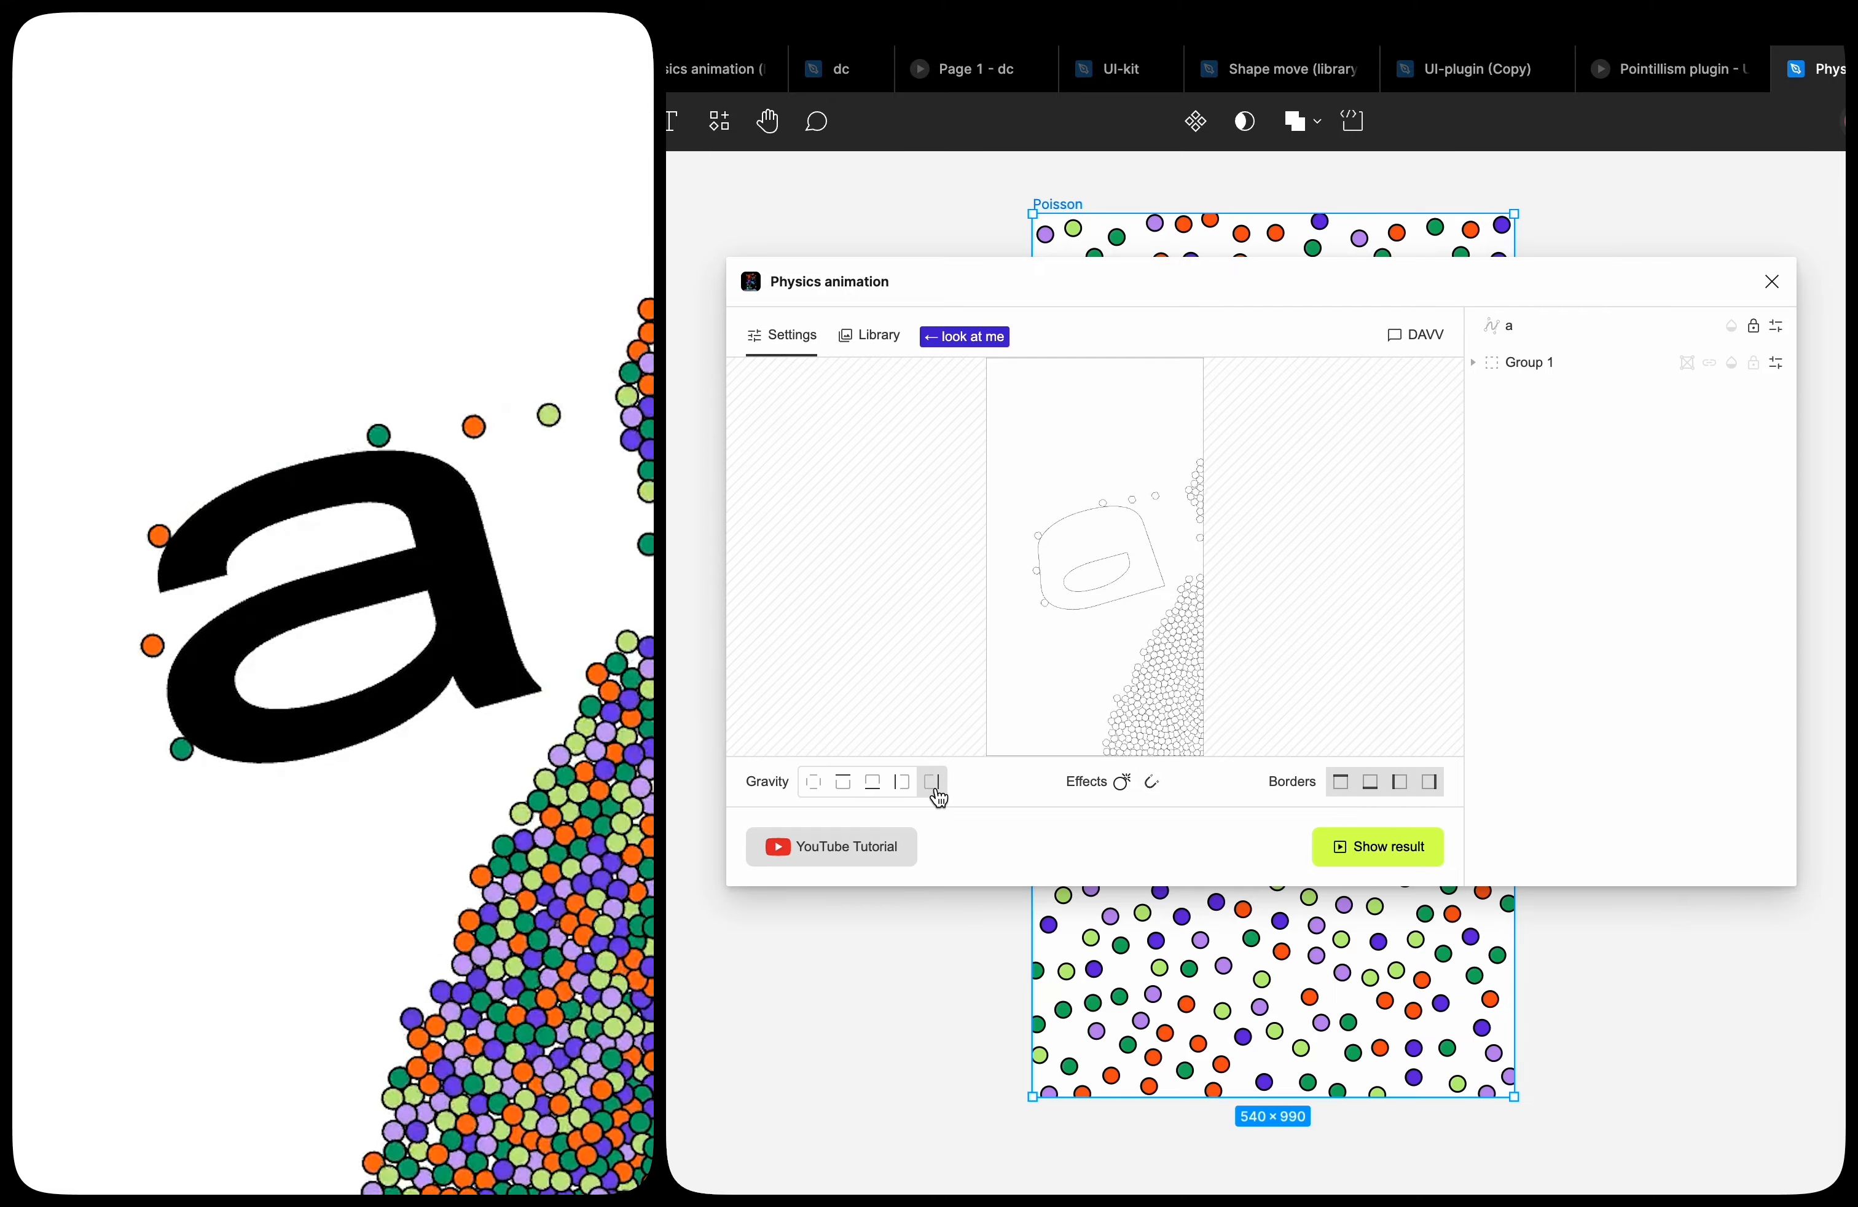
{"action": "left_click", "coordinate": [902, 781]}
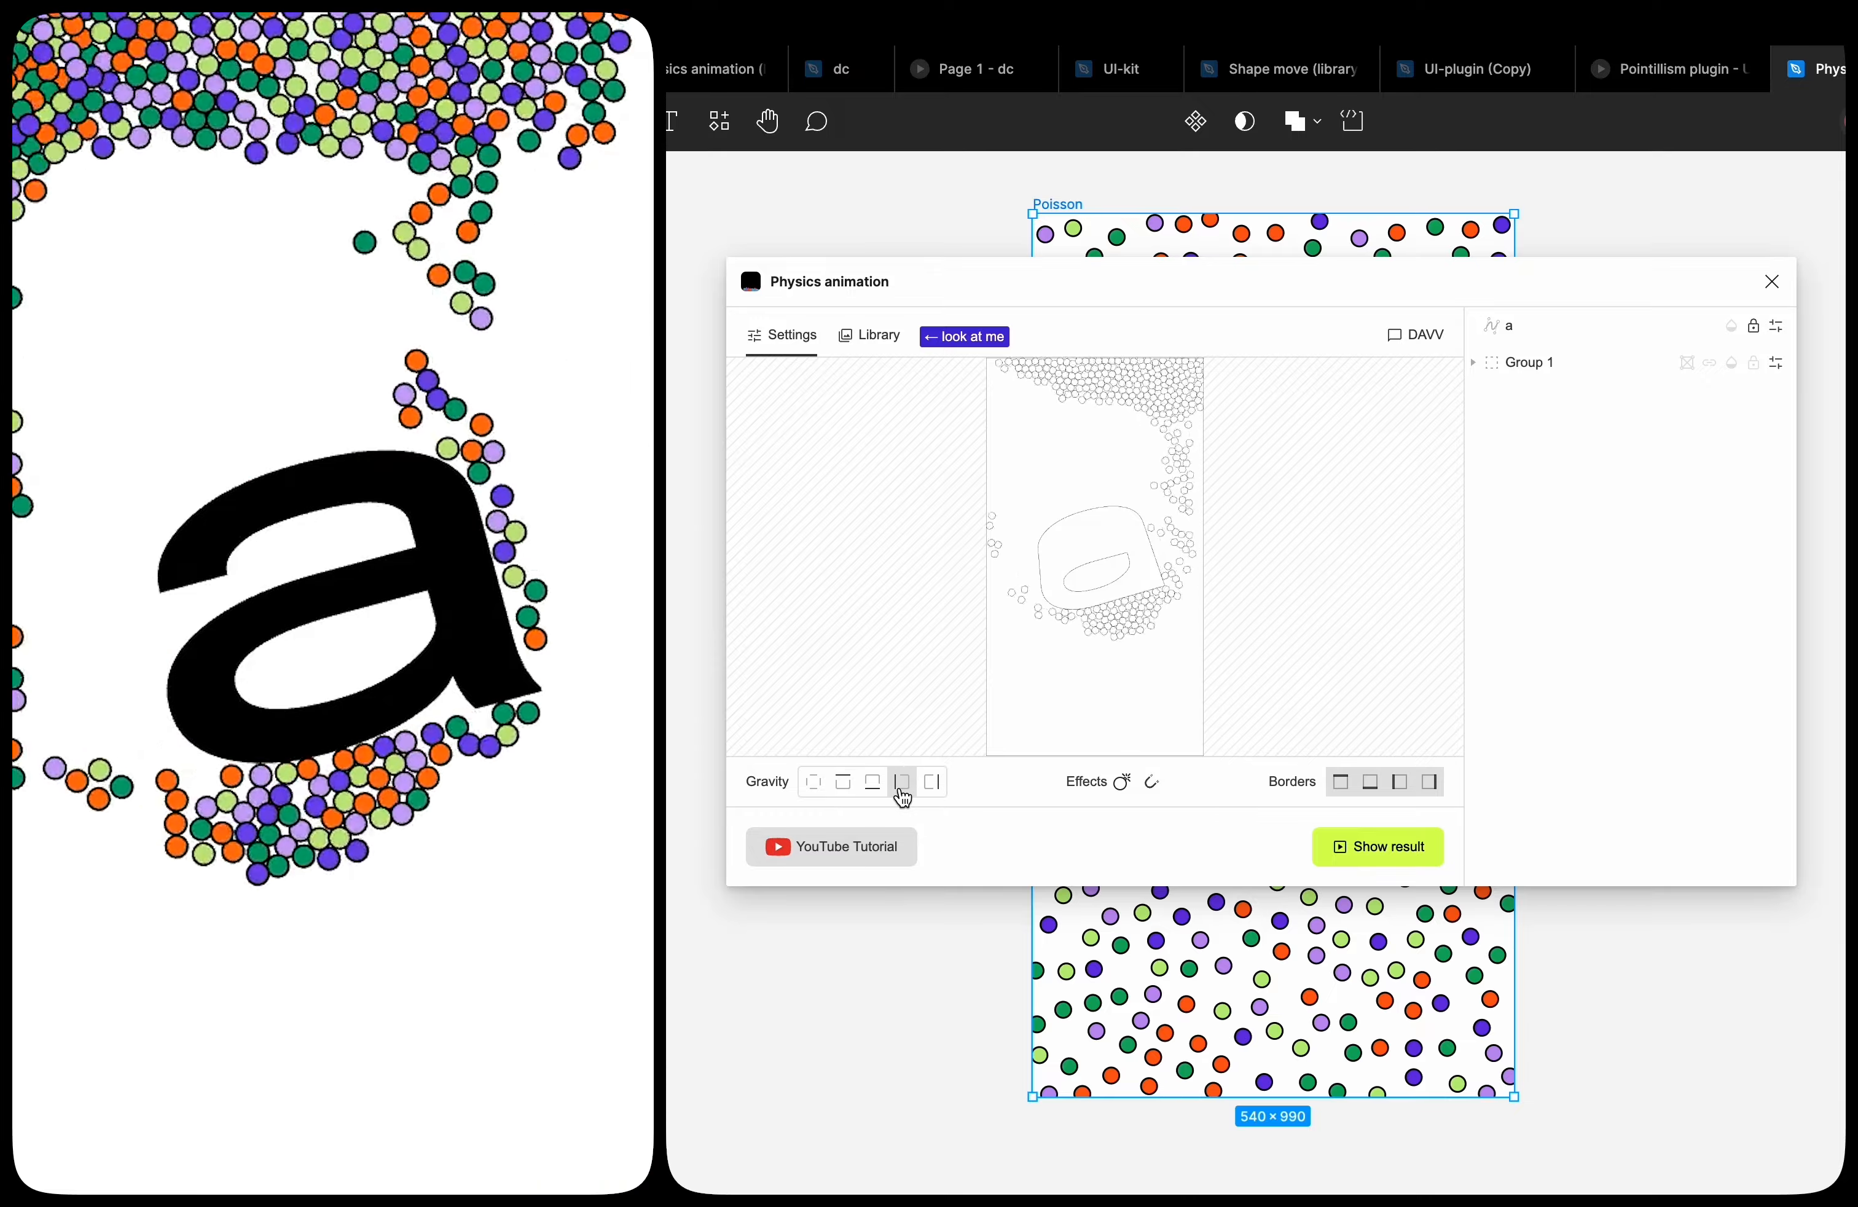
{"action": "left_click", "coordinate": [872, 782]}
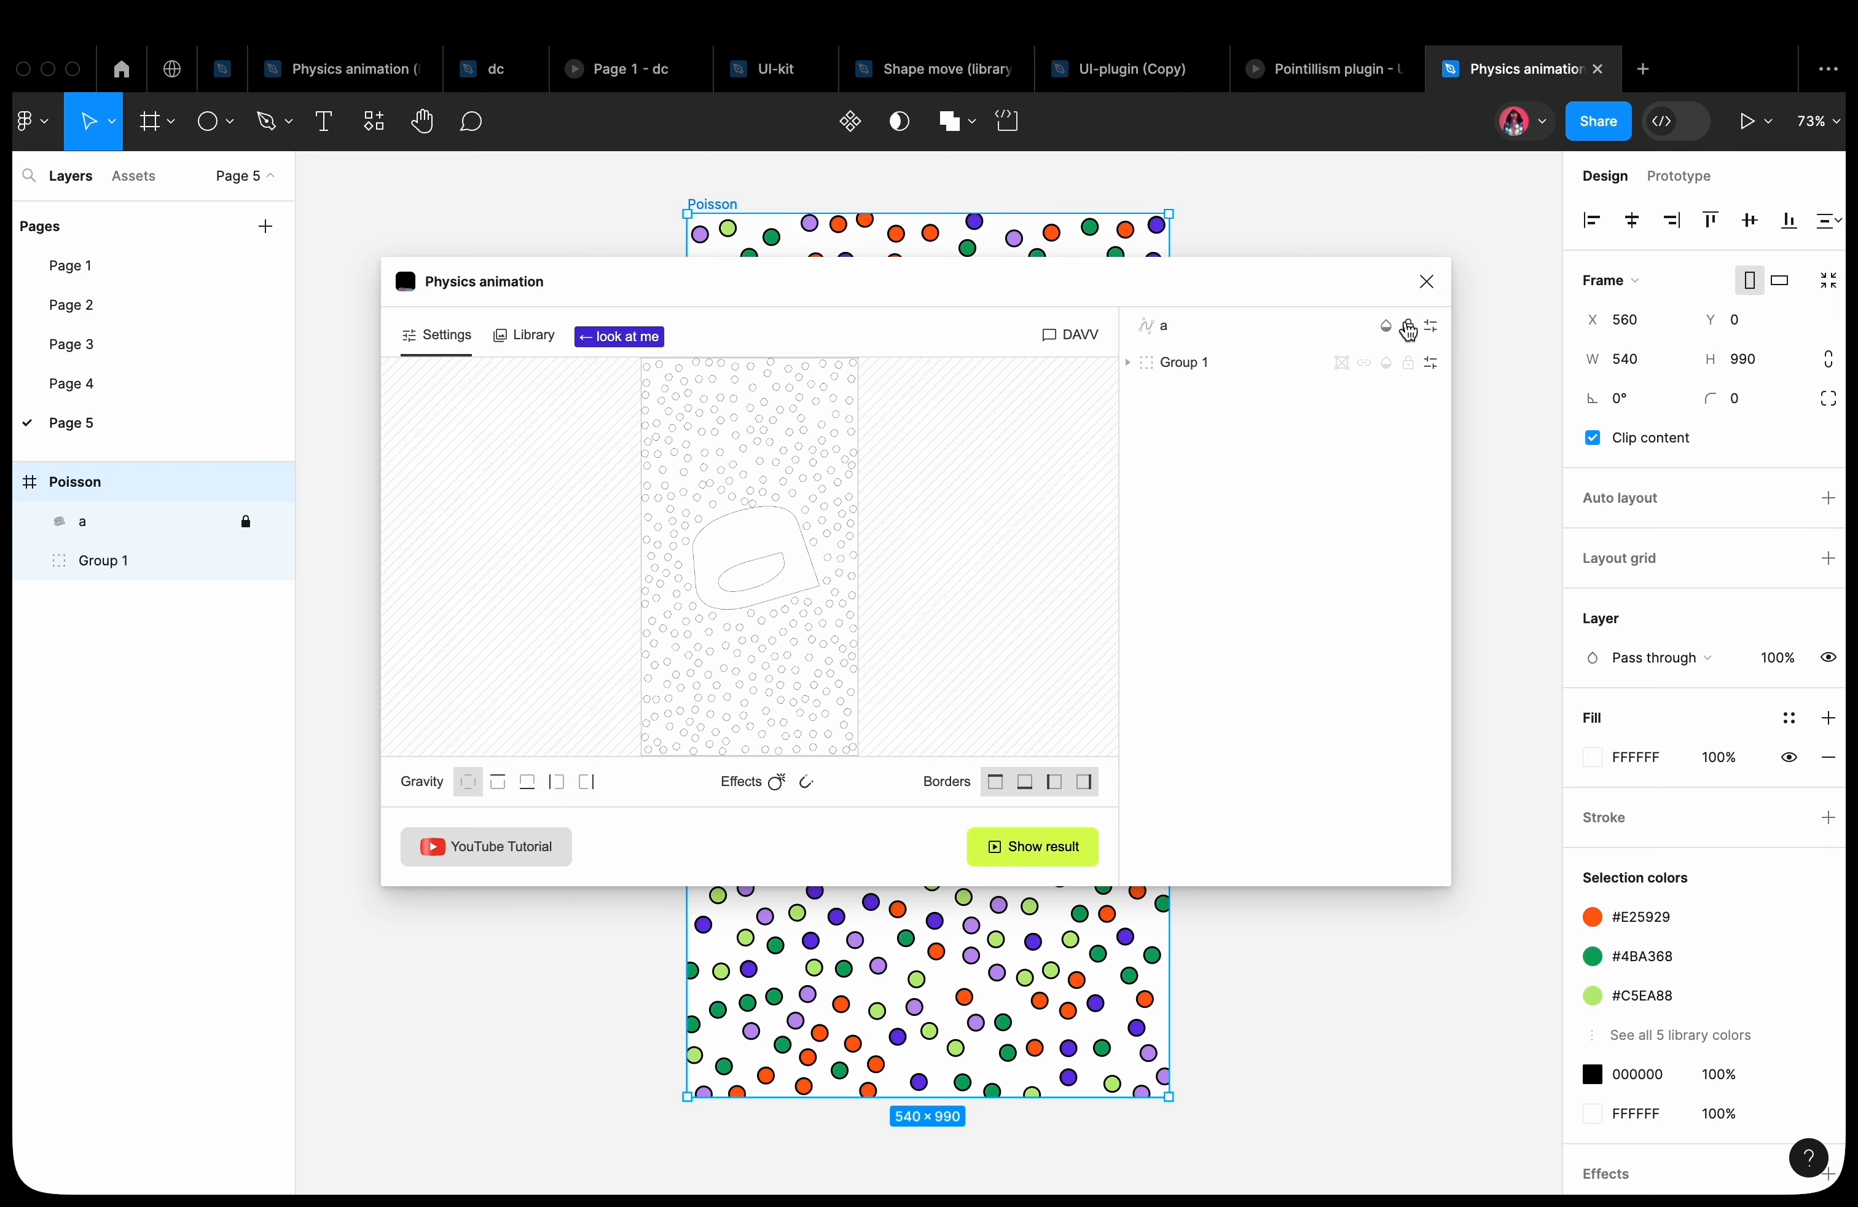
{"action": "left_click", "coordinate": [1033, 846]}
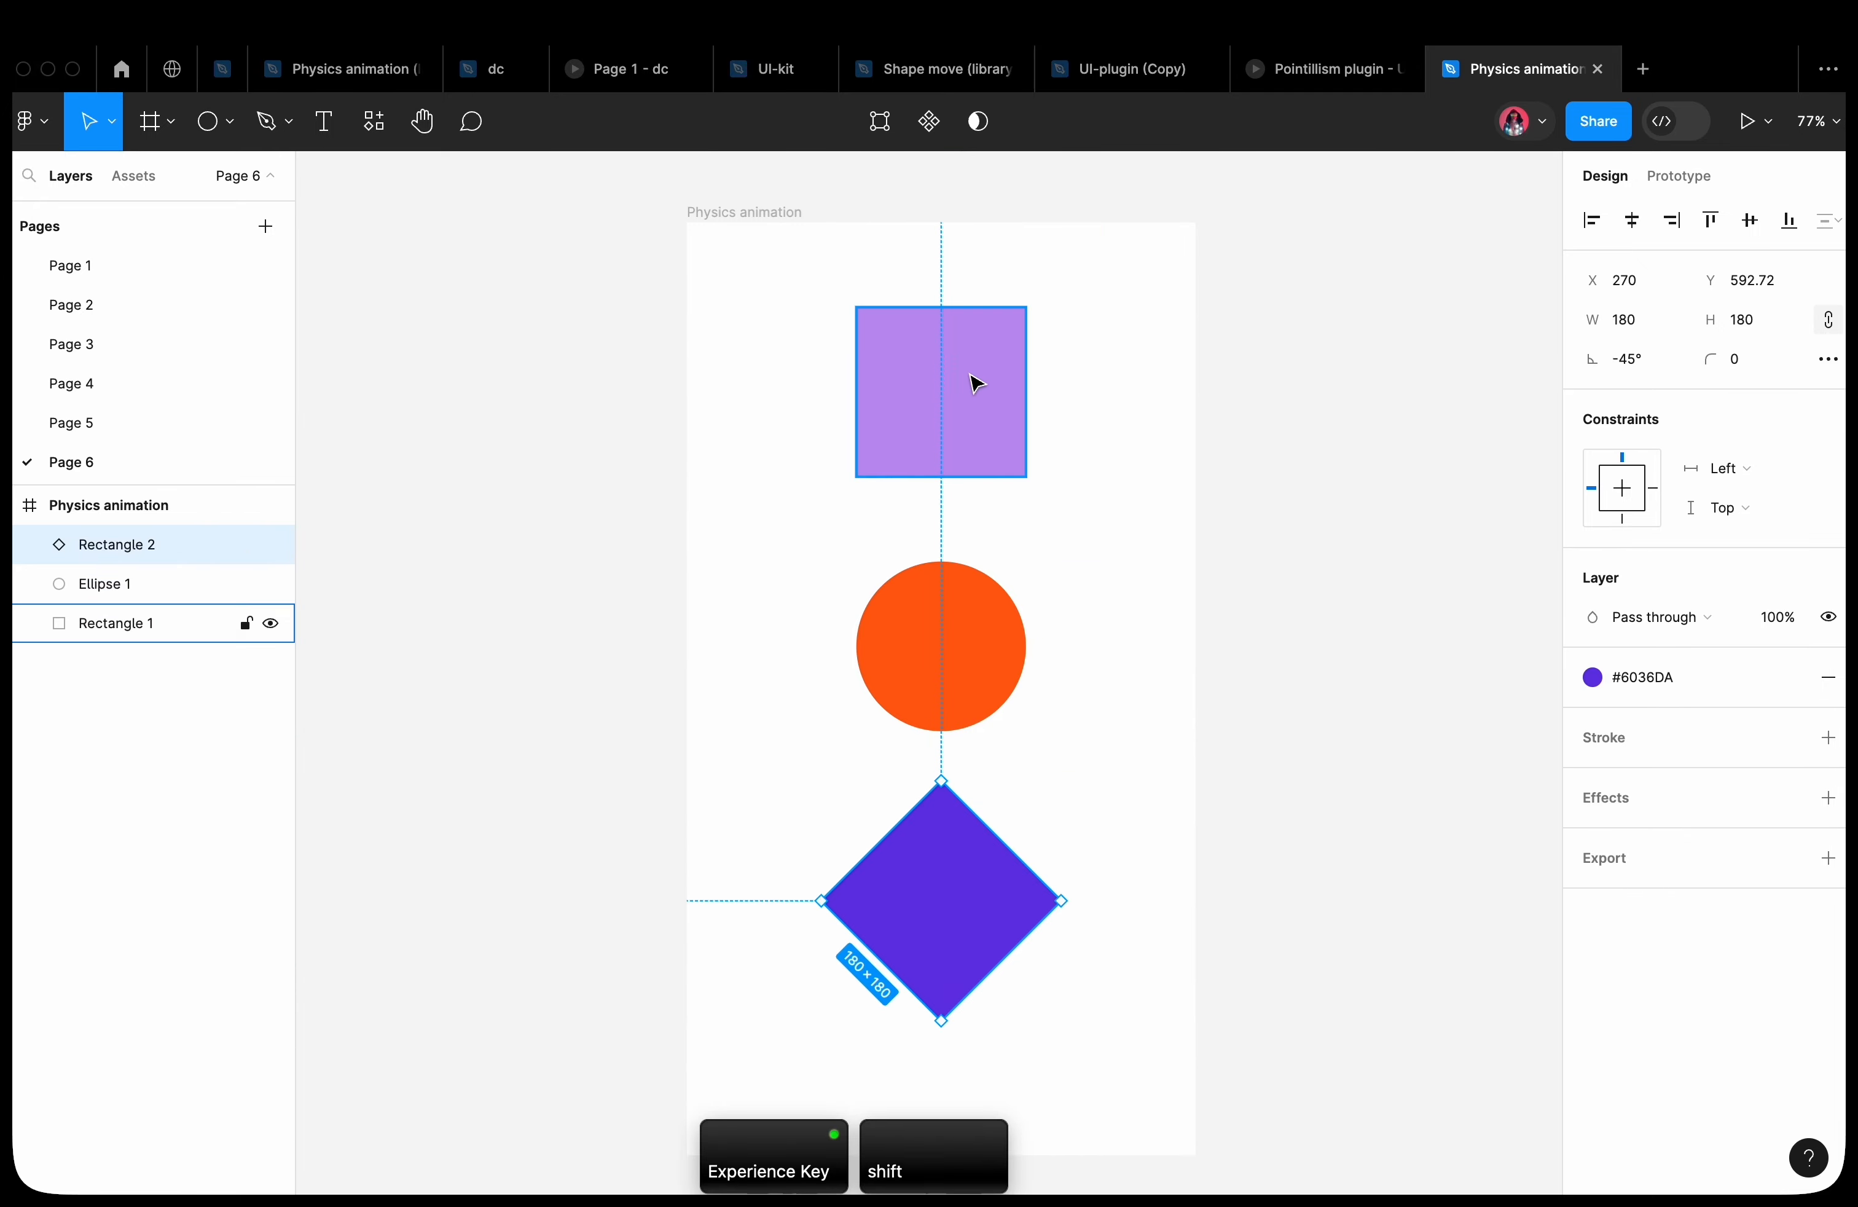
Group the square, circle and diamond together on the canvas
{"action": "right_click", "coordinate": [973, 382]}
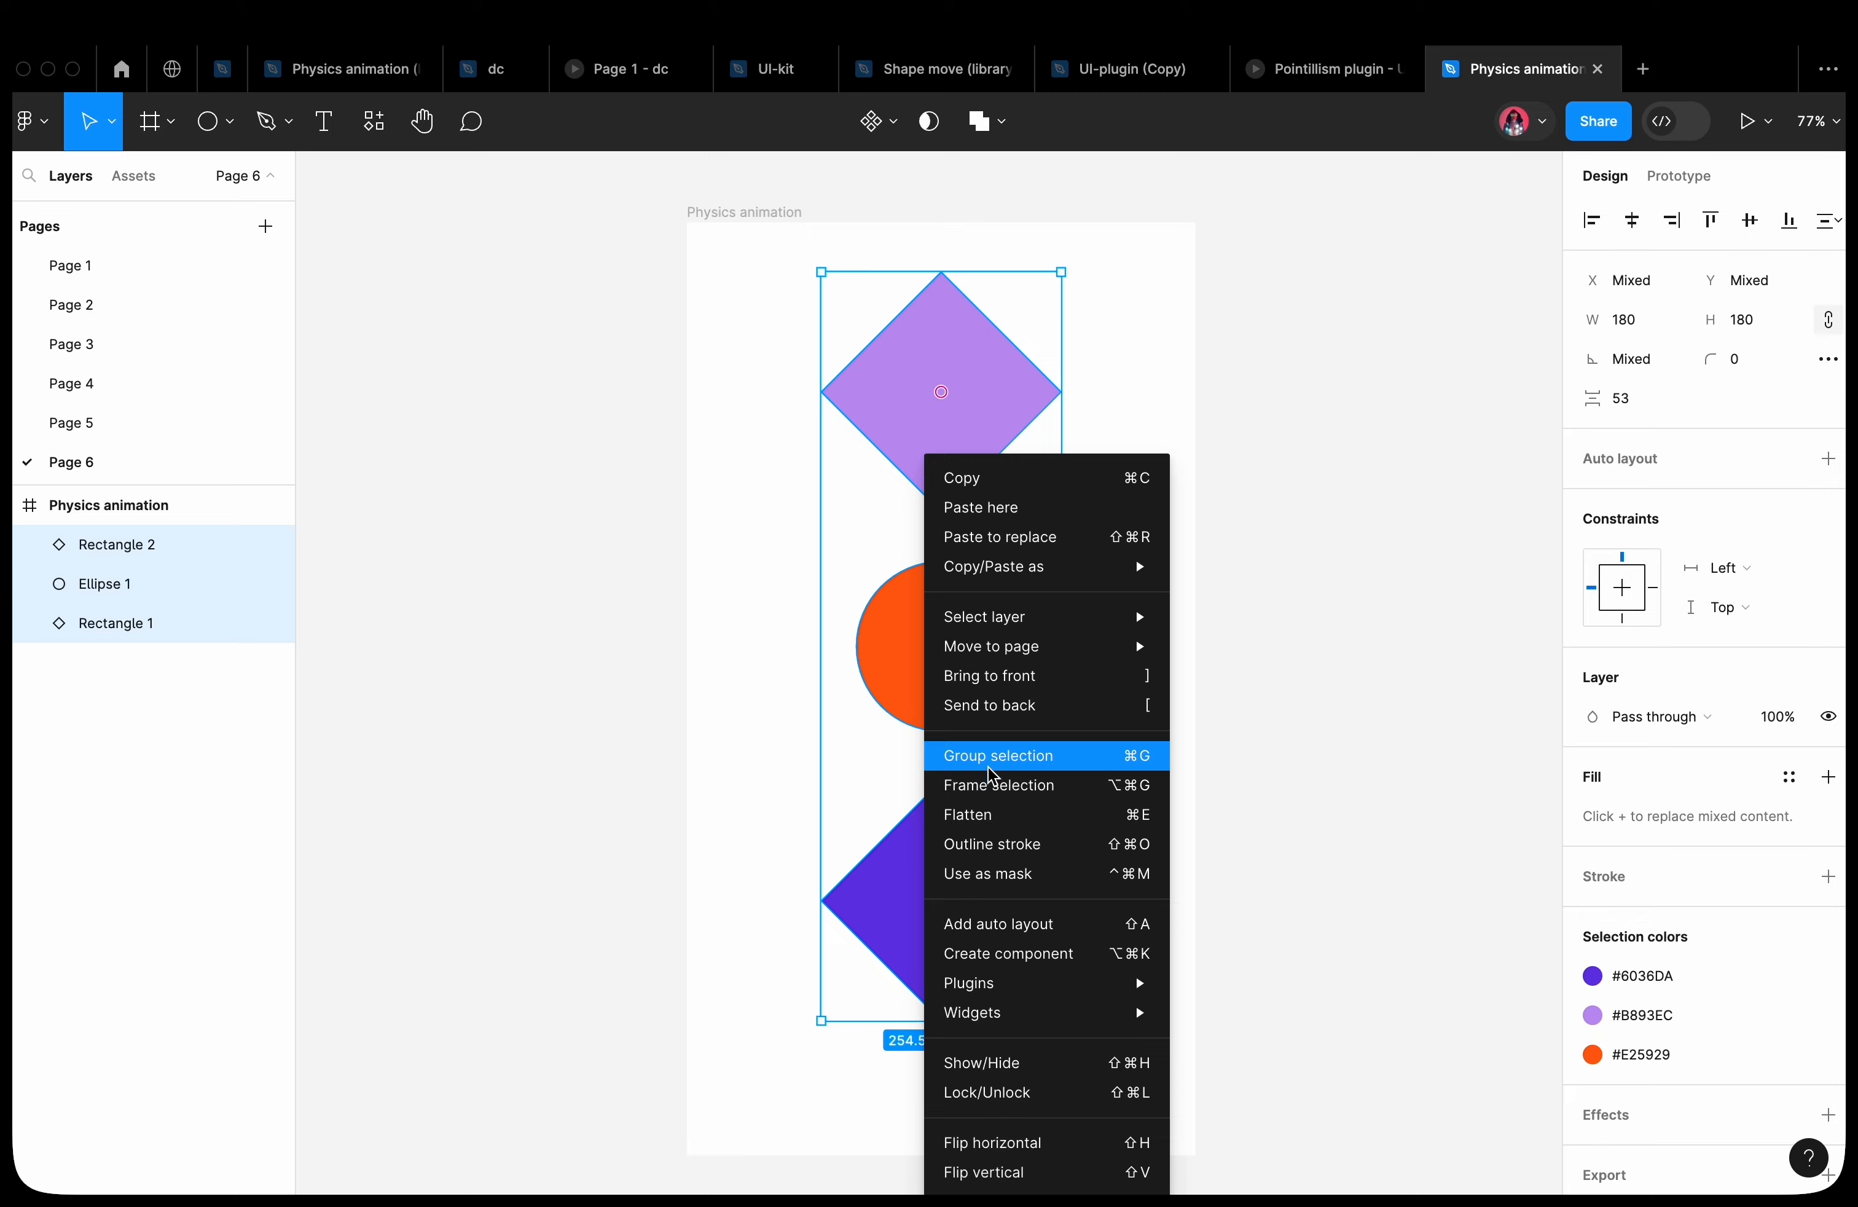
{"action": "left_click", "coordinate": [998, 756]}
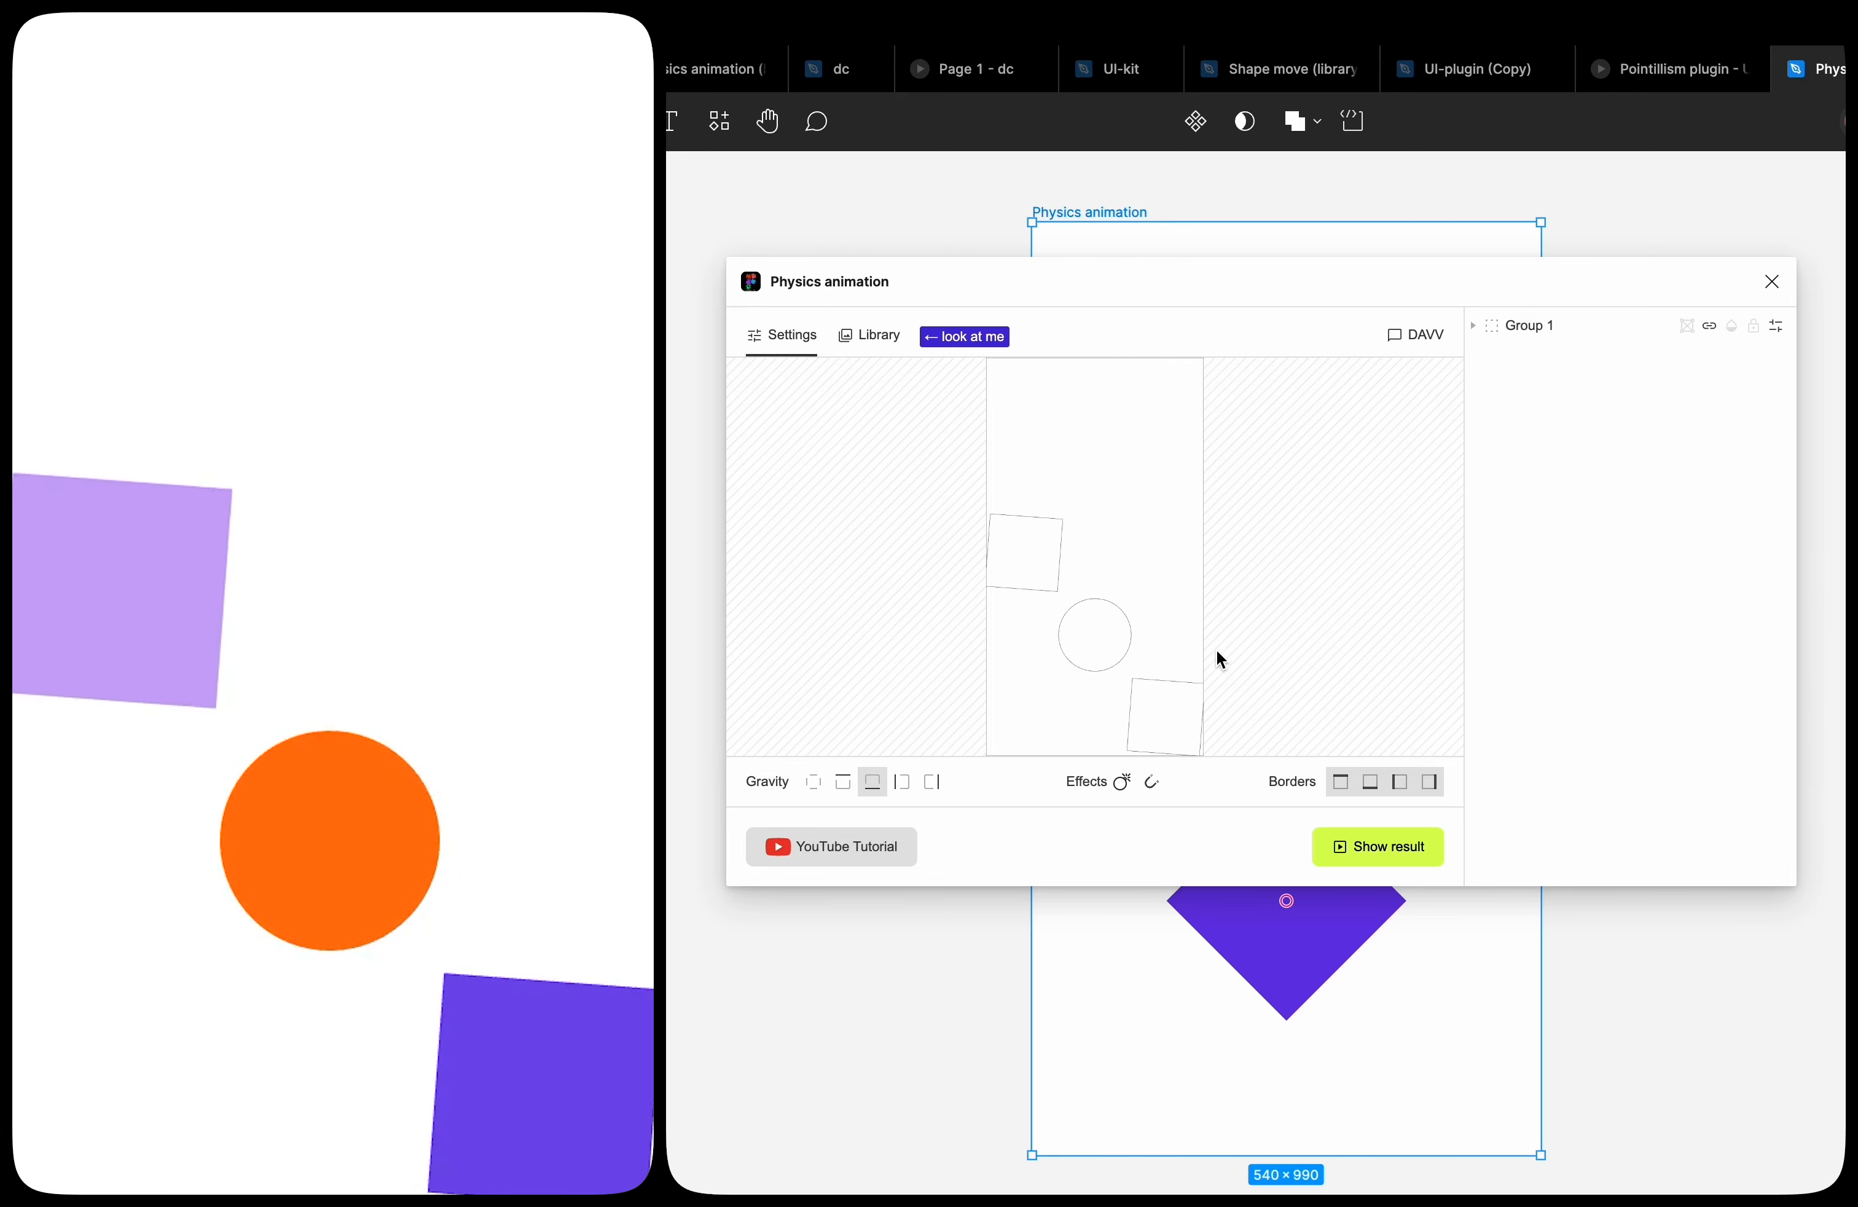
{"action": "left_click", "coordinate": [1772, 281]}
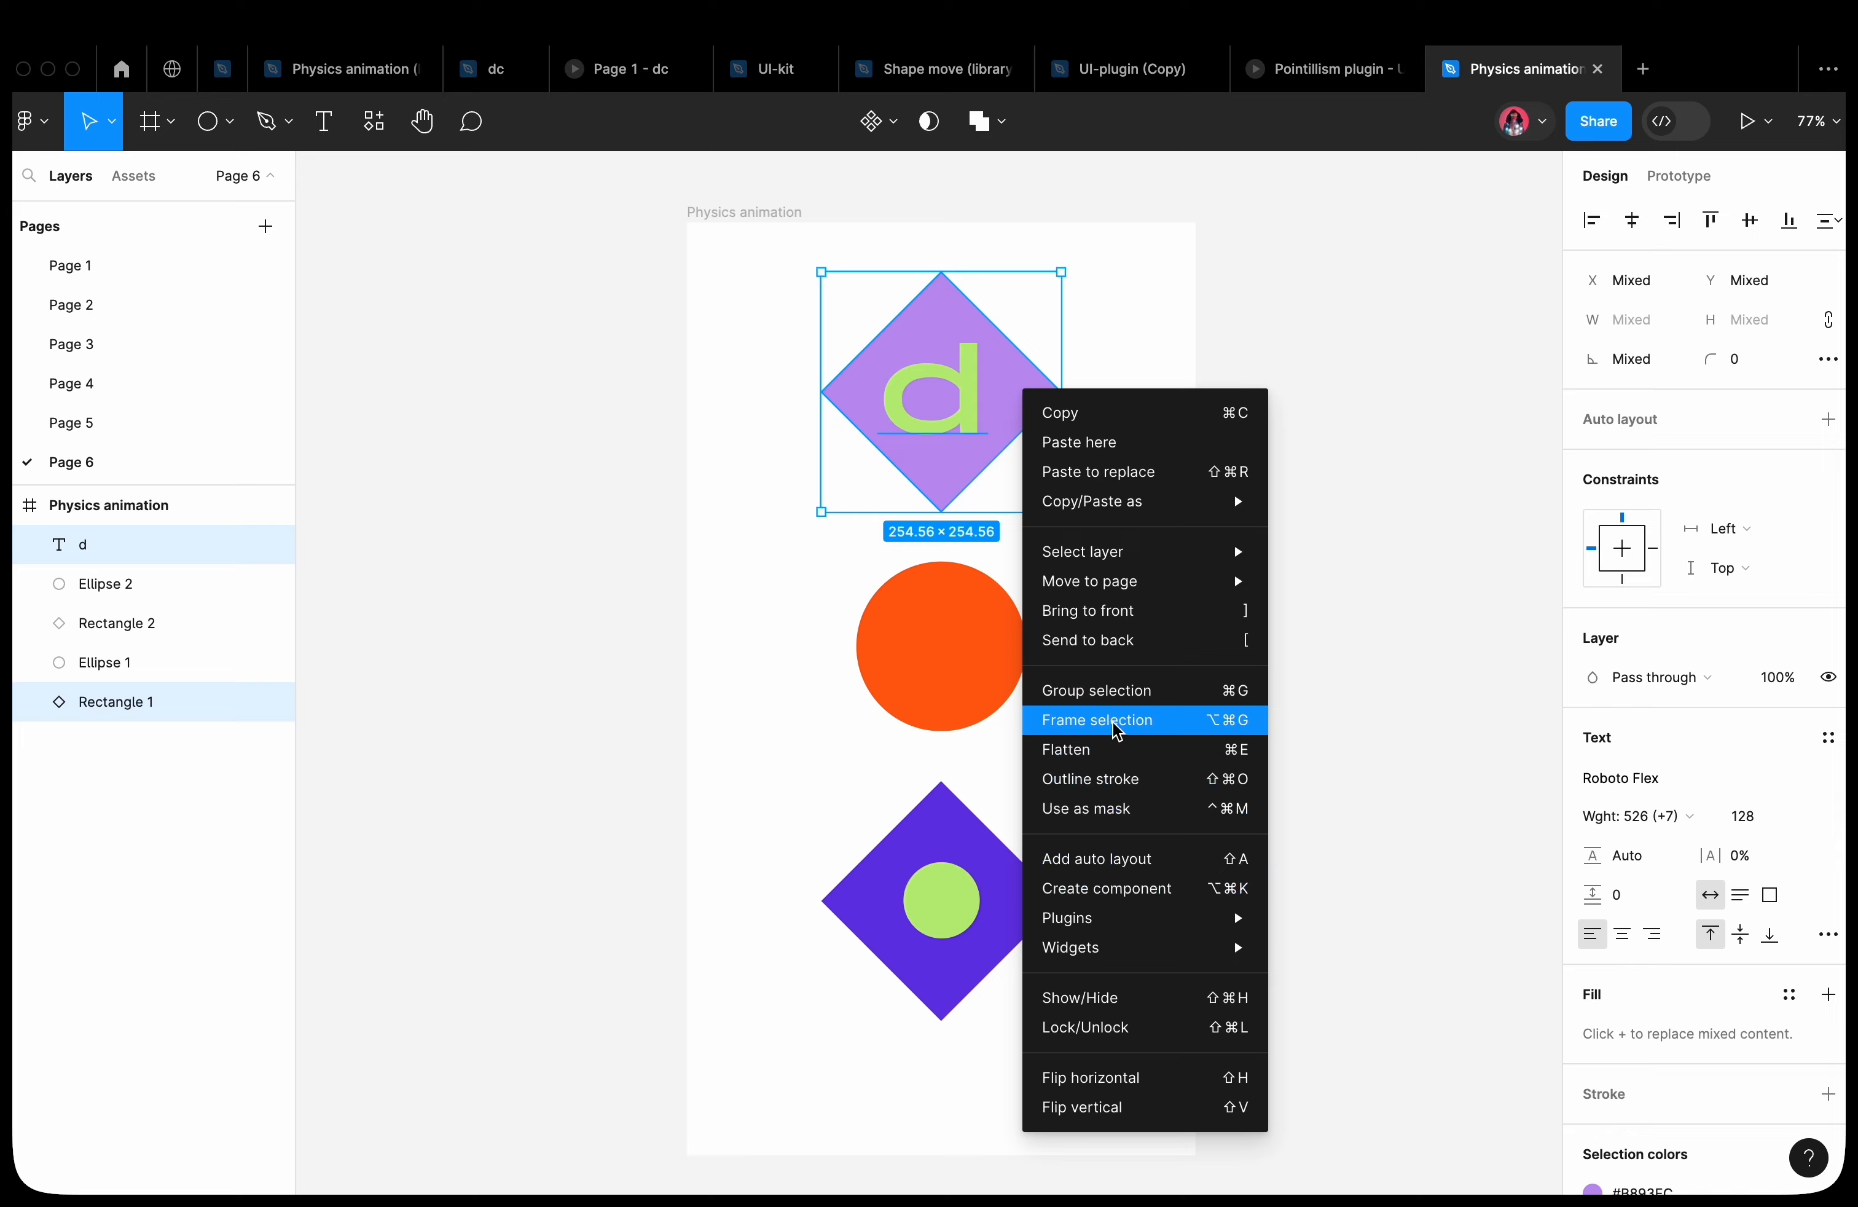
Wrap the grouped shapes in a frame and play their falling animation in the plugin
{"action": "left_click", "coordinate": [1097, 720]}
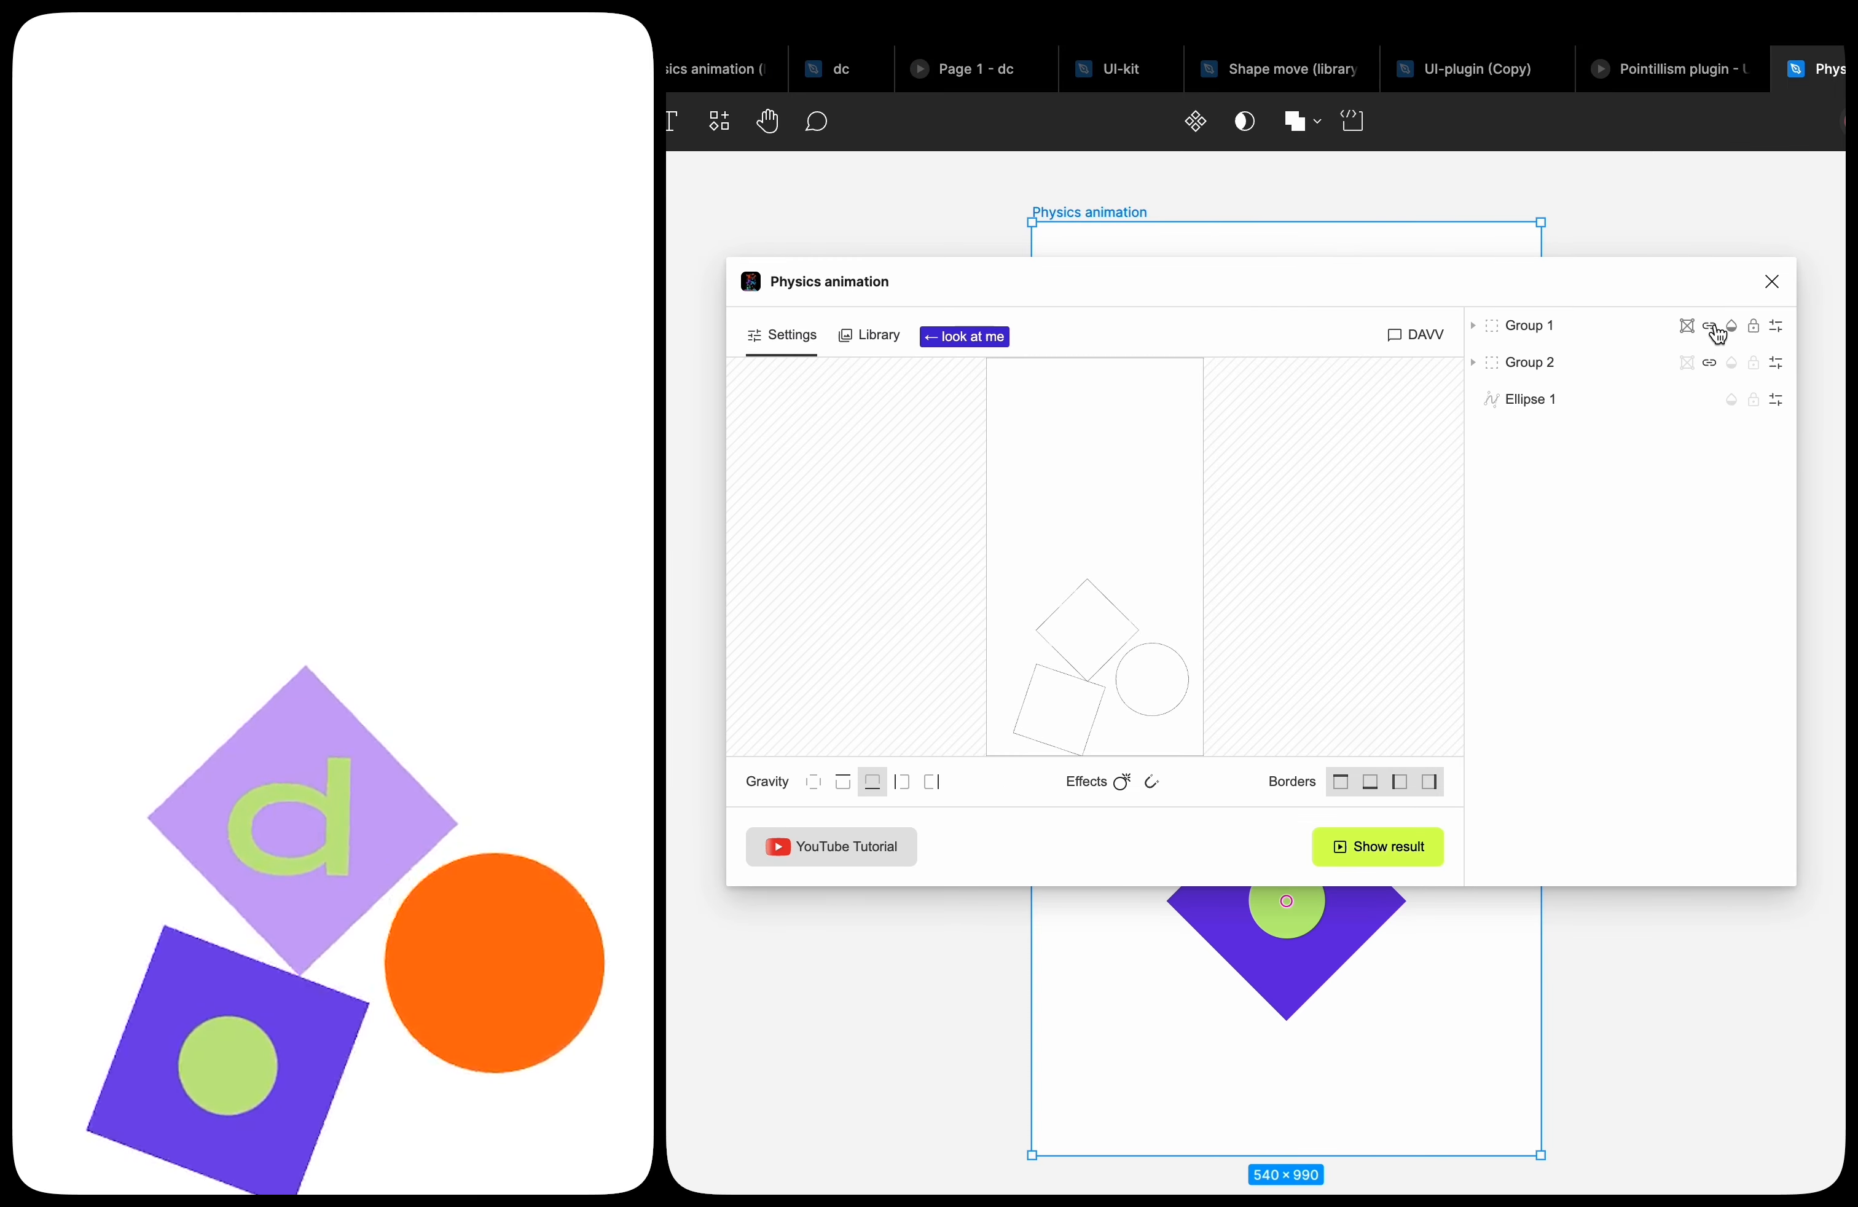
{"action": "left_click", "coordinate": [1377, 846]}
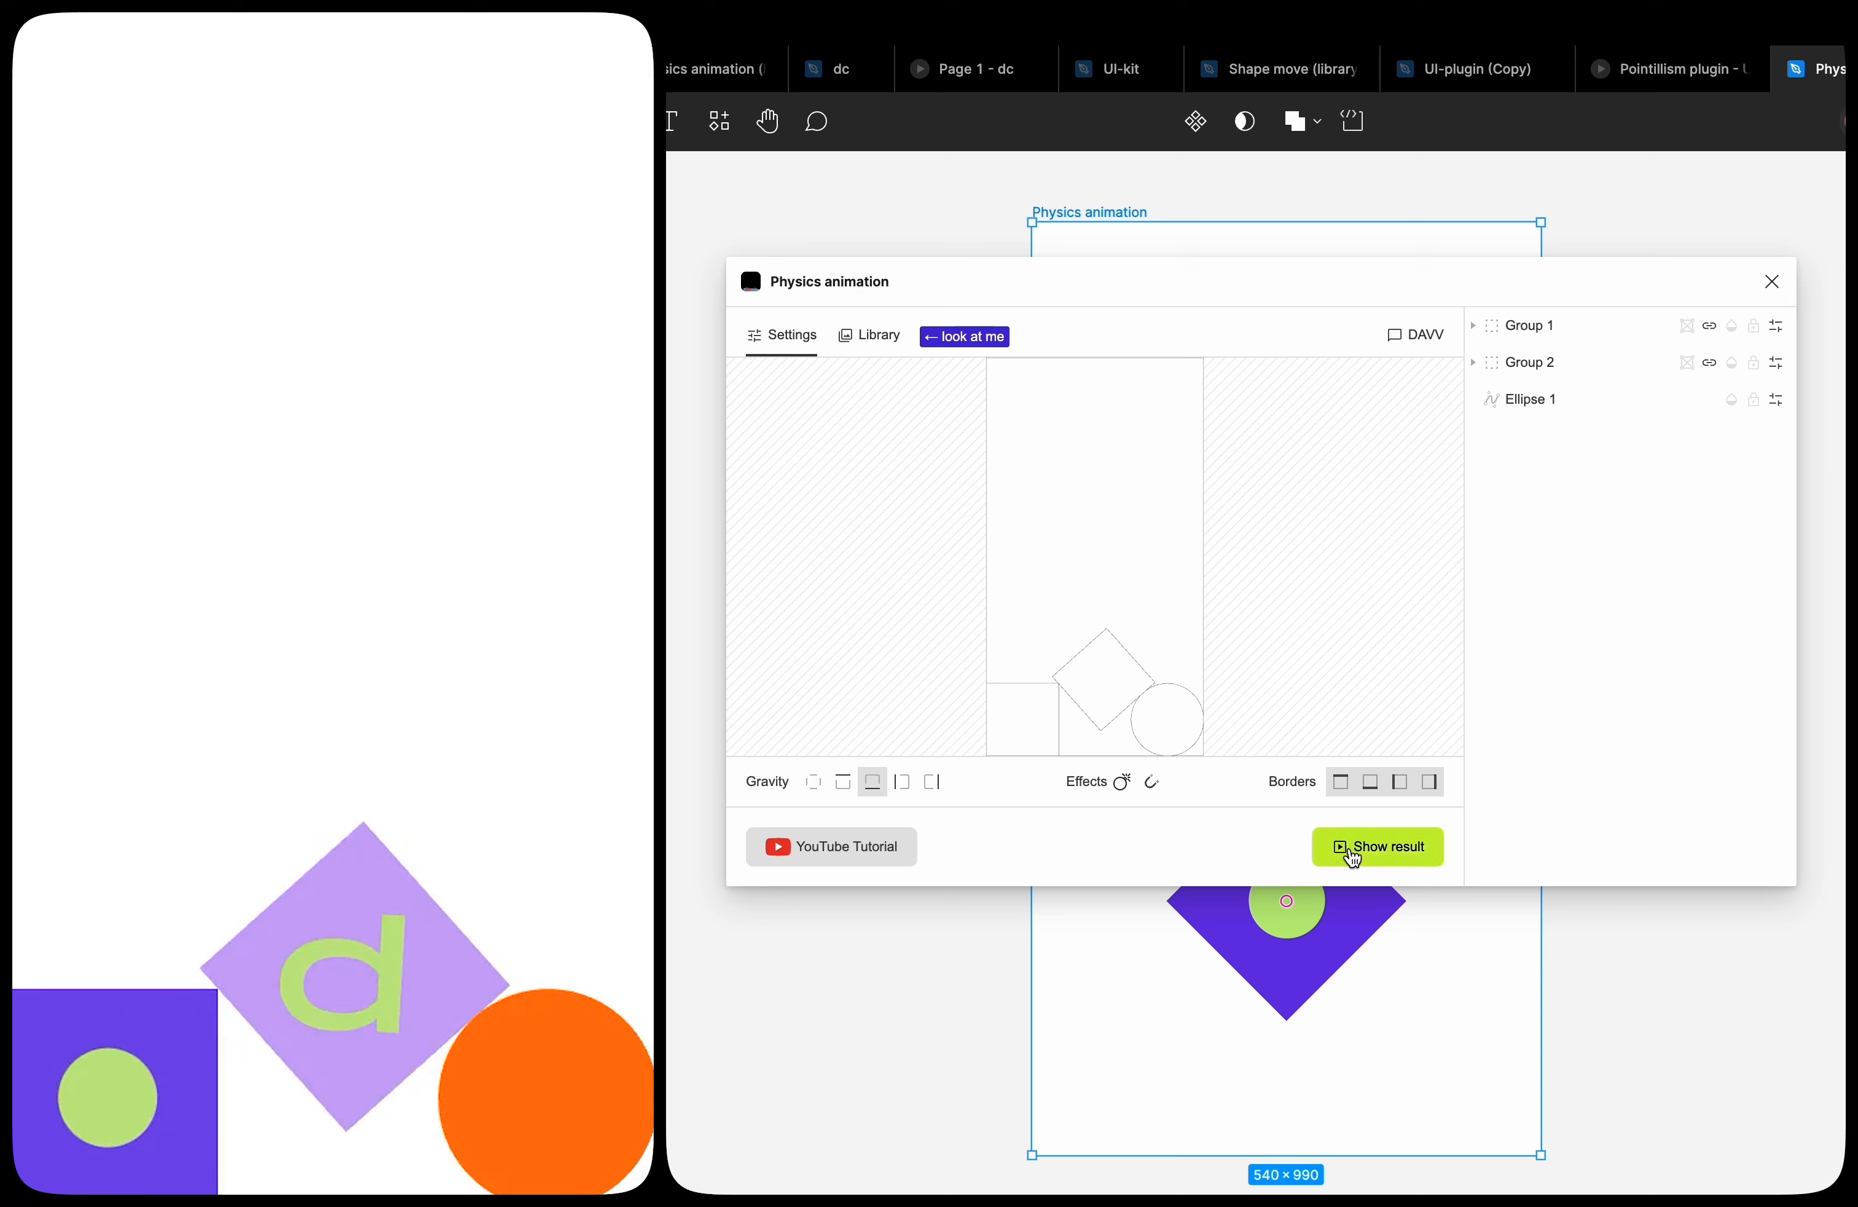
{"action": "left_click", "coordinate": [1378, 847]}
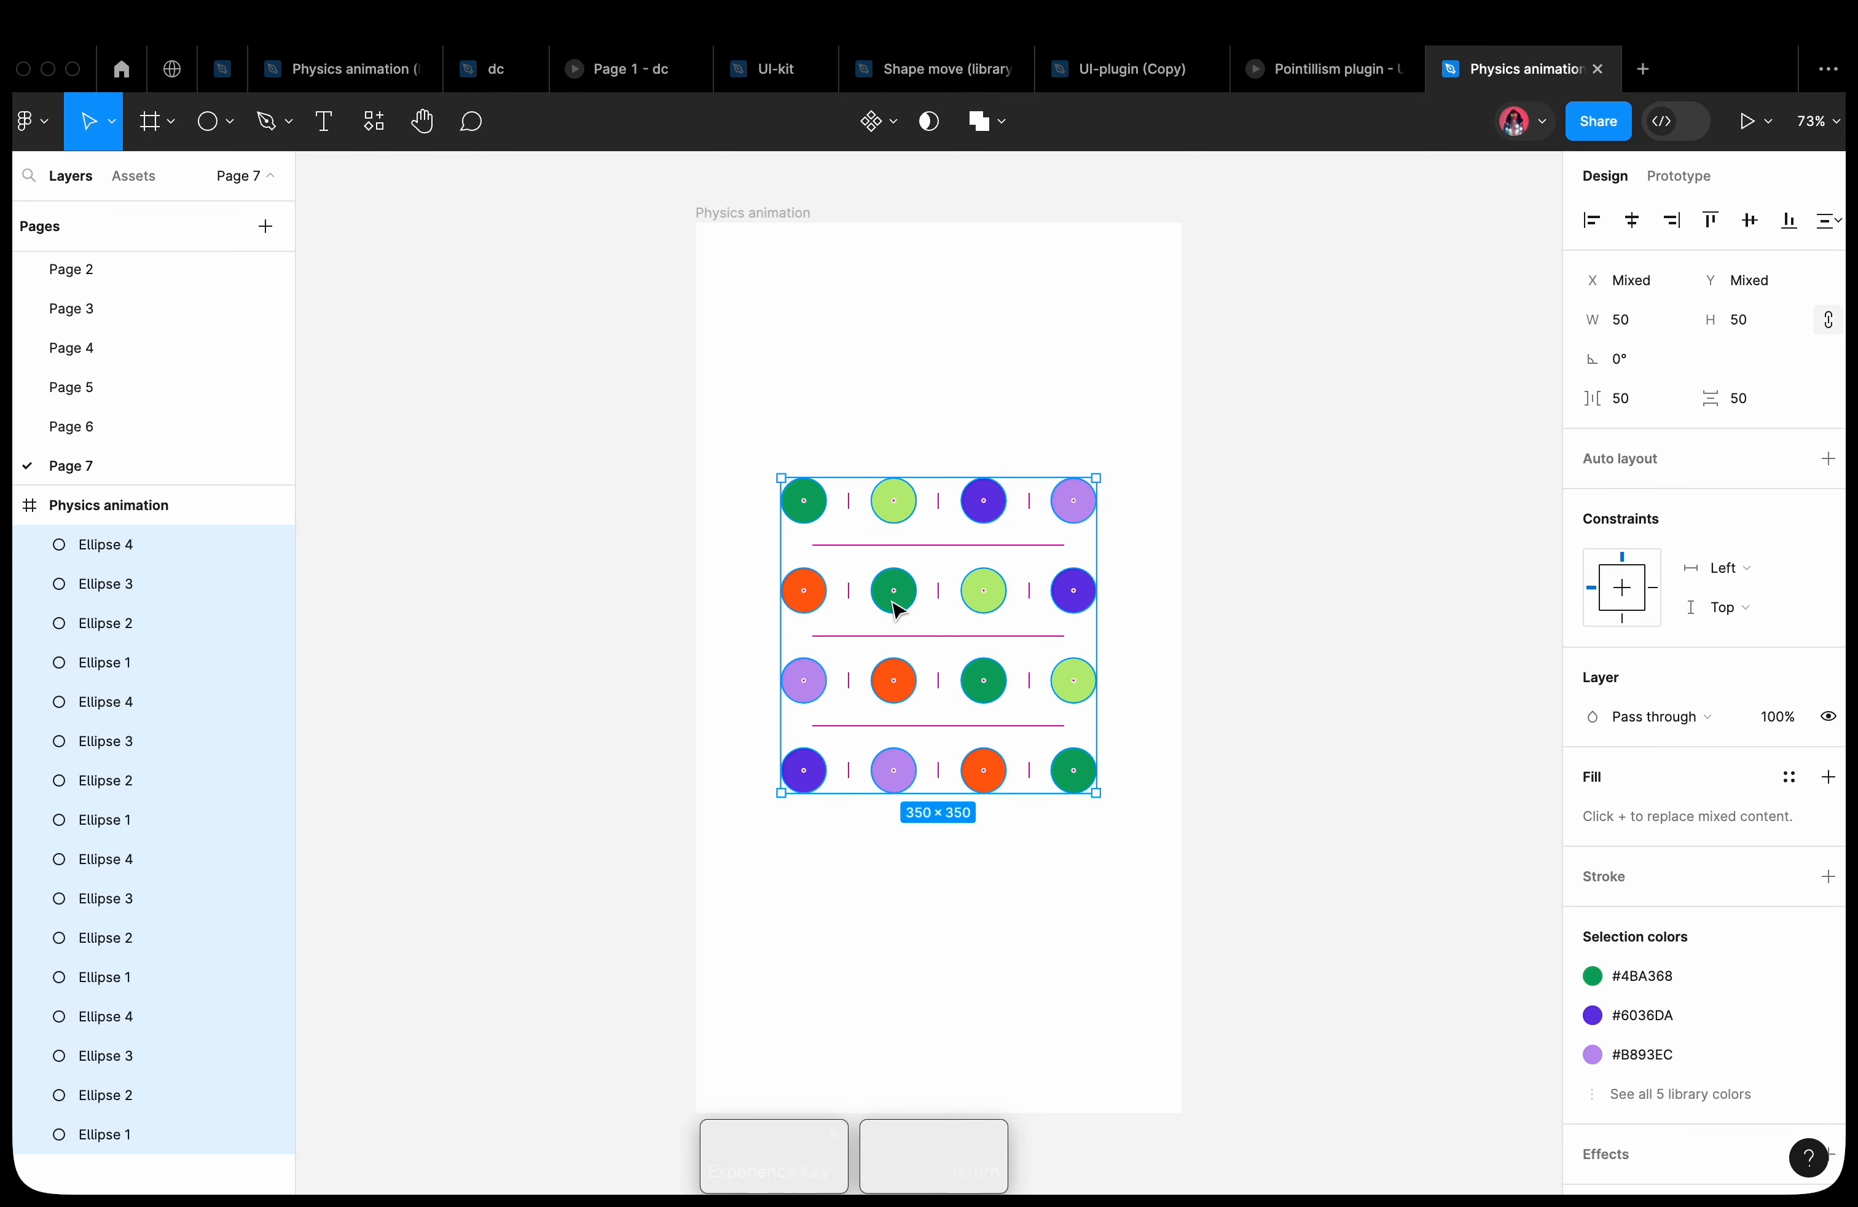
Run the circle grid as a soft body (friction 0.1, elasticity 0.4, soft 0.075) and watch it bounce
{"action": "right_click", "coordinate": [896, 610]}
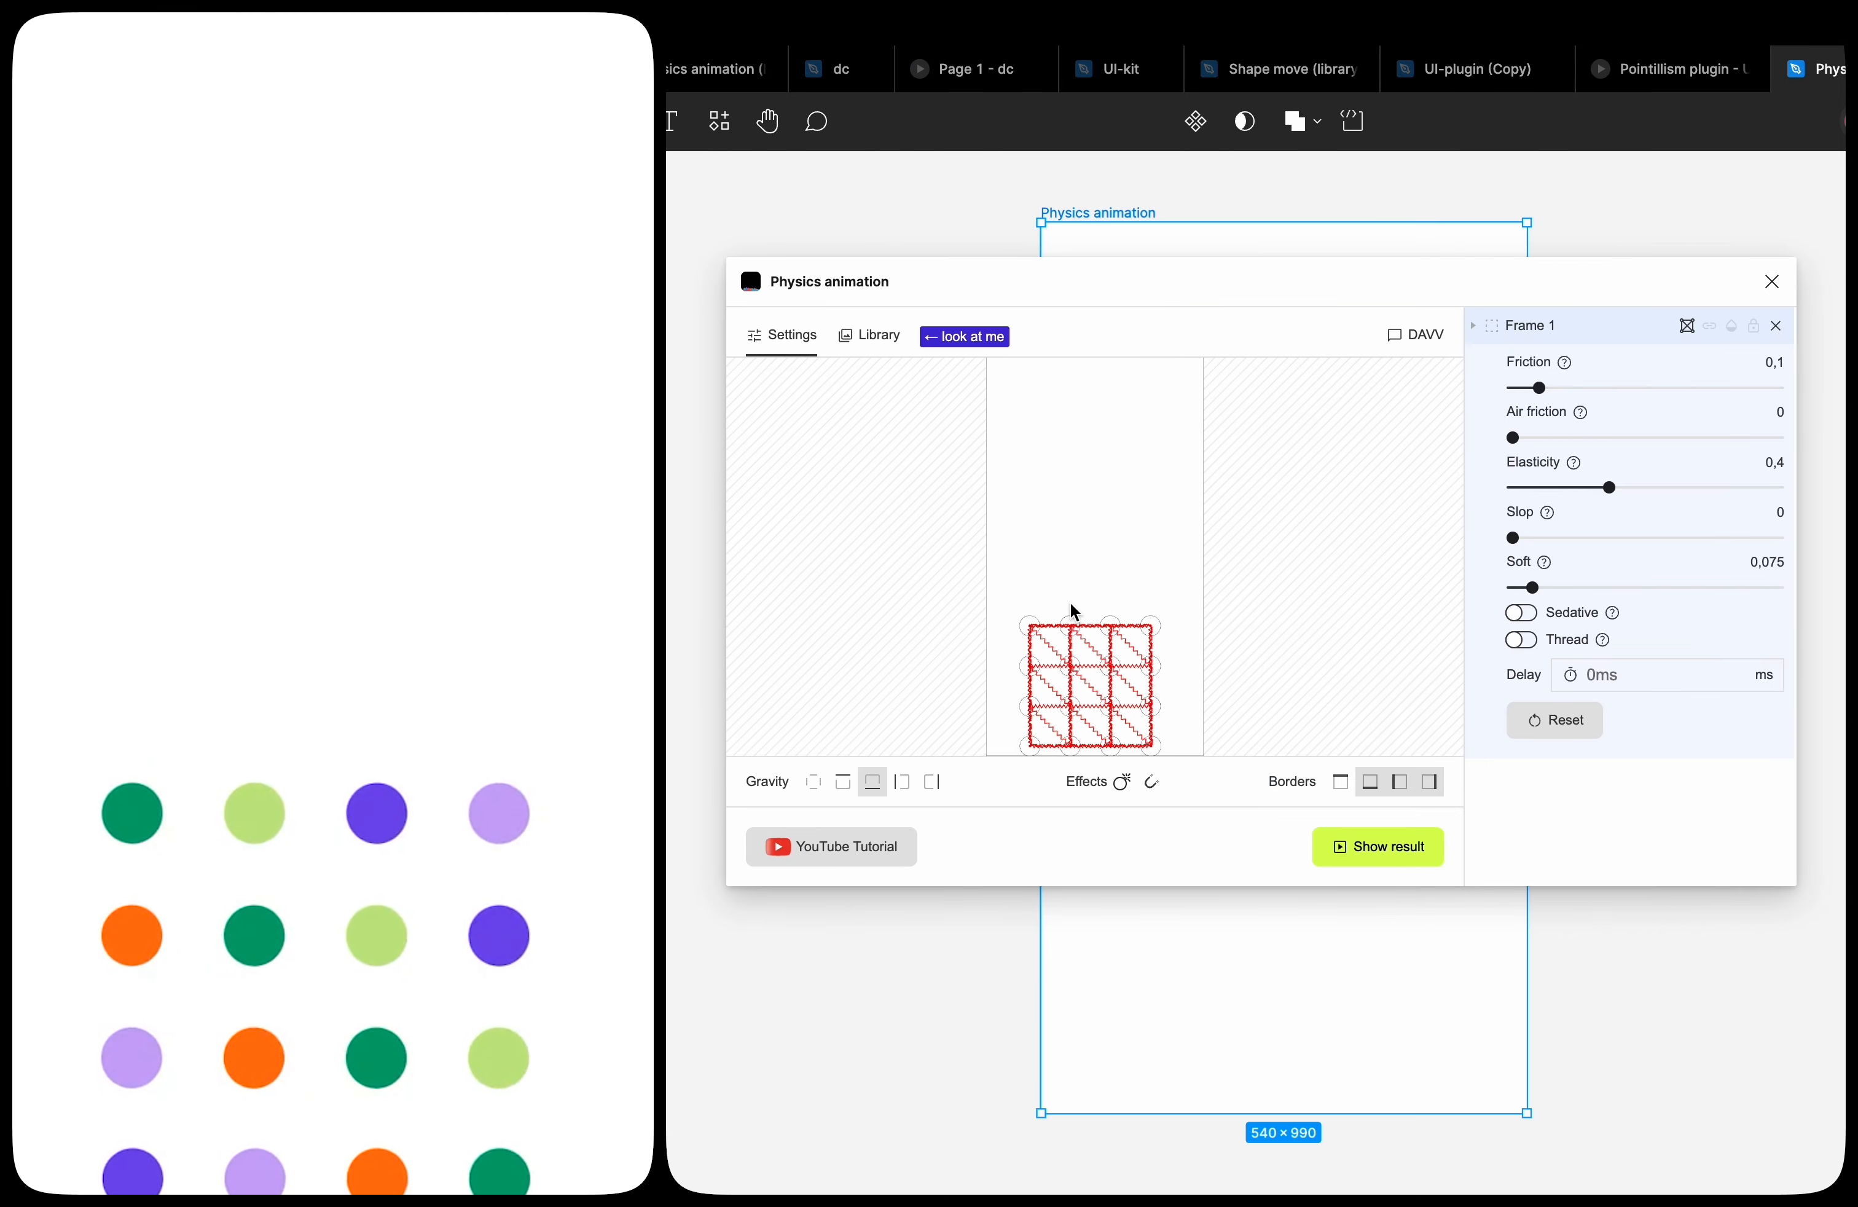
{"action": "left_click", "coordinate": [1379, 847]}
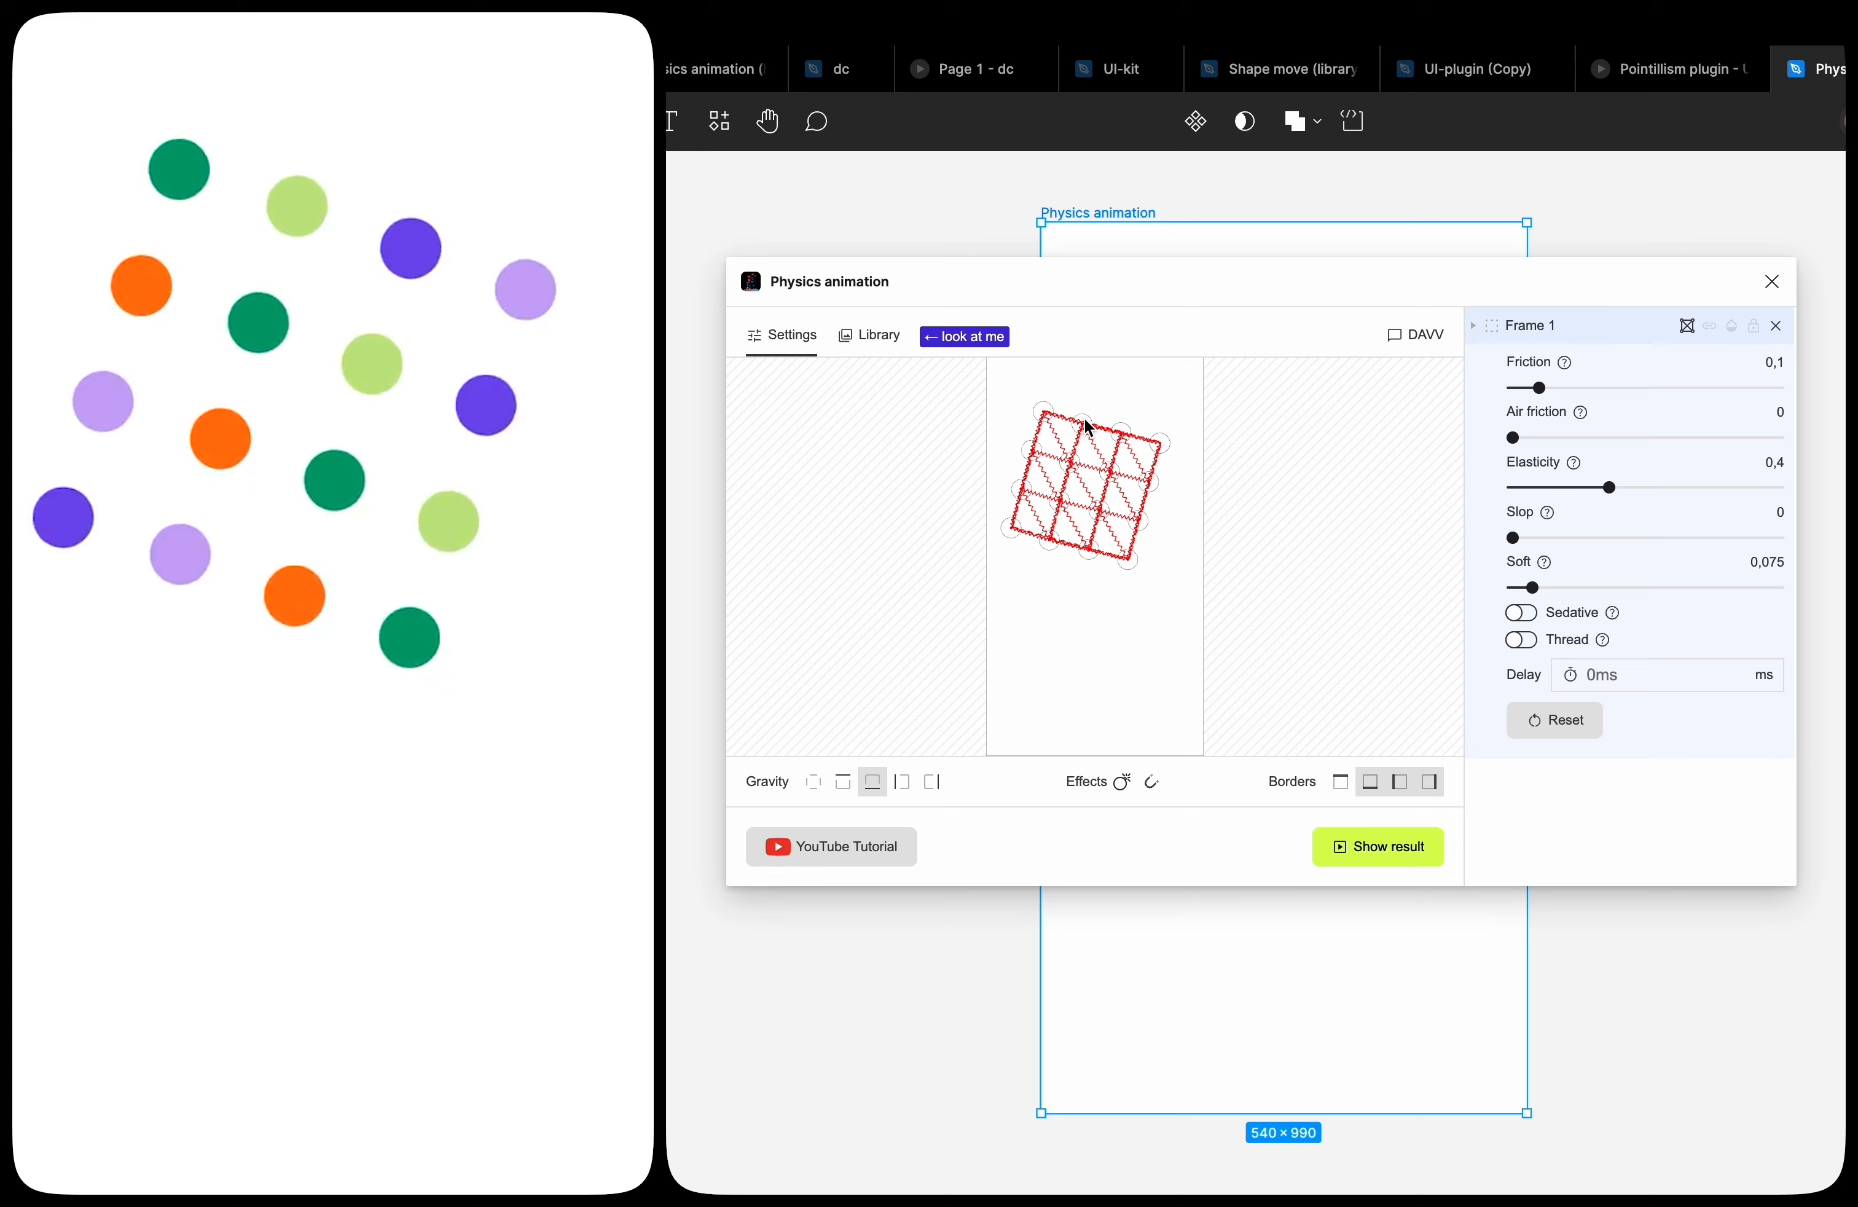
{"action": "left_click", "coordinate": [1772, 281]}
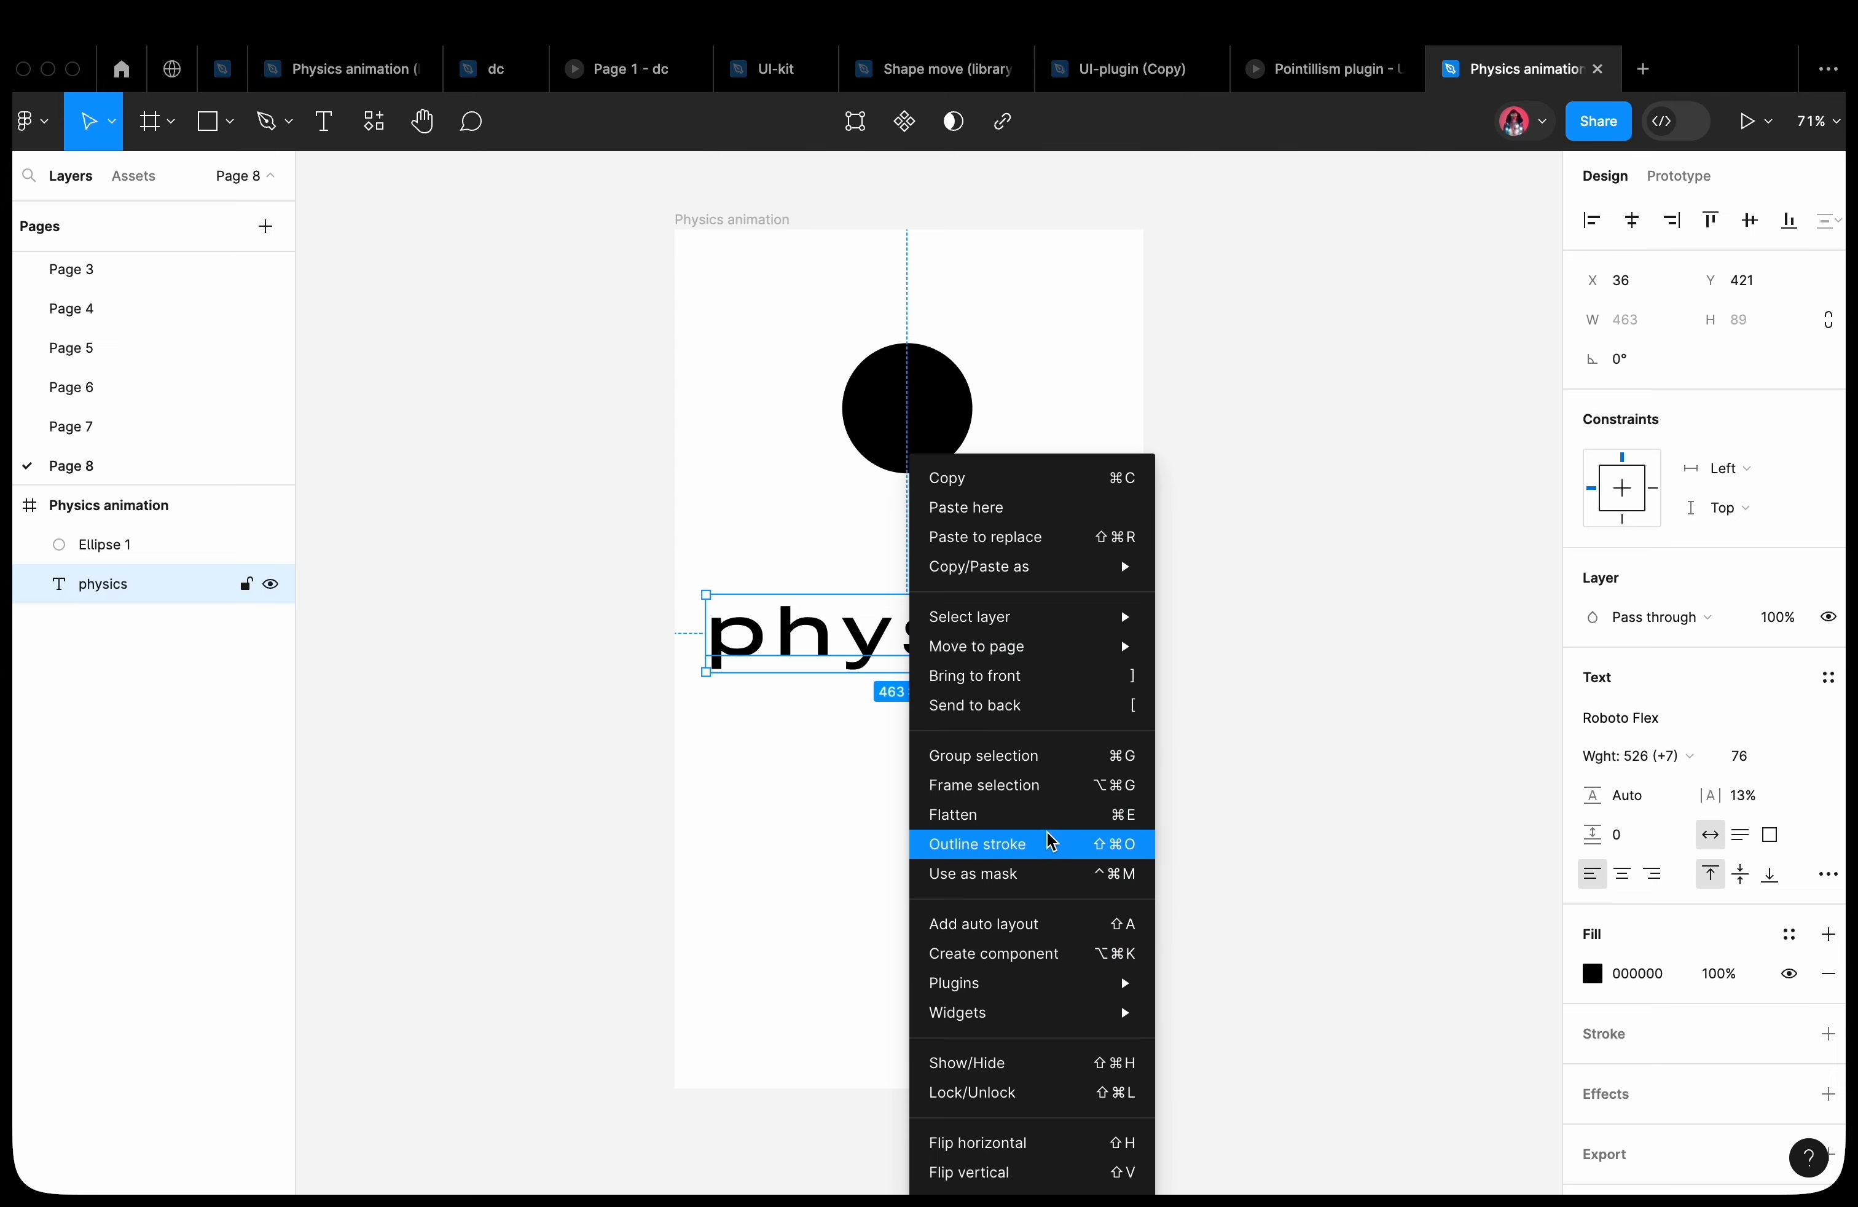
Outline the 'physics' text into letters and load them with the circle into the plugin
{"action": "left_click", "coordinate": [978, 844]}
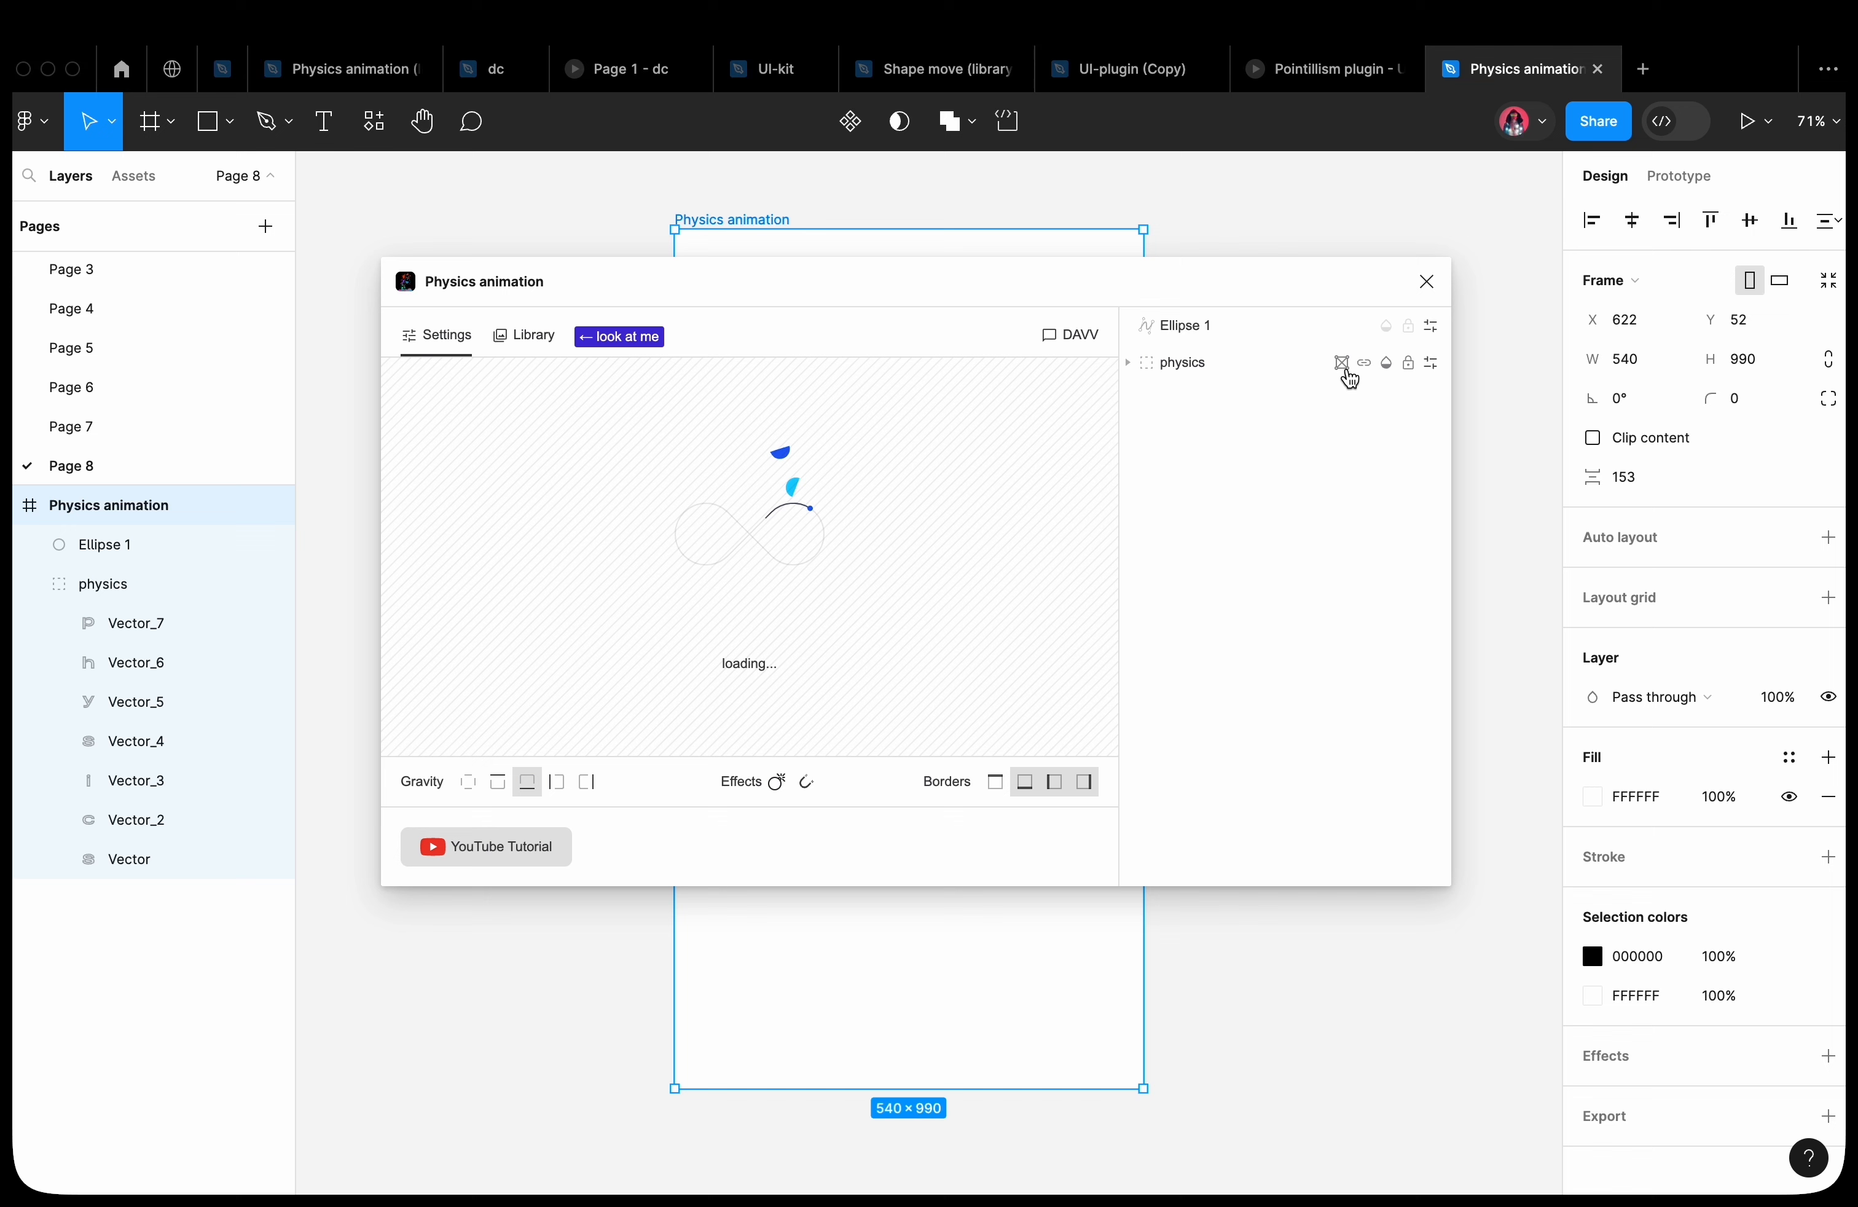
{"action": "left_click", "coordinate": [1128, 363]}
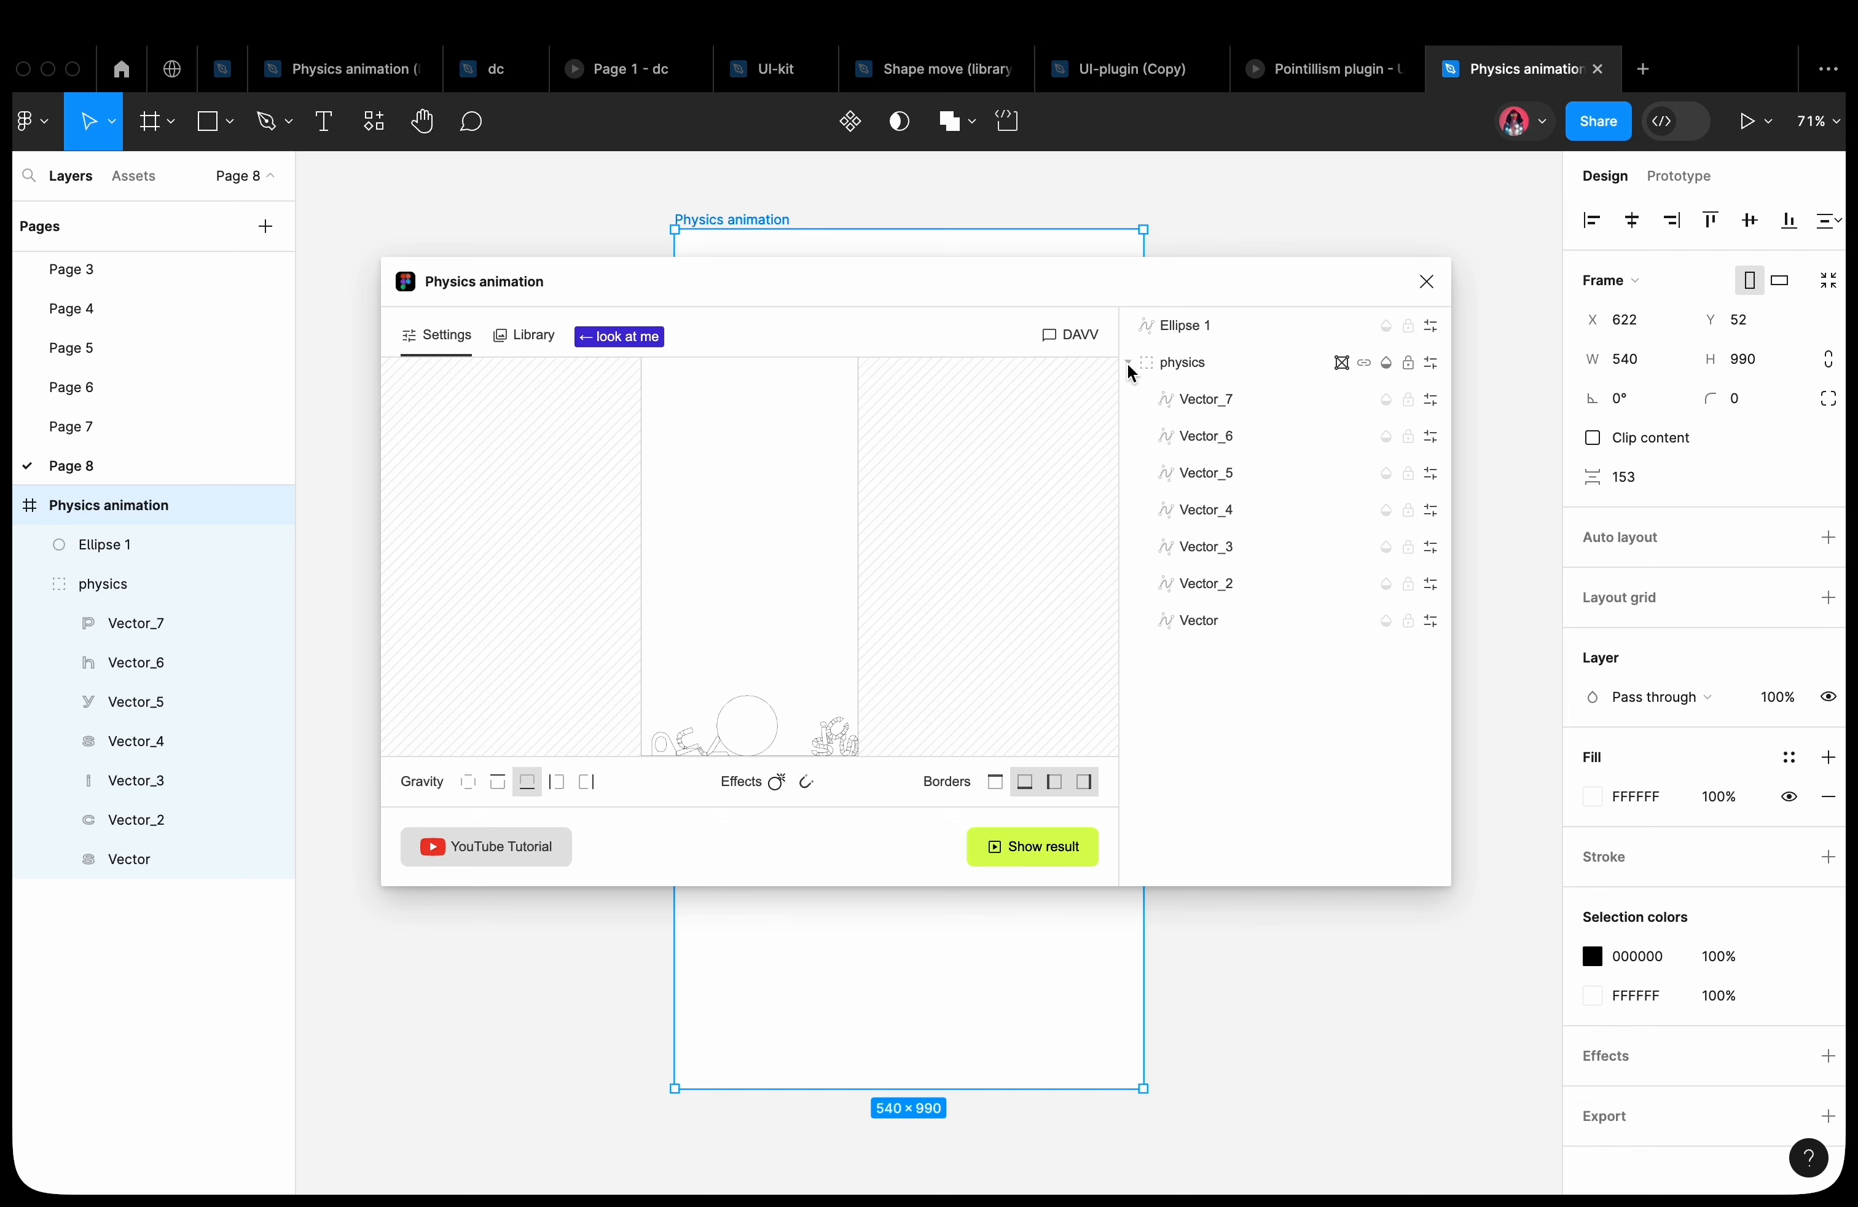
{"action": "left_click", "coordinate": [1033, 847]}
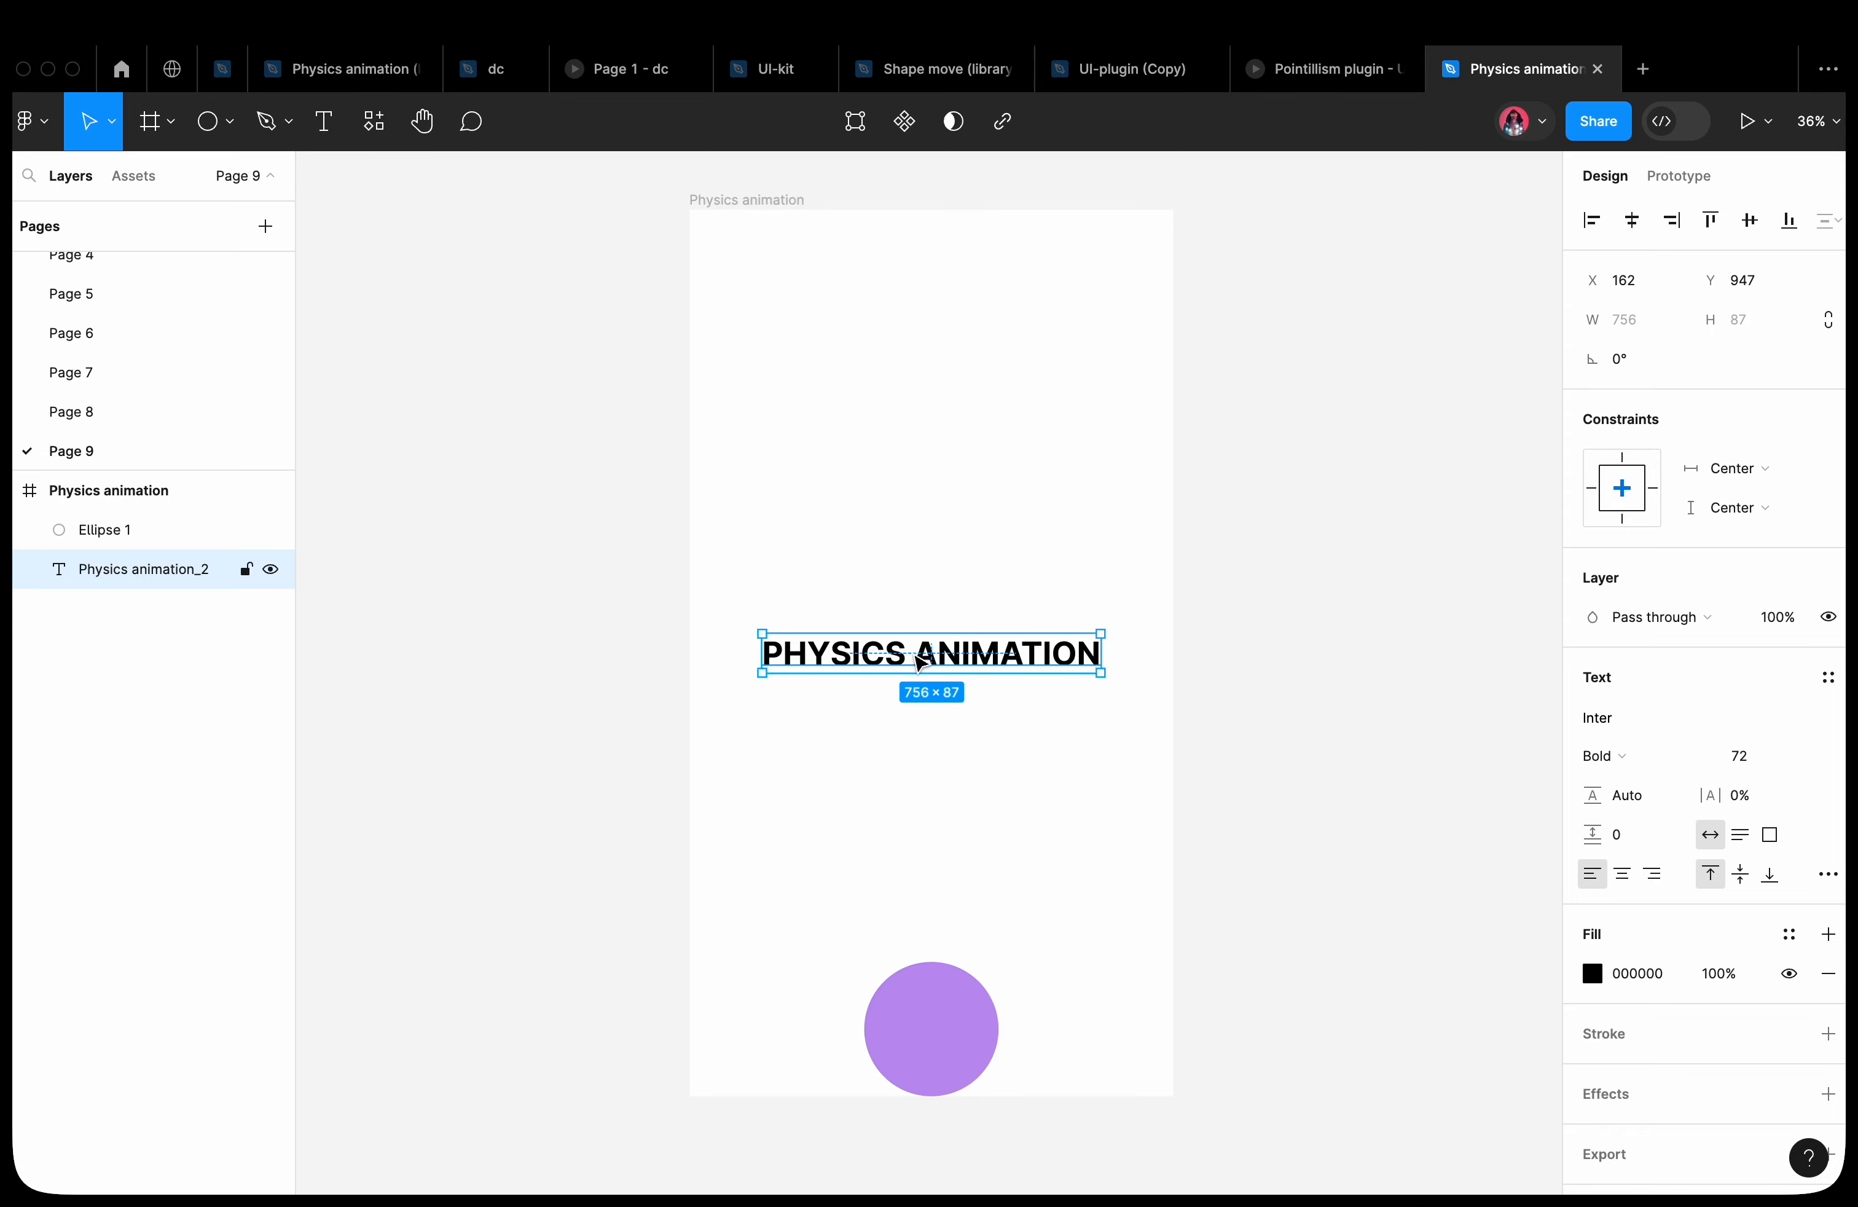
Add the paragraph under PHYSICS ANIMATION and outline the text into letters
{"action": "double_click", "coordinate": [920, 663]}
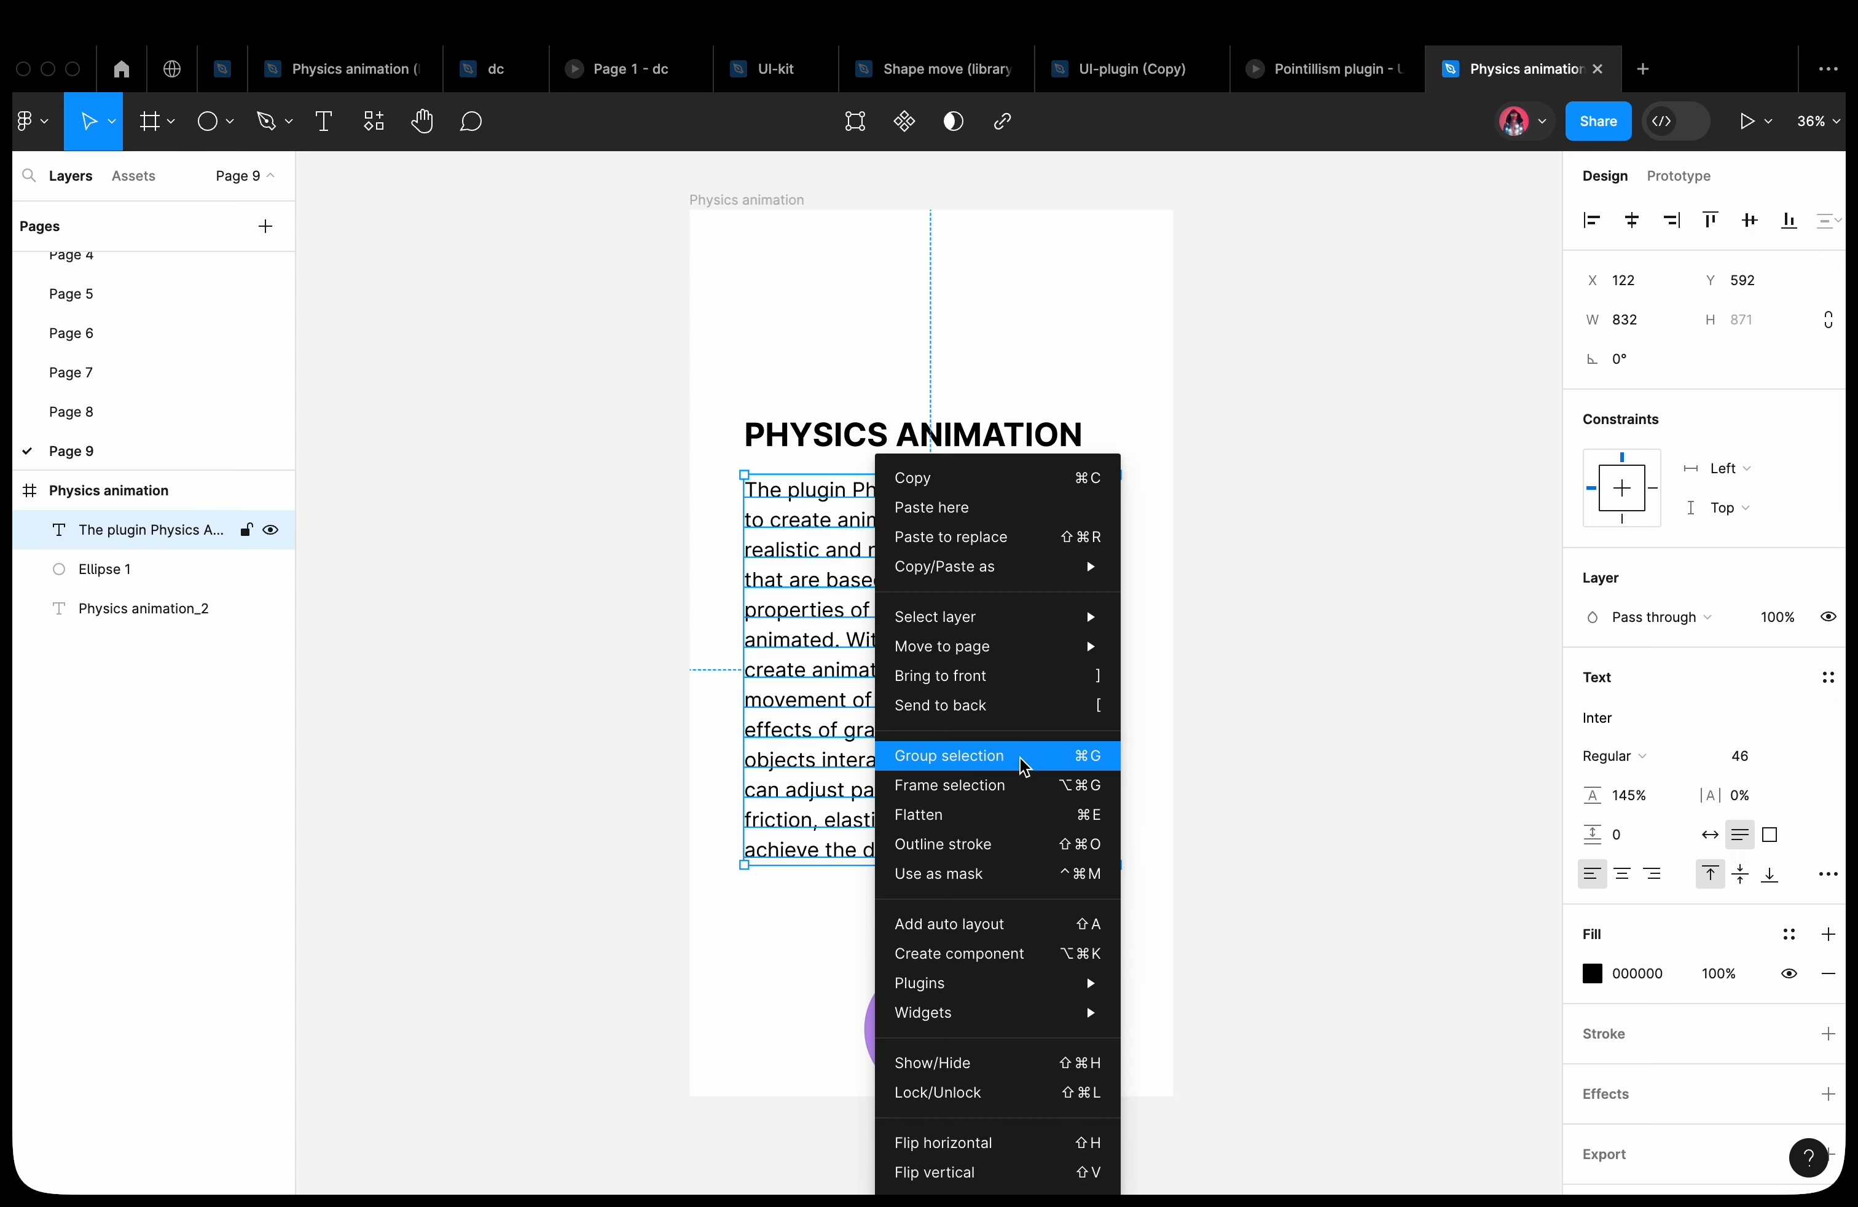
{"action": "left_click", "coordinate": [948, 756]}
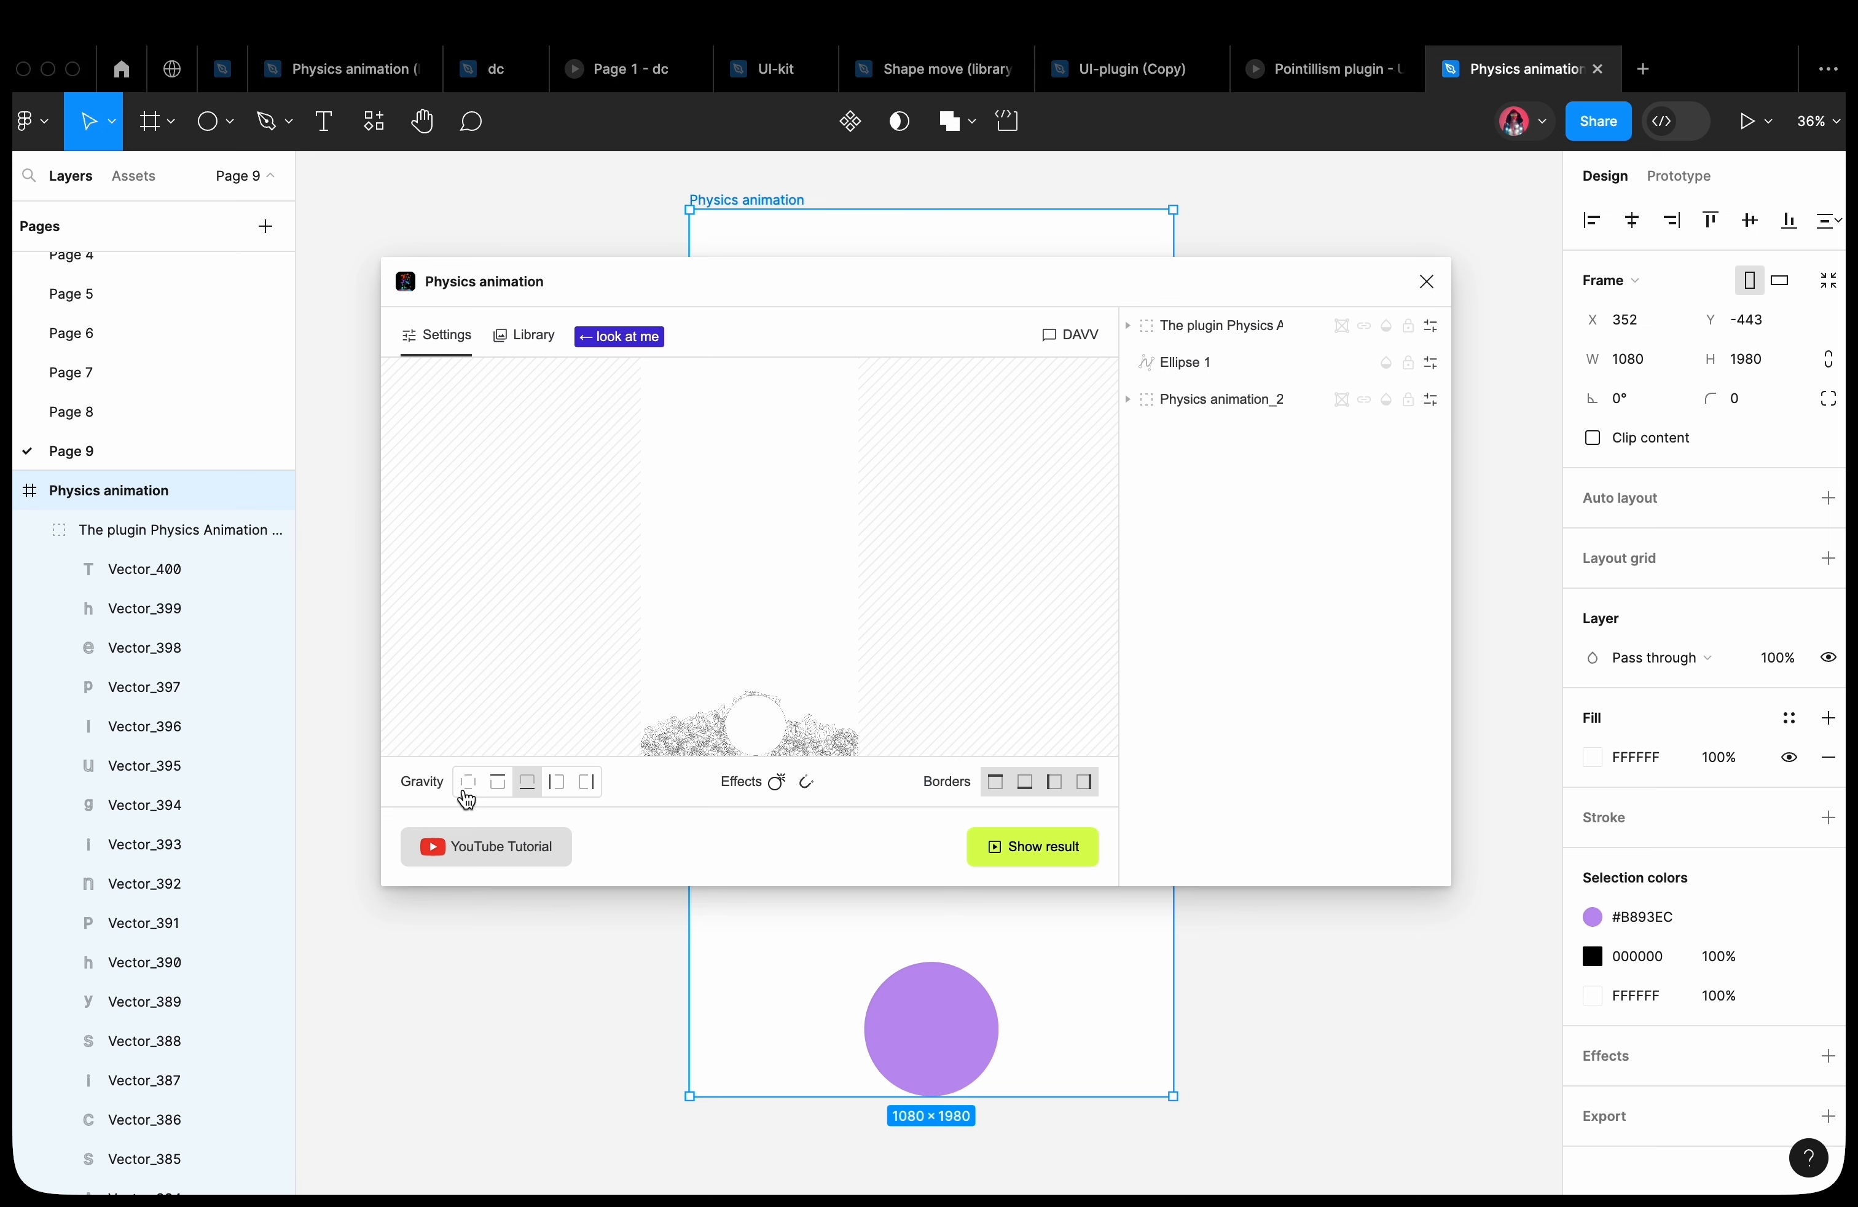
Turn gravity off and add a Bomb effect with 1000 ms delay and adjusted power
{"action": "left_click", "coordinate": [776, 782]}
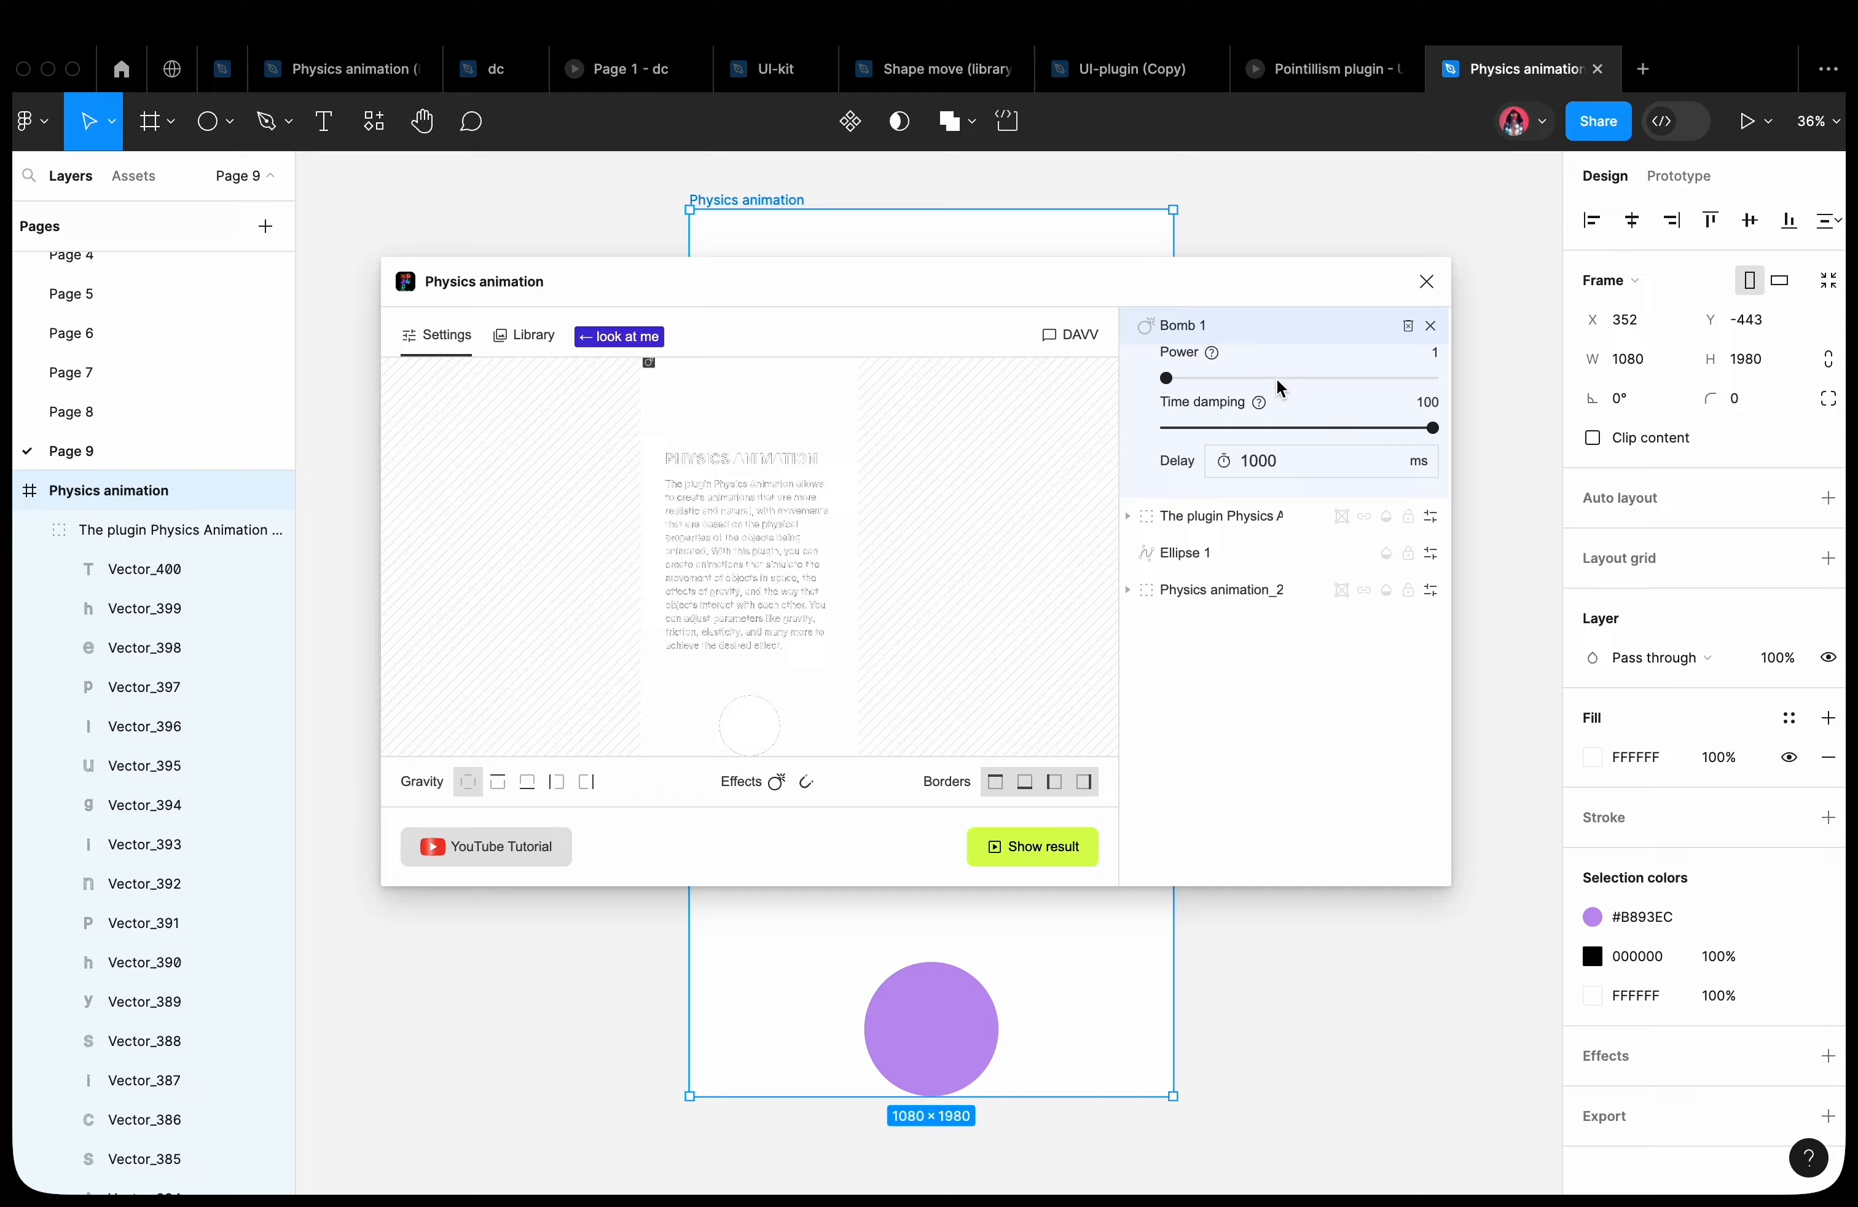
{"action": "left_click_drag", "start_coordinate": [1166, 377], "coordinate": [1624, 377]}
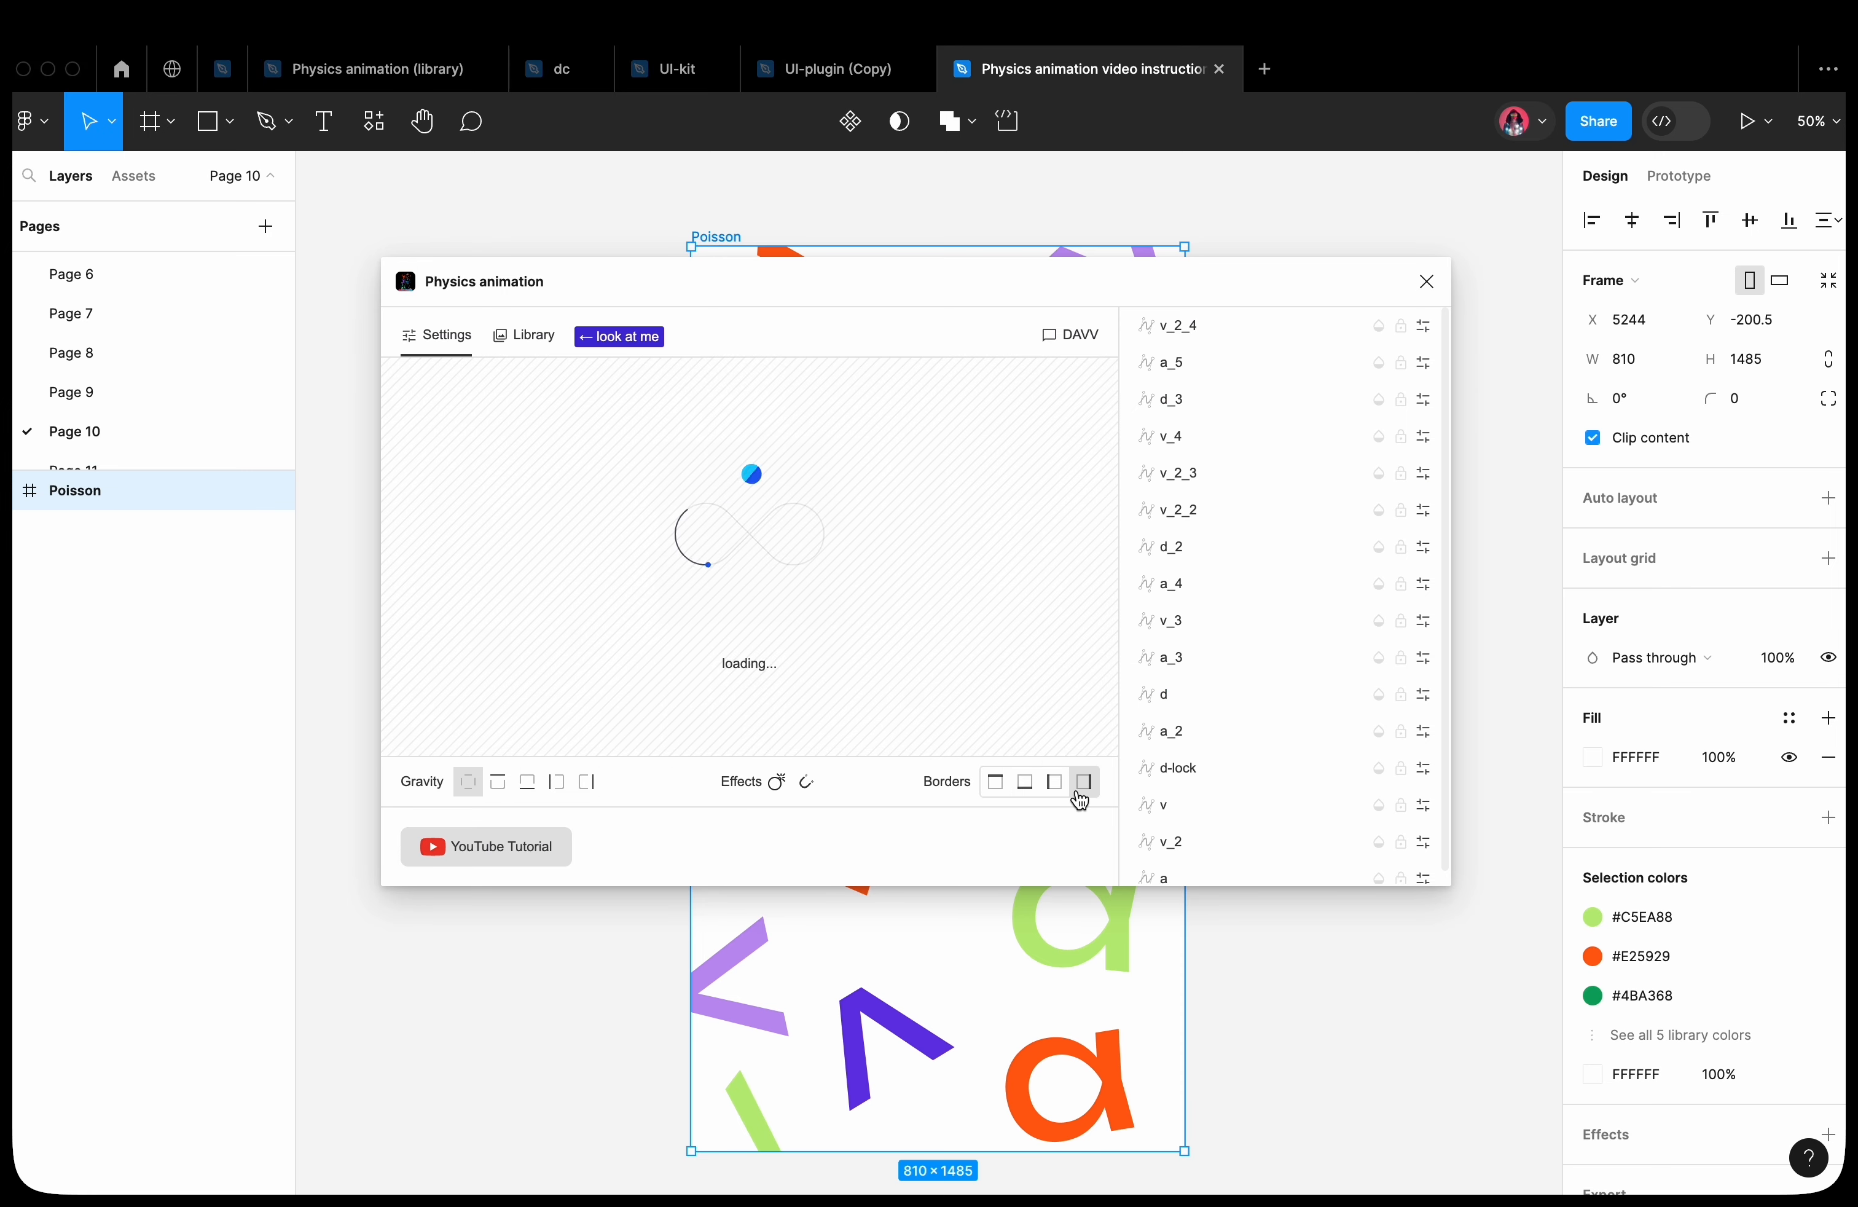
Remove the walls and play the 735-power Magnet clustering the Poisson letters
{"action": "left_click", "coordinate": [806, 782]}
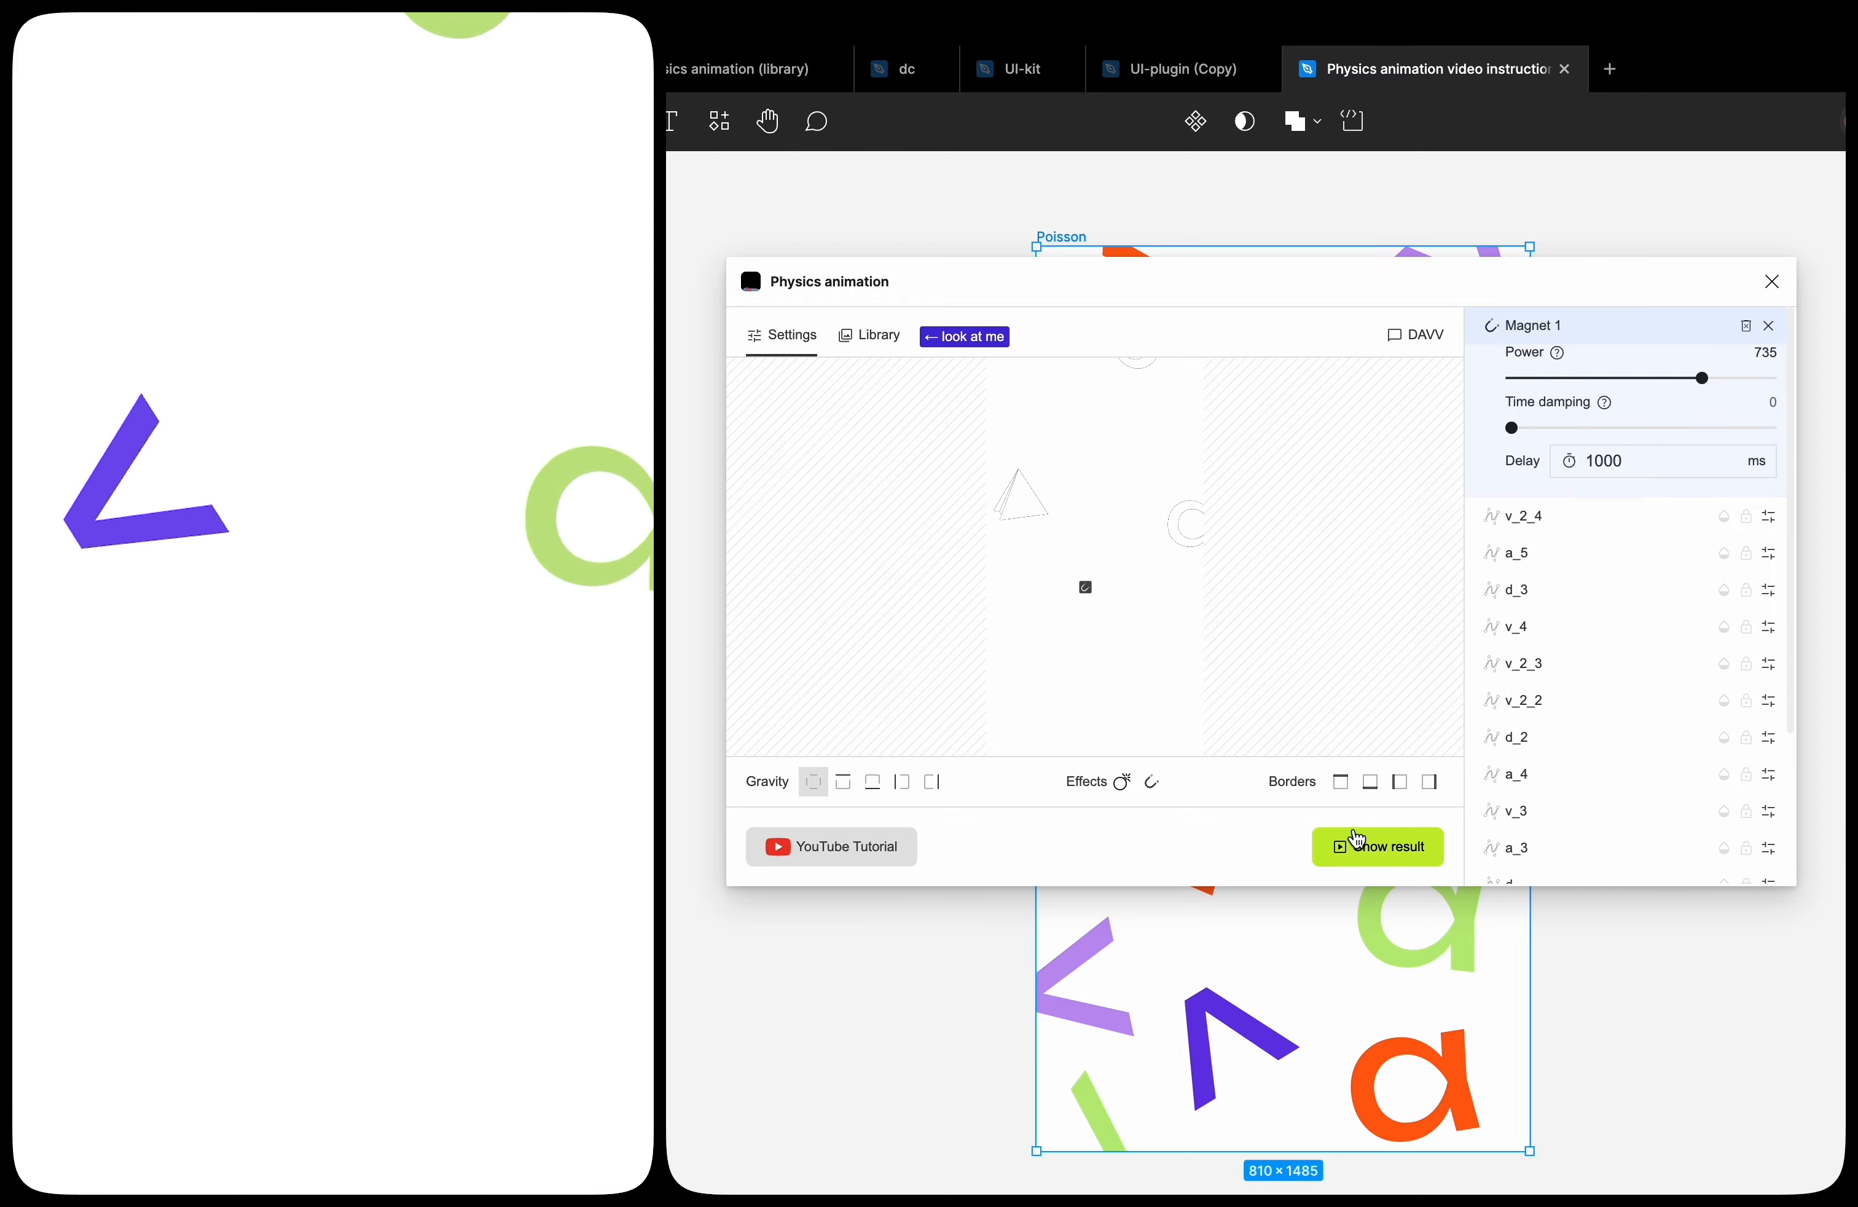
{"action": "left_click", "coordinate": [1378, 846]}
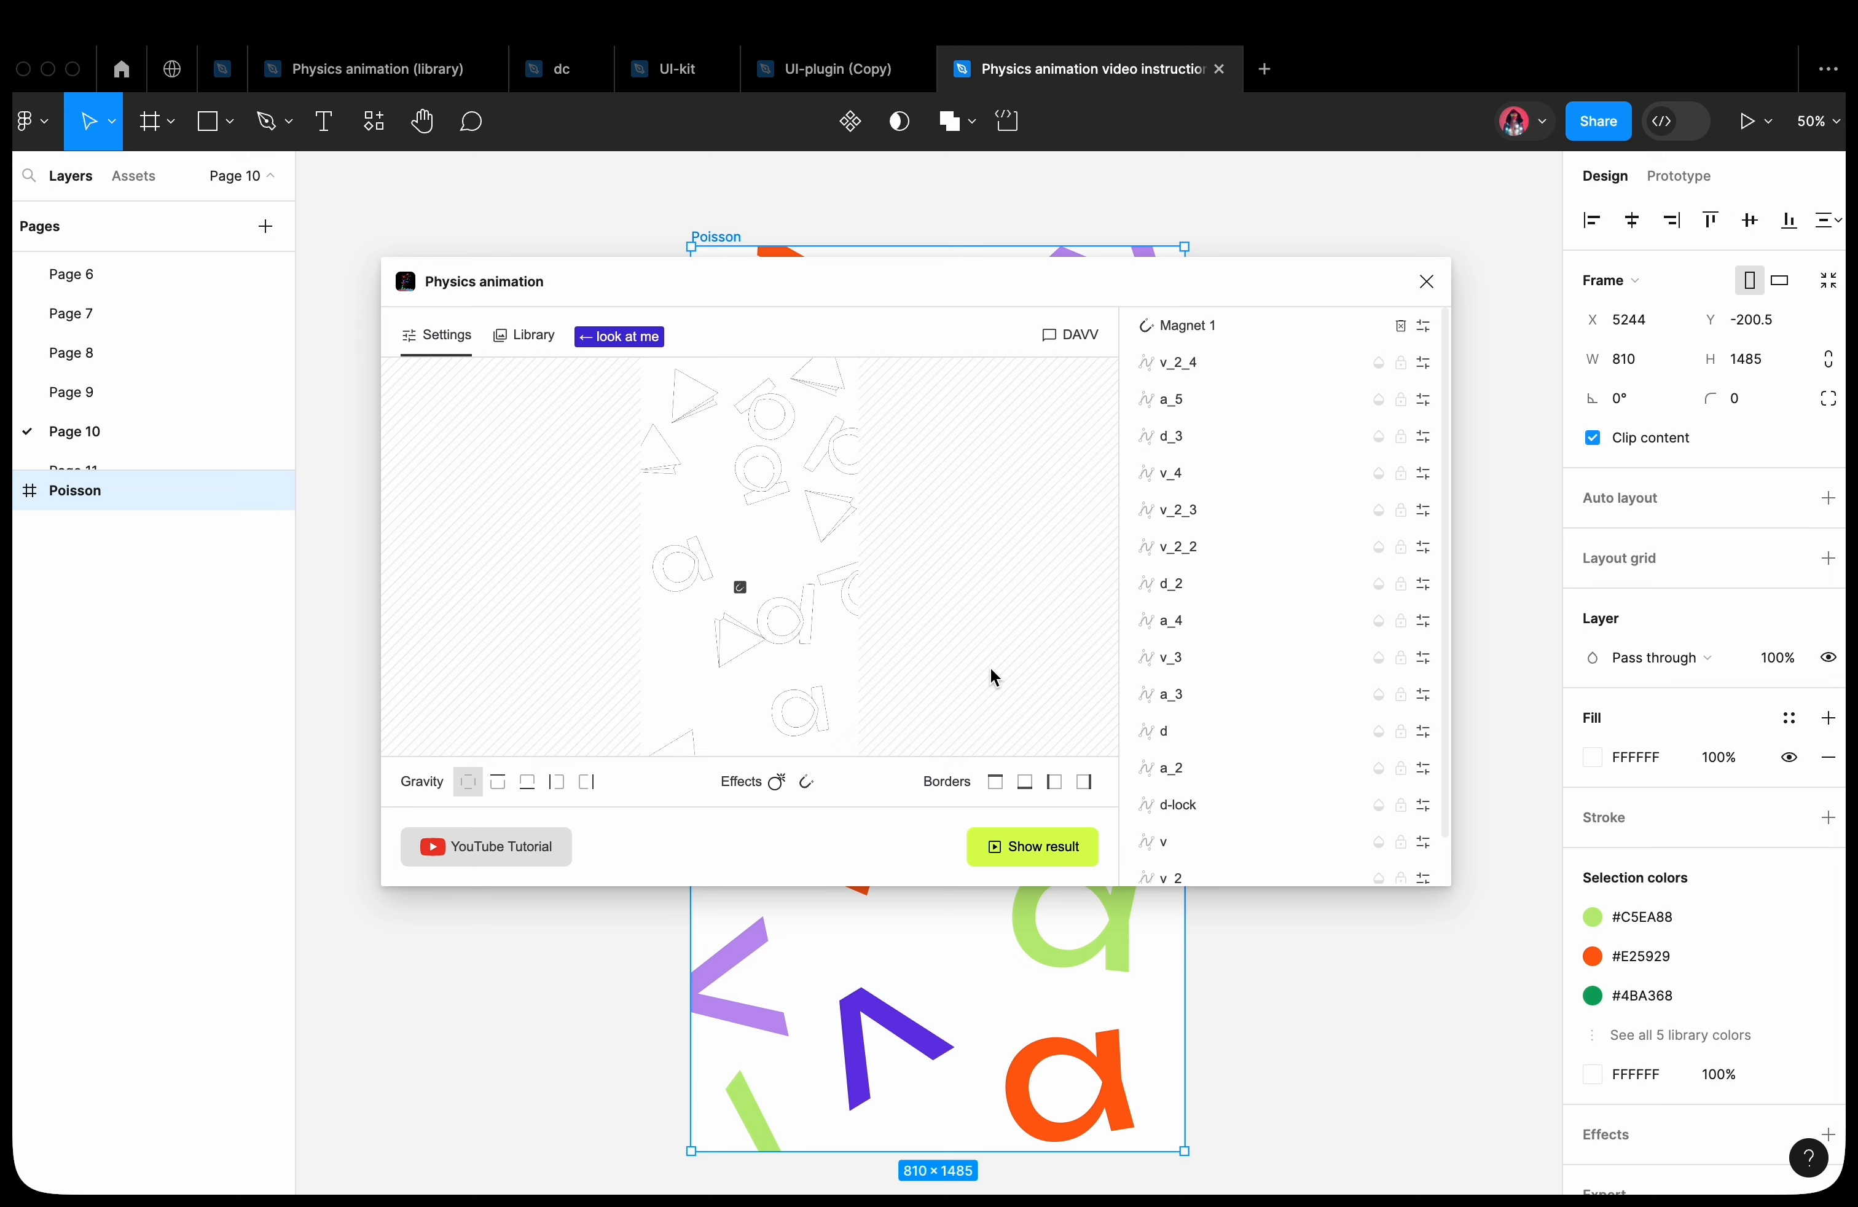
Load the test frame's shapes into the plugin for the next preview
{"action": "left_click", "coordinate": [1033, 847]}
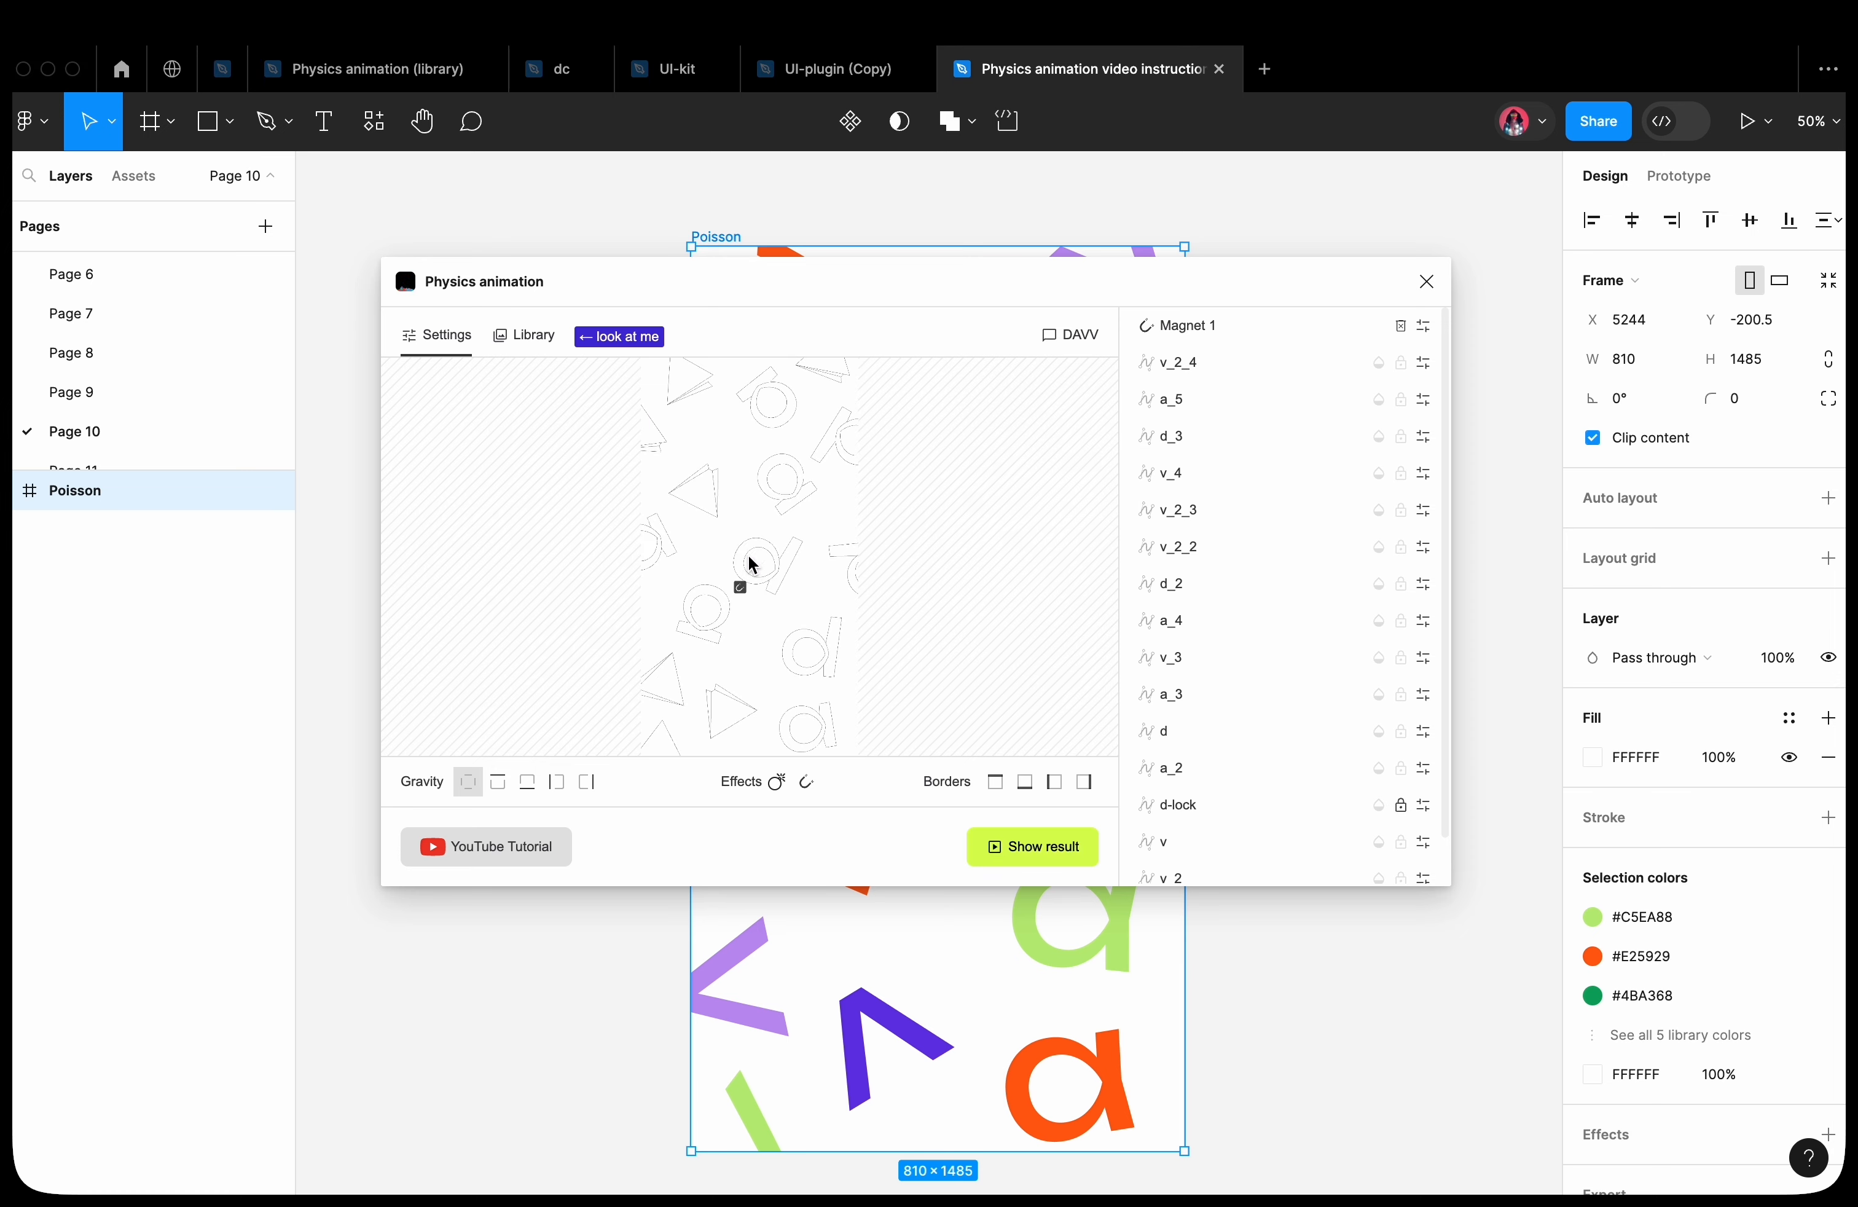
{"action": "left_click", "coordinate": [1033, 847]}
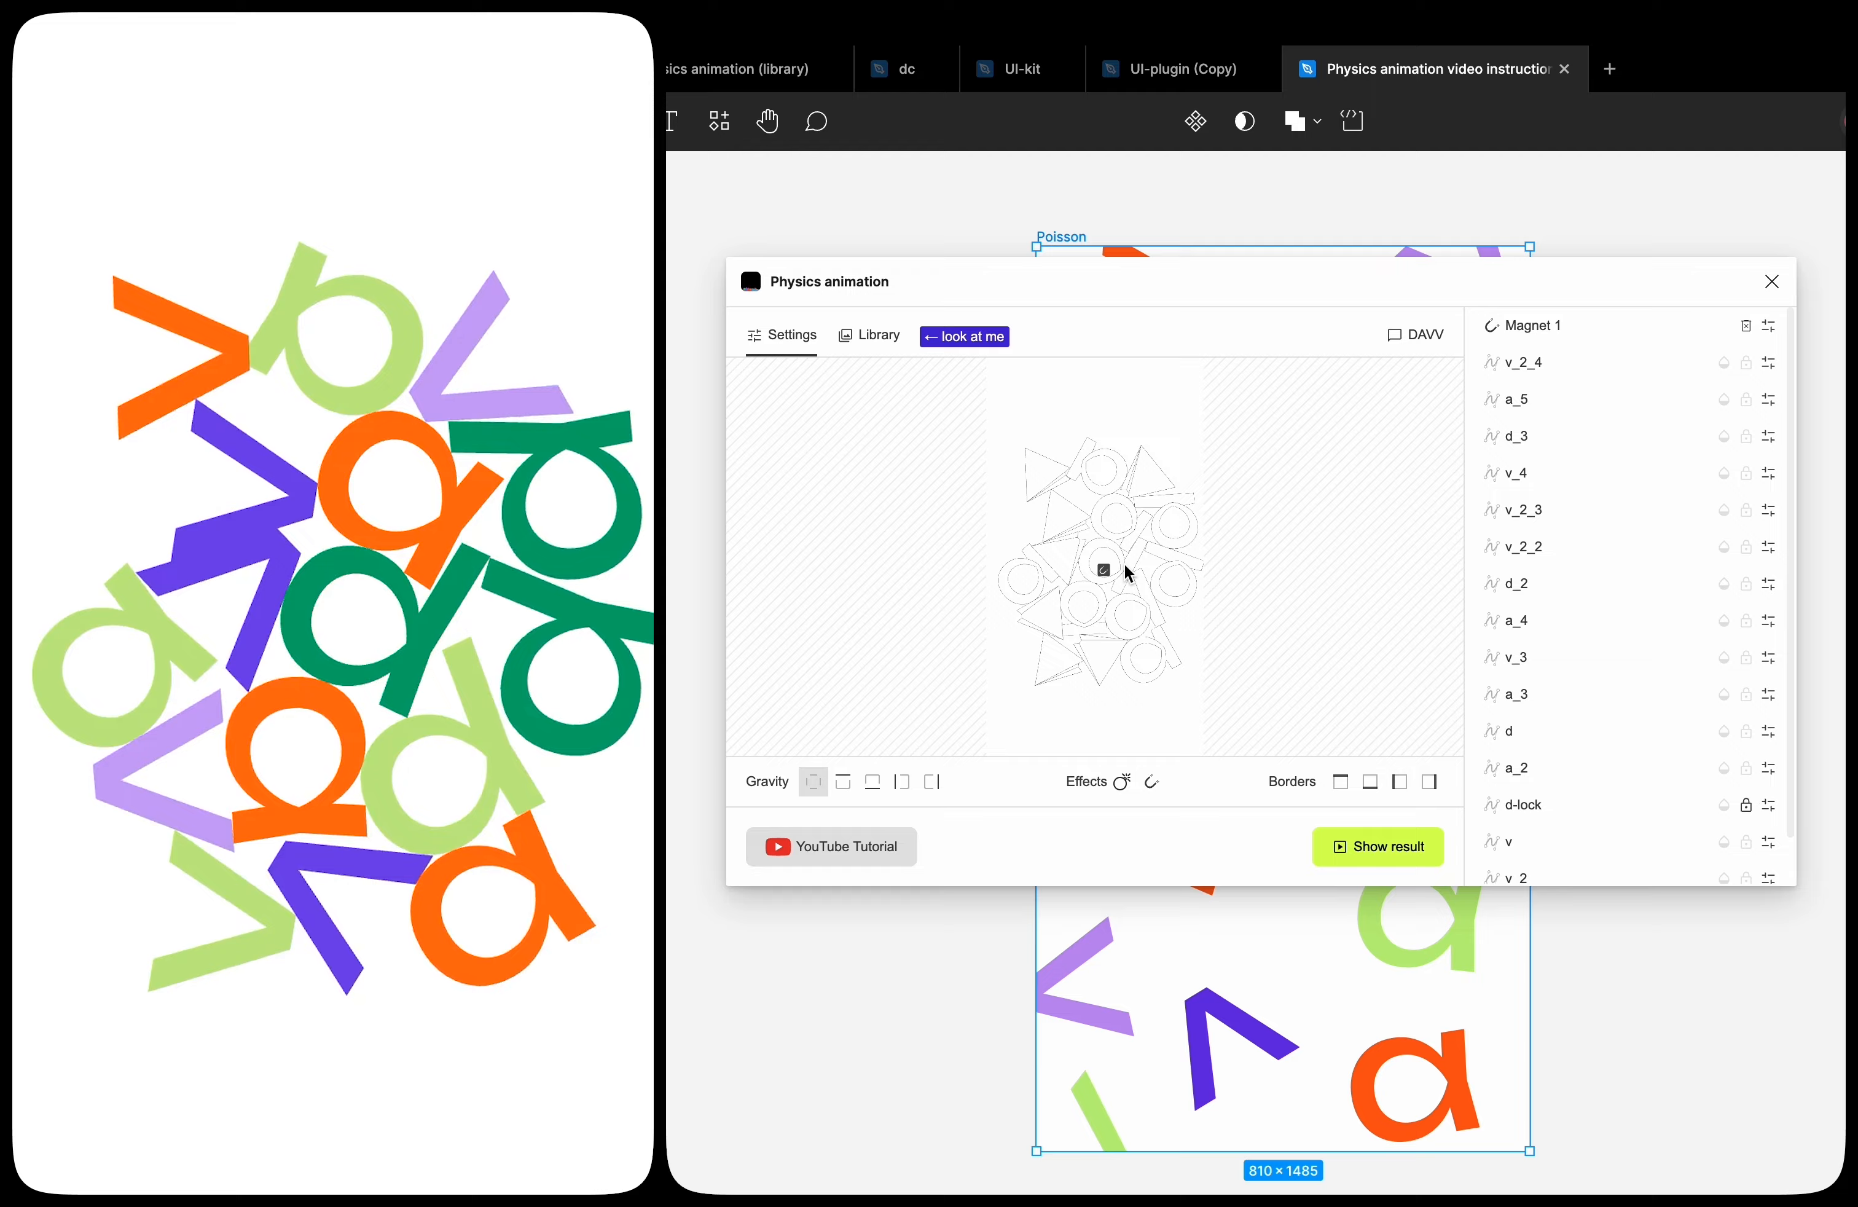
{"action": "left_click", "coordinate": [869, 335]}
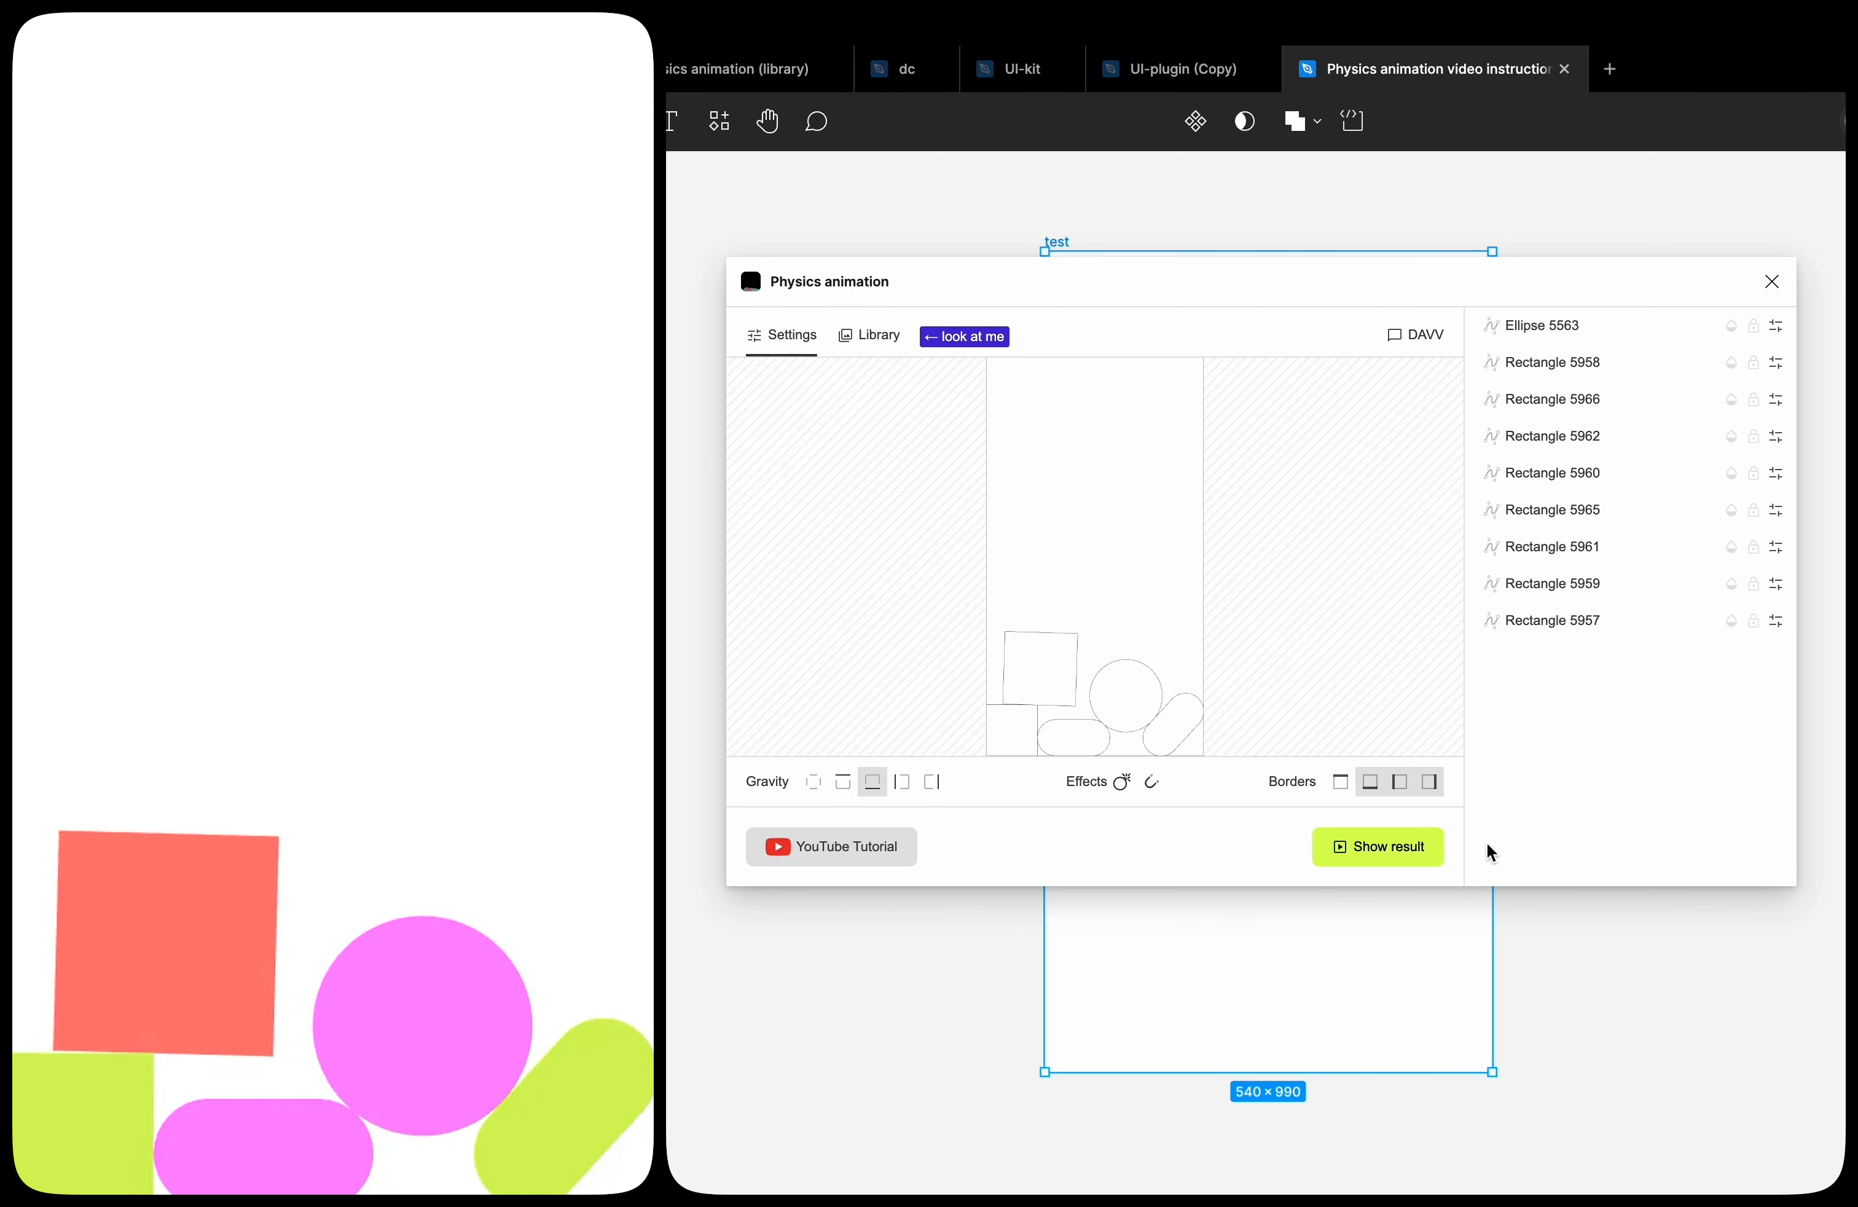
Preview the test frame, then show the finished 'physics animation' poster result
{"action": "right_click", "coordinate": [966, 588]}
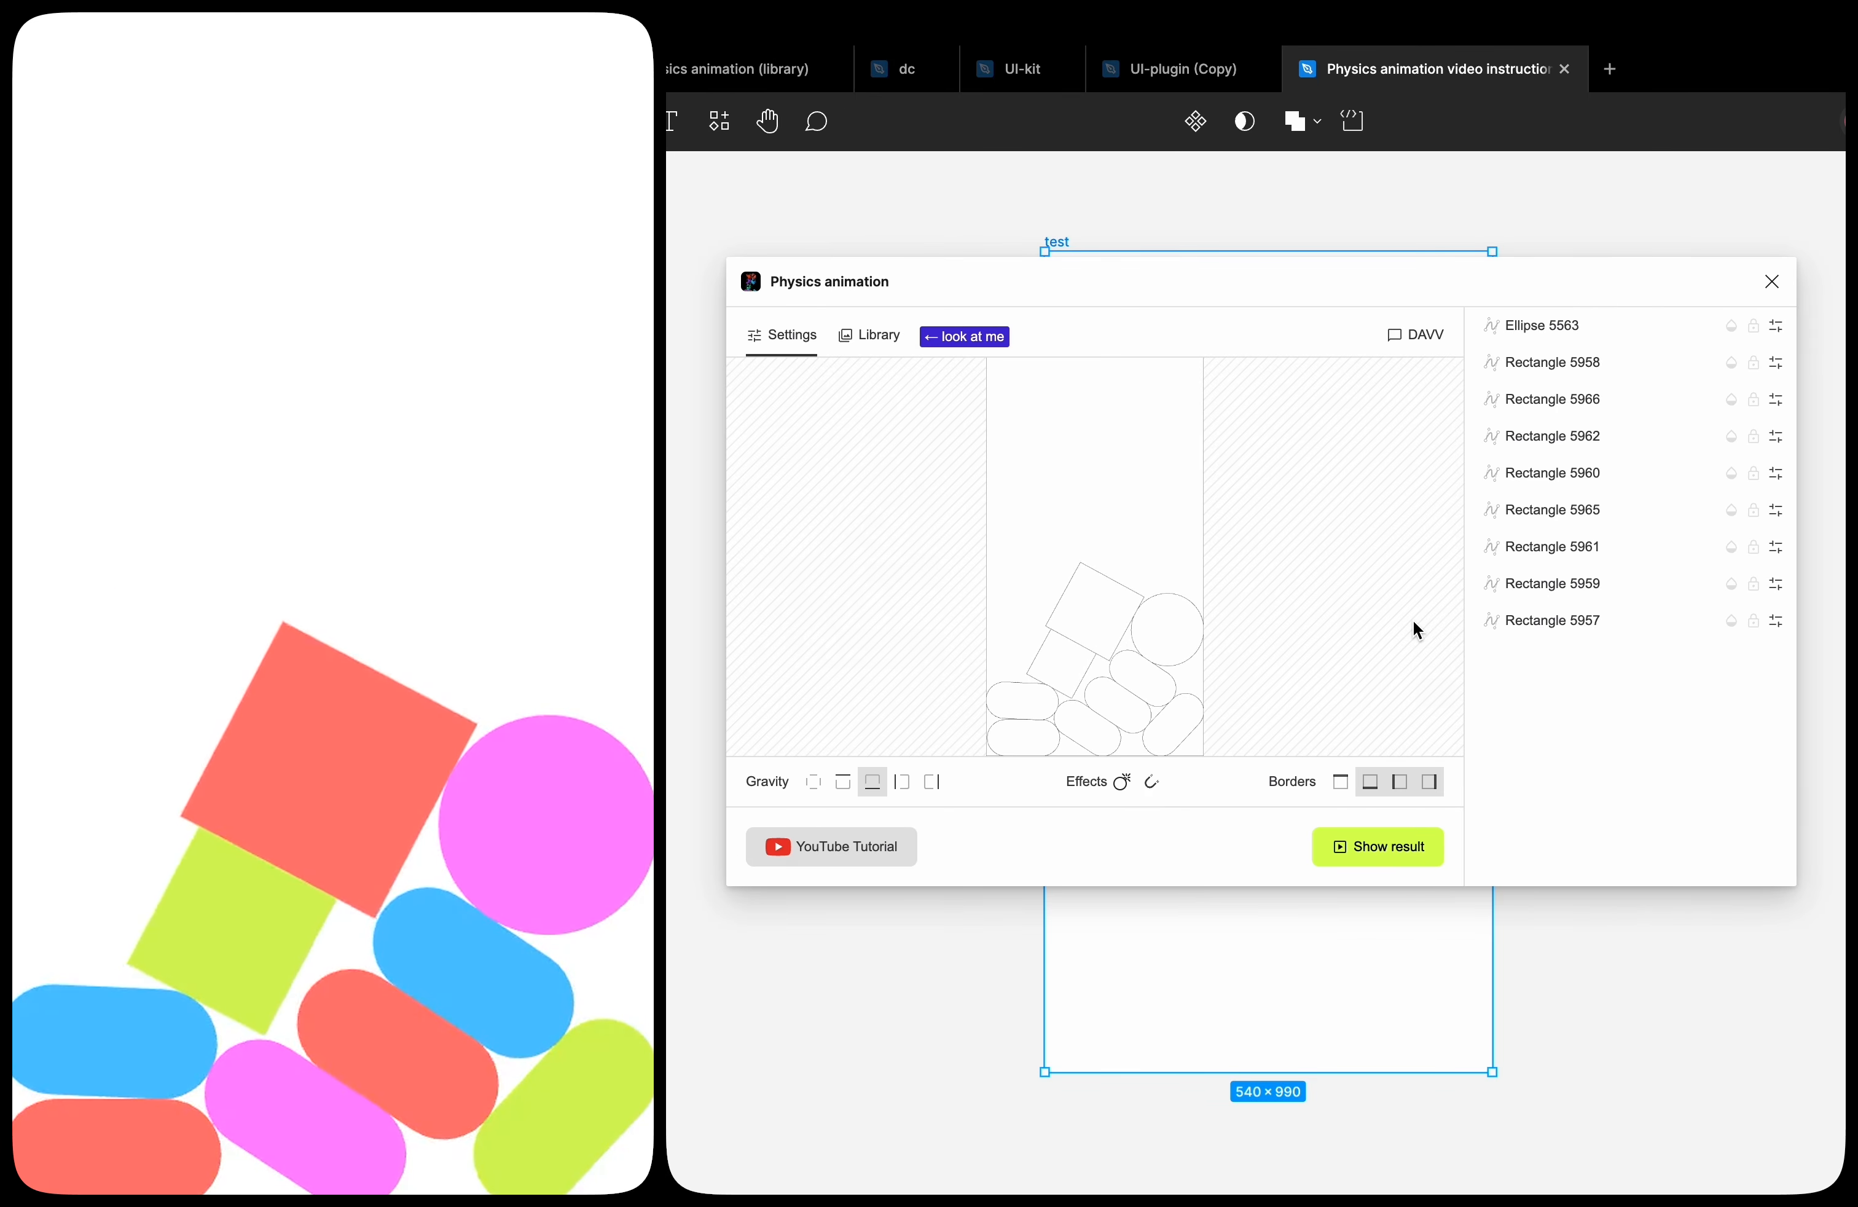
{"action": "left_click", "coordinate": [1772, 282]}
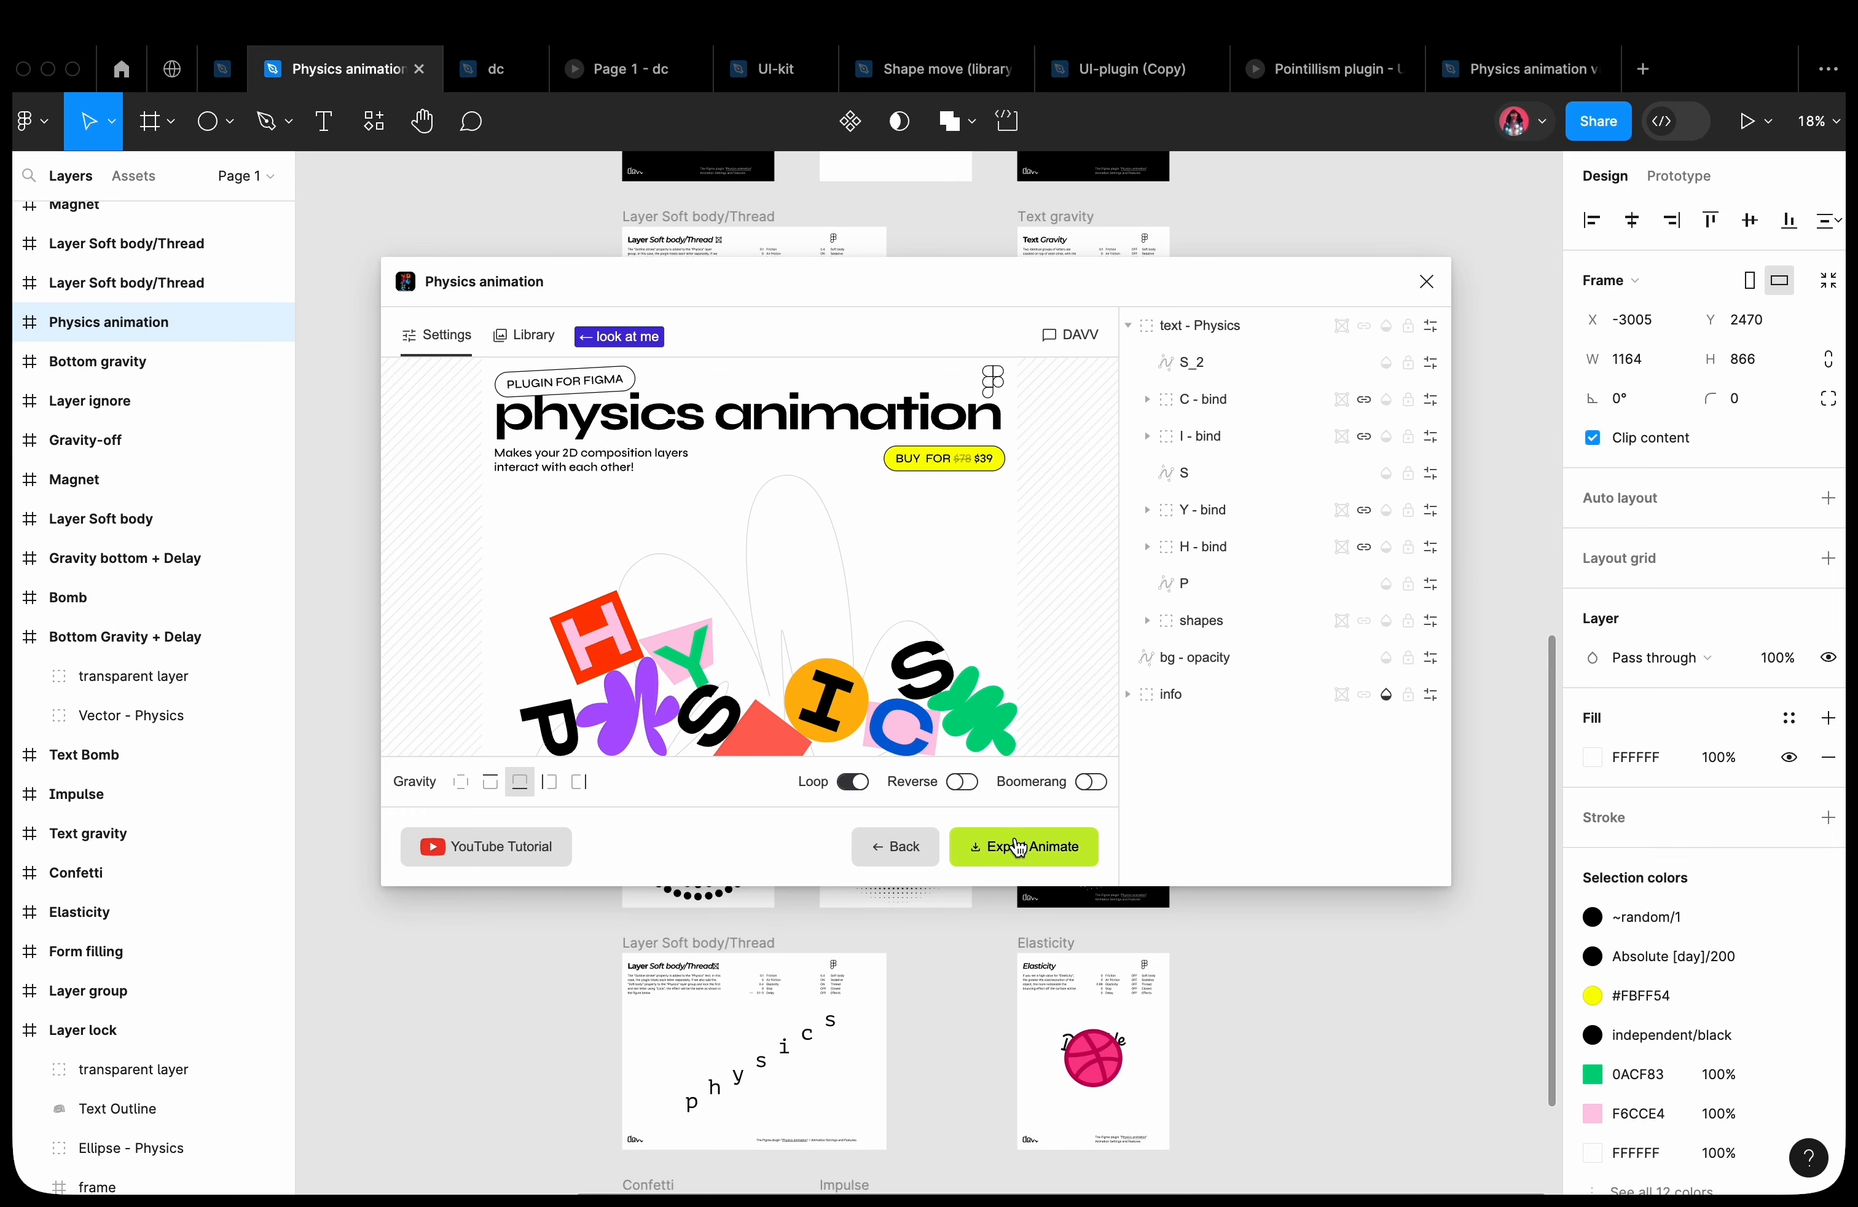
Export the title composition as 'Physics animation.svg' via Export Animate
{"action": "left_click", "coordinate": [1025, 847]}
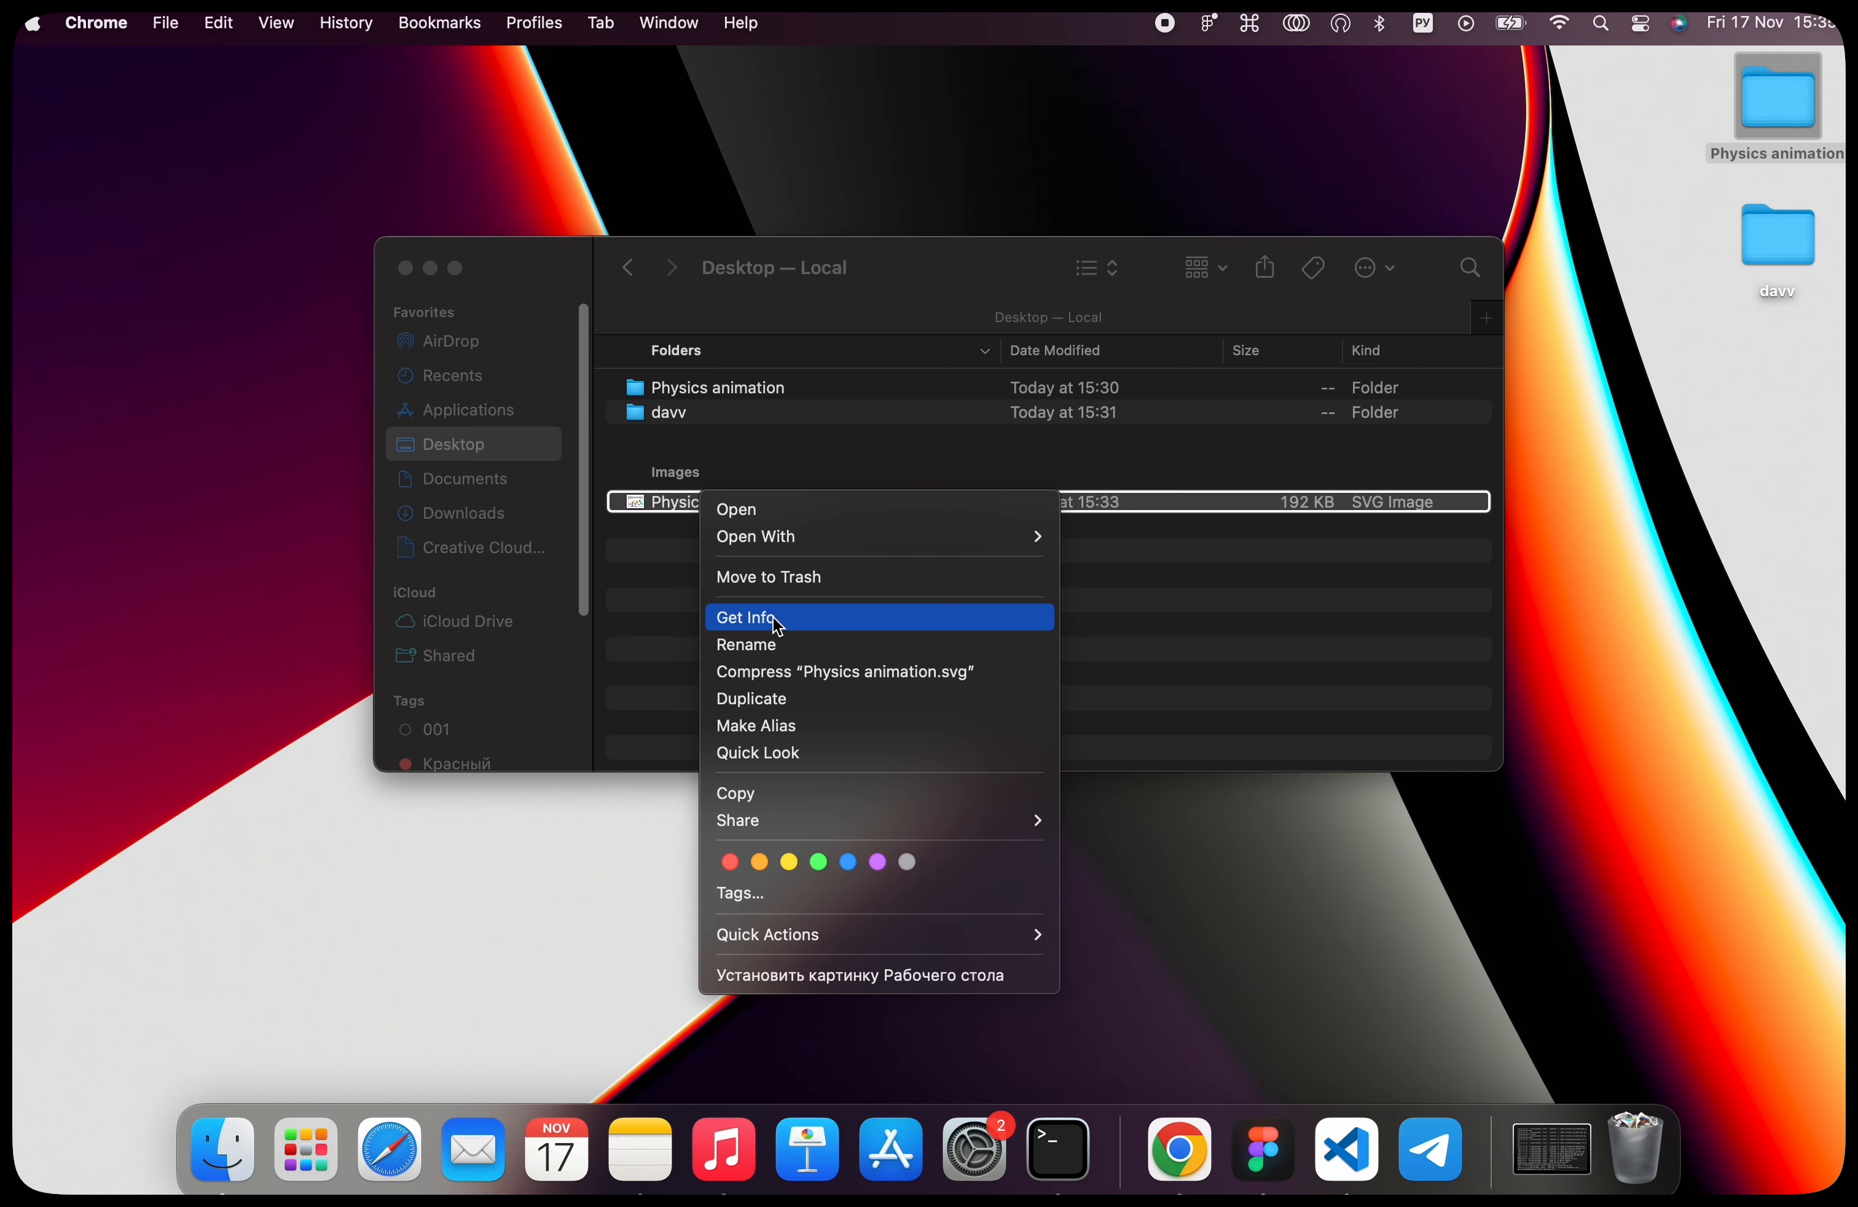
View Get Info for Physics animation.svg on the Desktop (192 KB SVG)
{"action": "left_click", "coordinate": [748, 618]}
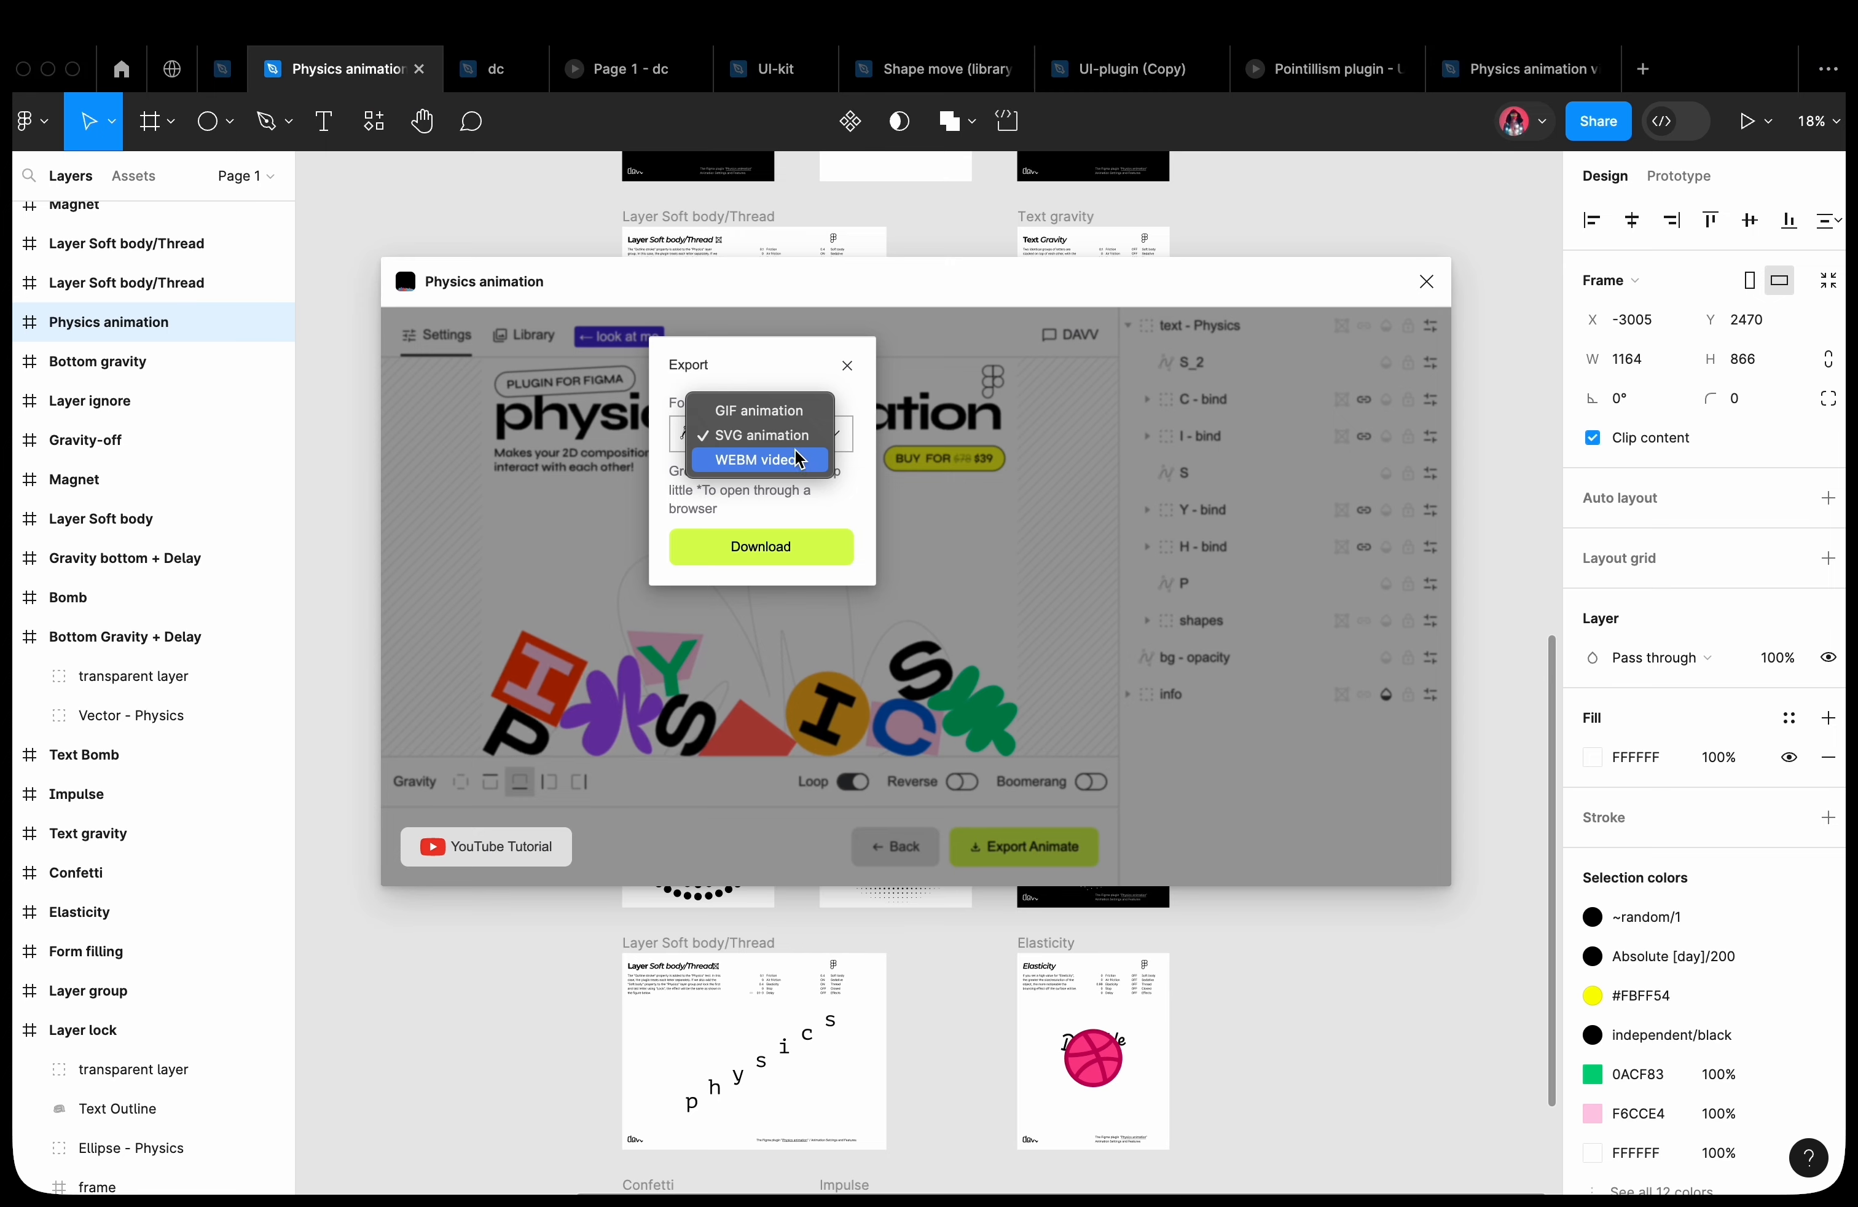
Set the export format to WEBM video, showing the FPS field and MP4 converter link
{"action": "left_click", "coordinate": [760, 410]}
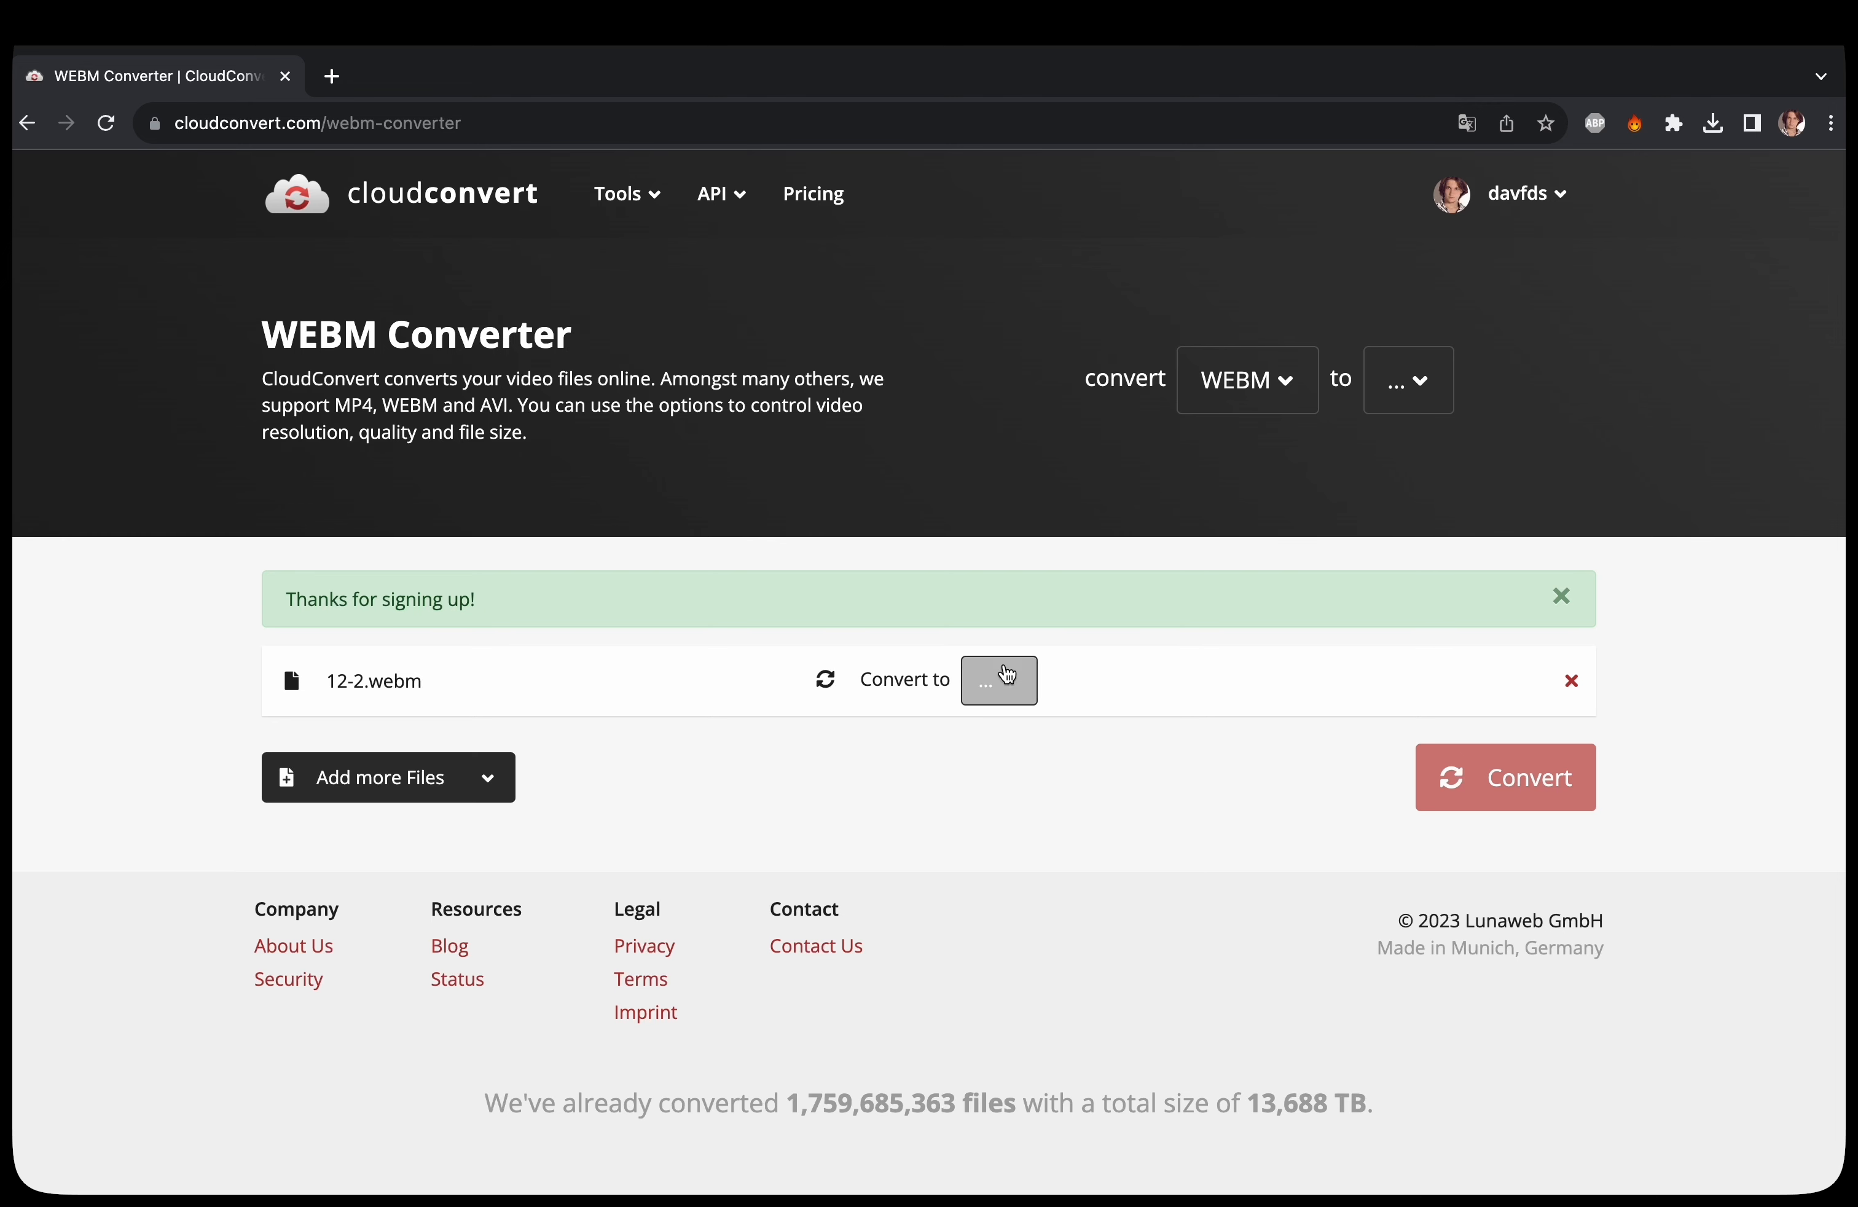
{"action": "left_click", "coordinate": [1000, 681]}
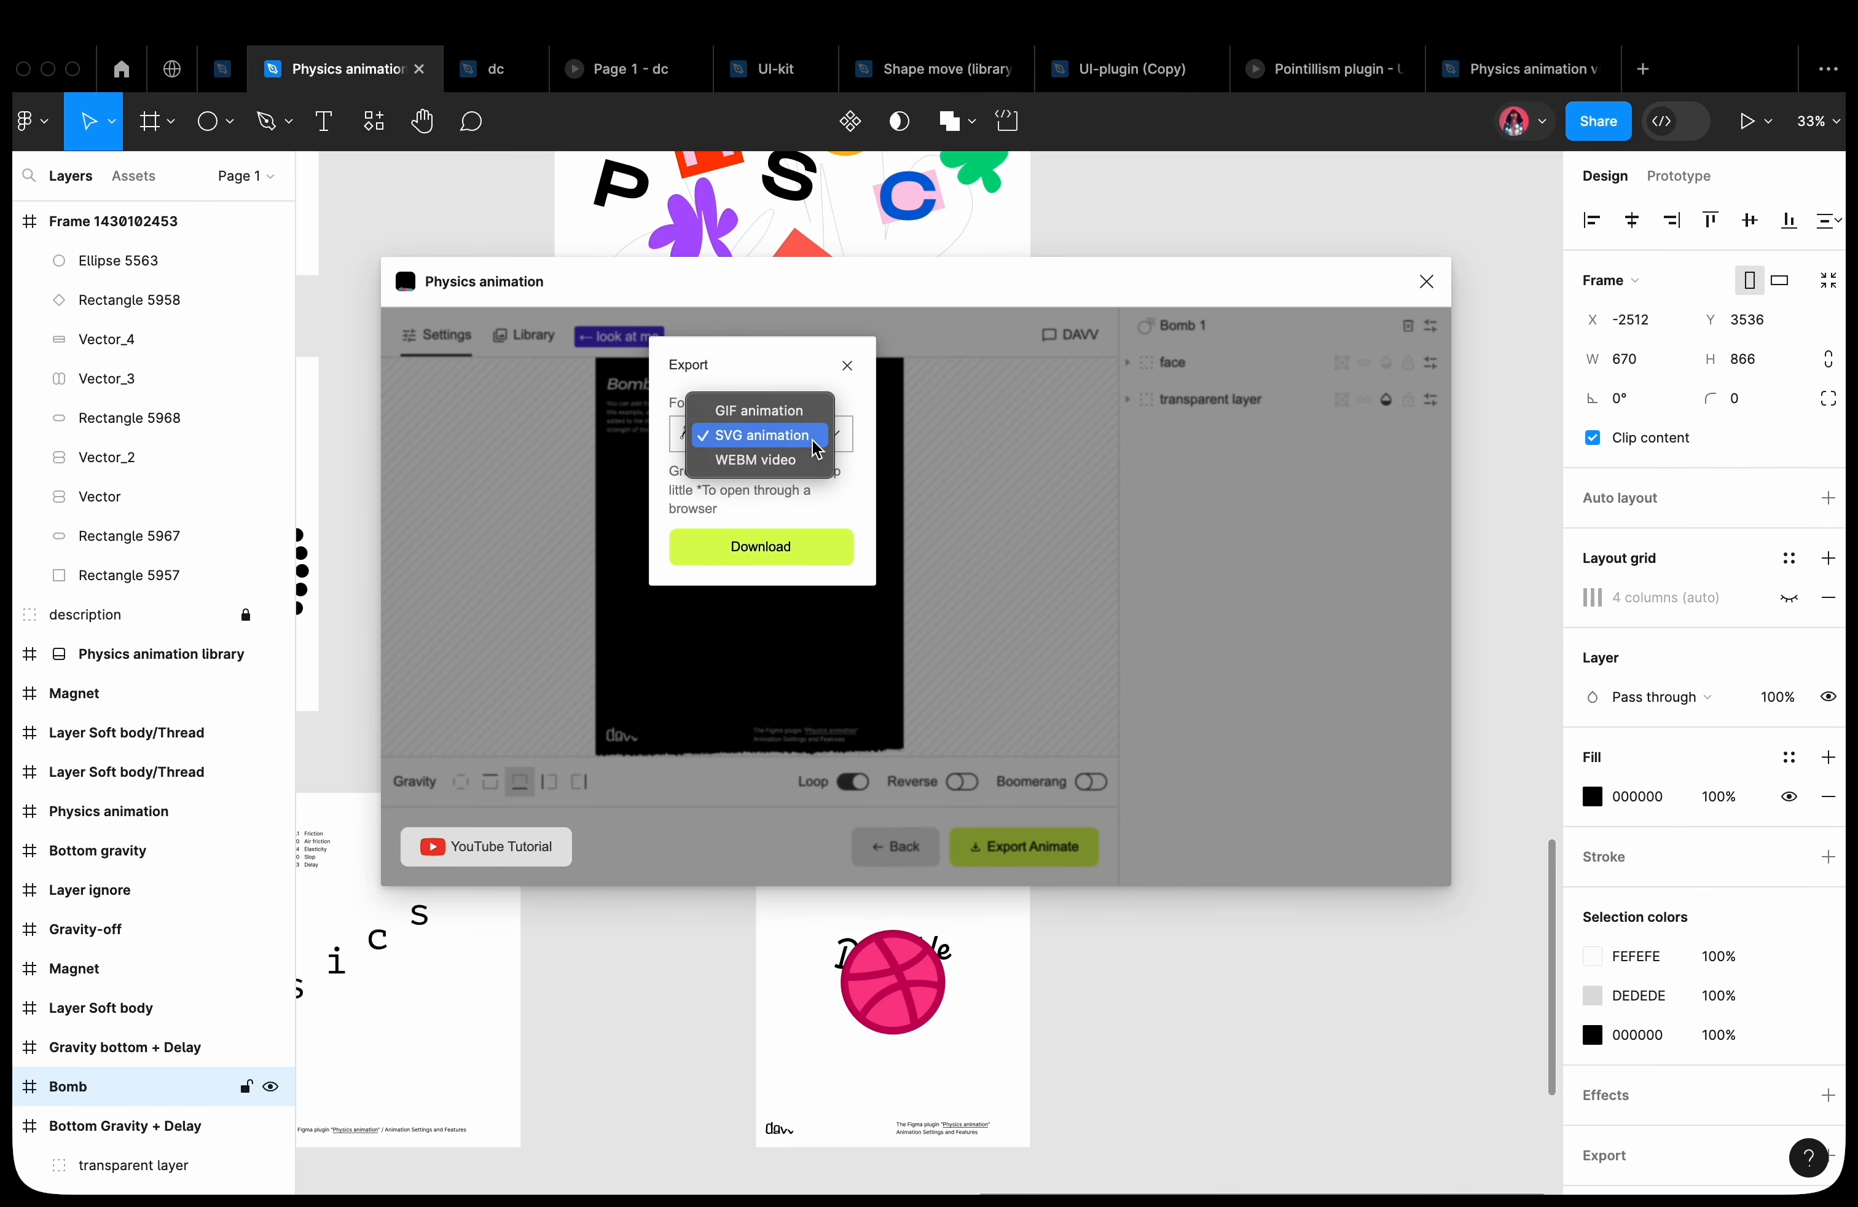
{"action": "left_click", "coordinate": [755, 459]}
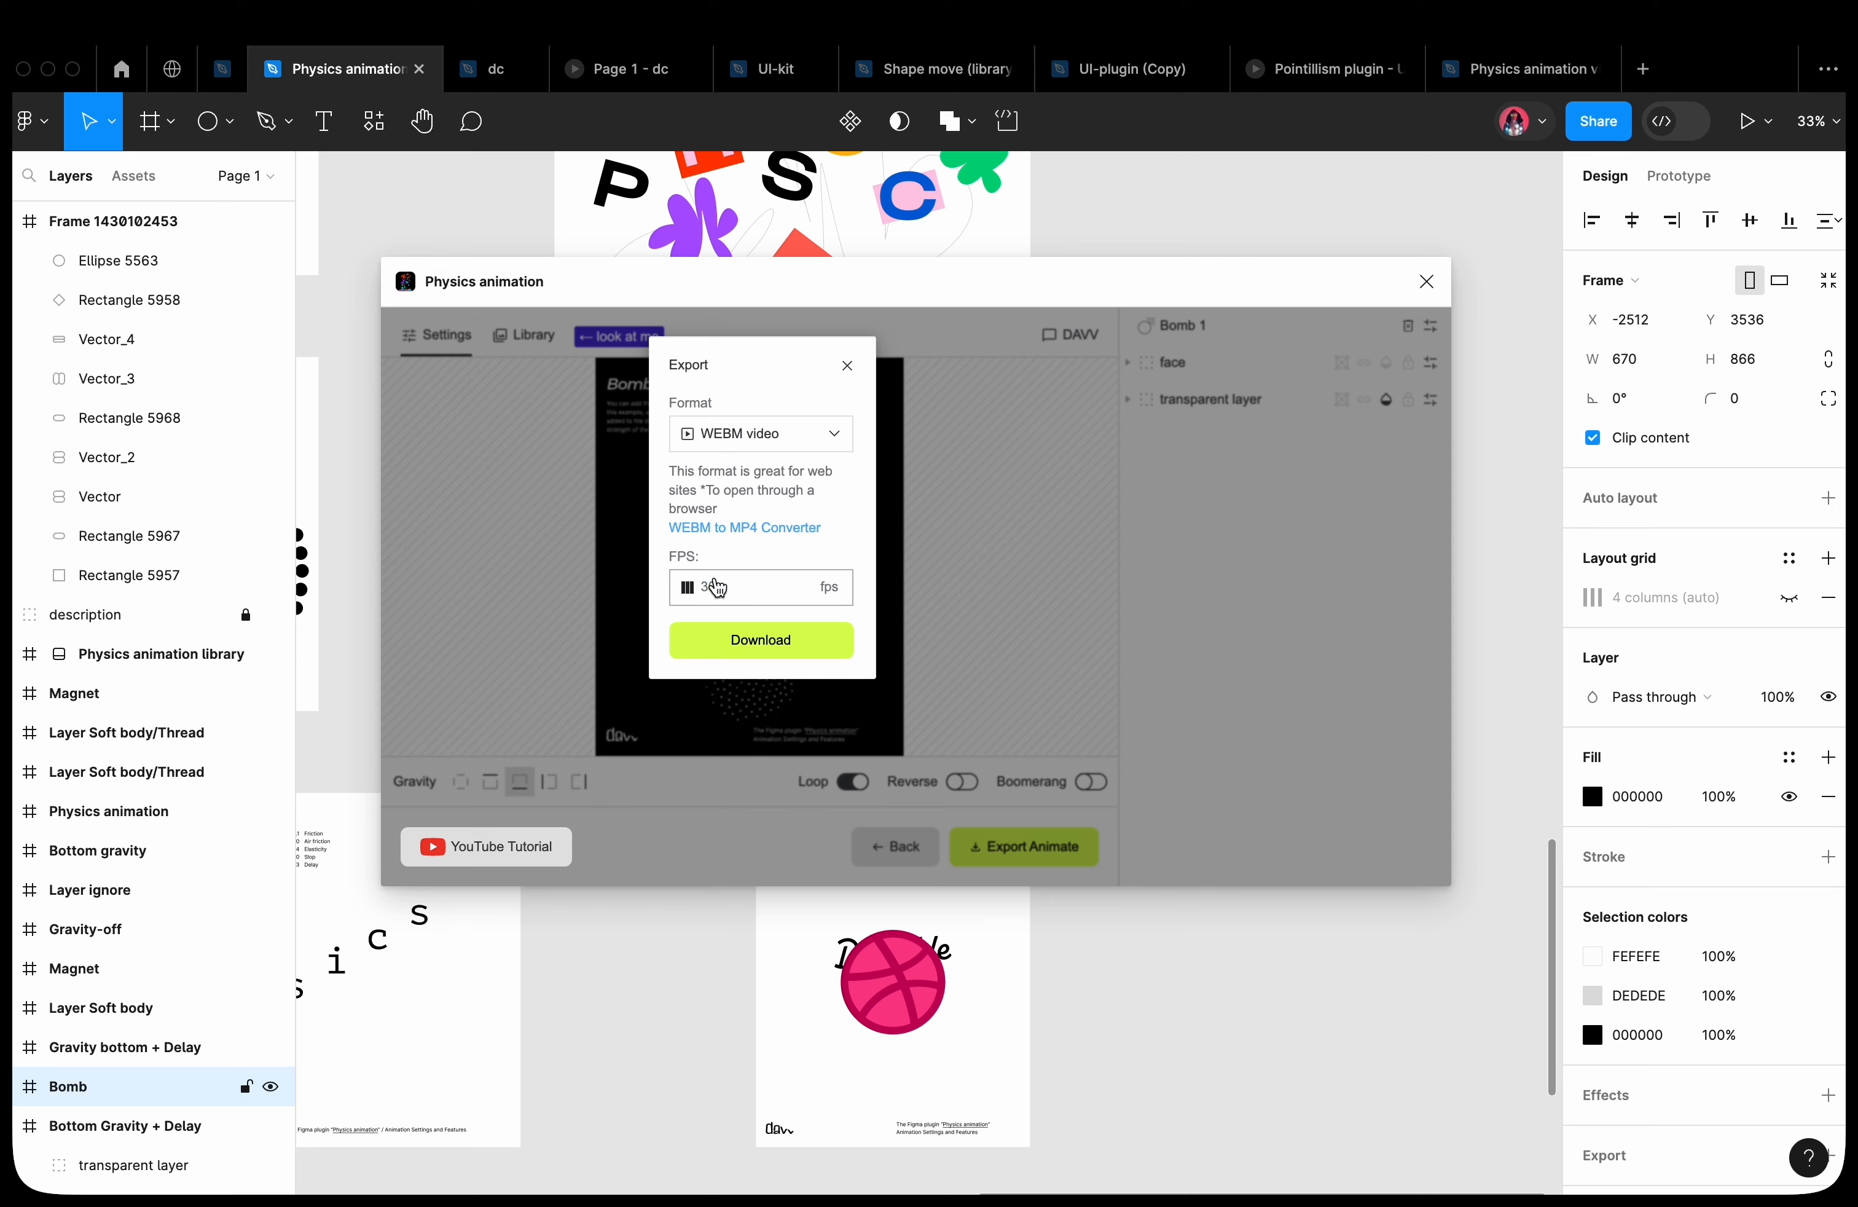